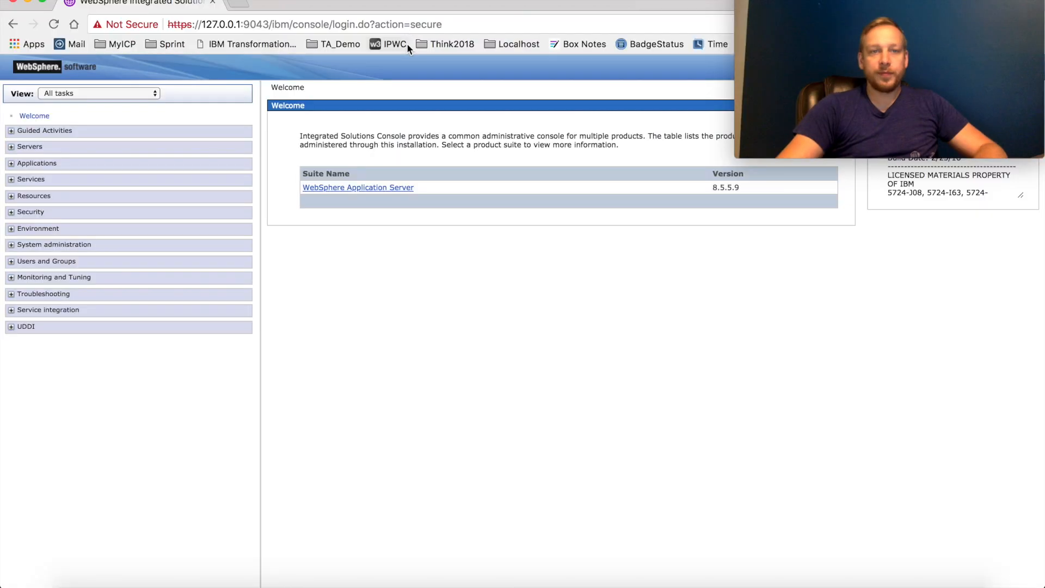
mouse_move(752, 219)
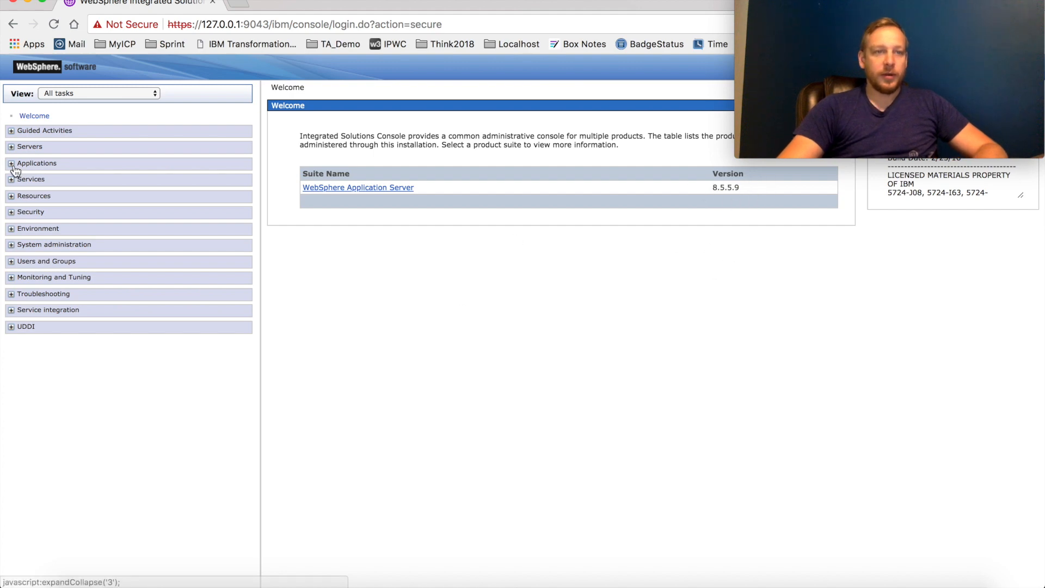
Step: List the enterprise applications HelloWorld, PlantsByWebSphere7 and PlantsByWebSphere8 under Application Types
left_click(11, 163)
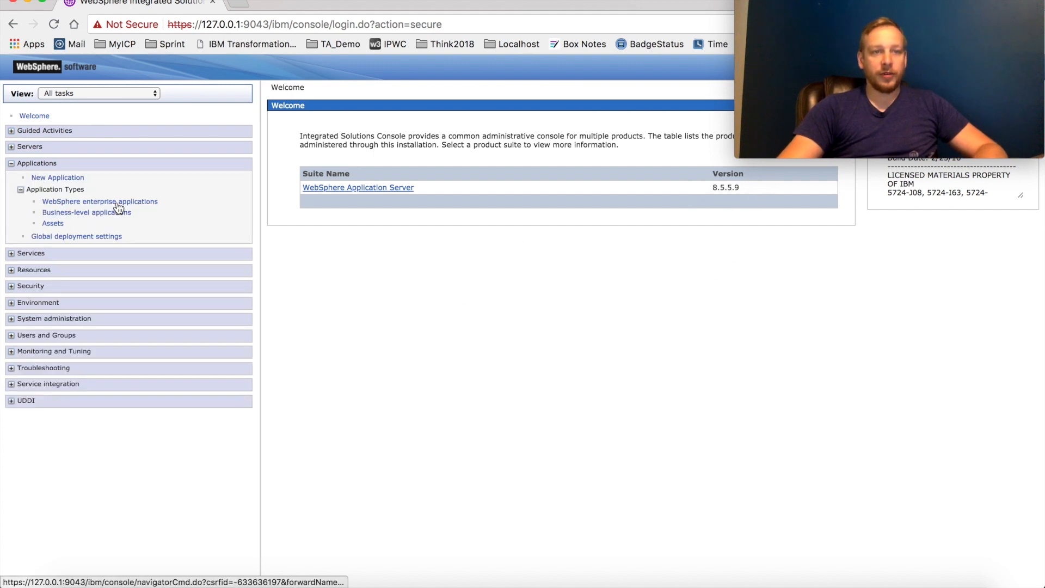
left_click(99, 201)
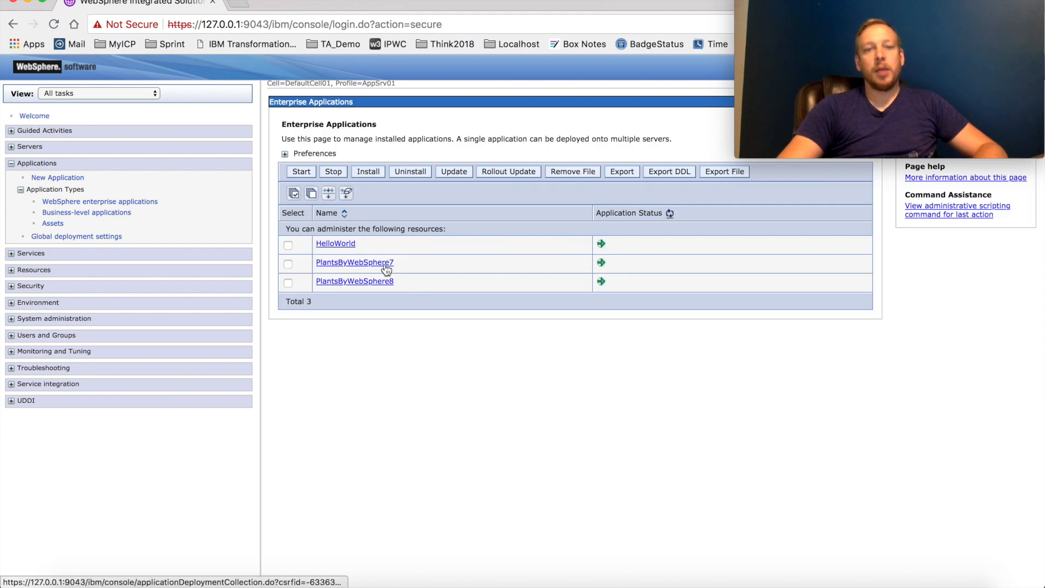
mouse_move(376, 287)
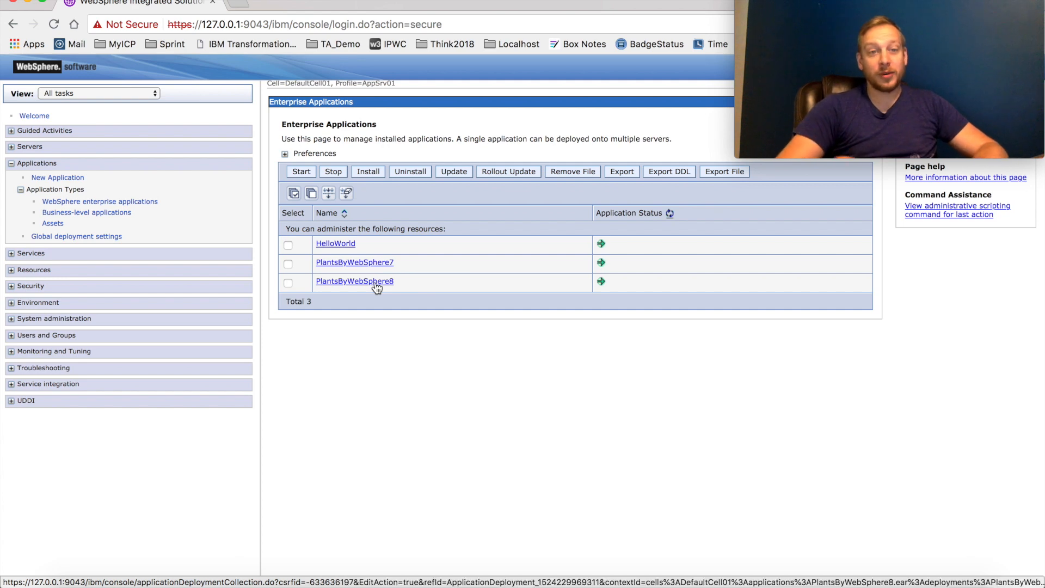
mouse_move(367, 280)
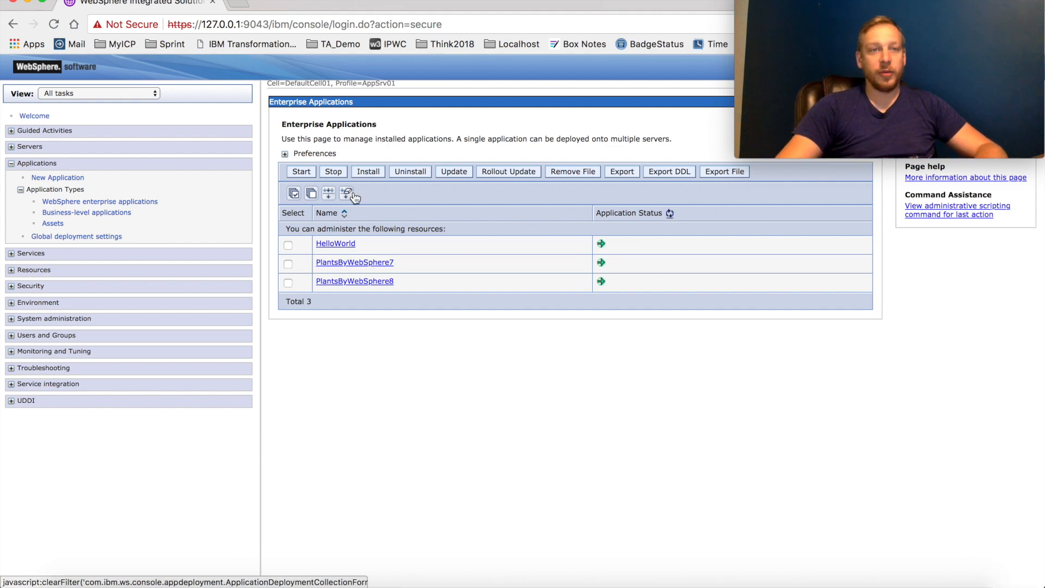
Step: Load the Plants By WebSphere local bookmark from the TA_Demo folder in a new tab
left_click(300, 3)
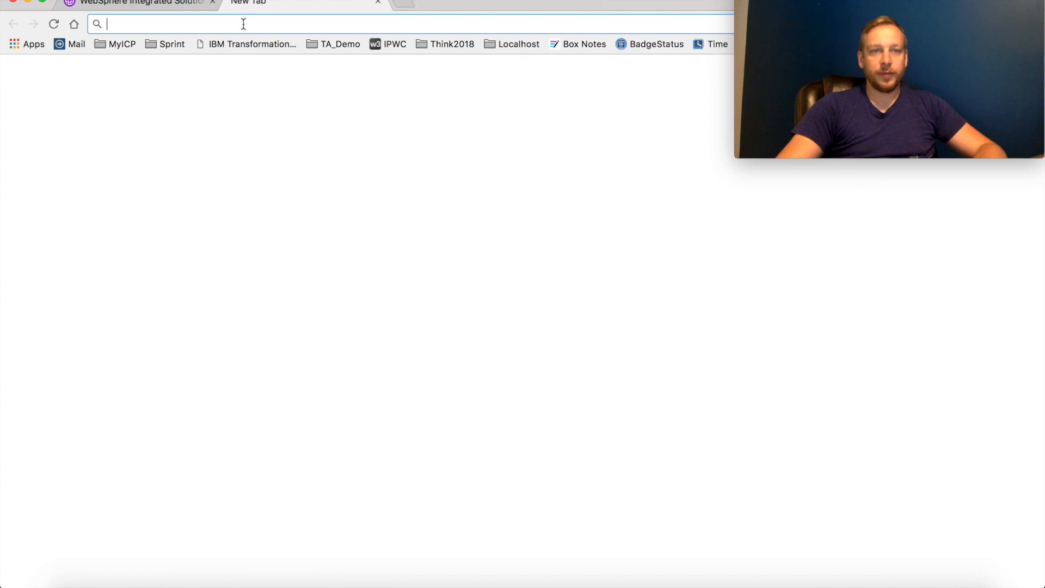
left_click(333, 44)
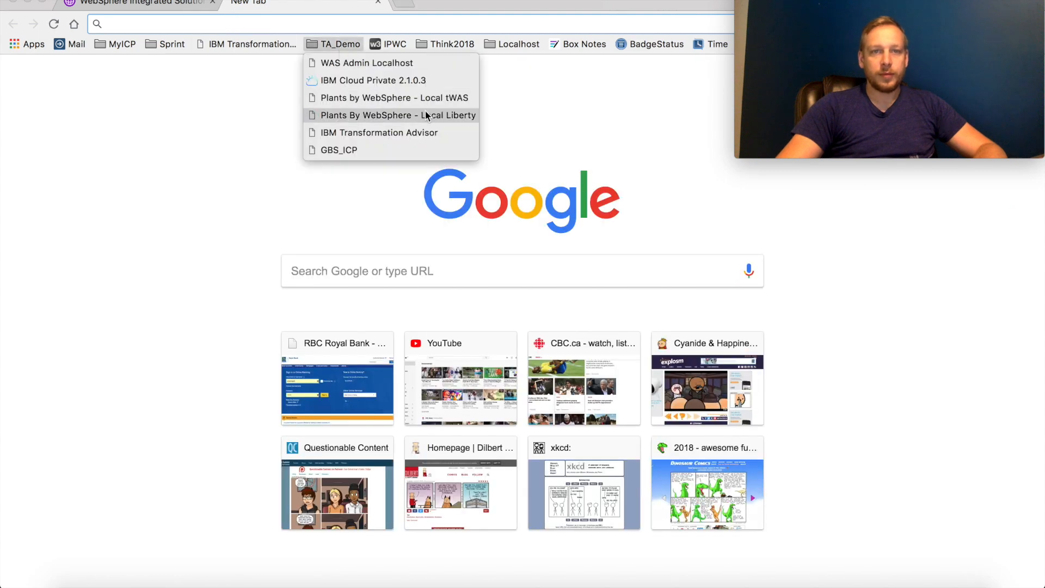
left_click(395, 116)
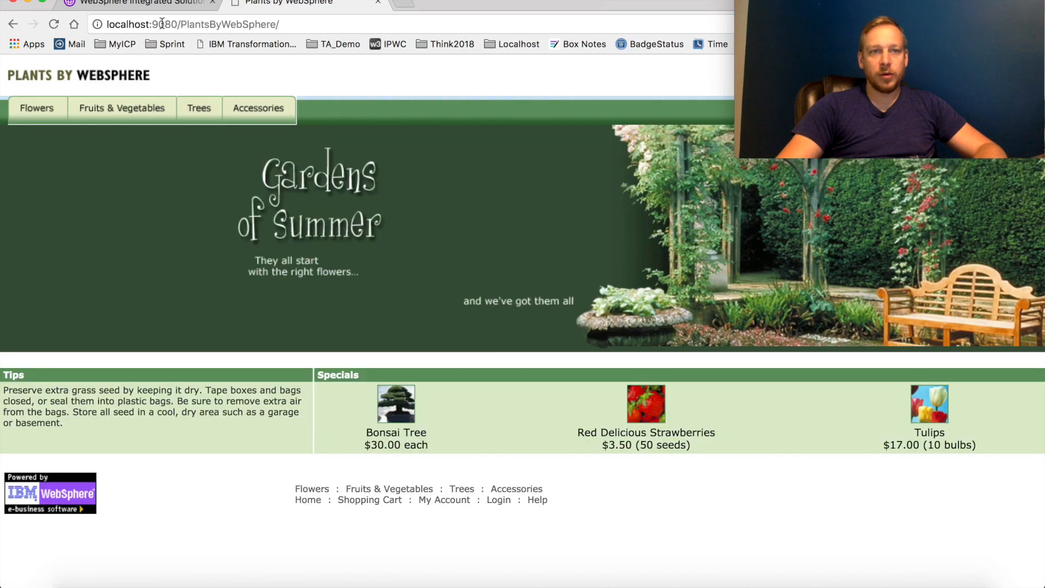
mouse_move(396, 405)
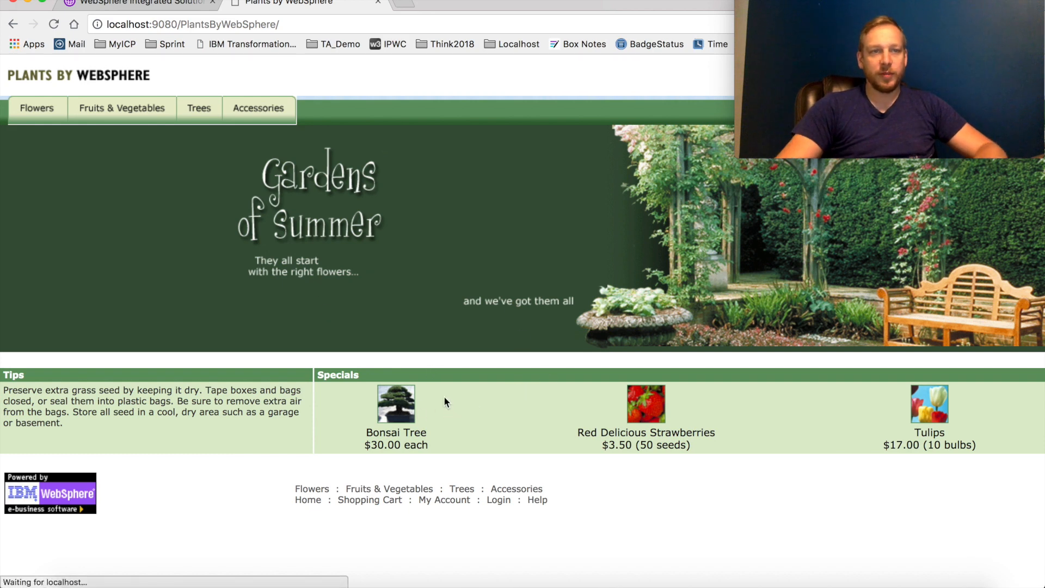
mouse_move(395, 403)
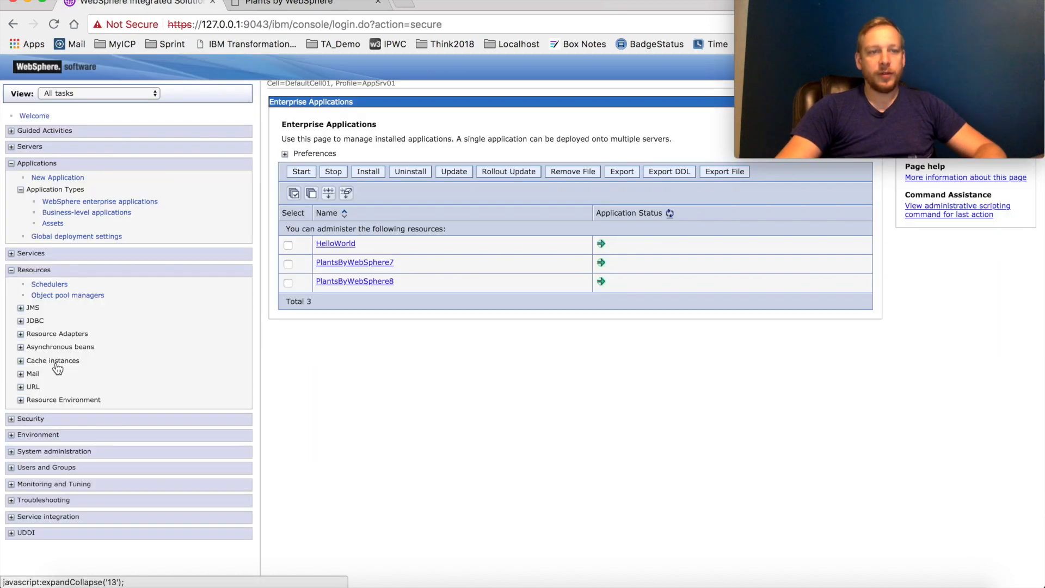
Step: View the JDBC data sources and DB2/Derby JDBC providers, then go back to the store tab
left_click(20, 321)
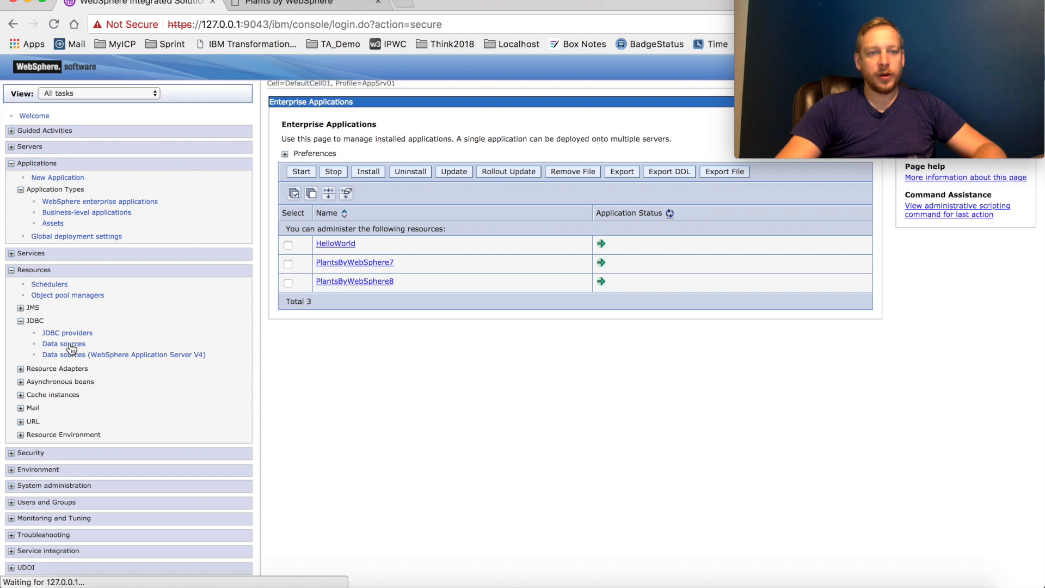
left_click(63, 343)
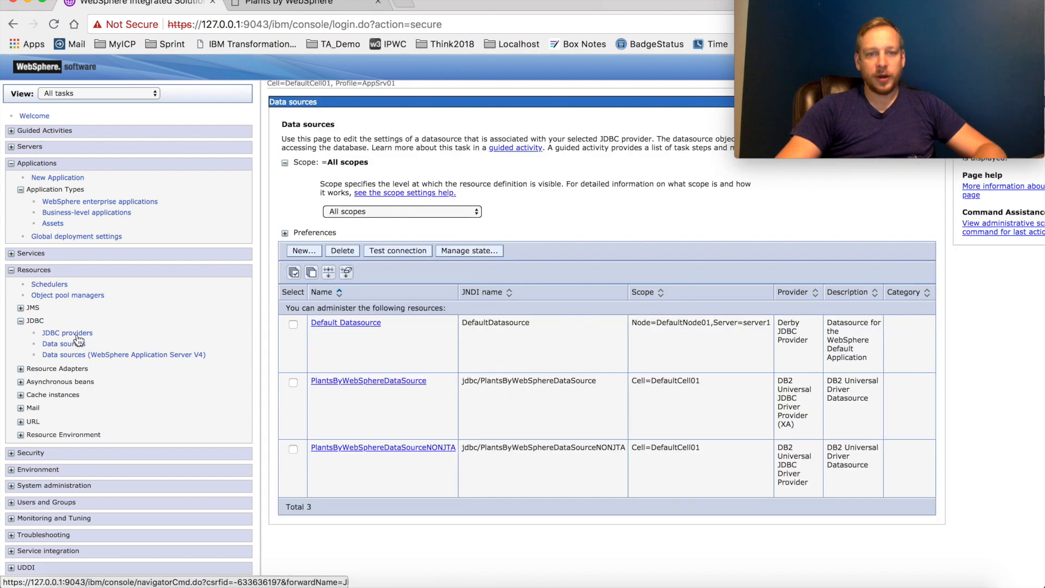
left_click(67, 332)
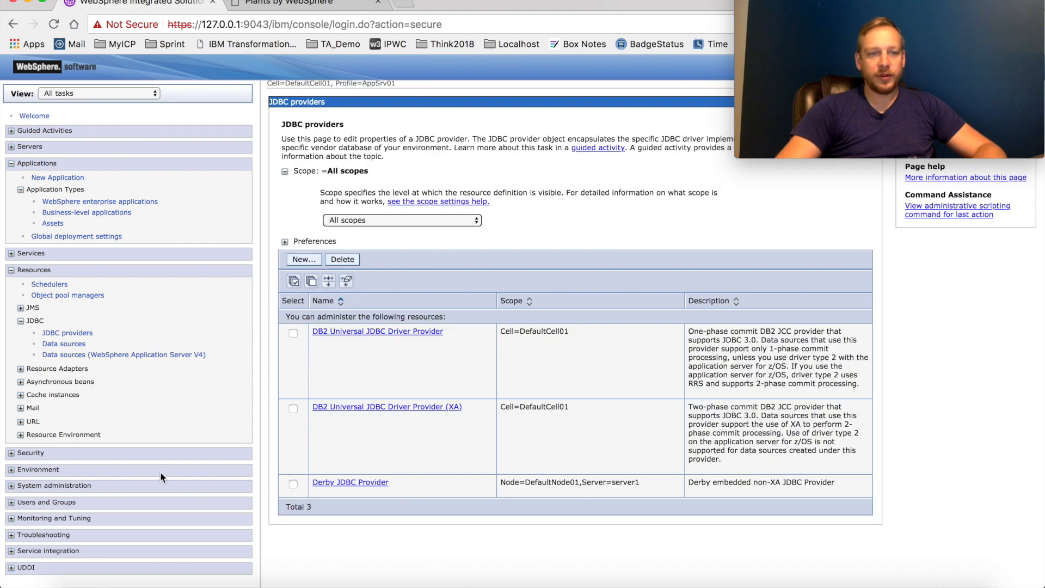
left_click(288, 2)
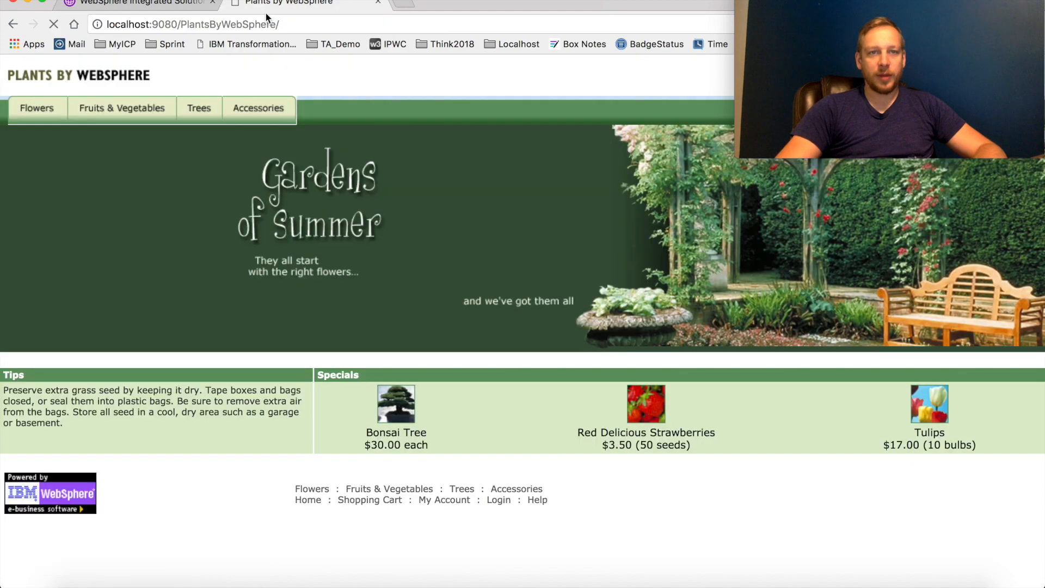
mouse_move(645, 407)
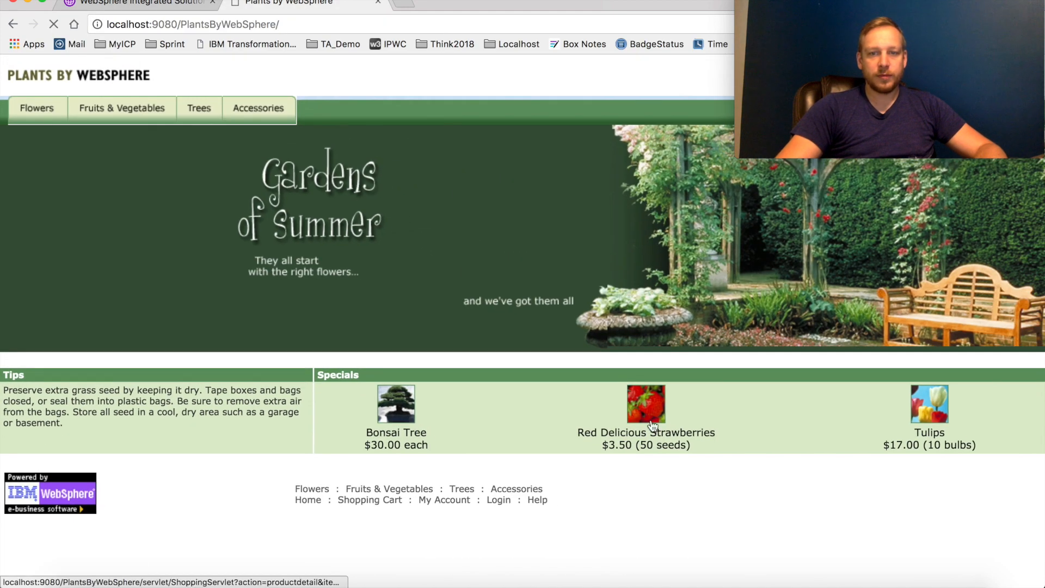
Step: Sign in to the IBM Cloud Private console with the administrator account
left_click(645, 404)
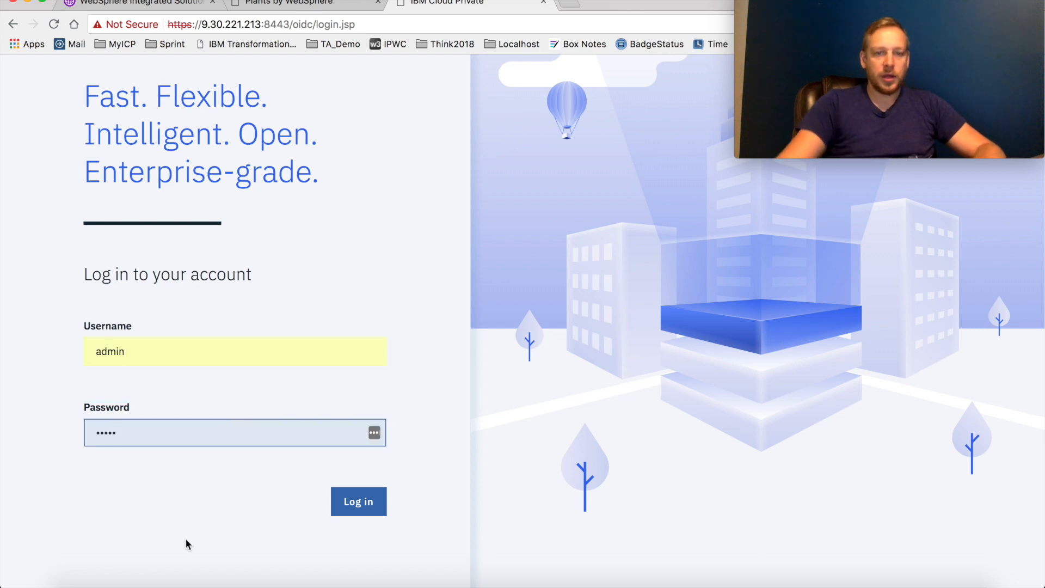
left_click(359, 501)
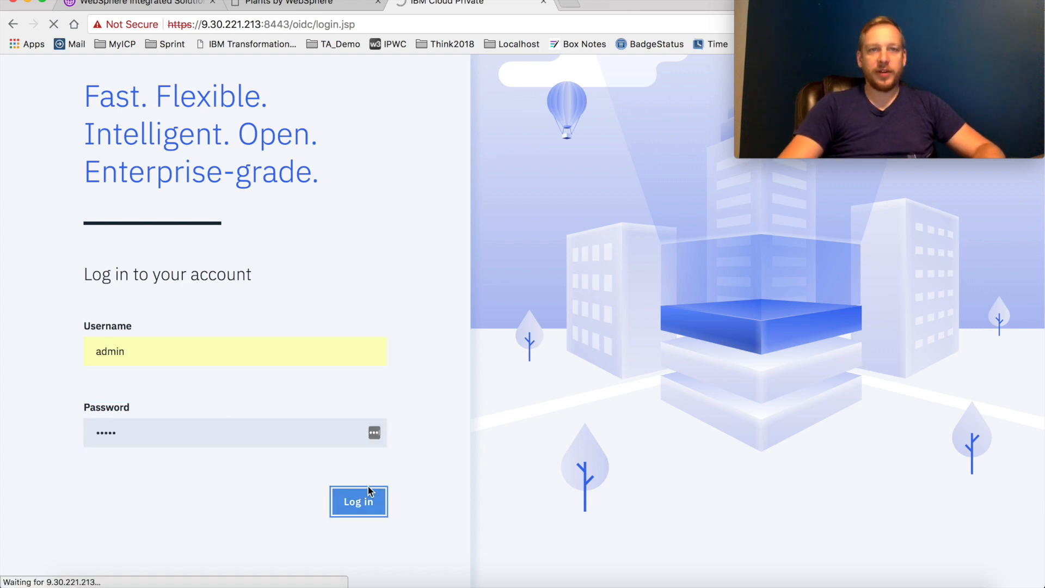
left_click(358, 501)
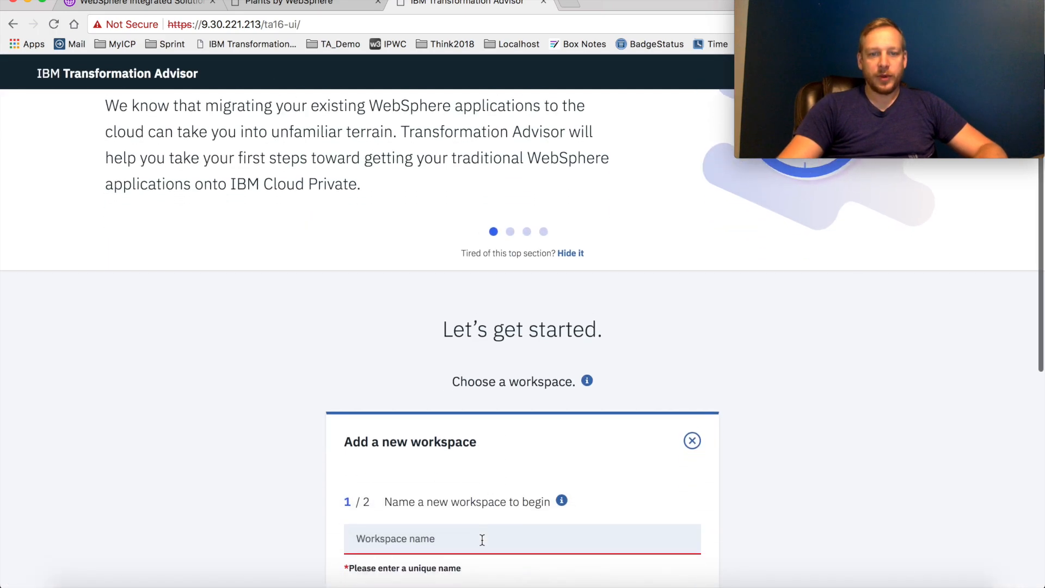
Step: Name the new workspace TA_Demo1 with collection Cell1 and create it
scroll("down", 3)
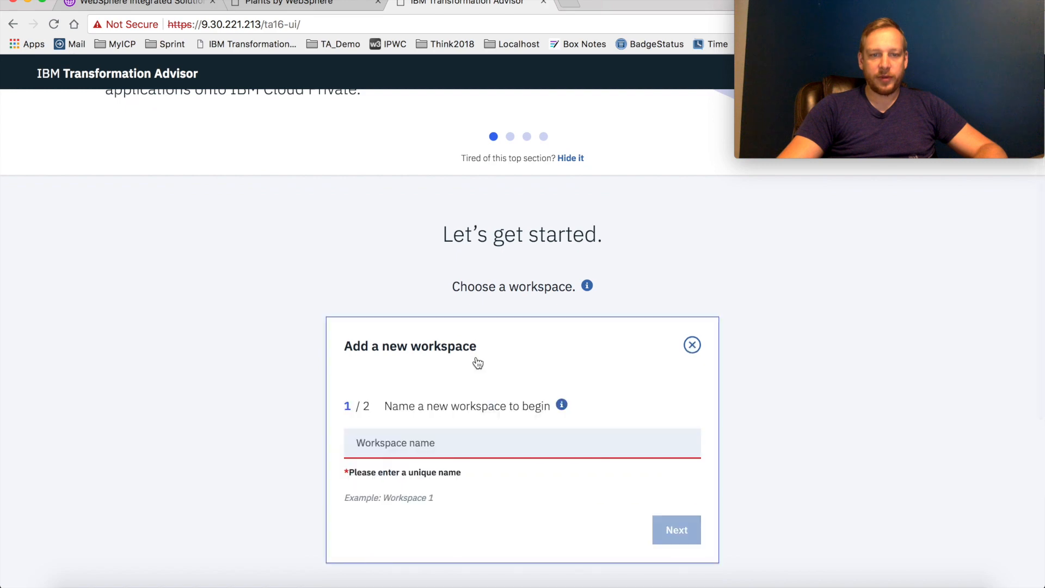
type("TA_")
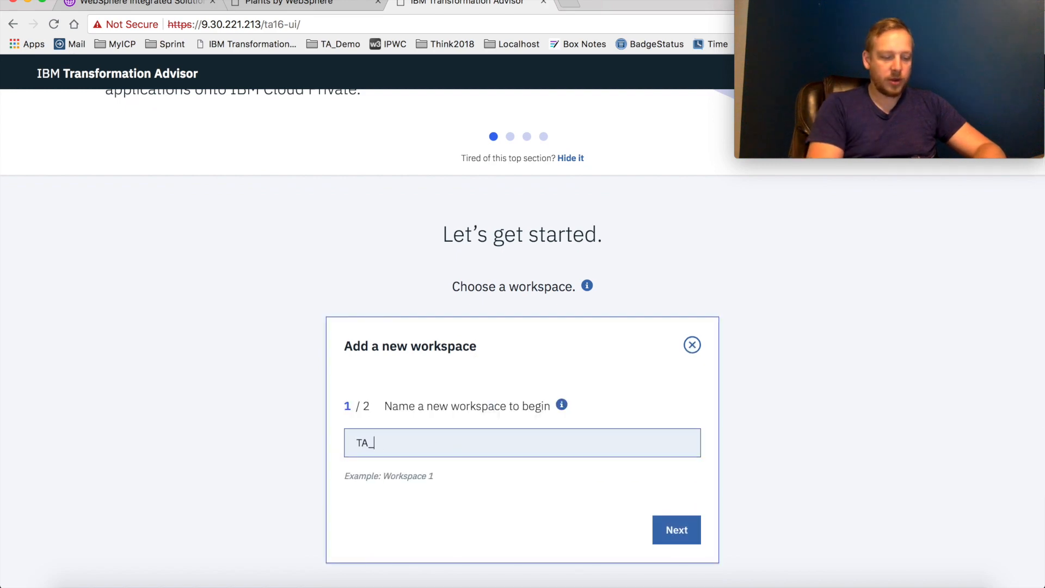
type("Demo1")
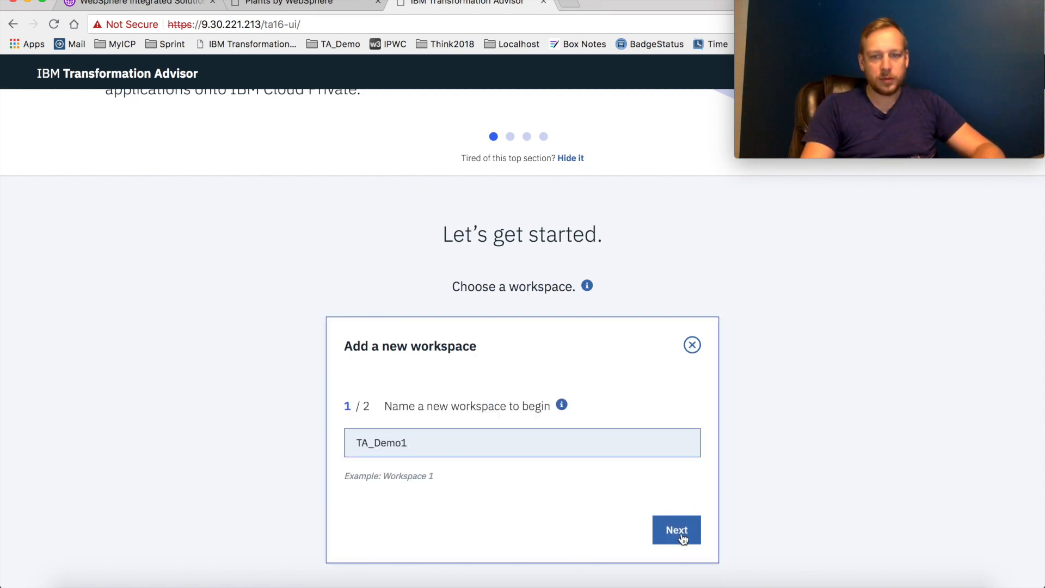
left_click(676, 529)
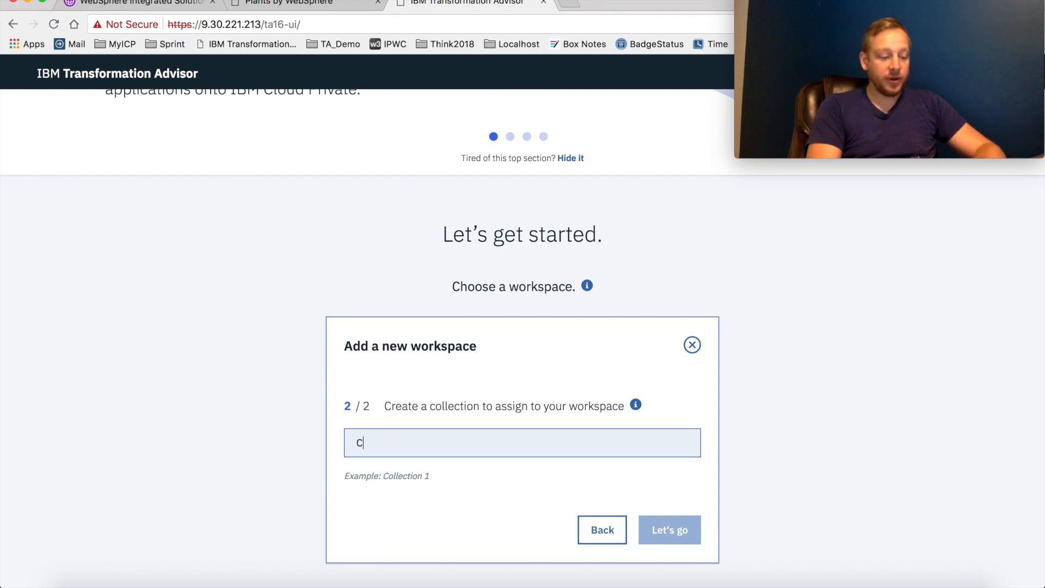
type("ell1")
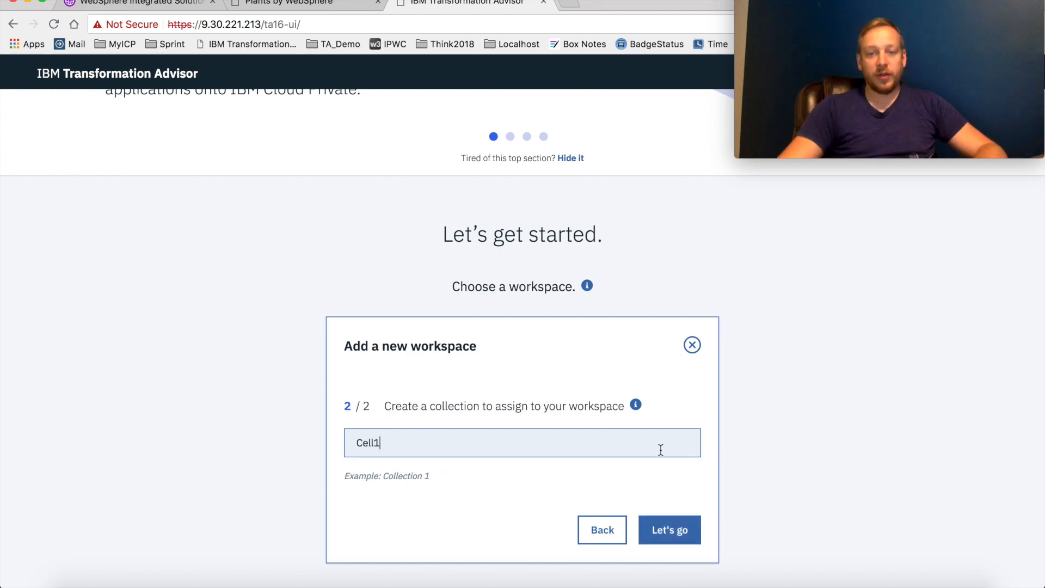
left_click(668, 528)
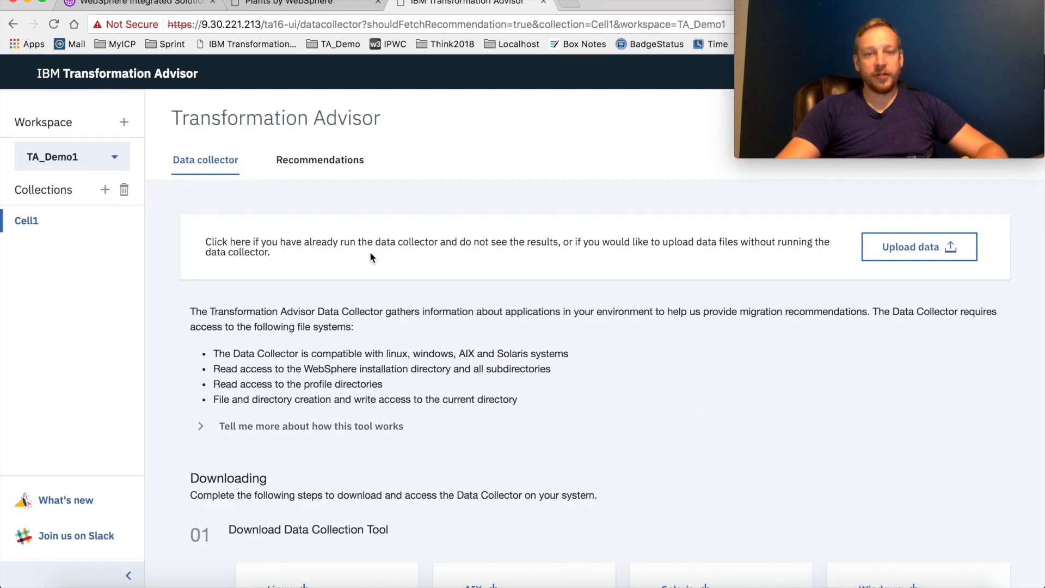
mouse_move(380, 291)
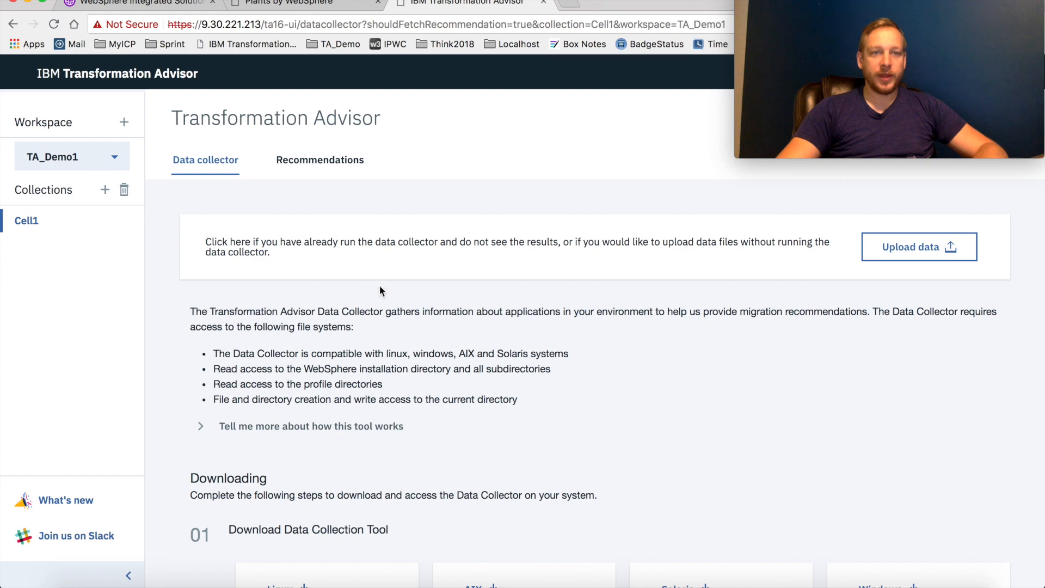
Step: Scroll down to the Recommended Command example, then back up near Upload data
scroll("down", 3)
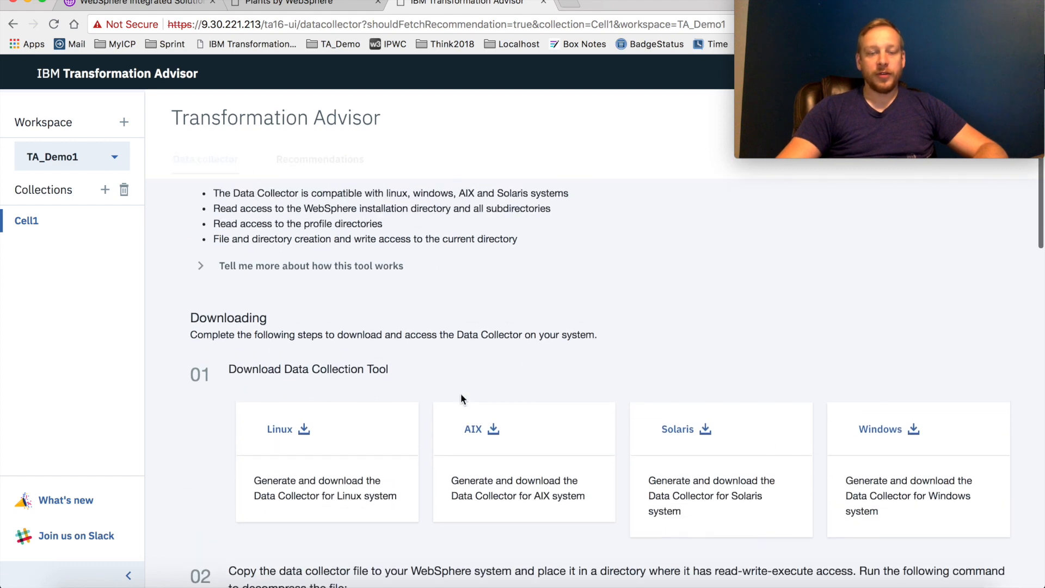
scroll("down", 3)
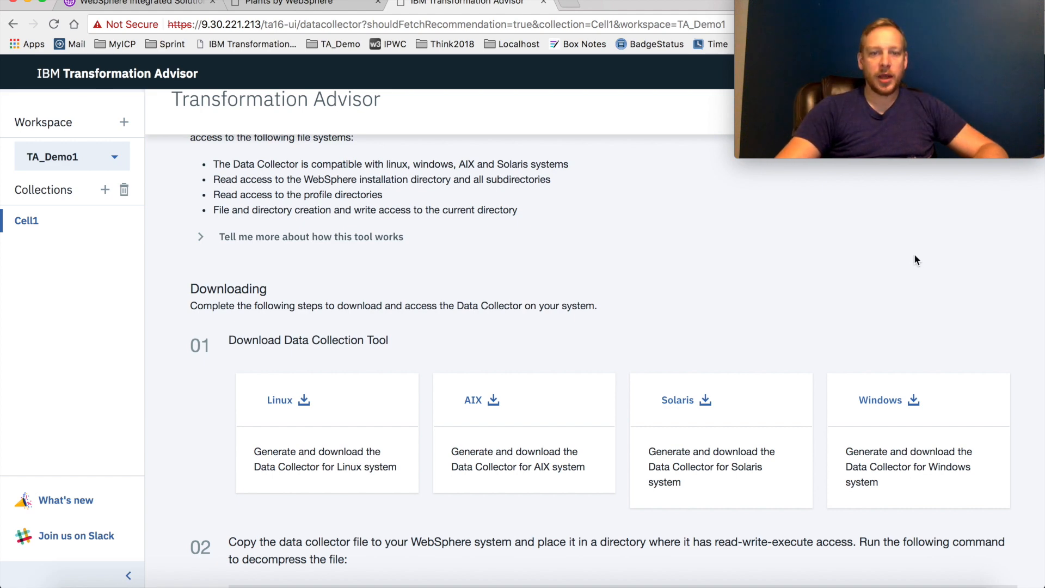
mouse_move(698, 381)
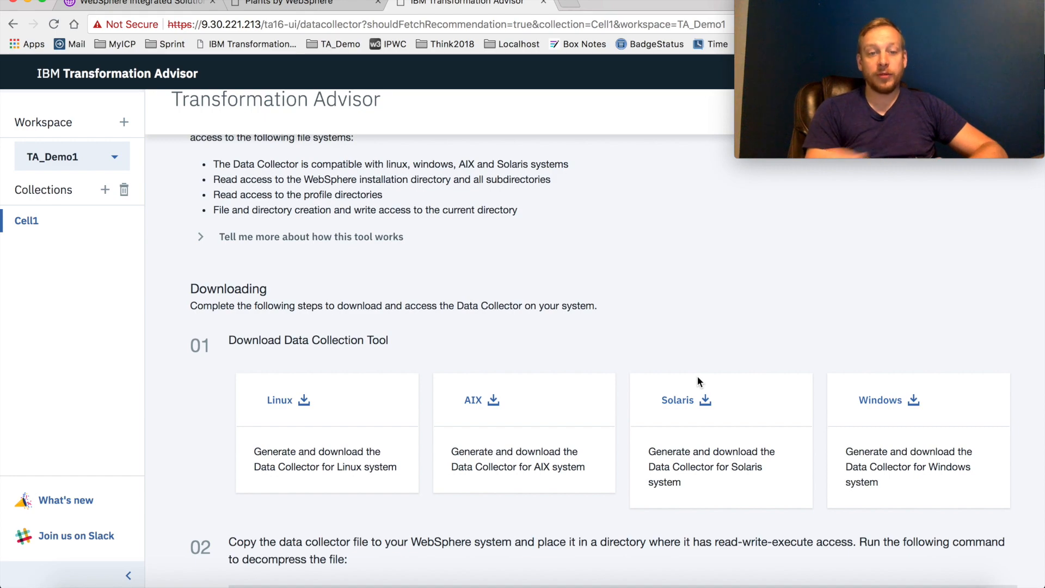
scroll("down", 3)
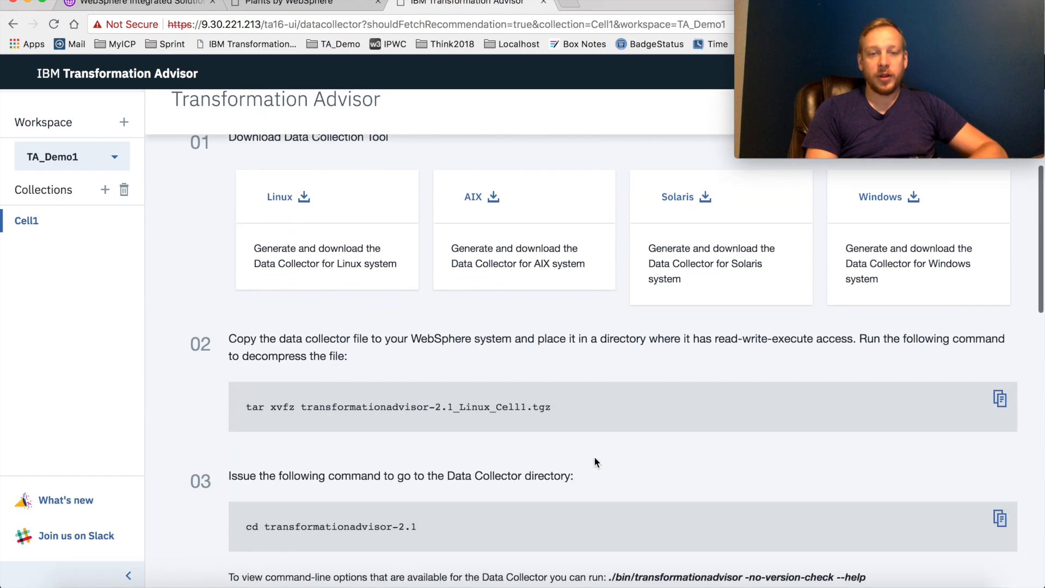
scroll("down", 3)
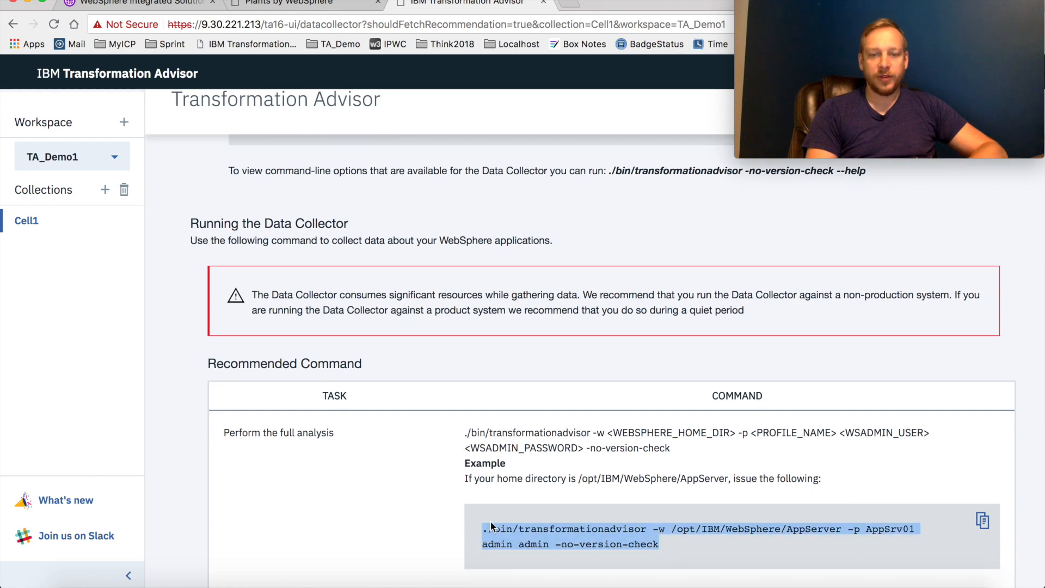
scroll("down", 3)
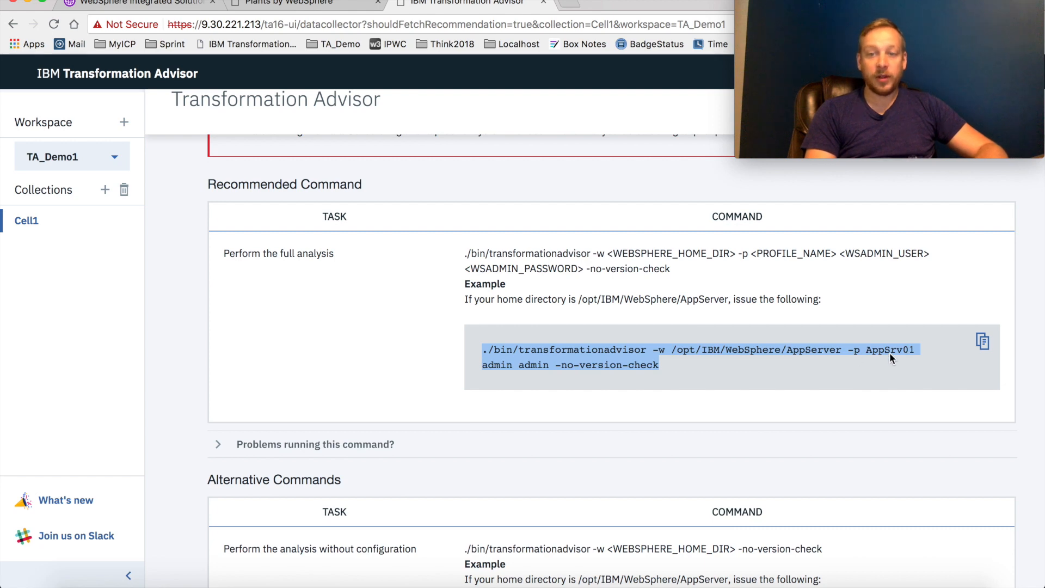
mouse_move(556, 373)
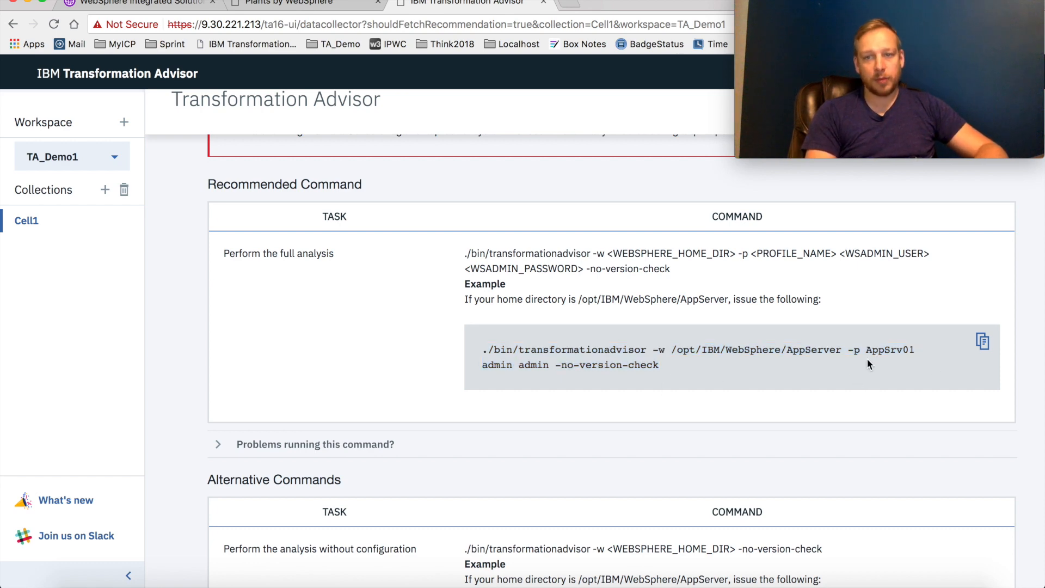
mouse_move(896, 350)
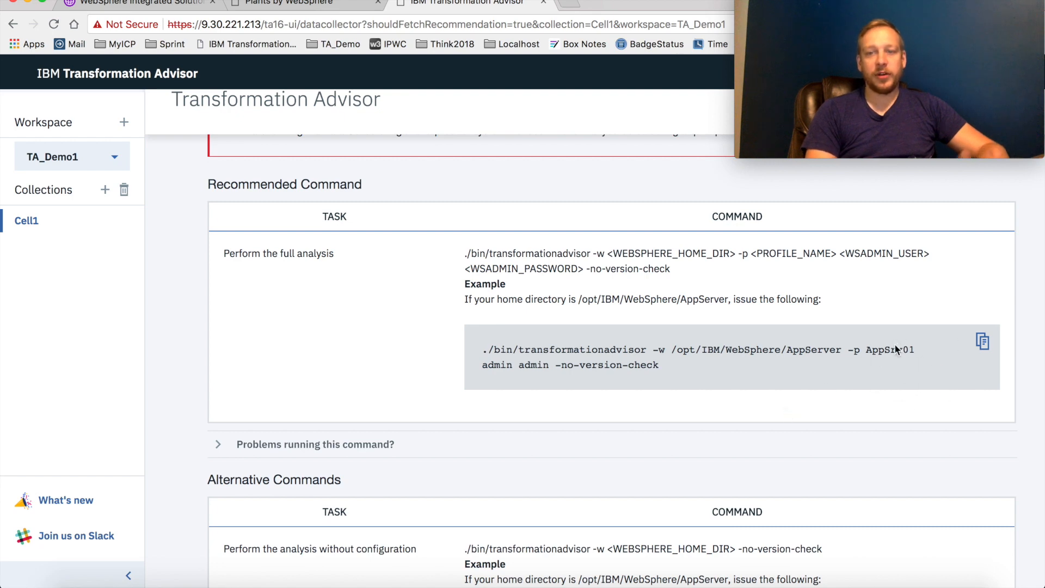
scroll("up", 3)
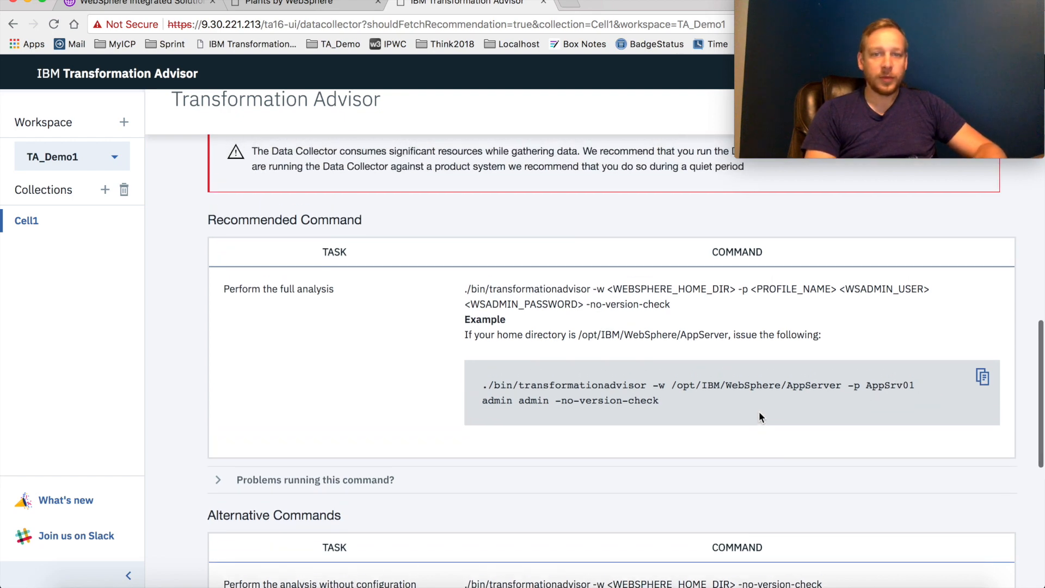
scroll("up", 3)
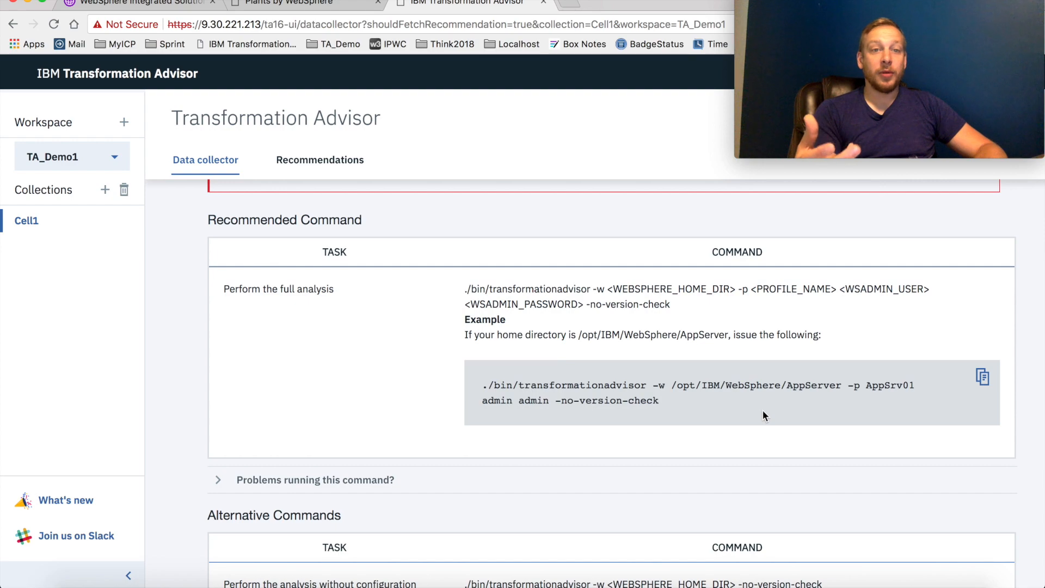
scroll("up", 3)
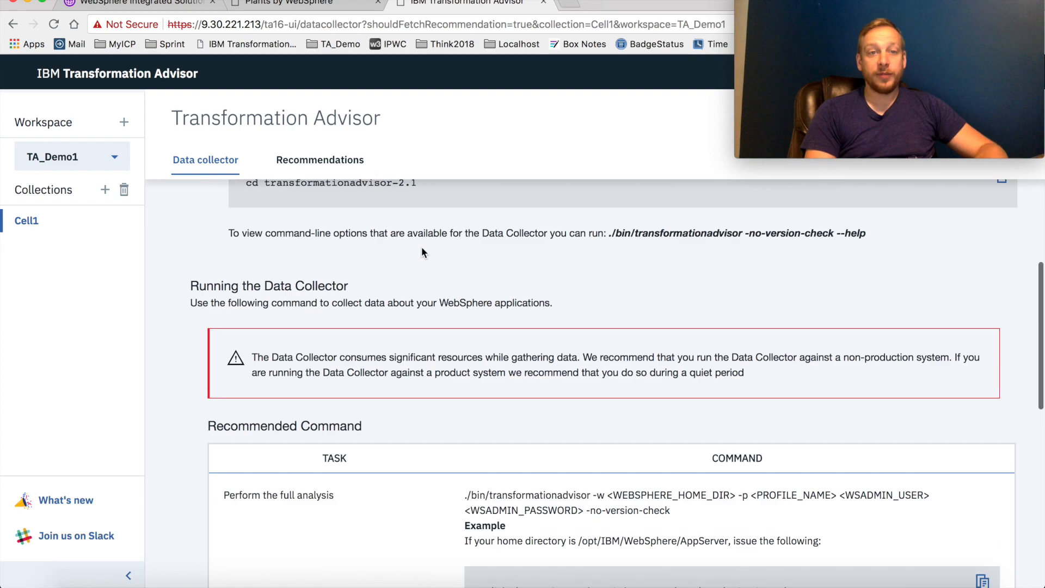
scroll("up", 3)
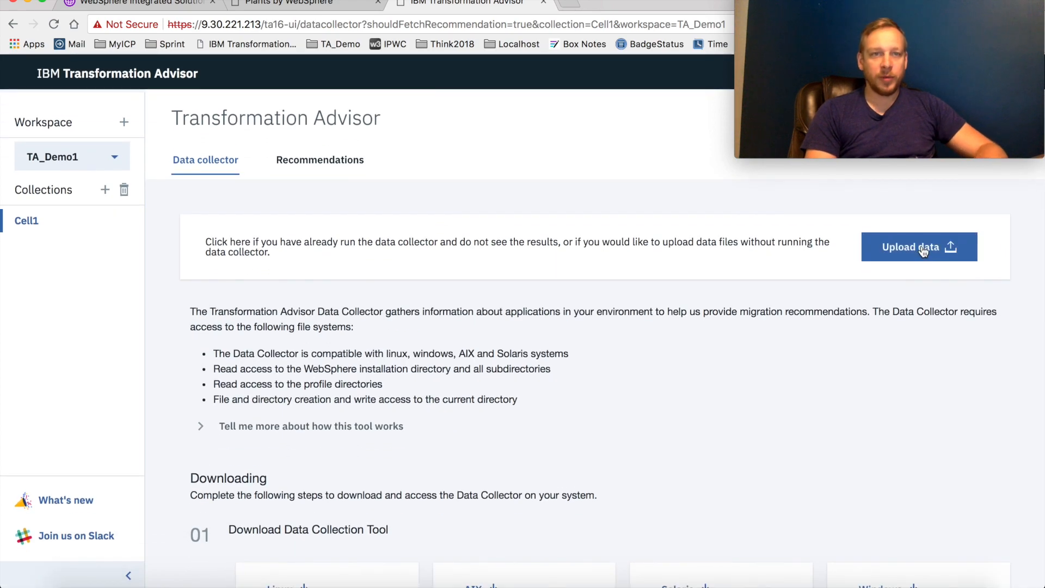
Step: Select PlantsByWebSphere.zip and upload it for analysis
left_click(918, 247)
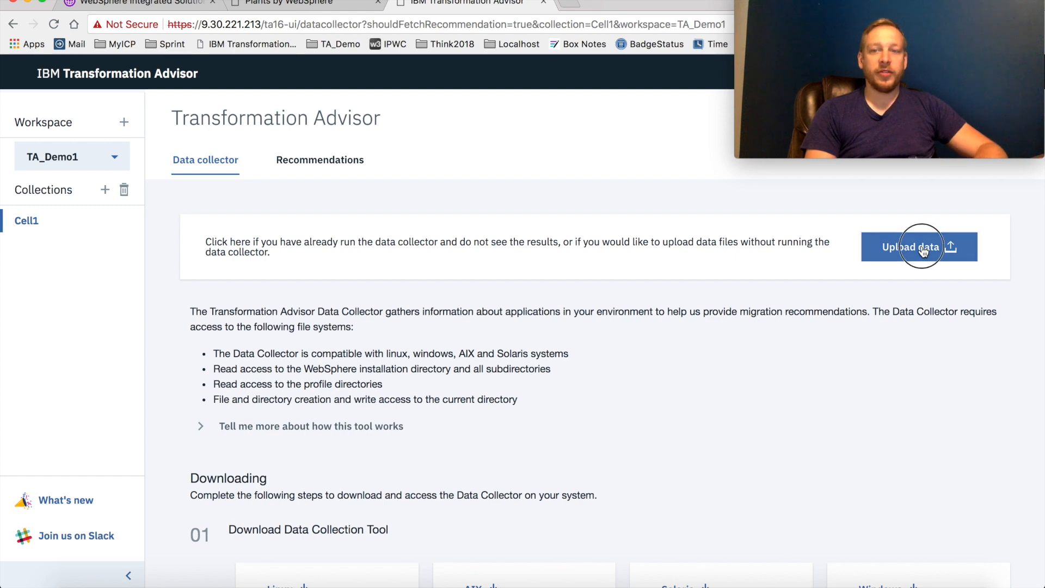
left_click(918, 246)
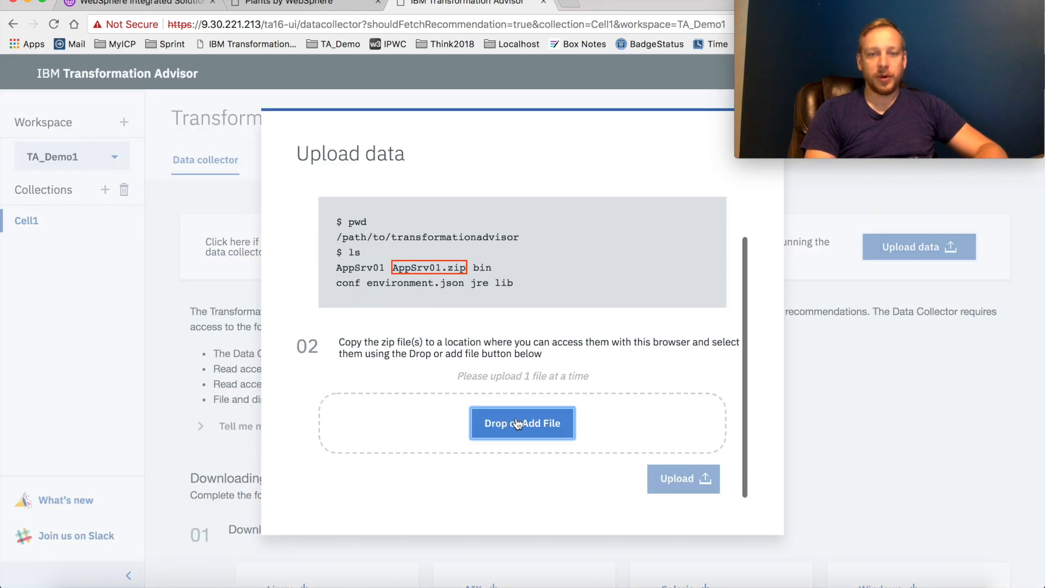
left_click(522, 422)
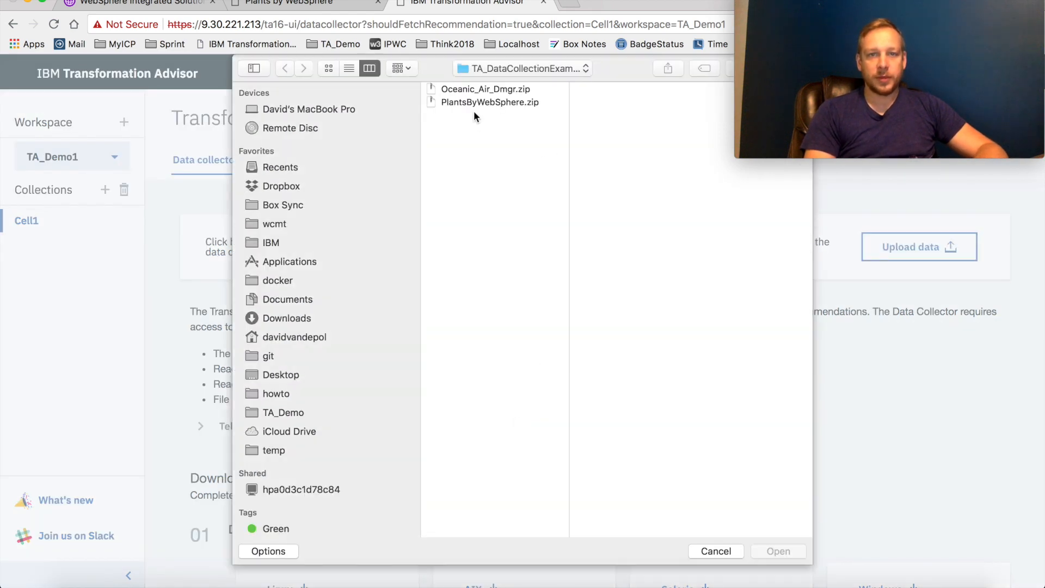
left_click(715, 550)
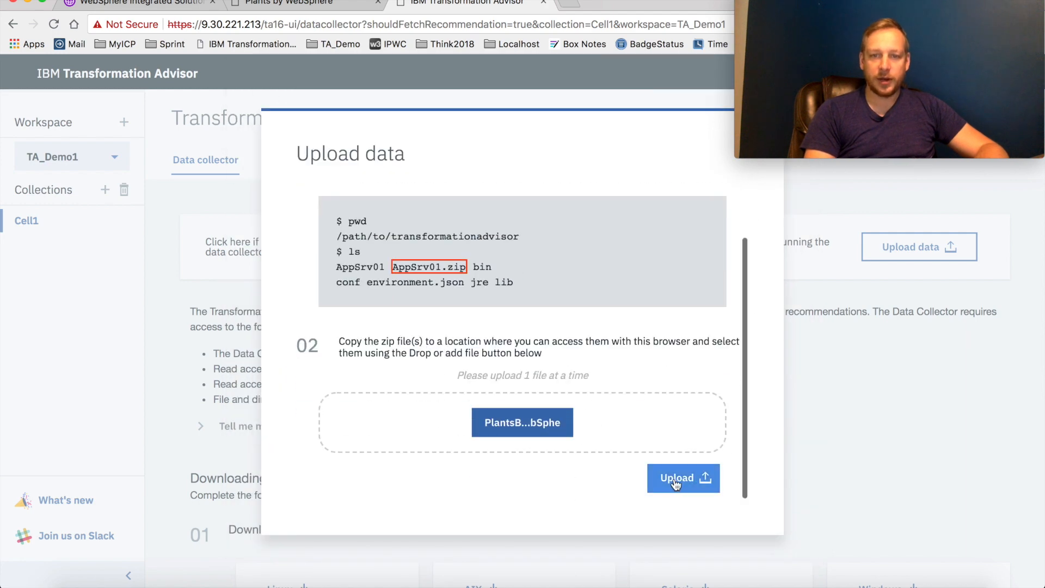
left_click(682, 478)
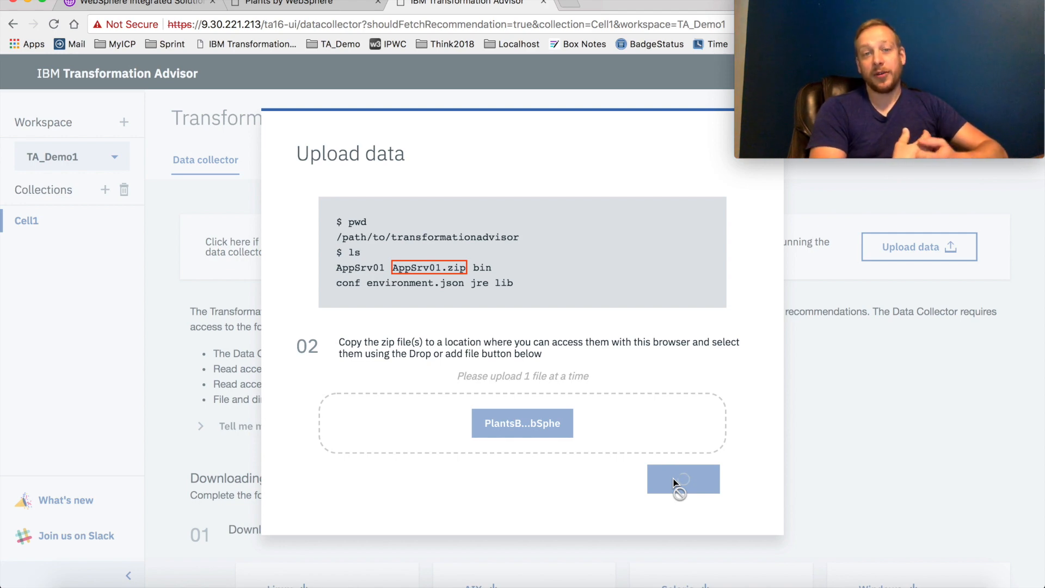
left_click(683, 479)
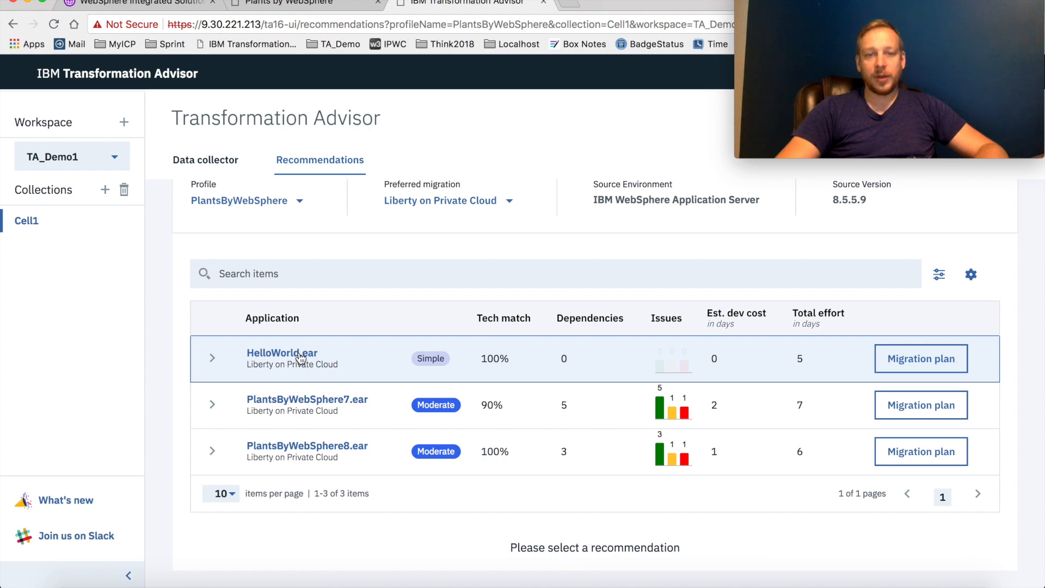
mouse_move(670, 375)
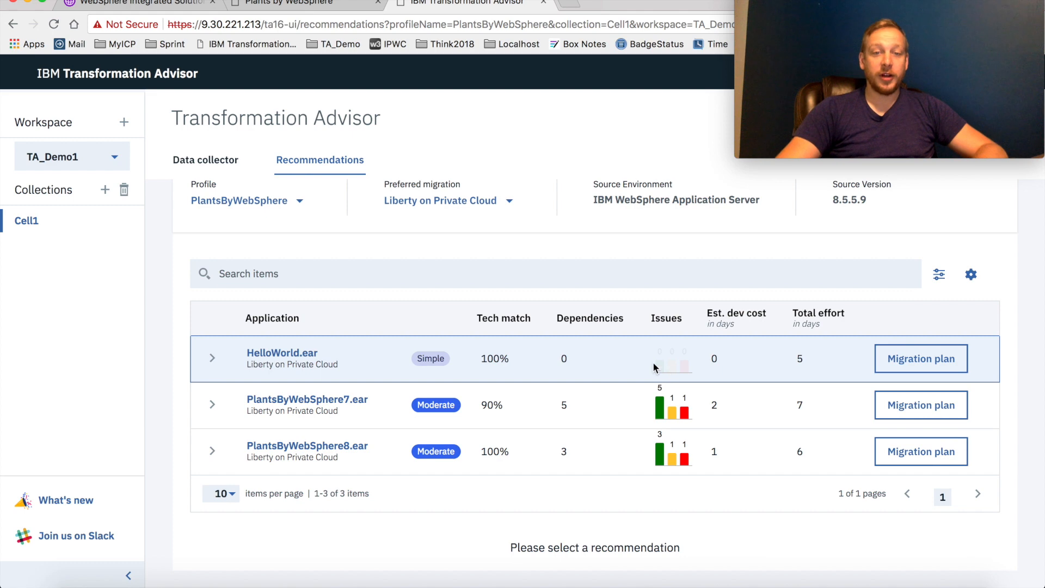
mouse_move(448, 362)
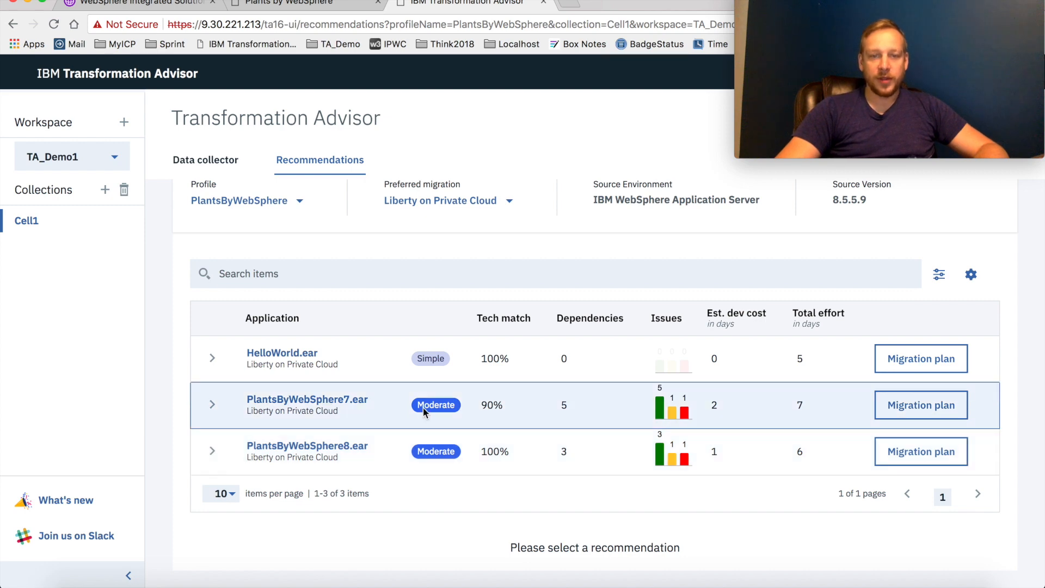
mouse_move(450, 413)
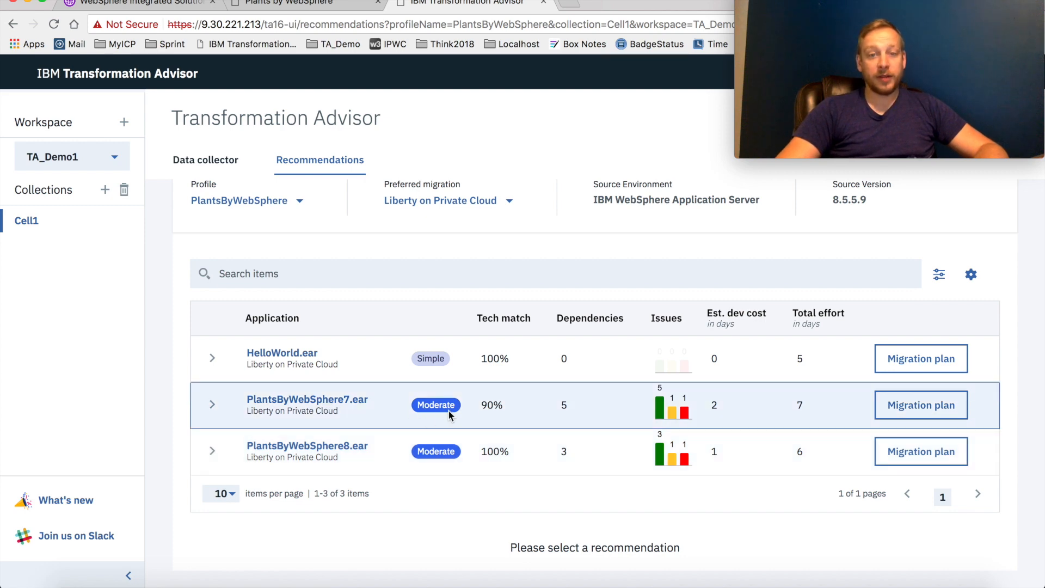
mouse_move(492, 404)
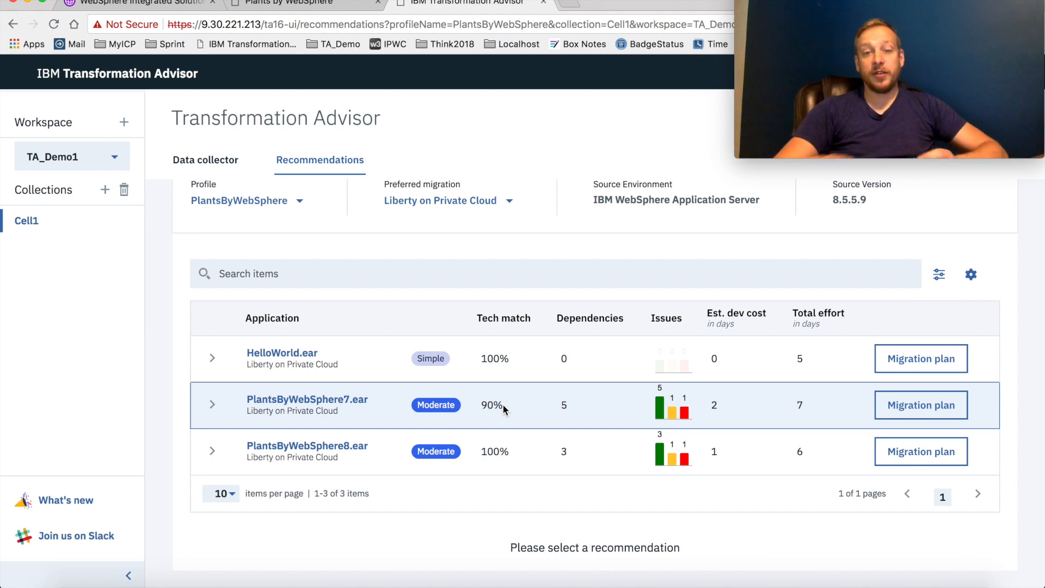
mouse_move(563, 407)
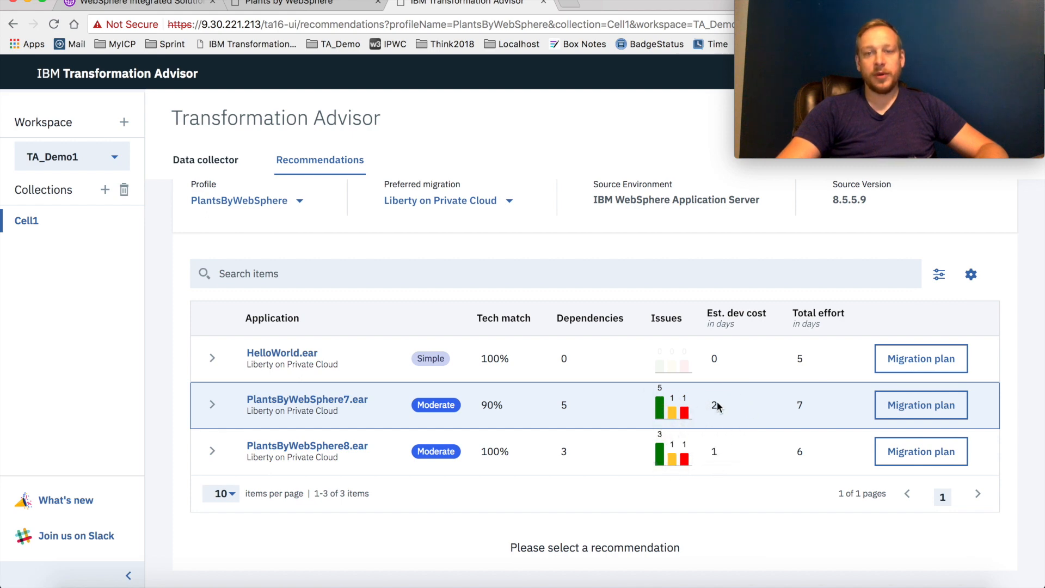
mouse_move(715, 410)
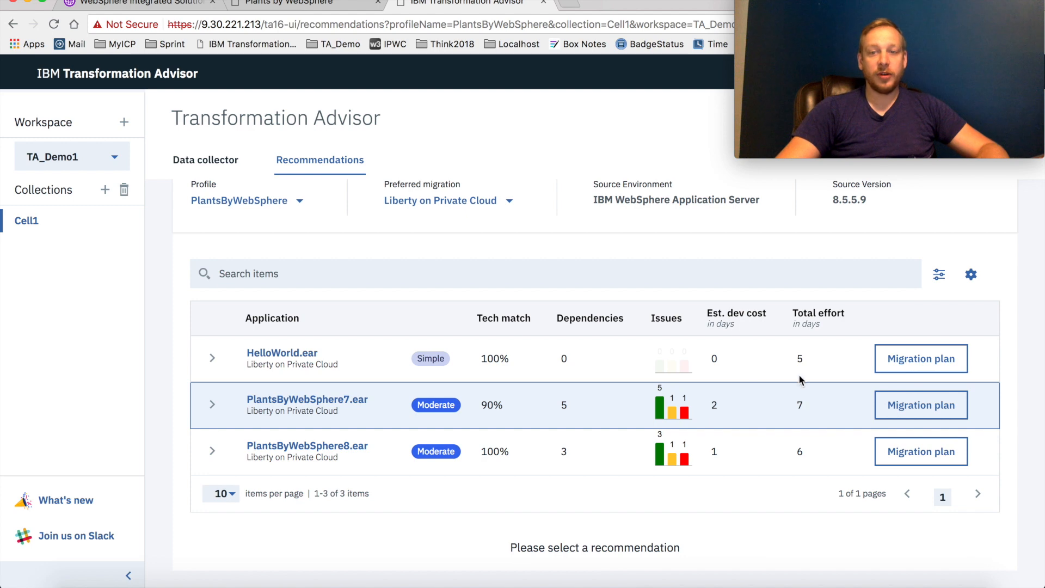
mouse_move(802, 413)
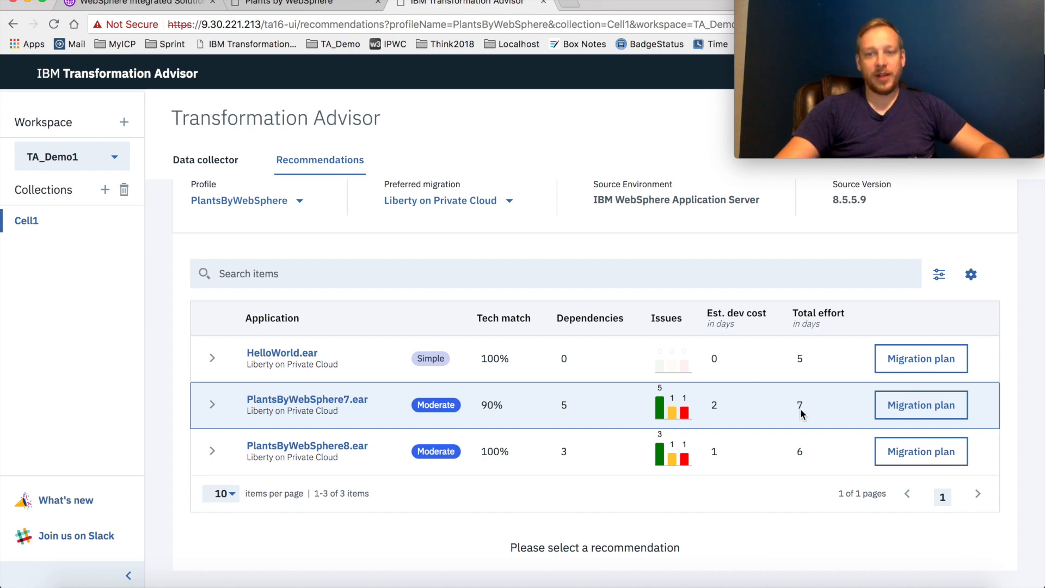
mouse_move(934, 301)
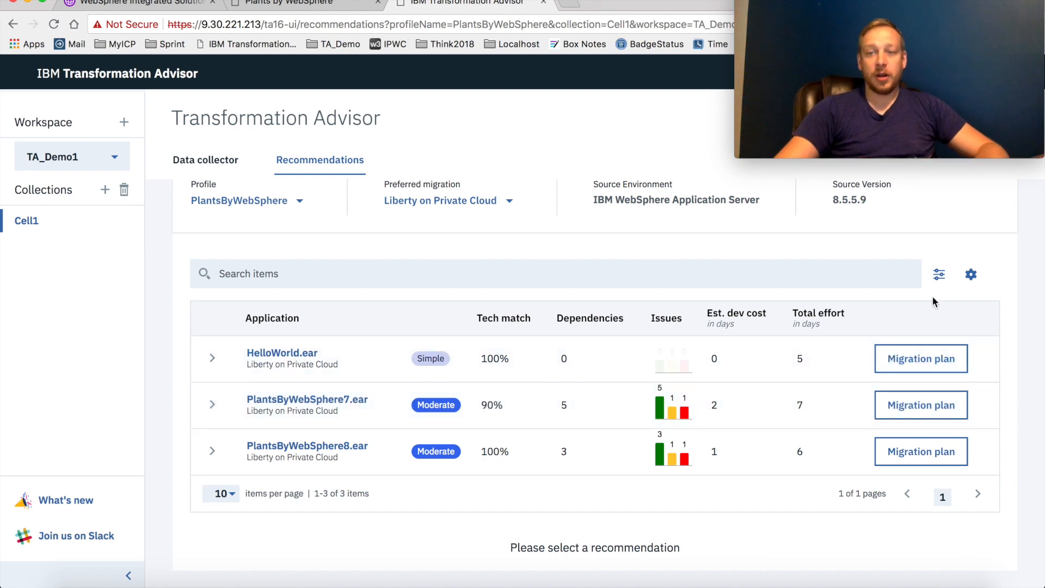
Step: Change the Advanced Settings overhead cost from 5 to 3 and save it
left_click(970, 273)
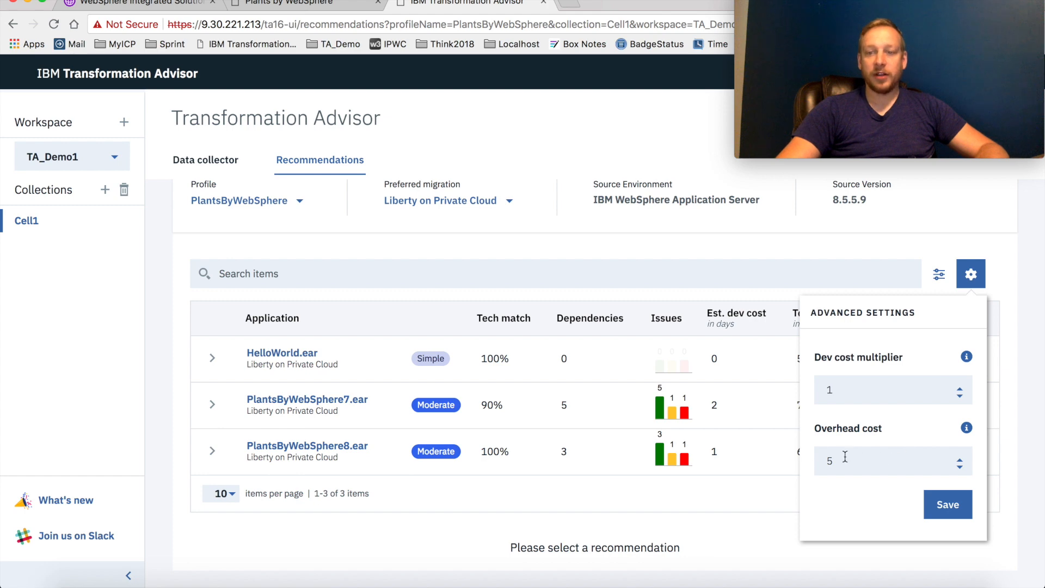
left_click(893, 460)
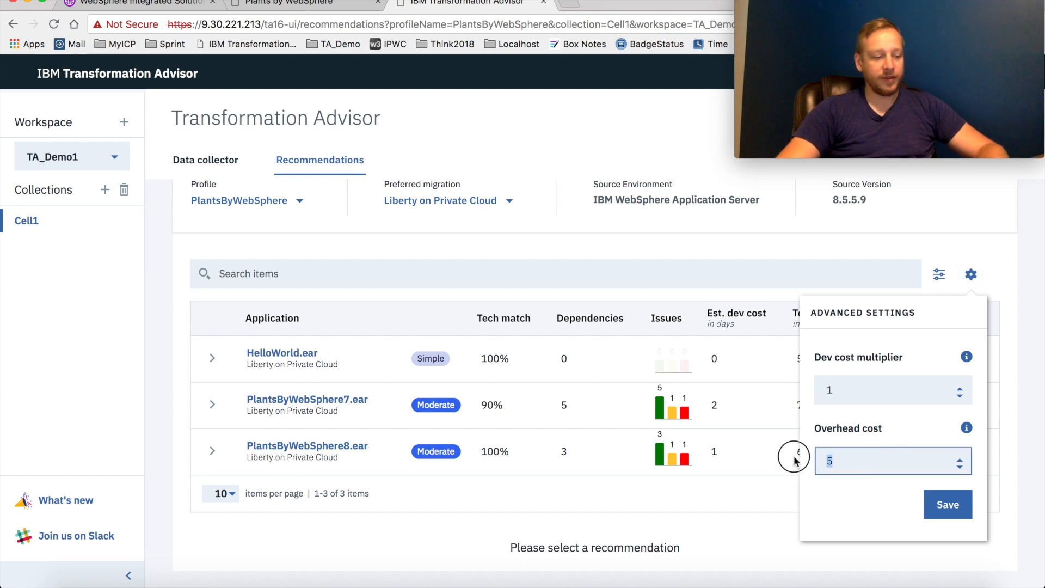
left_click(947, 504)
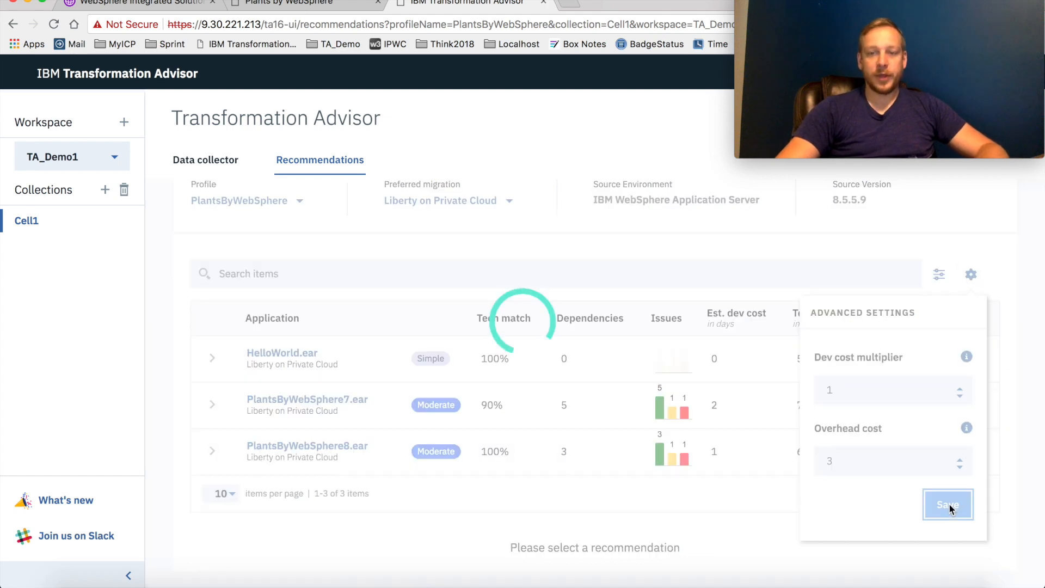
left_click(947, 504)
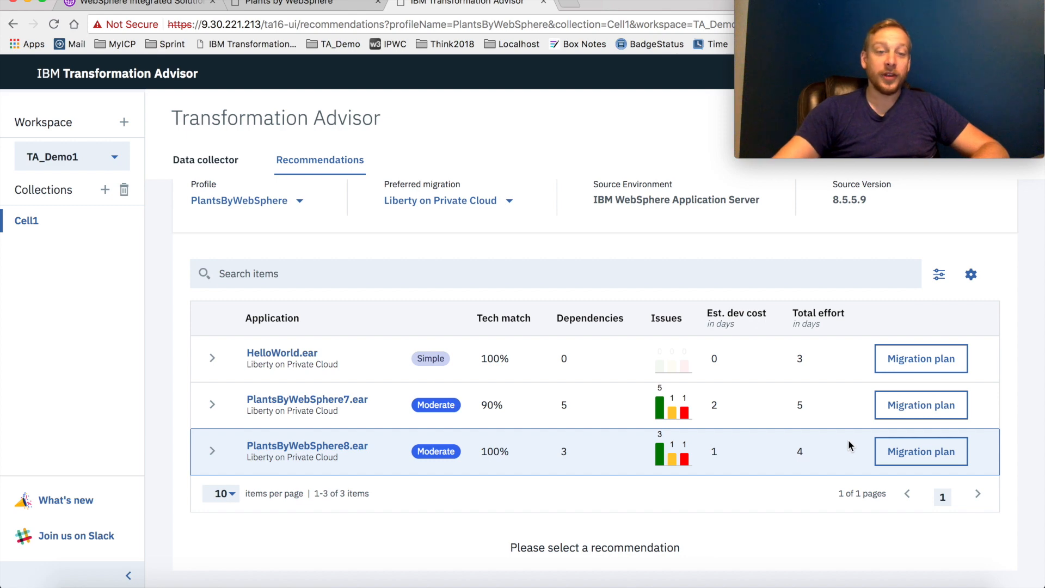
mouse_move(842, 441)
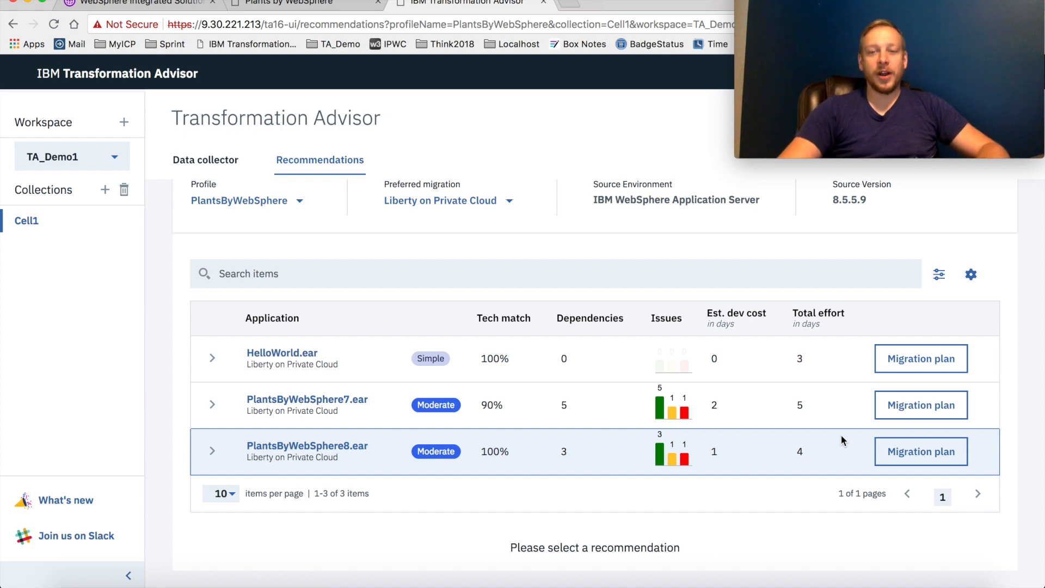
left_click(307, 404)
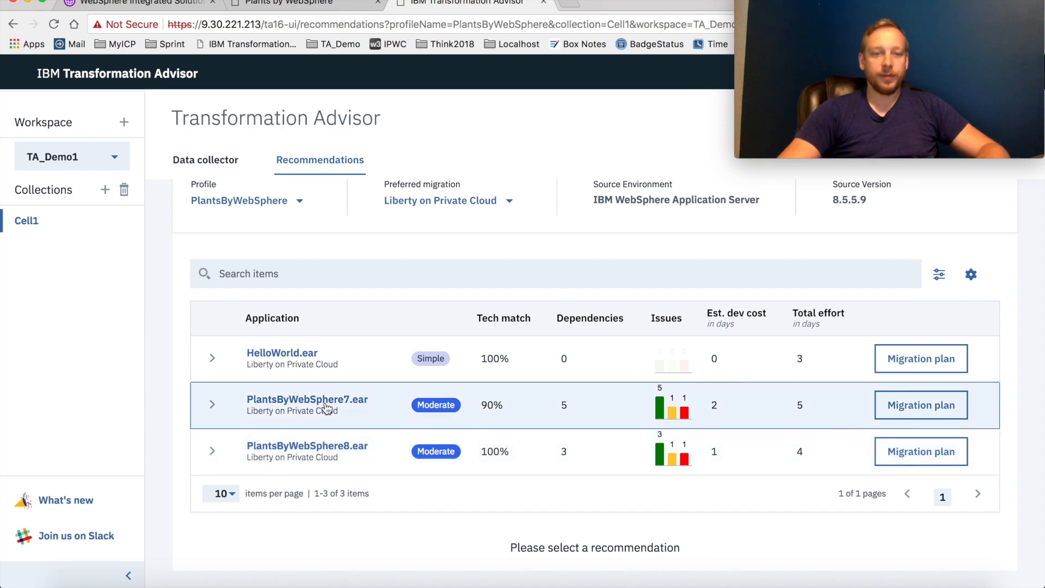
Step: Open PlantsByWebSphere7.ear's analysis and scroll past the JAX-RPC issue to the reports
left_click(307, 399)
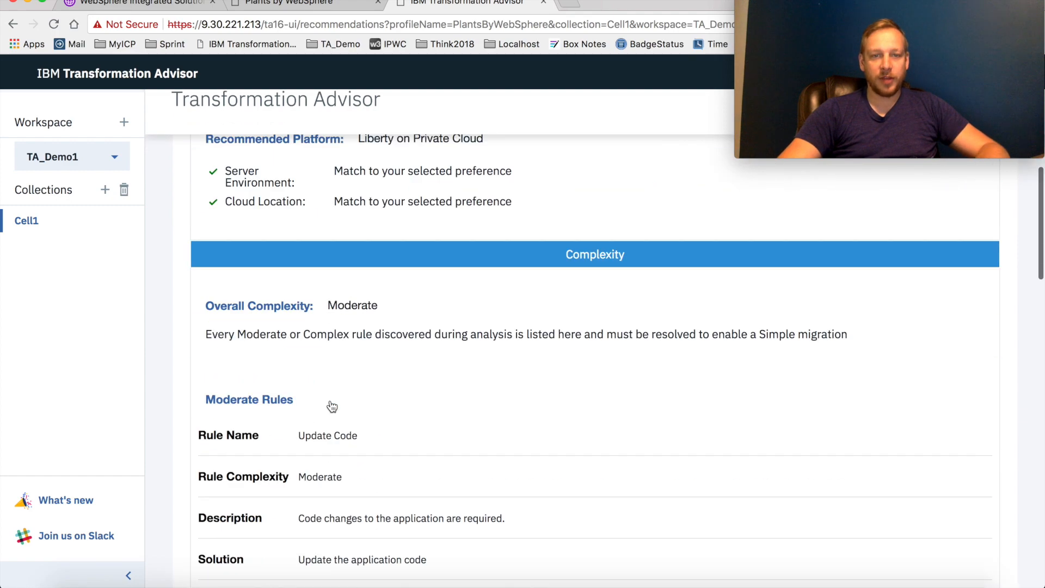
scroll("down", 3)
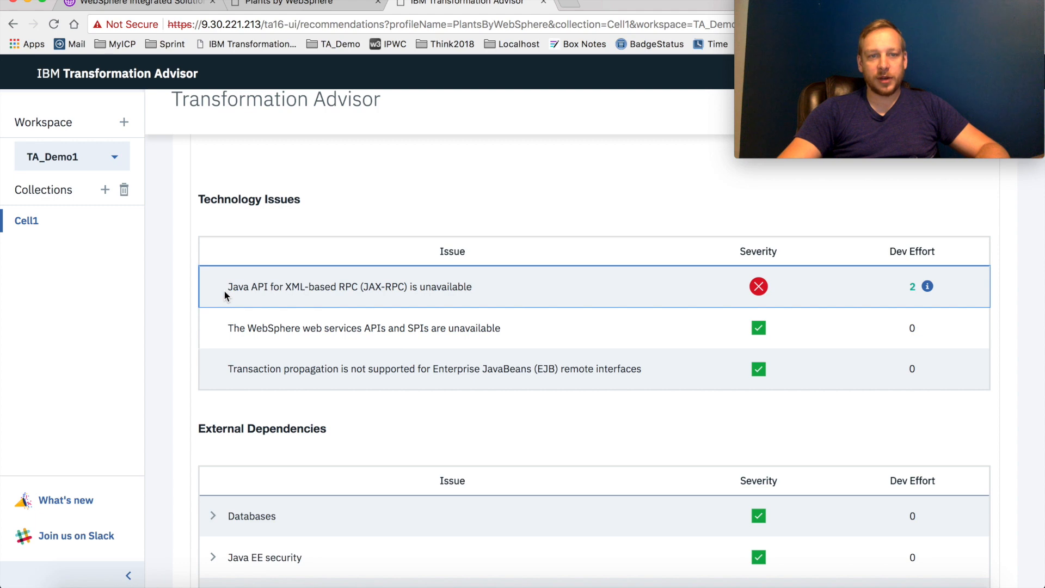
double_click(349, 286)
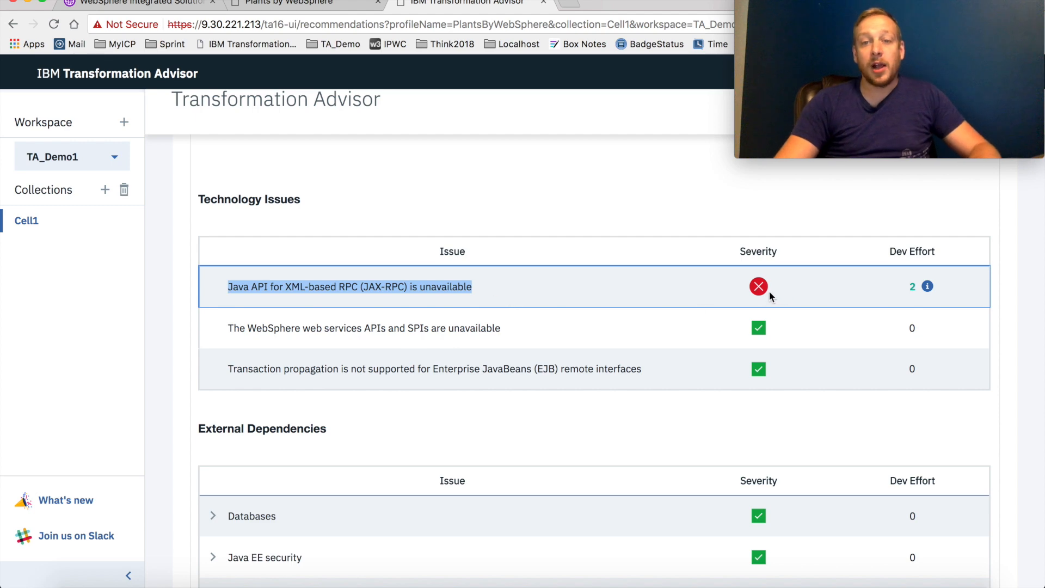
mouse_move(770, 297)
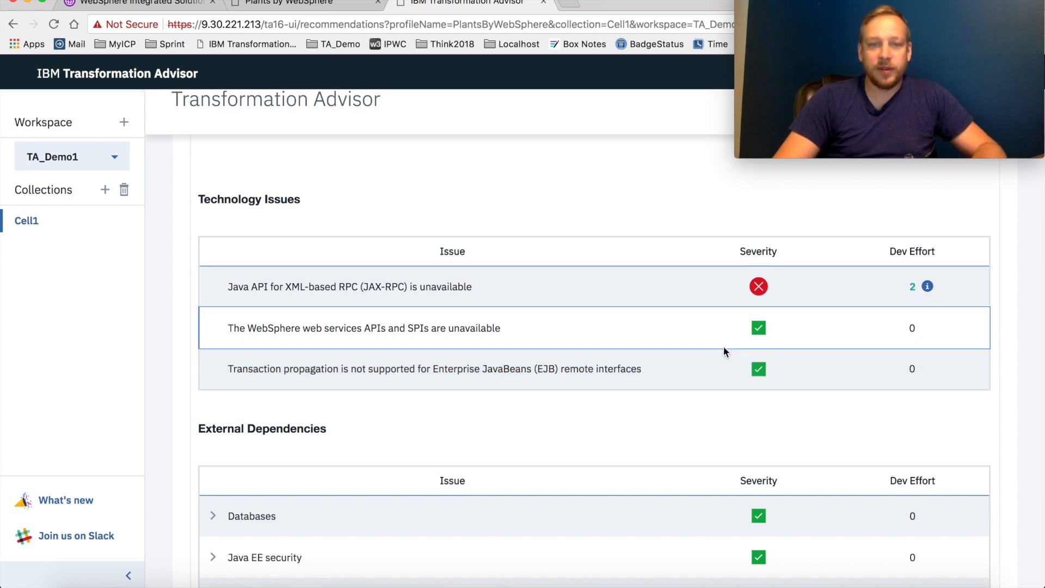
mouse_move(513, 287)
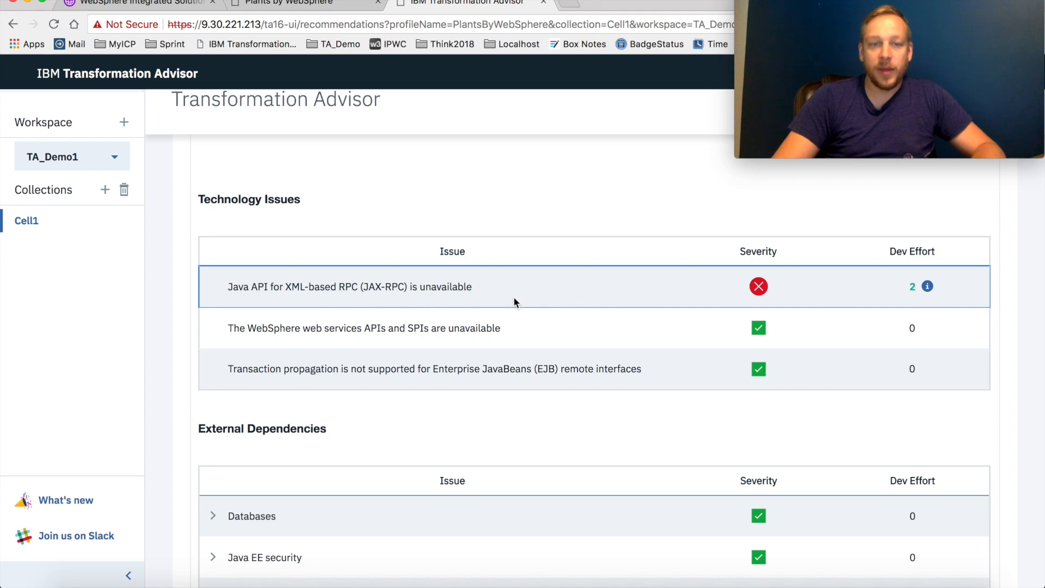
mouse_move(926, 287)
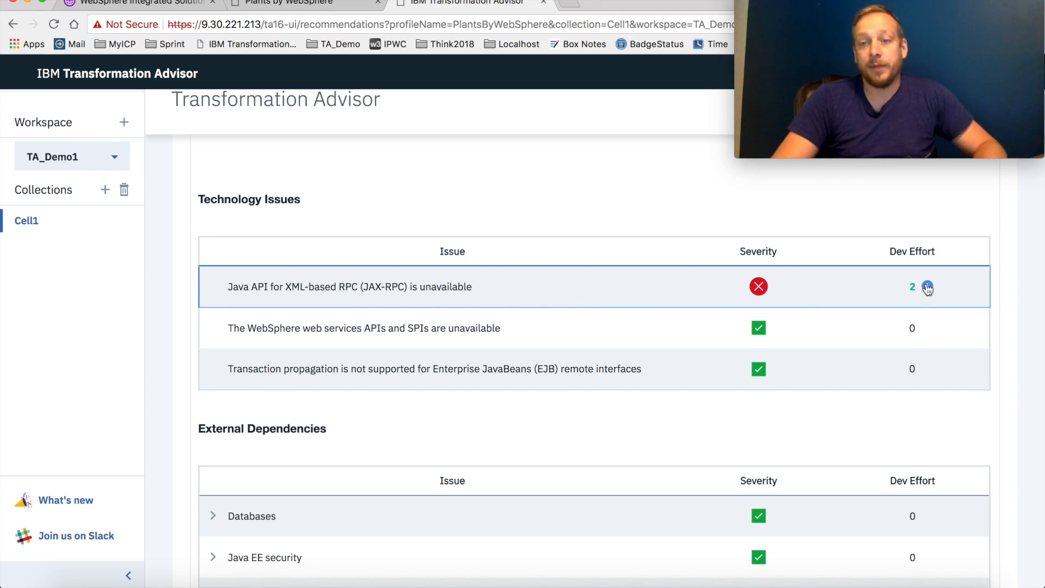
mouse_move(692, 294)
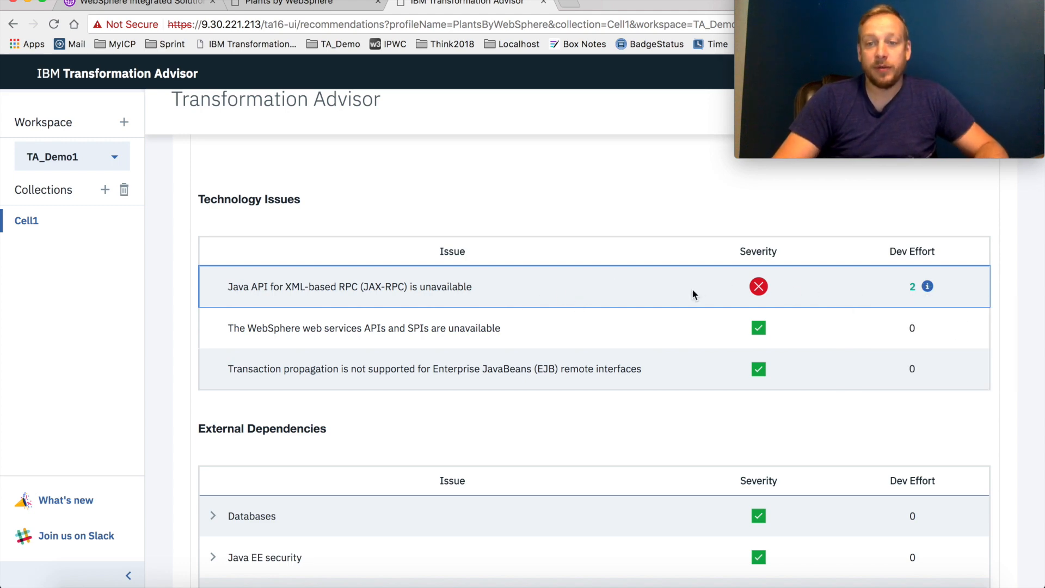
scroll("down", 3)
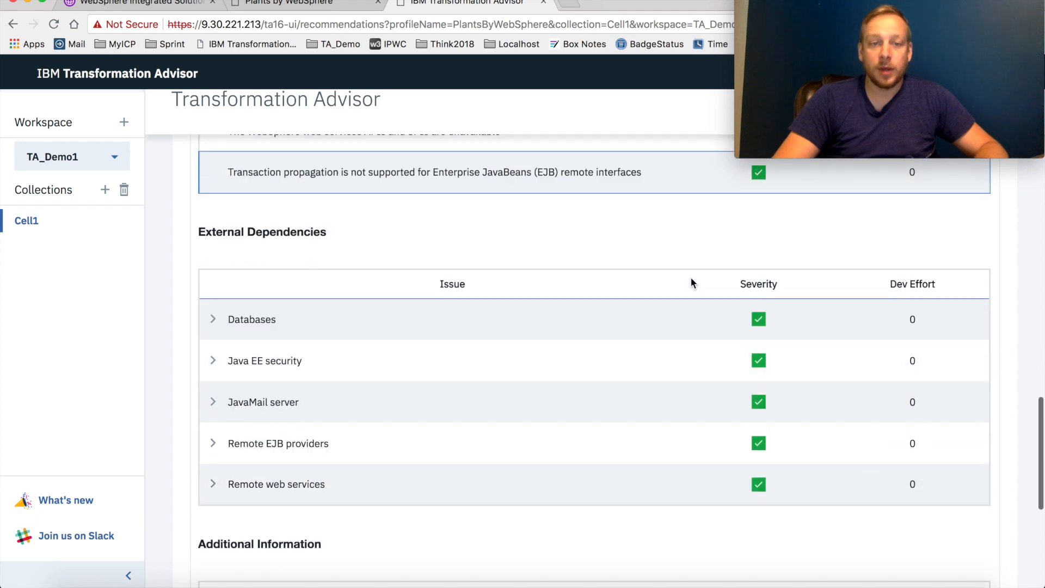
scroll("down", 3)
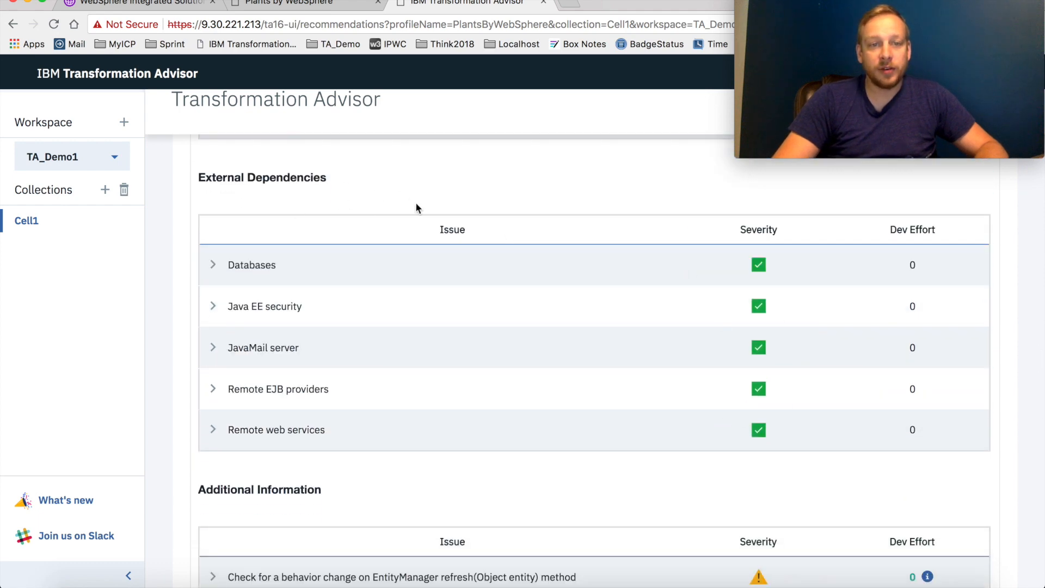
mouse_move(301, 277)
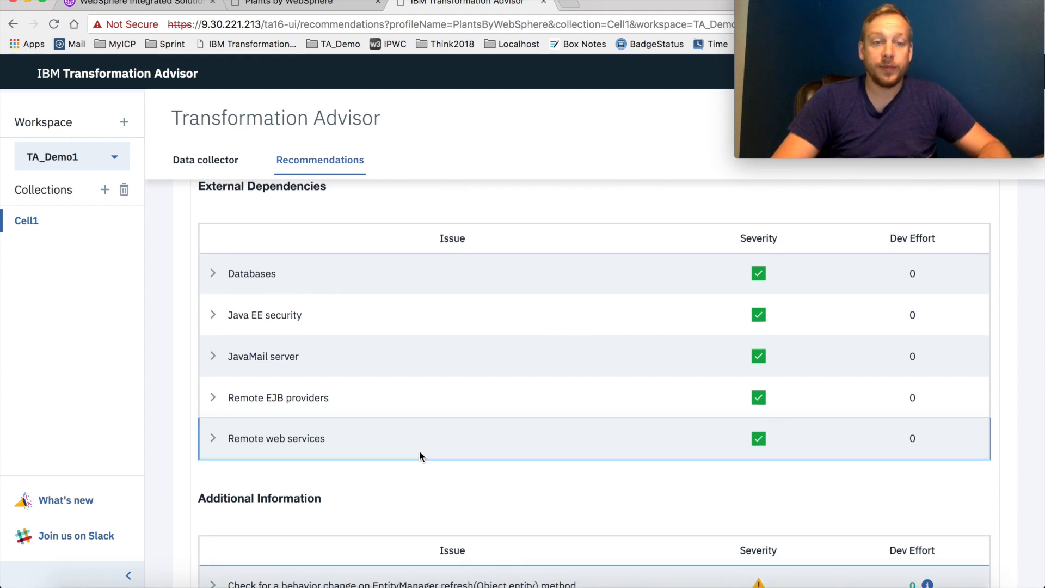
scroll("down", 3)
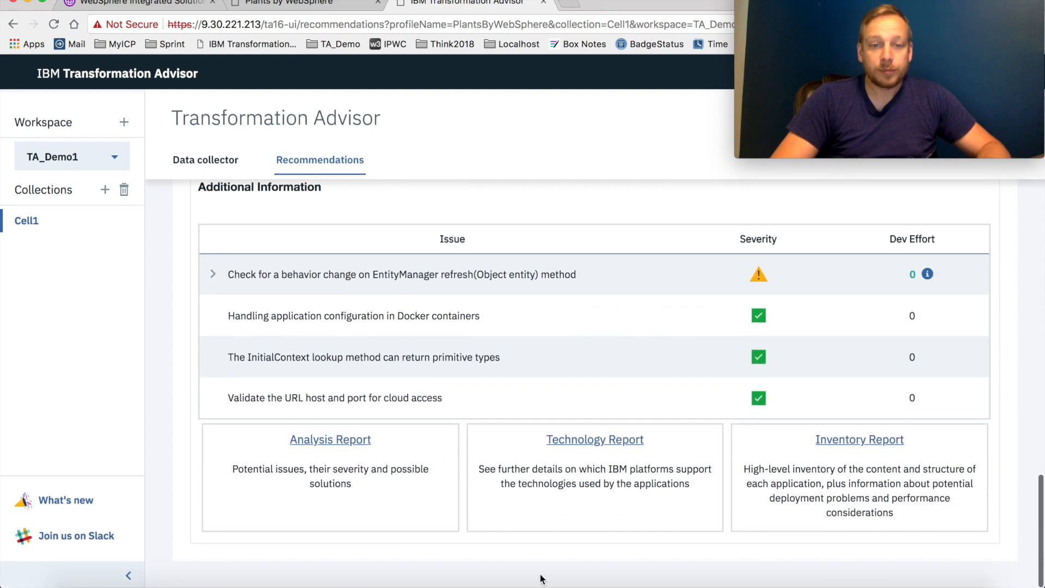
mouse_move(588, 463)
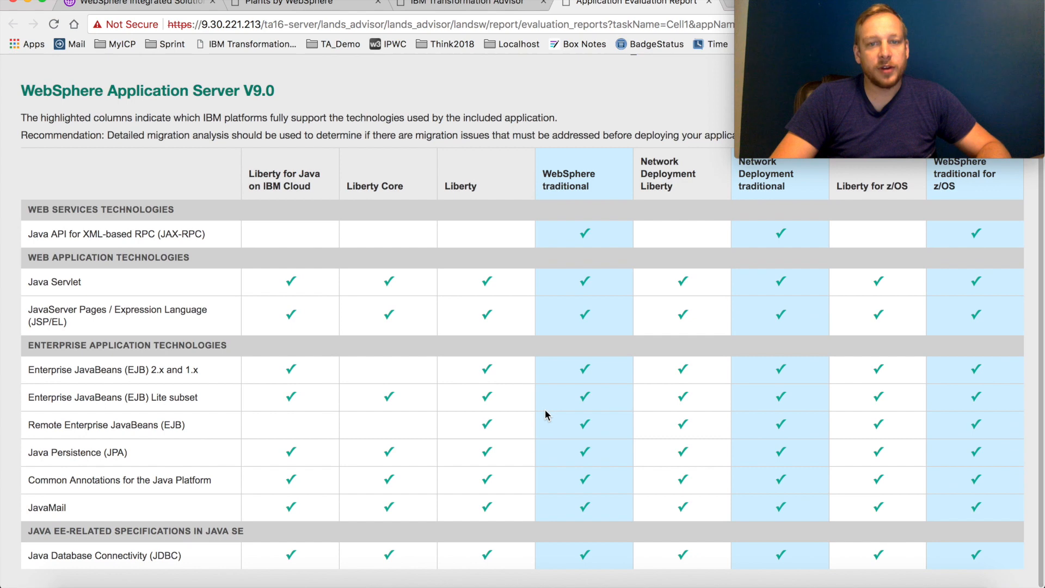
Step: Scroll the Technology Report's IBM platform support table for WebSphere Application Server V9.0
scroll("up", 3)
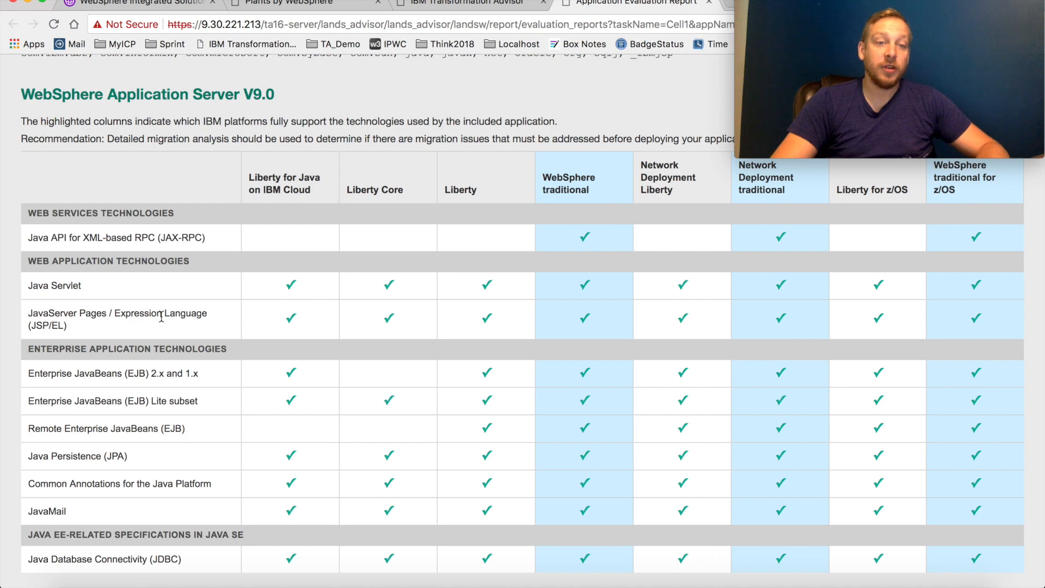
mouse_move(288, 385)
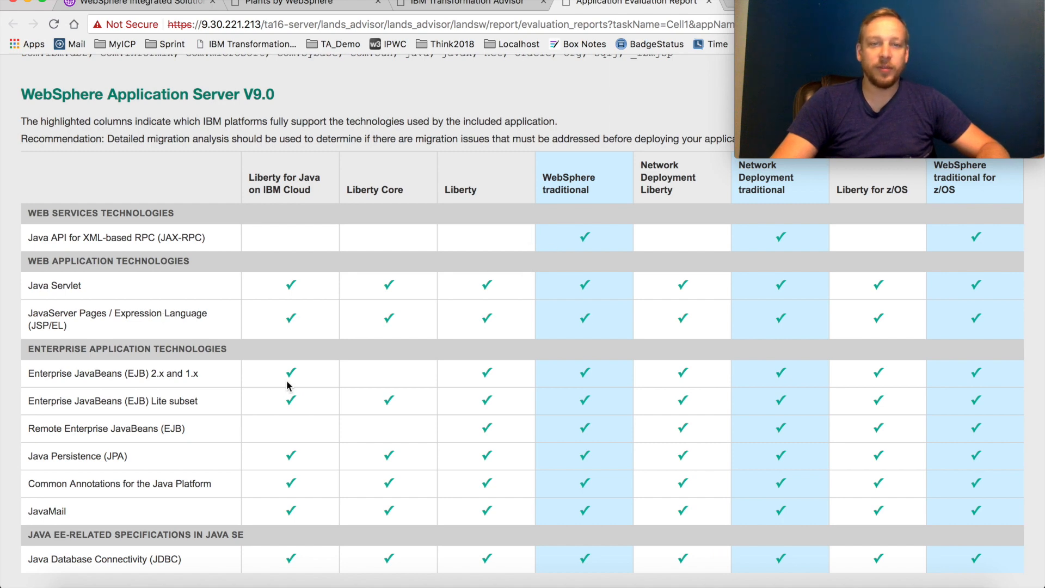
mouse_move(826, 397)
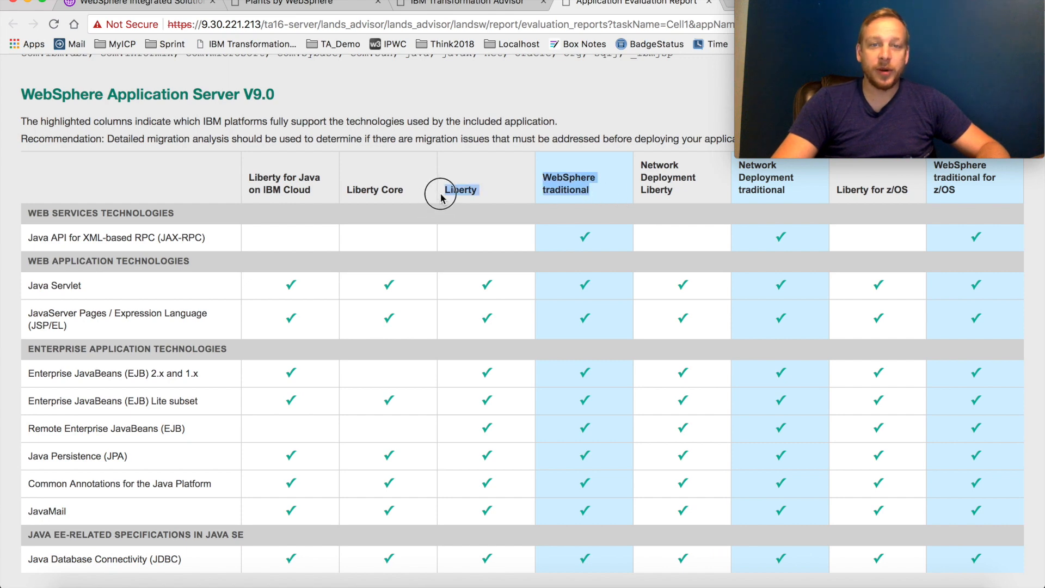
mouse_move(530, 210)
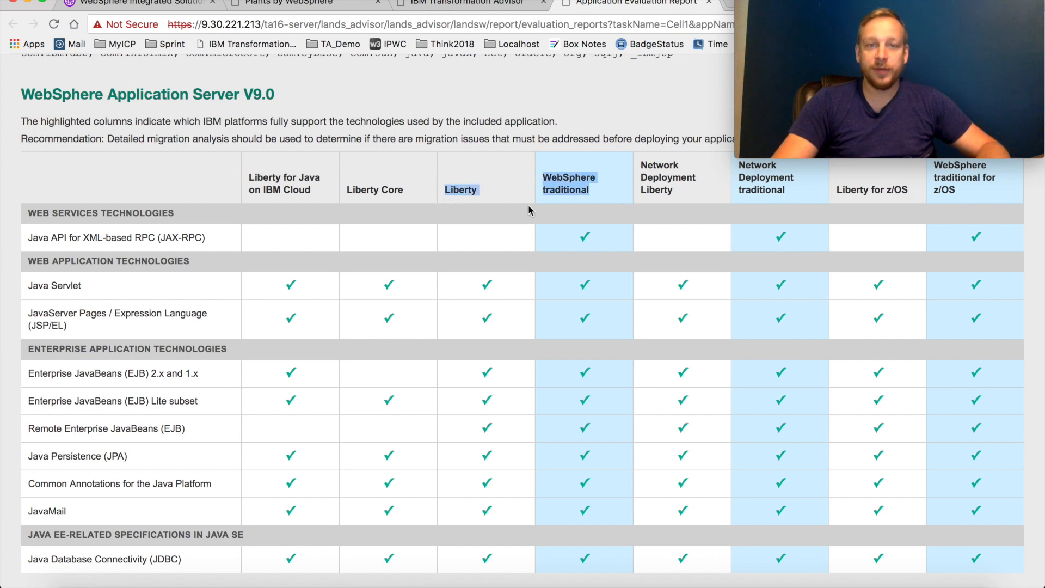
mouse_move(579, 572)
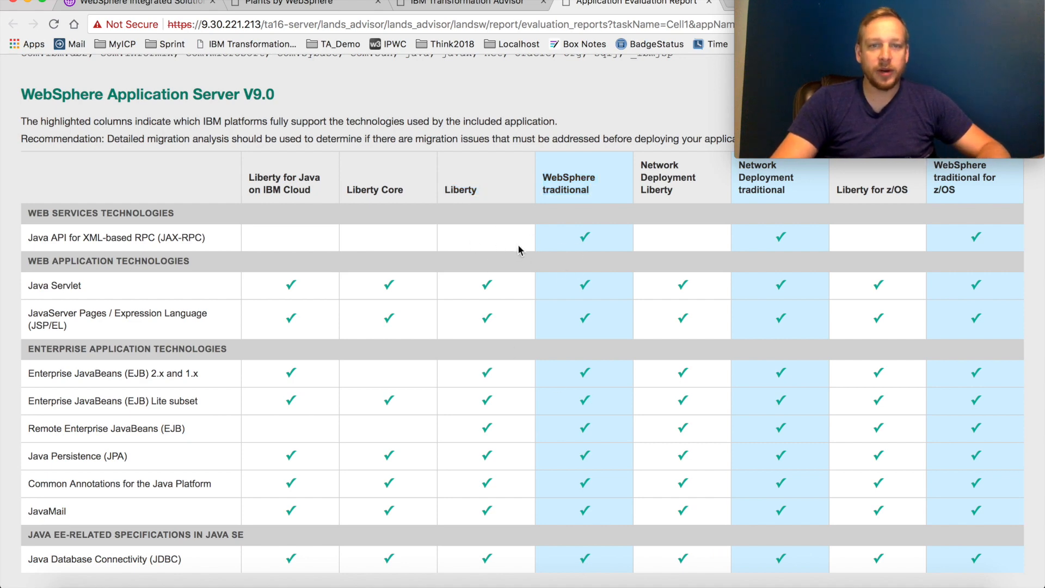
mouse_move(483, 229)
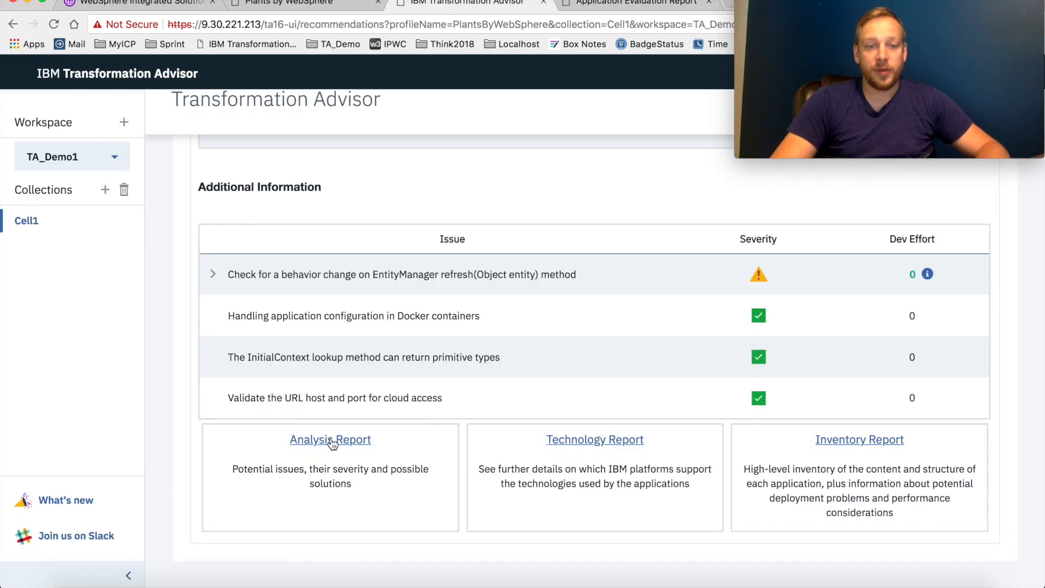
Step: Open the Analysis Report and list the code affected by the JAX-RPC rule
left_click(330, 440)
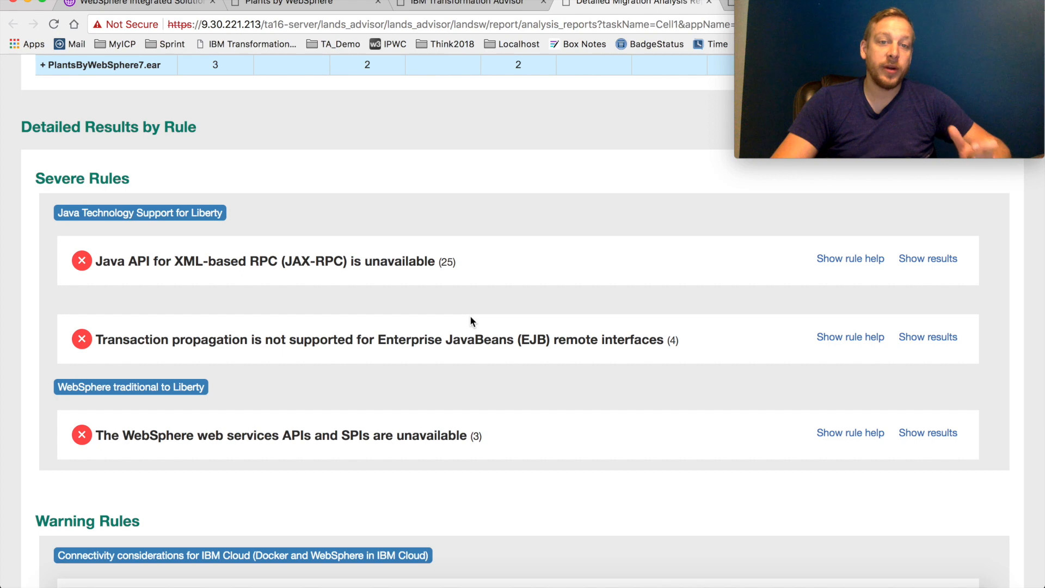
mouse_move(99, 265)
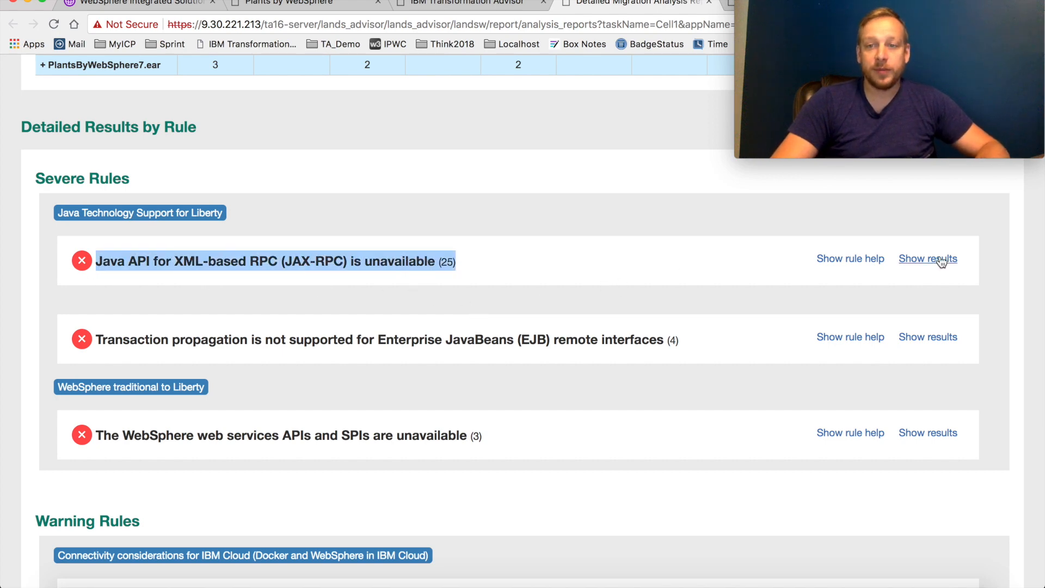
left_click(927, 259)
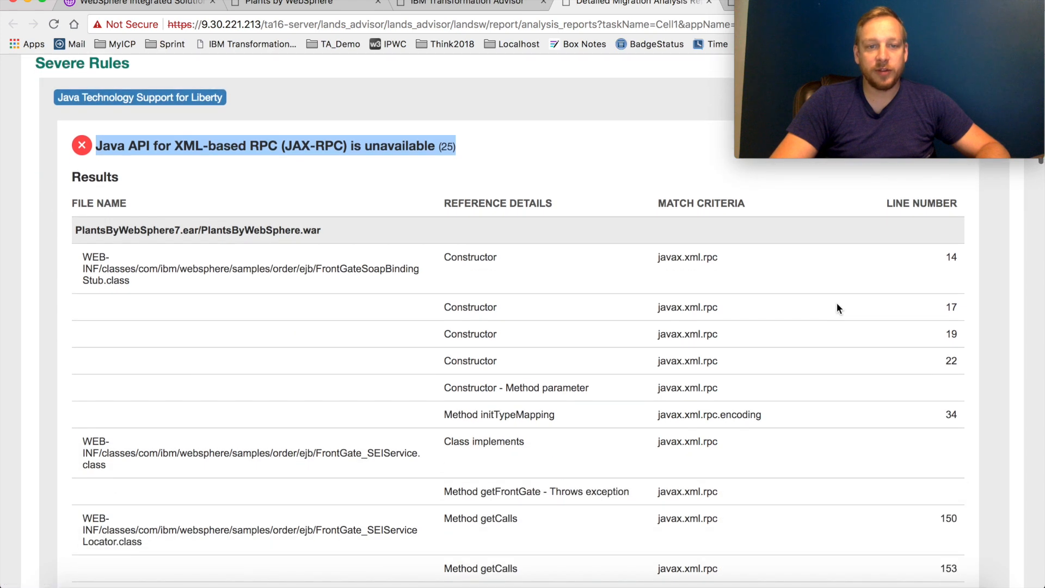
scroll("down", 3)
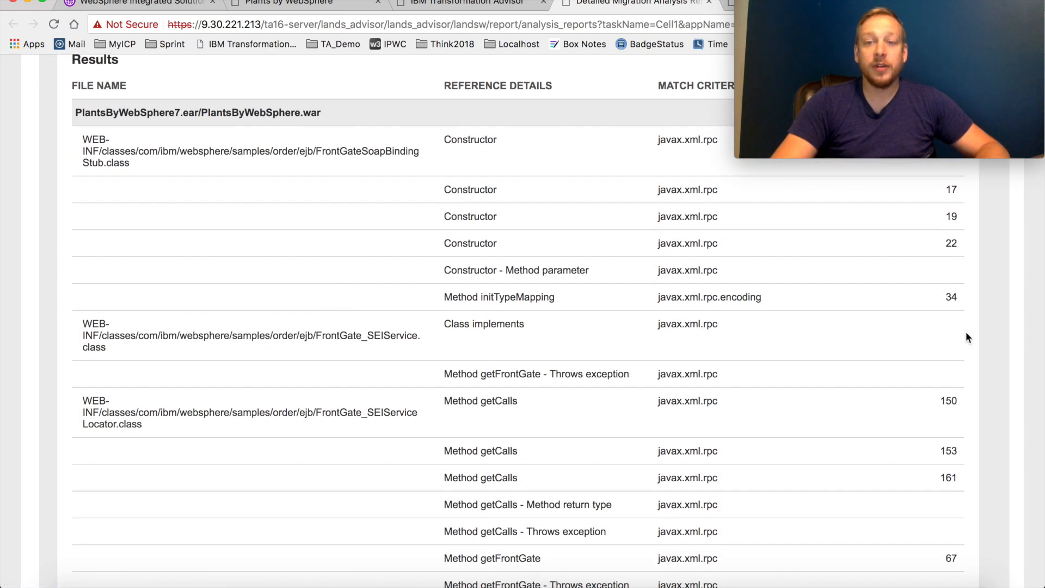
scroll("down", 3)
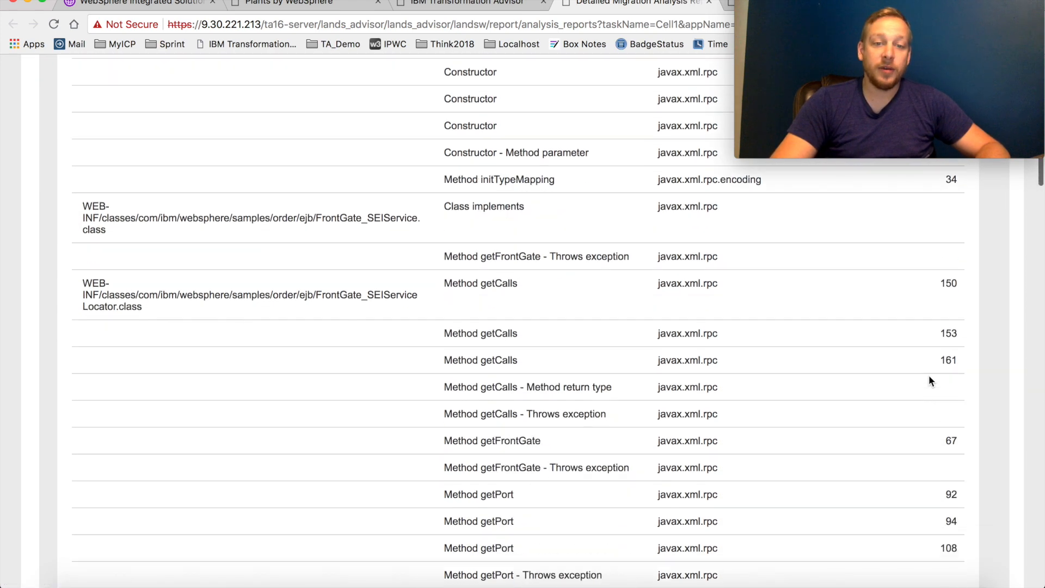
scroll("down", 3)
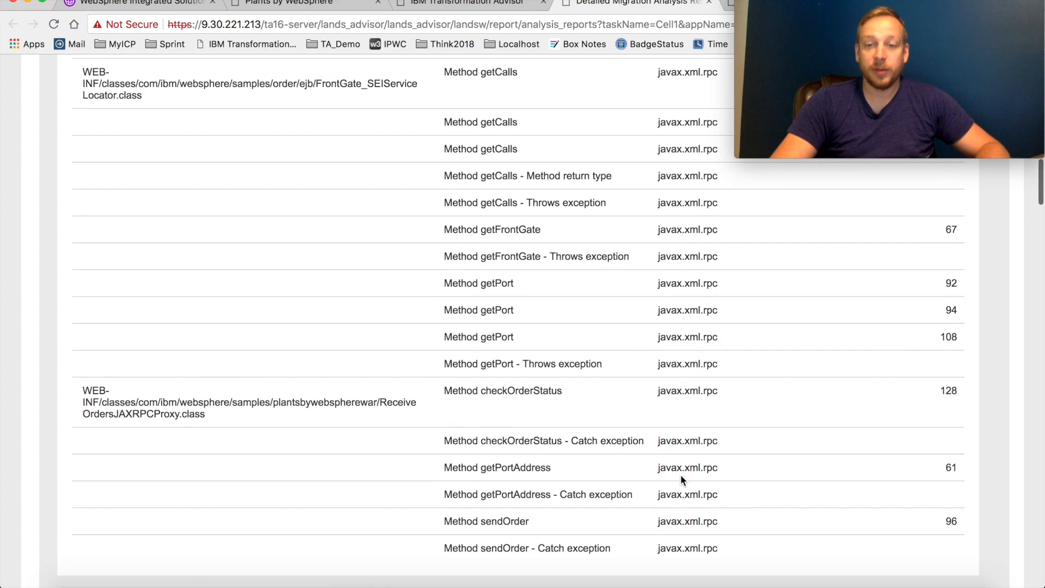
scroll("up", 3)
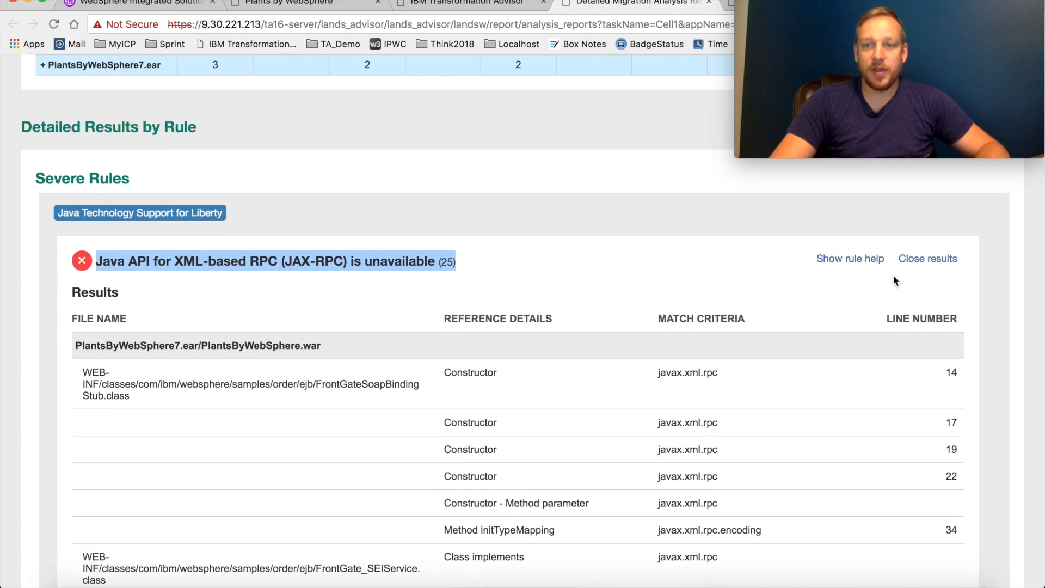
Step: Show the JAX-RPC rule help and review its three migration options
left_click(849, 259)
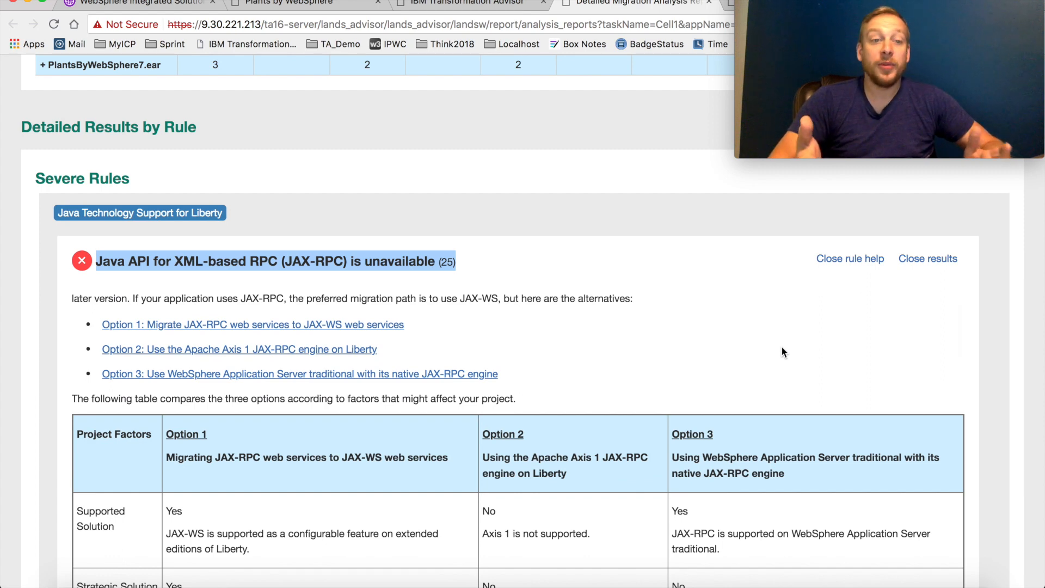
mouse_move(689, 380)
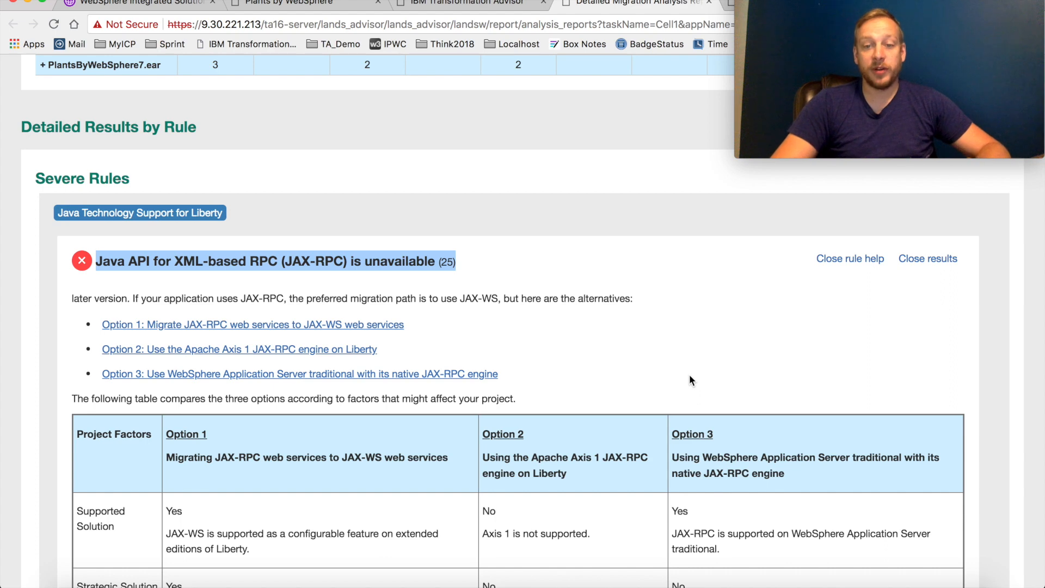
mouse_move(621, 370)
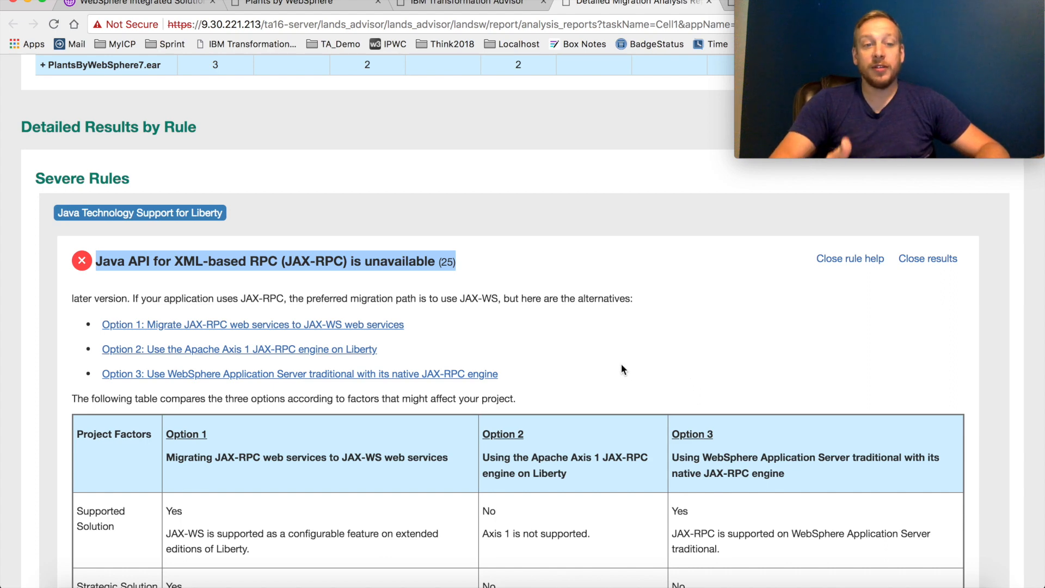
mouse_move(483, 367)
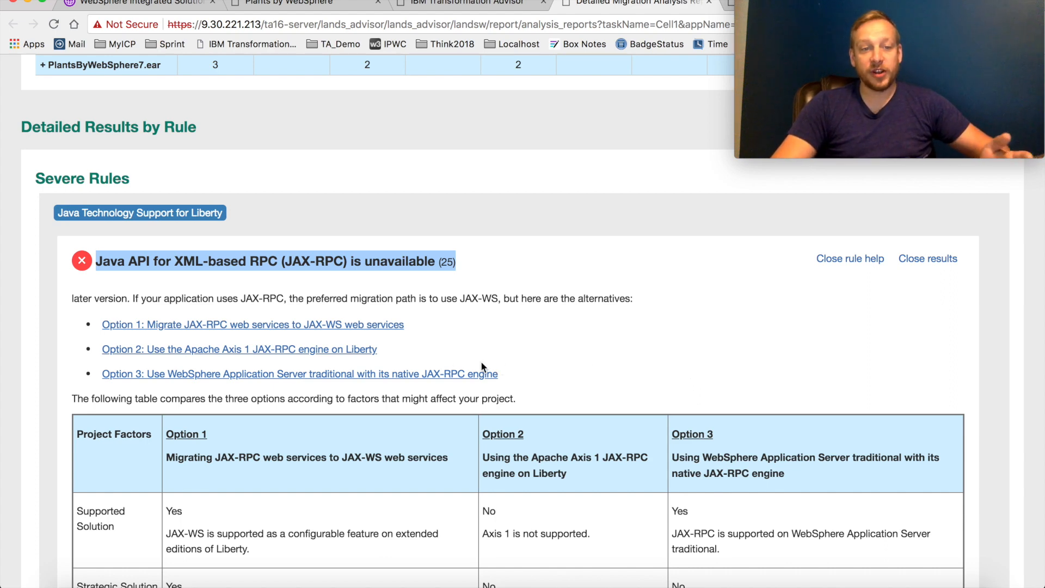
mouse_move(123, 330)
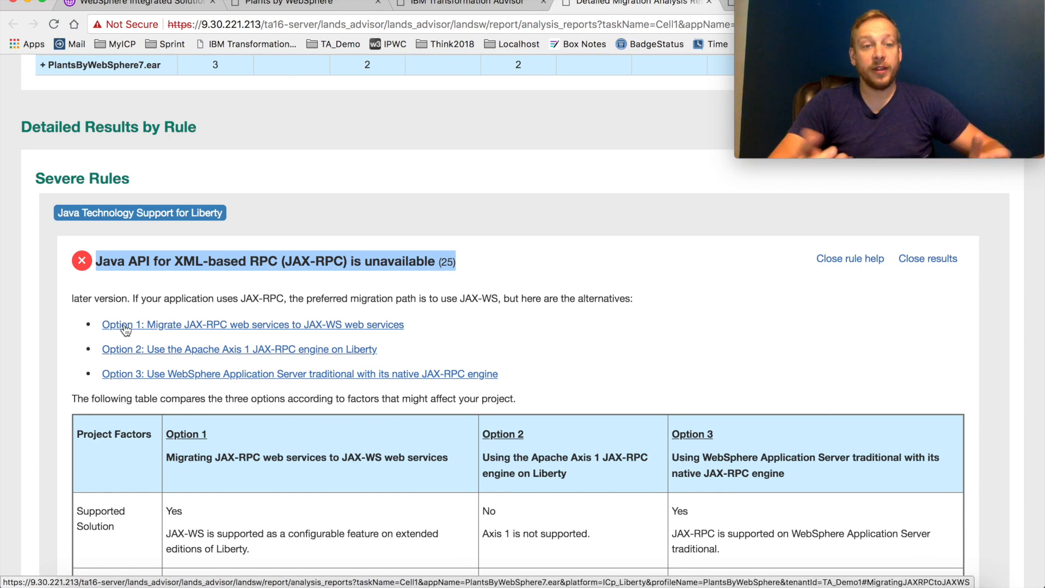
mouse_move(122, 344)
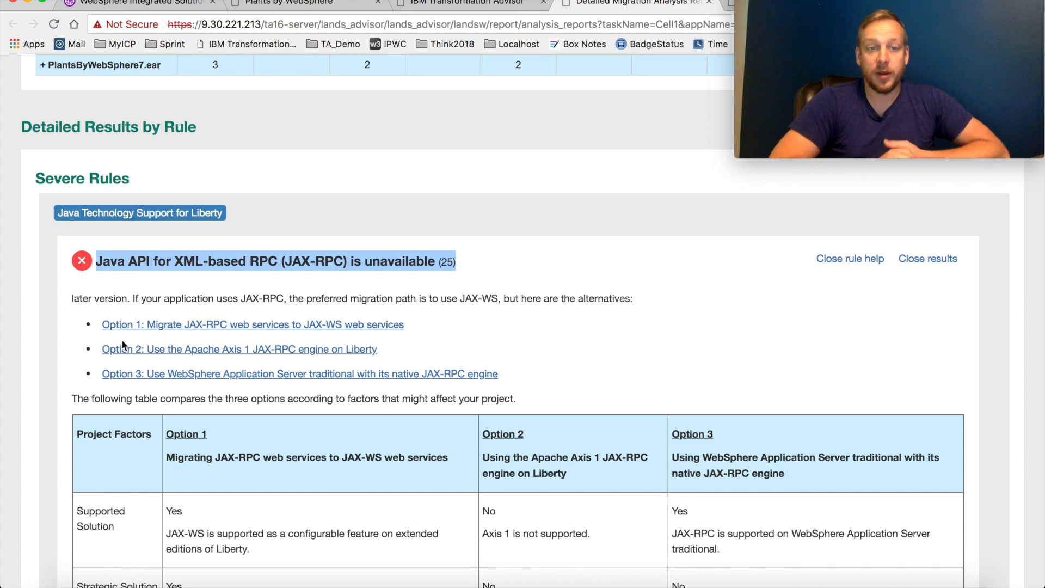
mouse_move(143, 393)
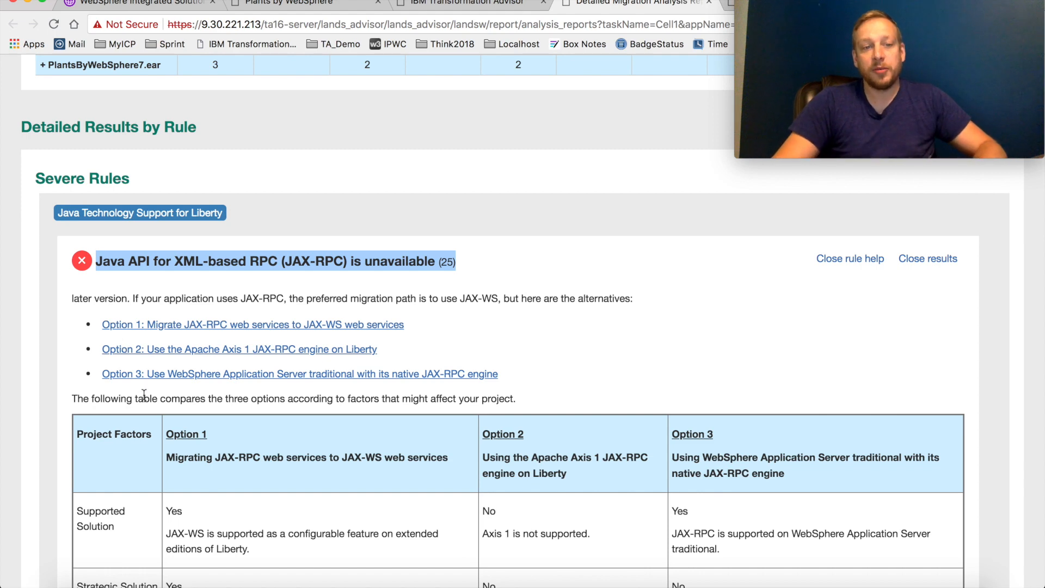
mouse_move(173, 380)
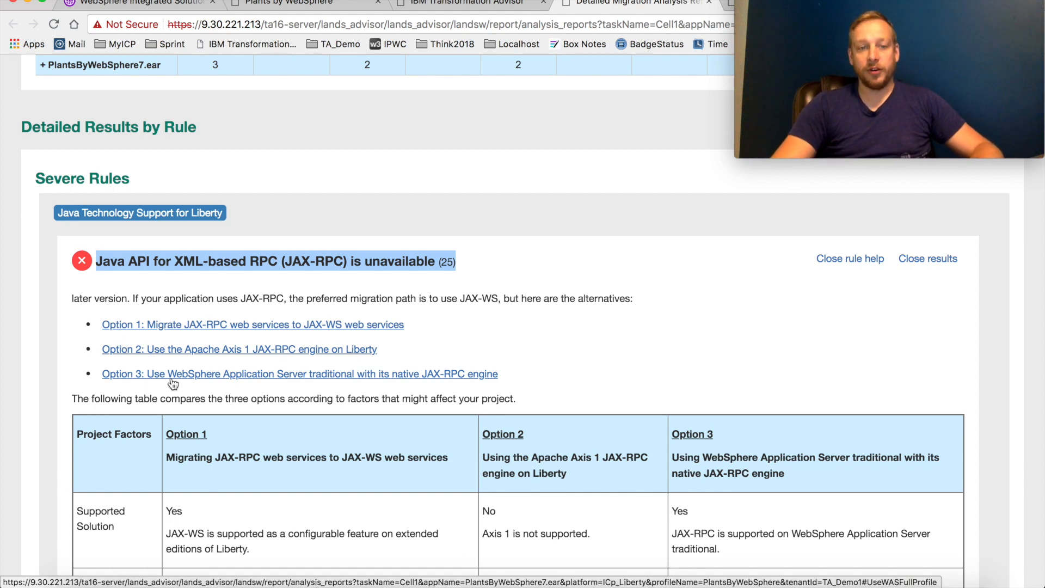
scroll("down", 3)
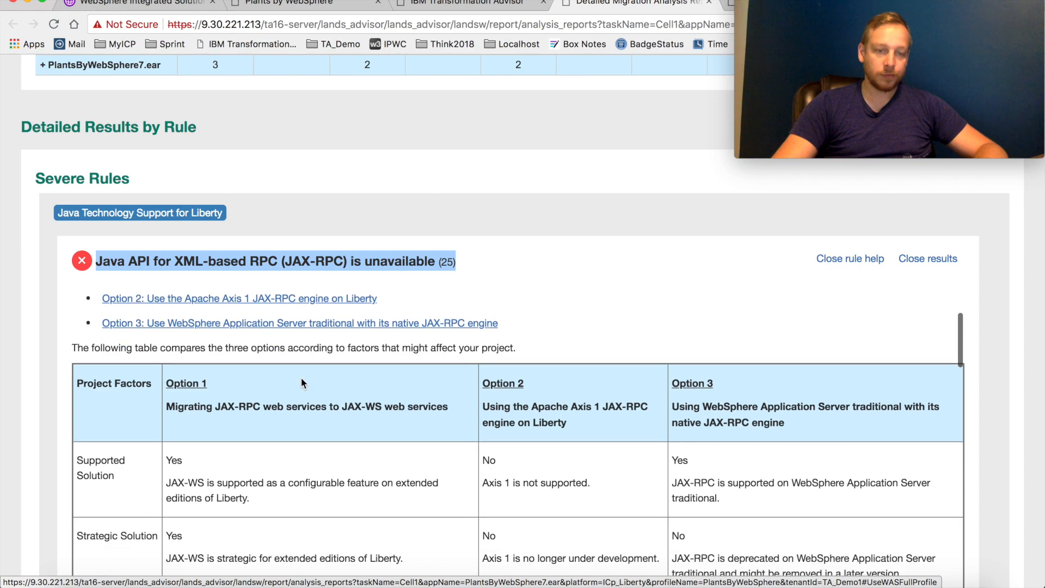
scroll("down", 3)
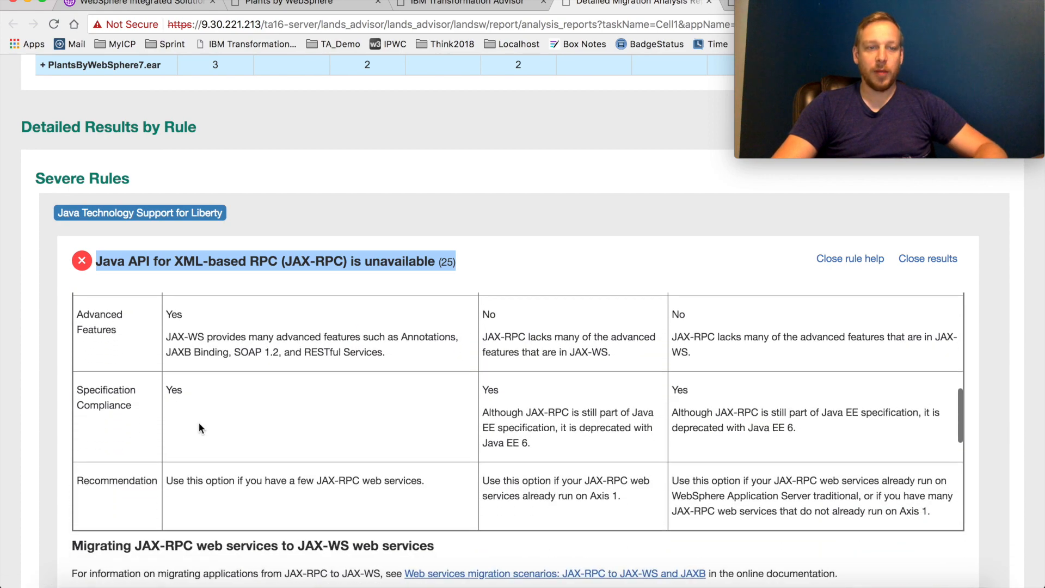
left_click(463, 3)
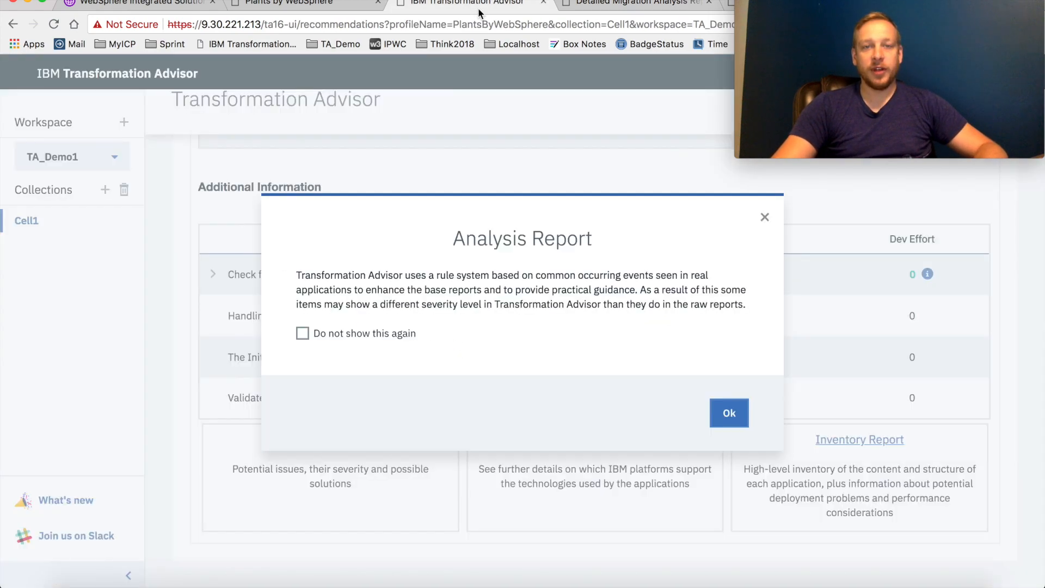
Step: Check the running Plants by WebSphere site, then review PlantsByWebSphere7.ear's inventory report
left_click(286, 3)
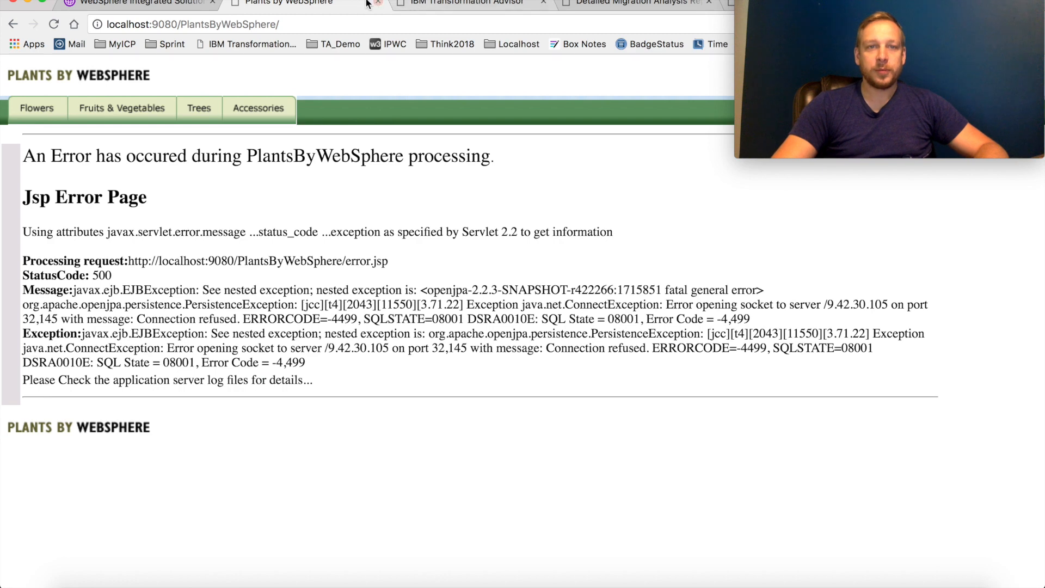
left_click(293, 3)
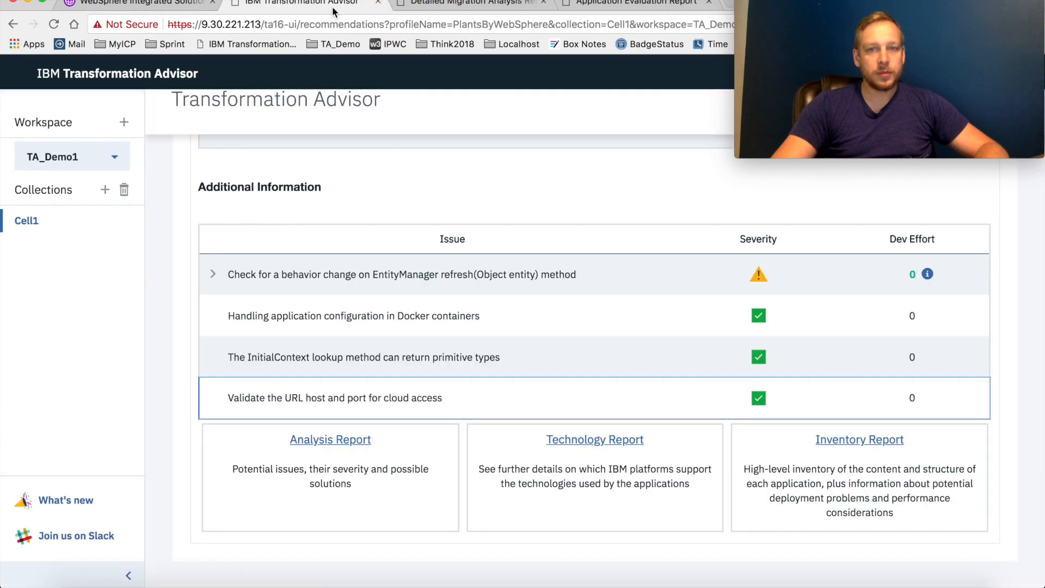
left_click(859, 439)
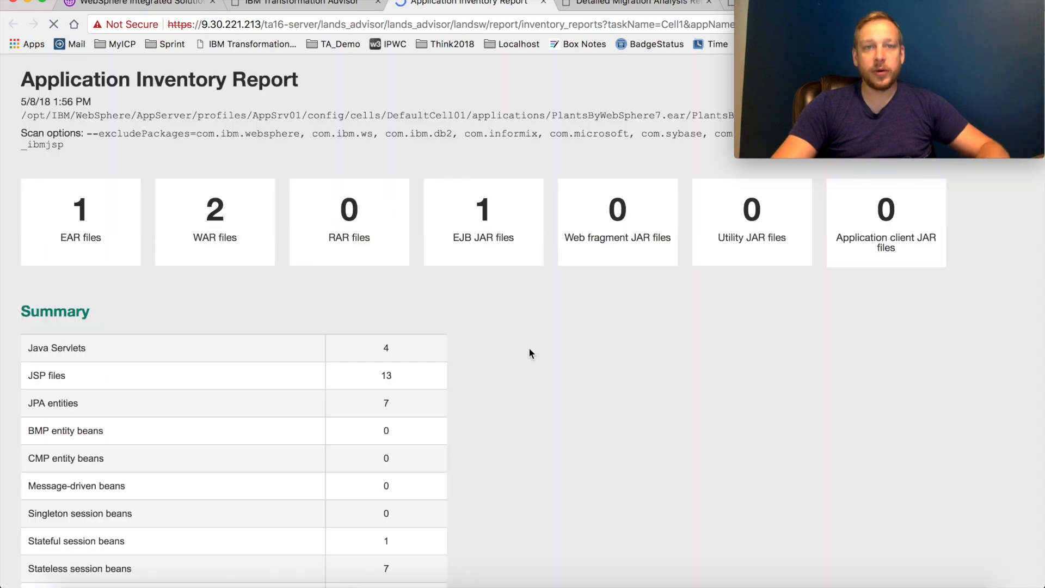
scroll("down", 3)
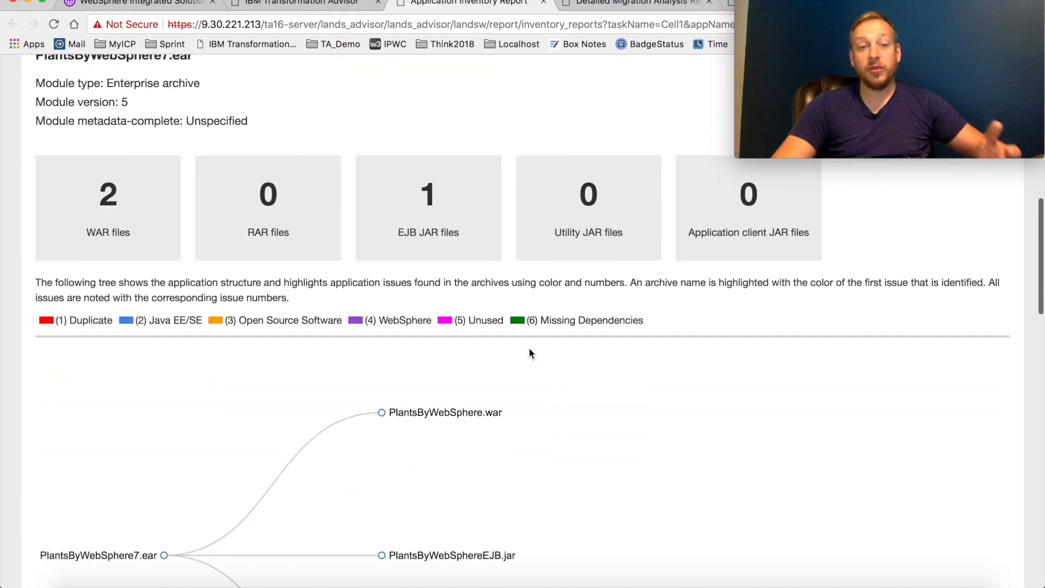
scroll("down", 3)
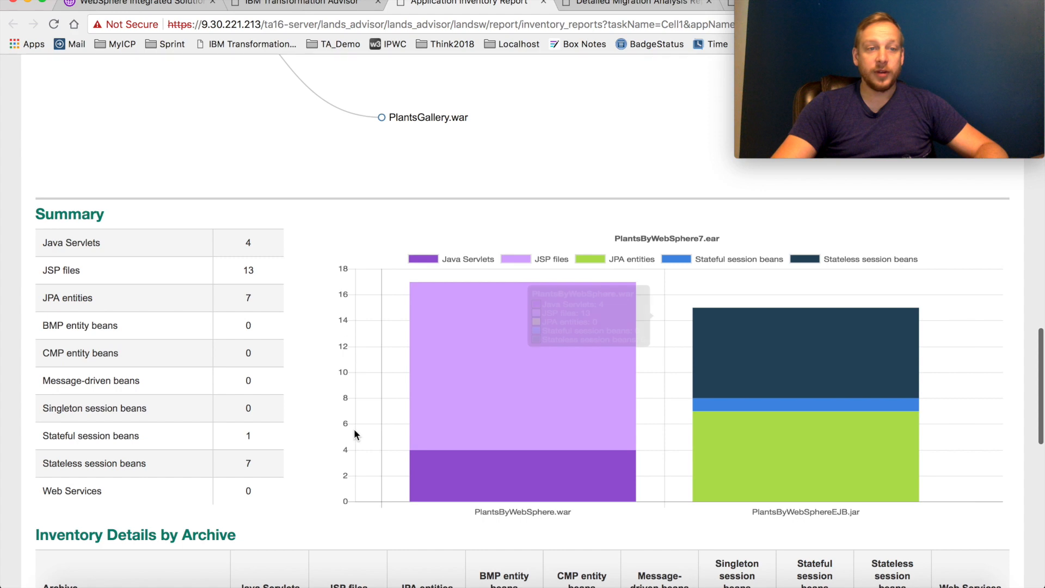
scroll("down", 3)
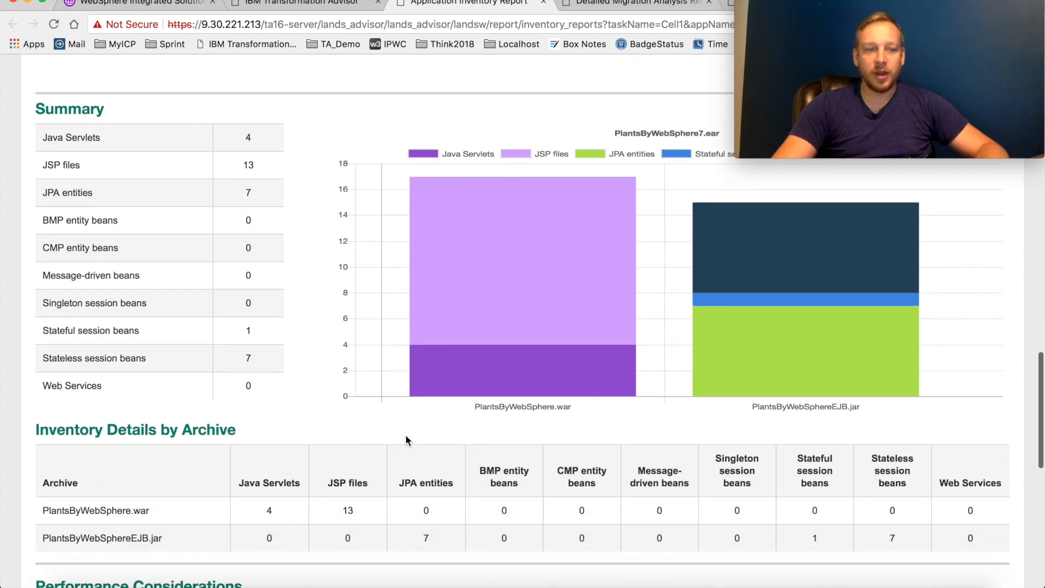
mouse_move(215, 523)
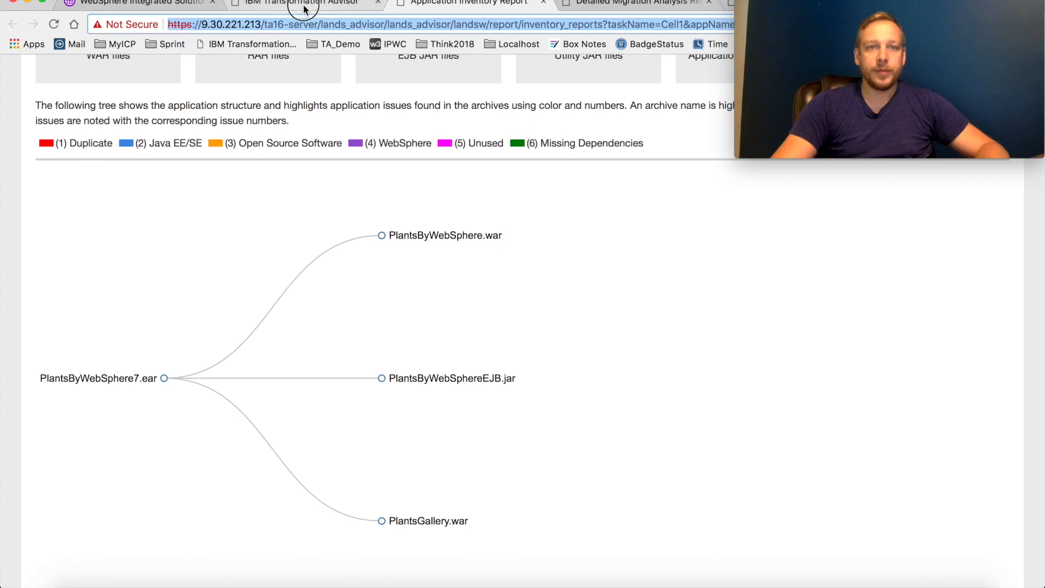
left_click(304, 3)
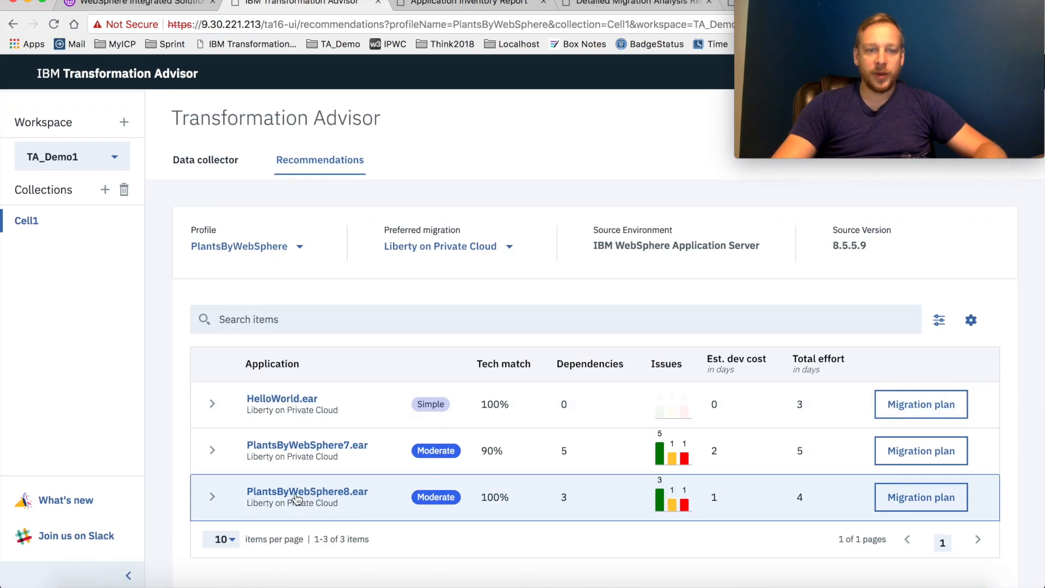
mouse_move(303, 496)
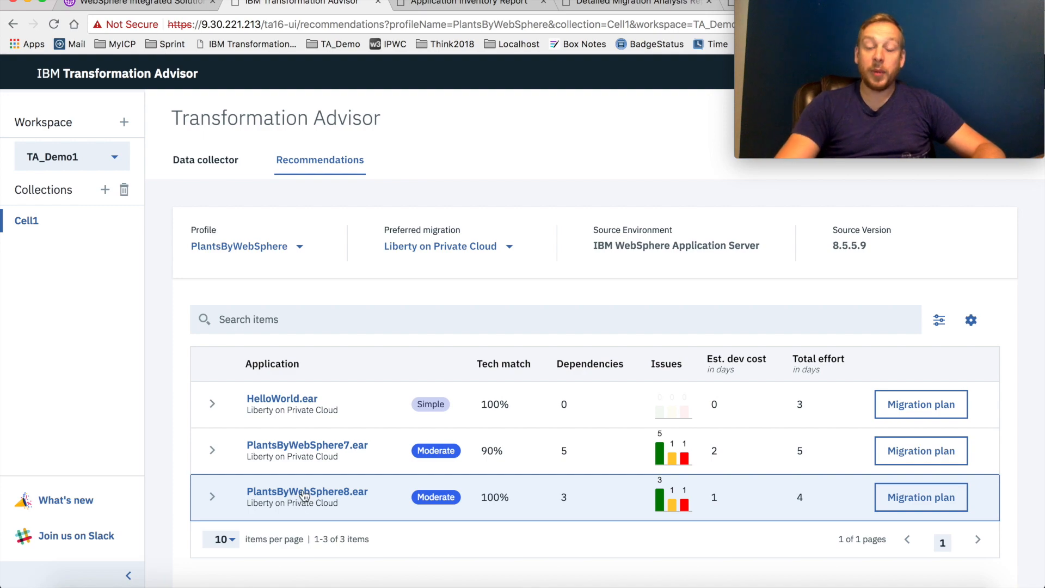
mouse_move(316, 496)
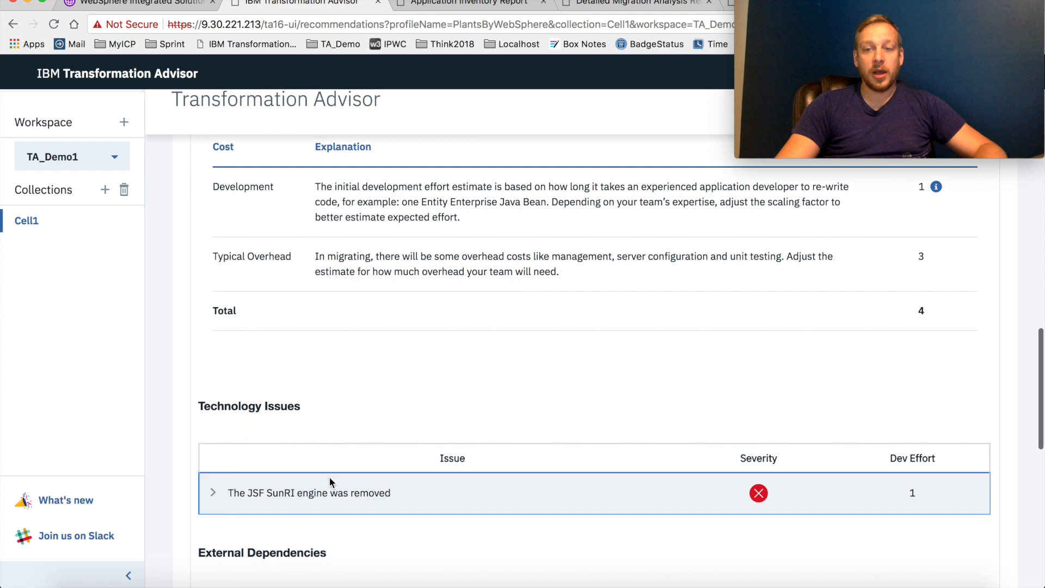
Step: Scroll through PlantsByWebSphere8.ear's issues and open its migration plan
scroll("down", 3)
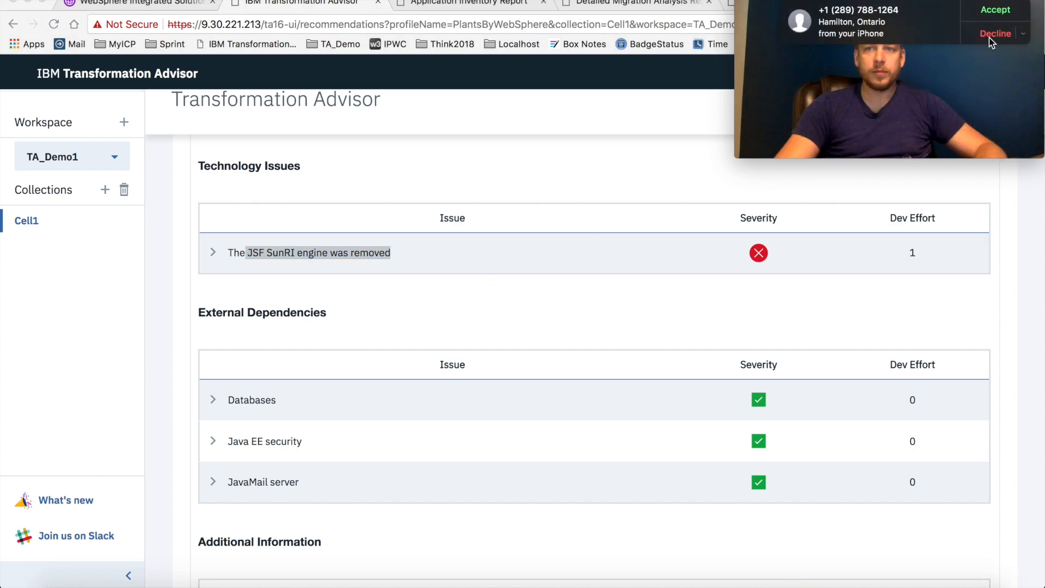
scroll("down", 3)
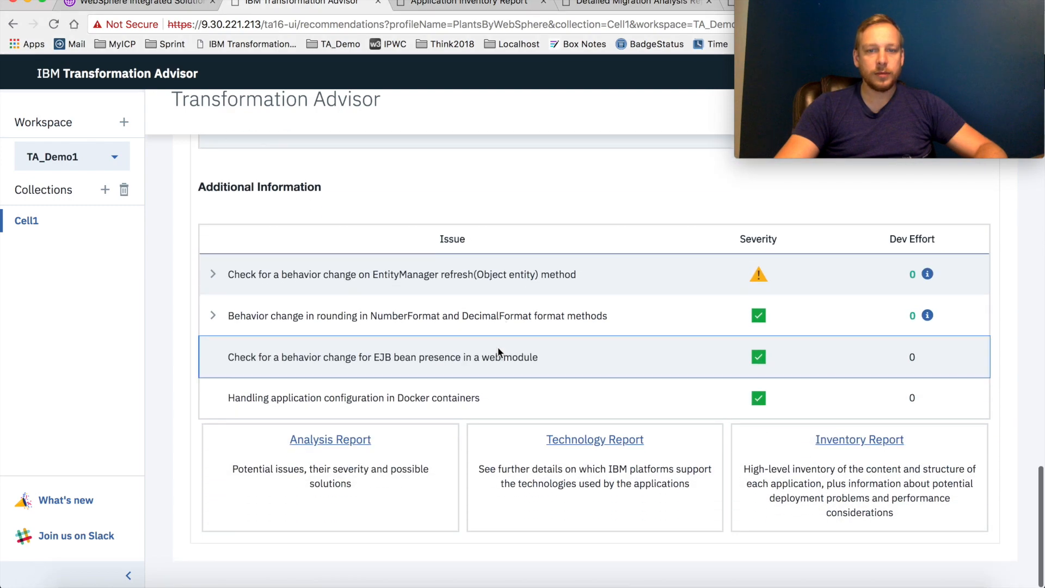
mouse_move(341, 455)
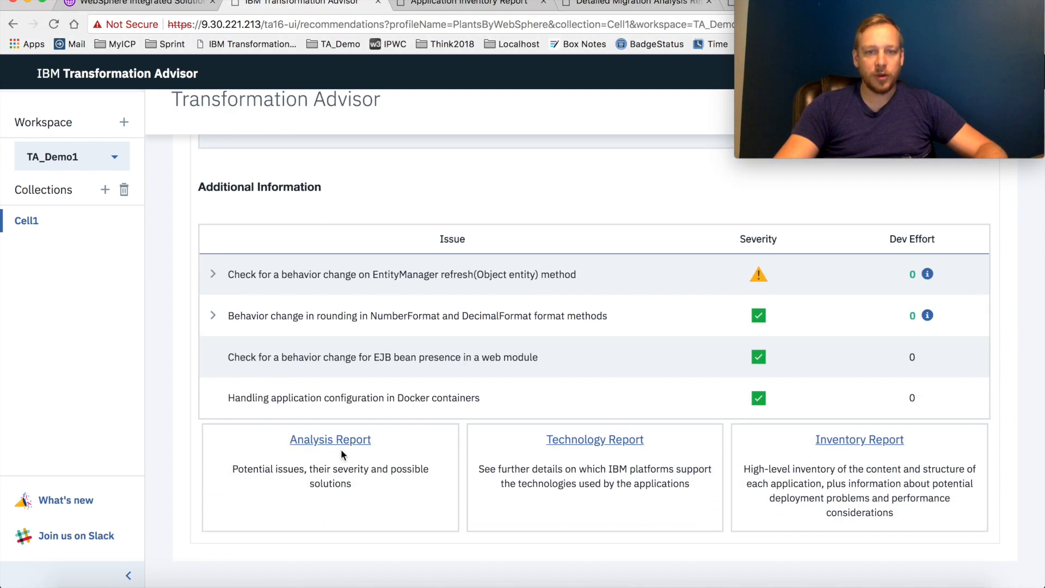
scroll("up", 3)
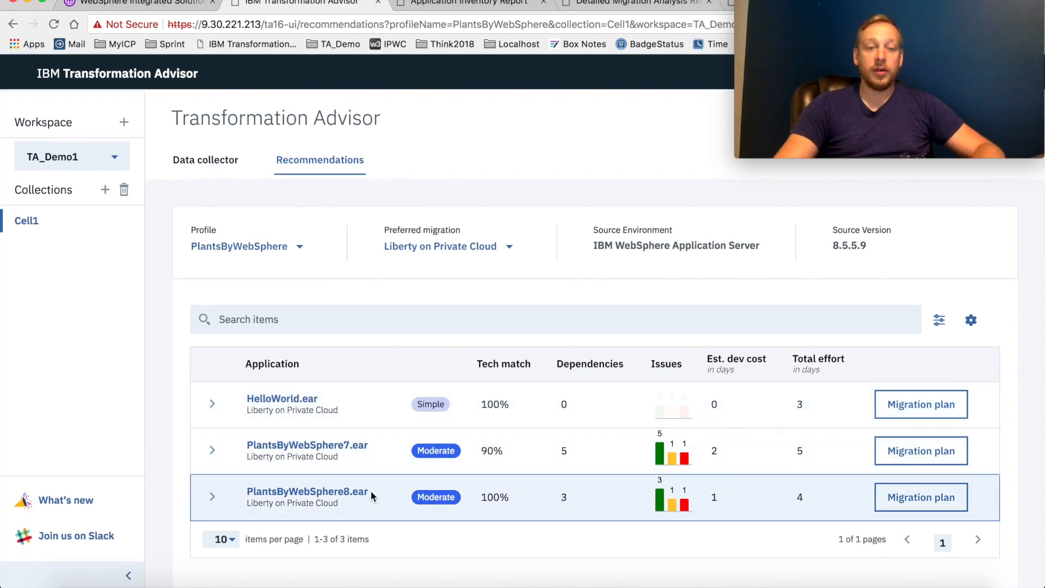
mouse_move(351, 505)
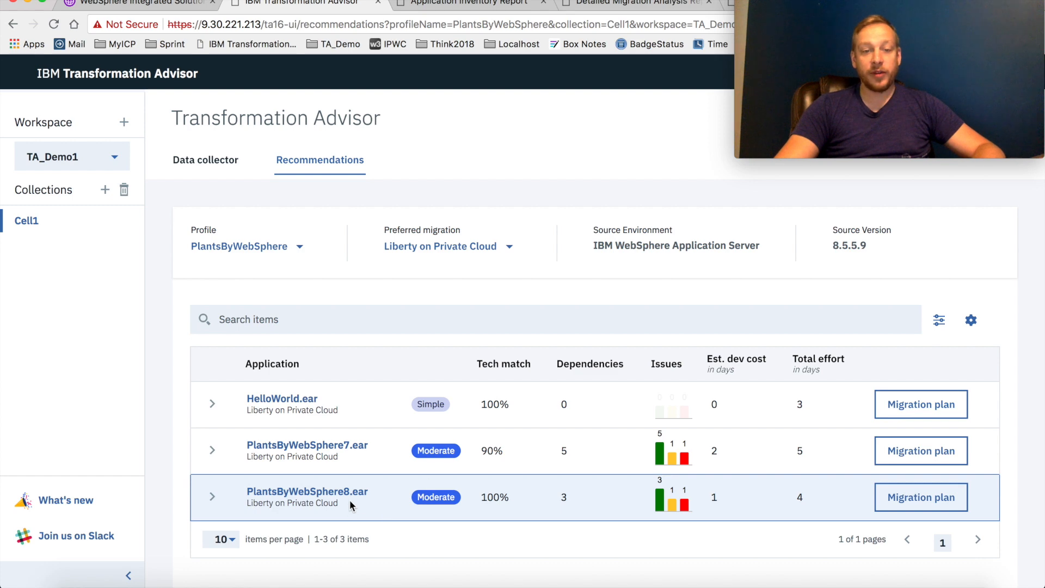
mouse_move(485, 487)
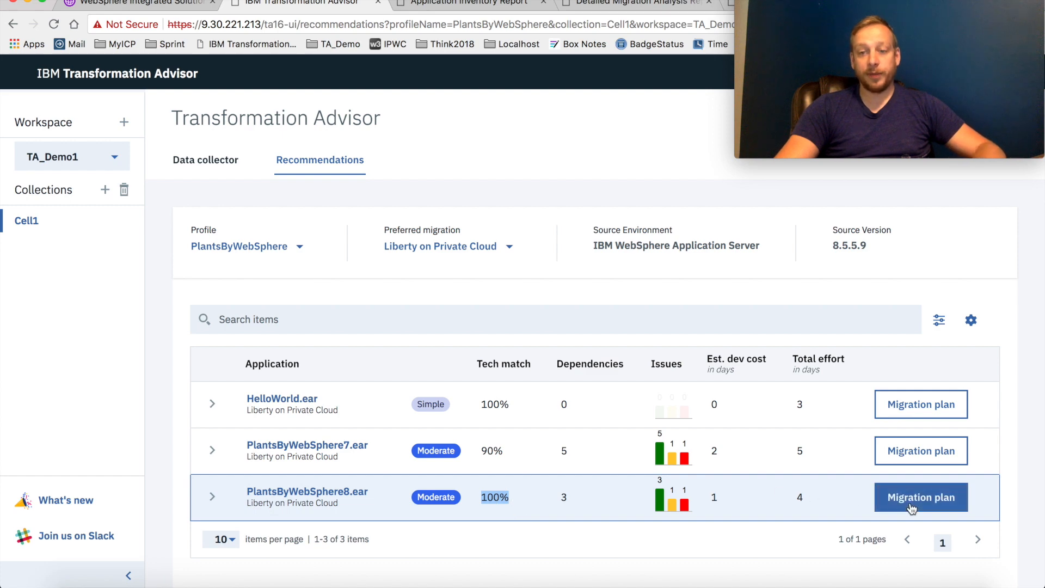
left_click(920, 496)
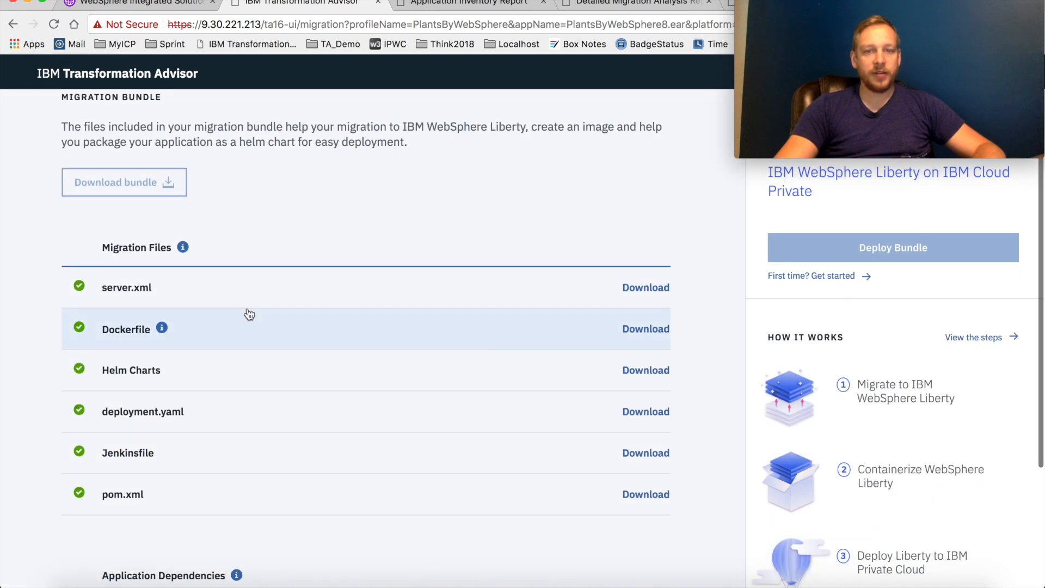
mouse_move(176, 309)
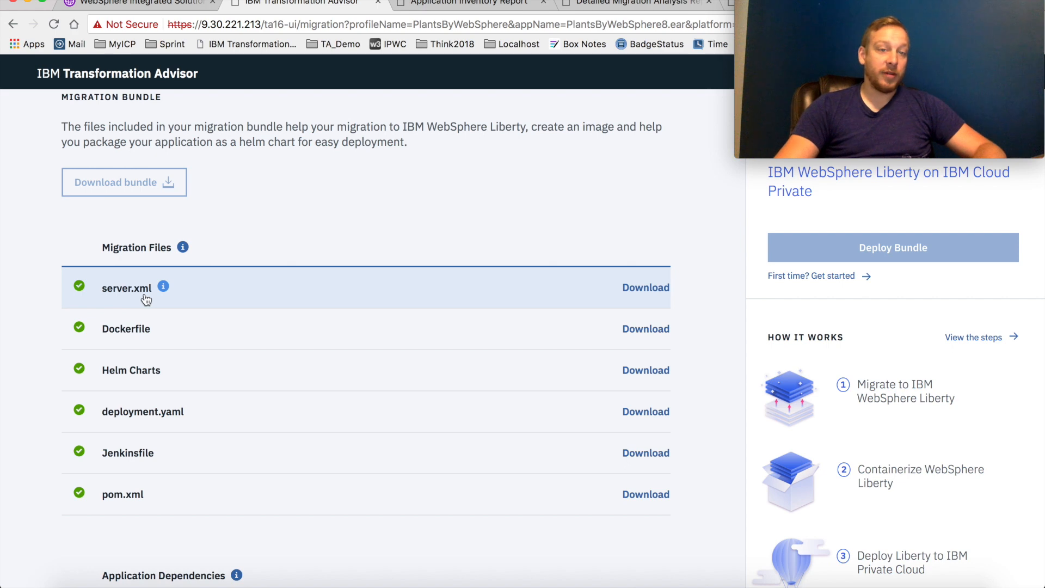
mouse_move(140, 393)
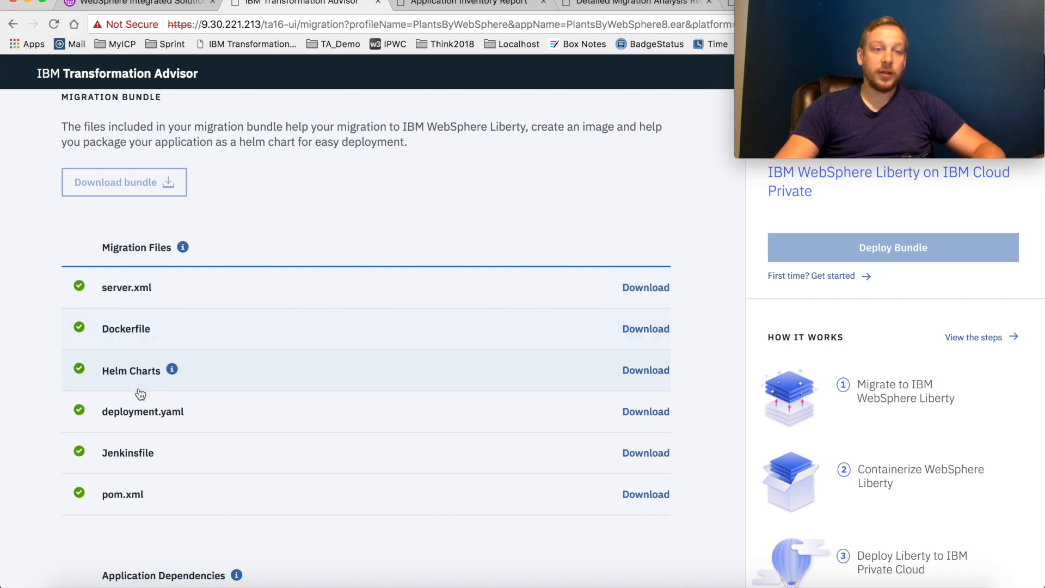
mouse_move(185, 423)
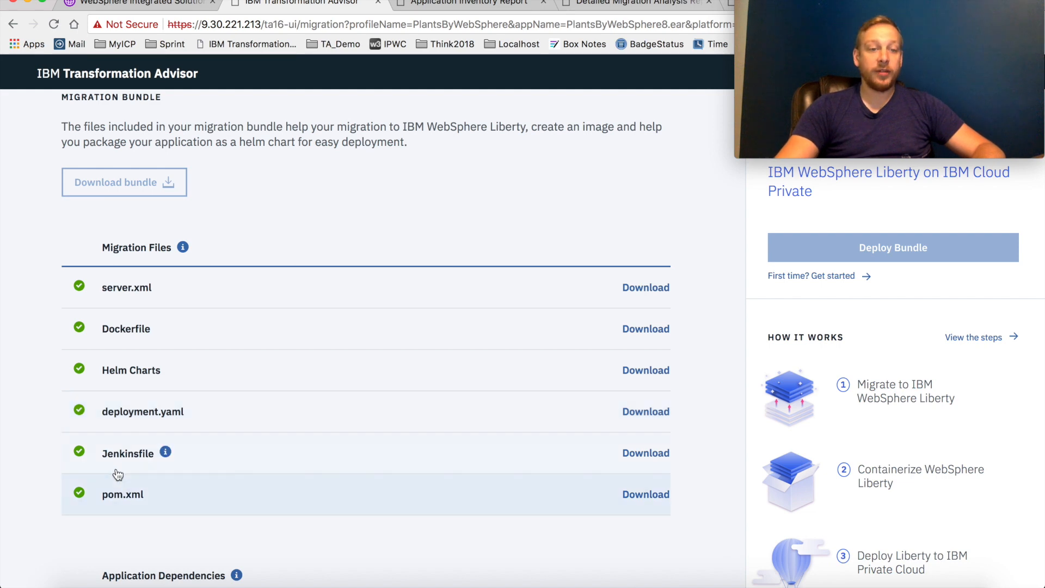
mouse_move(140, 457)
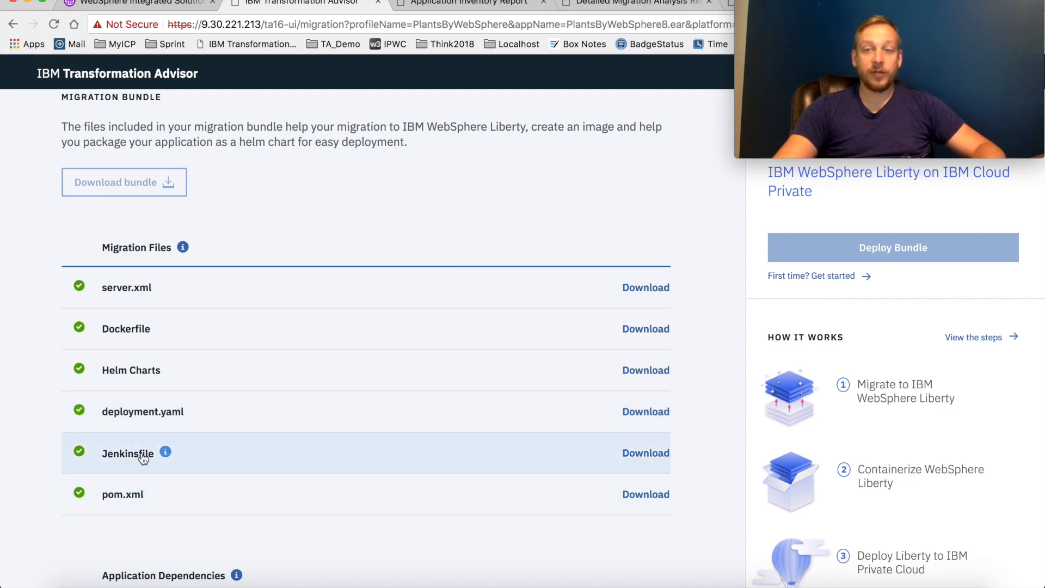
mouse_move(123, 493)
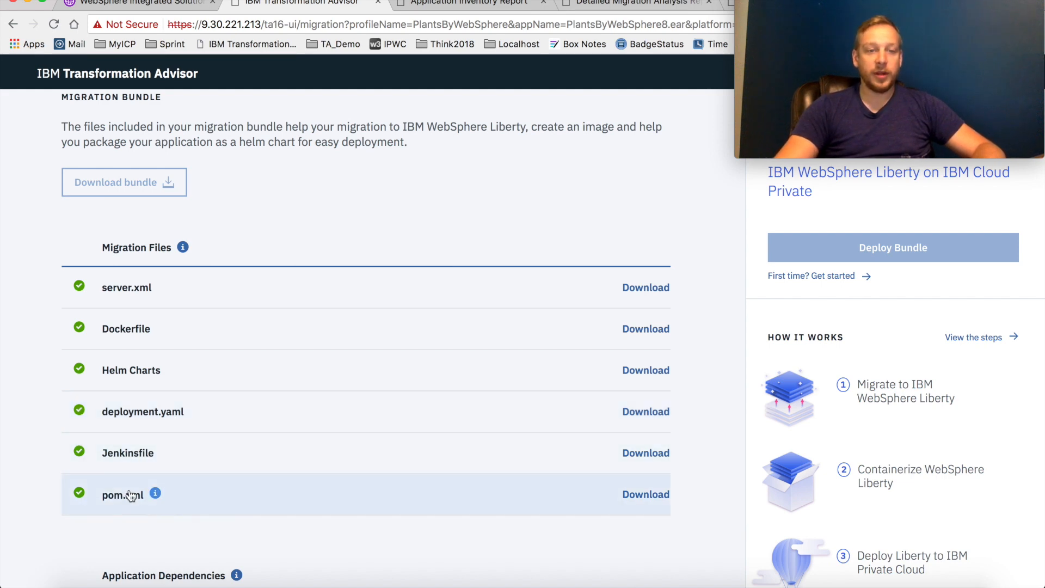
Step: Scroll to Application Dependencies and add a file for the APPLICATION Binary
scroll("down", 3)
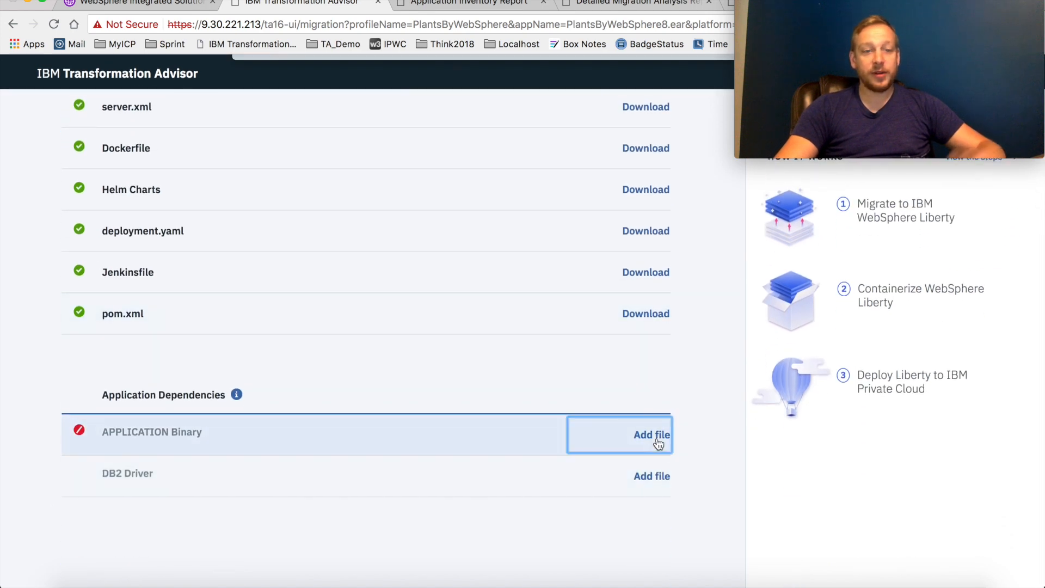
left_click(650, 435)
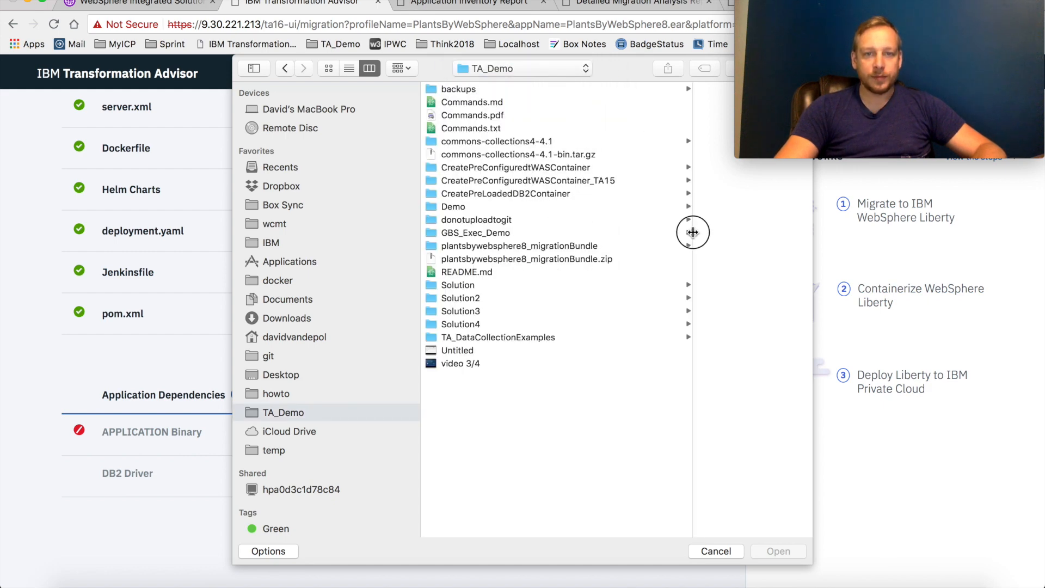
mouse_move(523, 172)
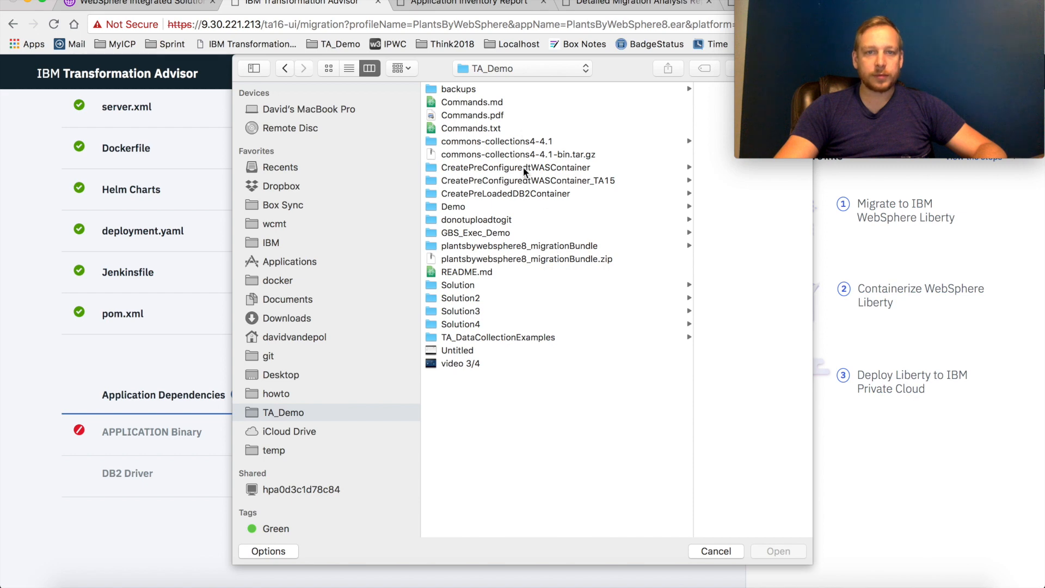
Step: Attach pbw-ear8.ear as the application binary and db2jcc.jar as the DB2 driver
left_click(515, 167)
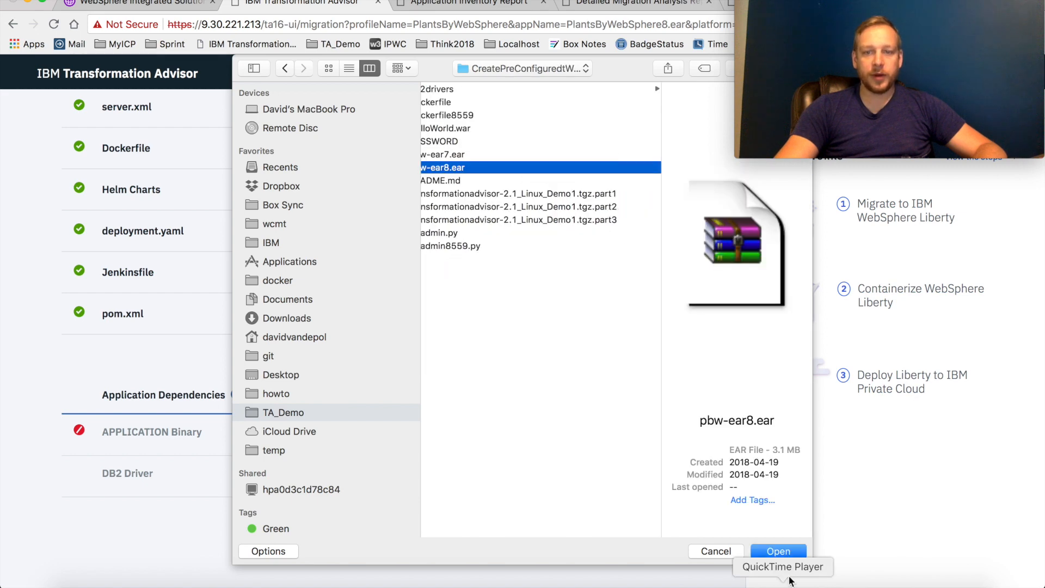
left_click(778, 550)
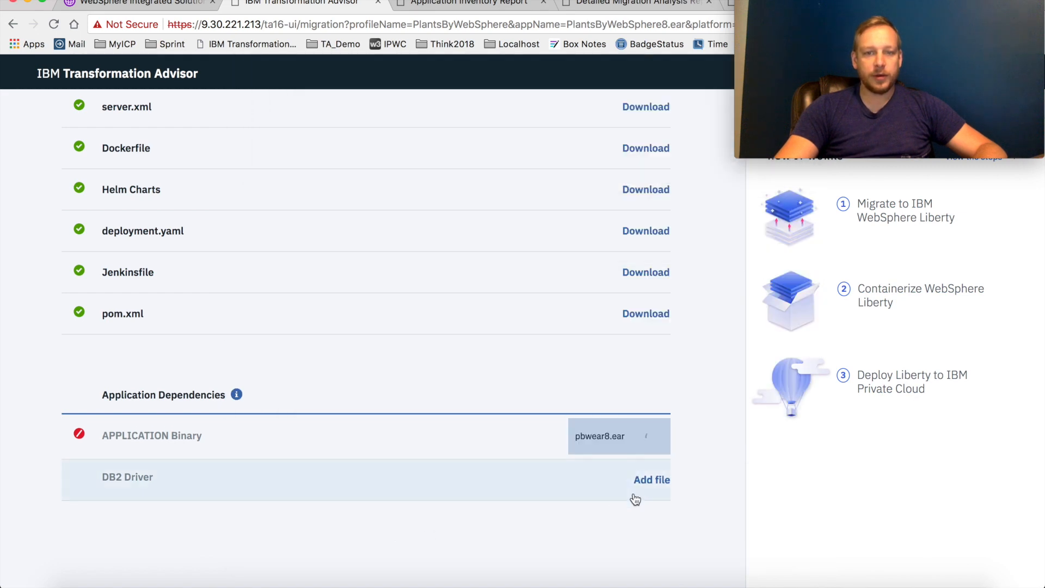
left_click(651, 479)
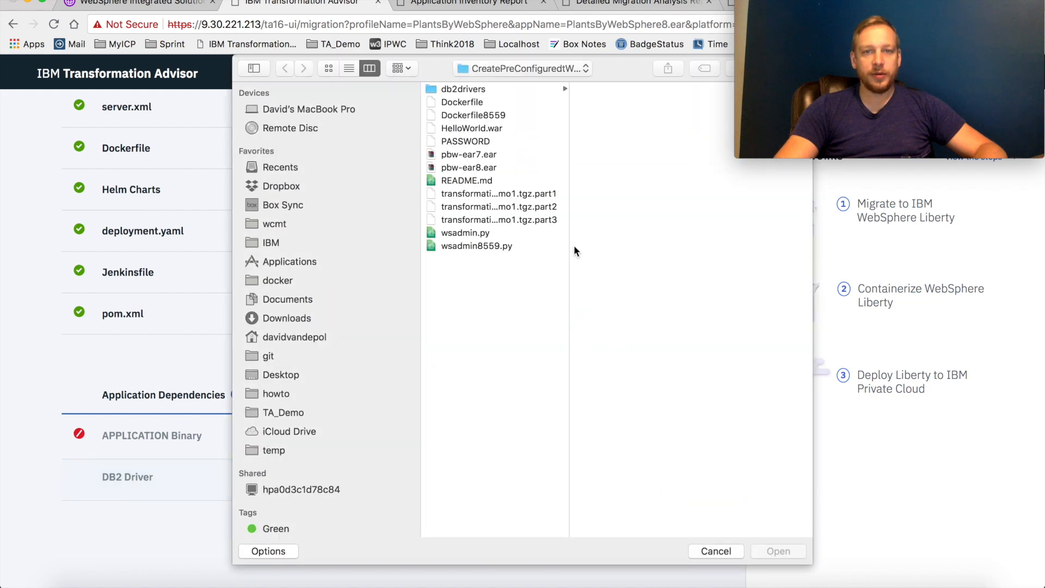
left_click(463, 89)
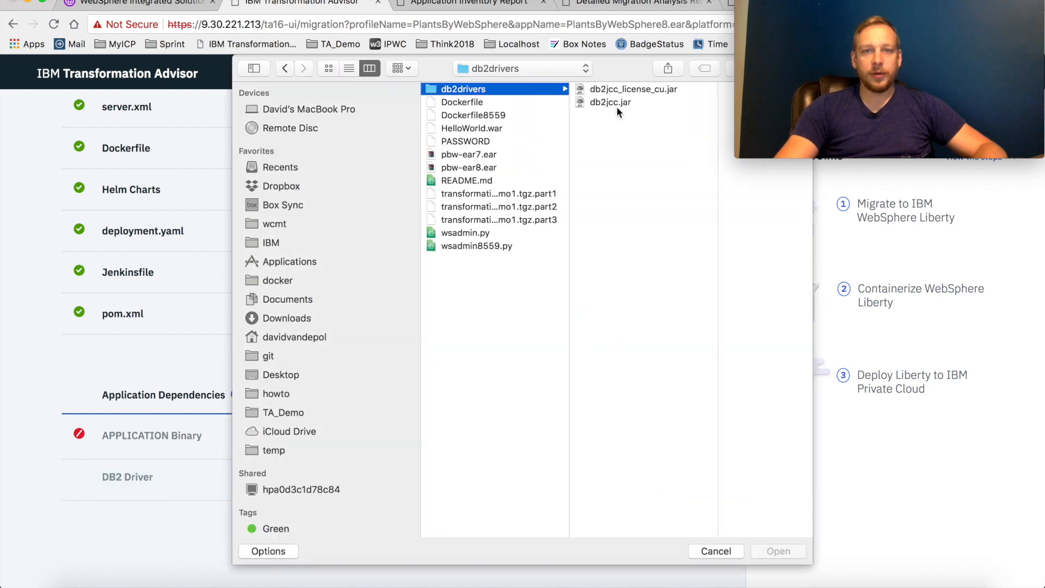
left_click(777, 550)
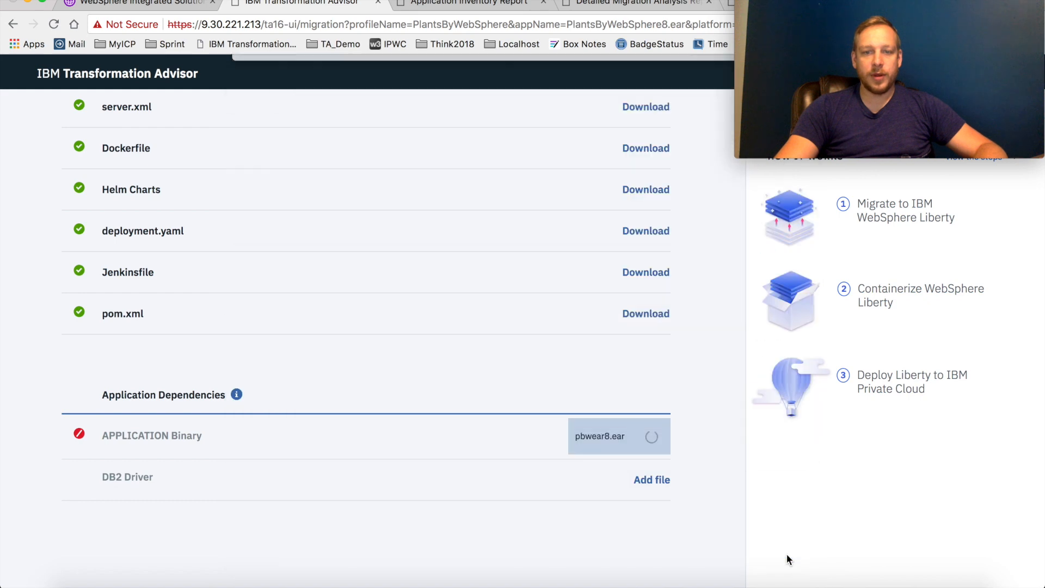
left_click(651, 478)
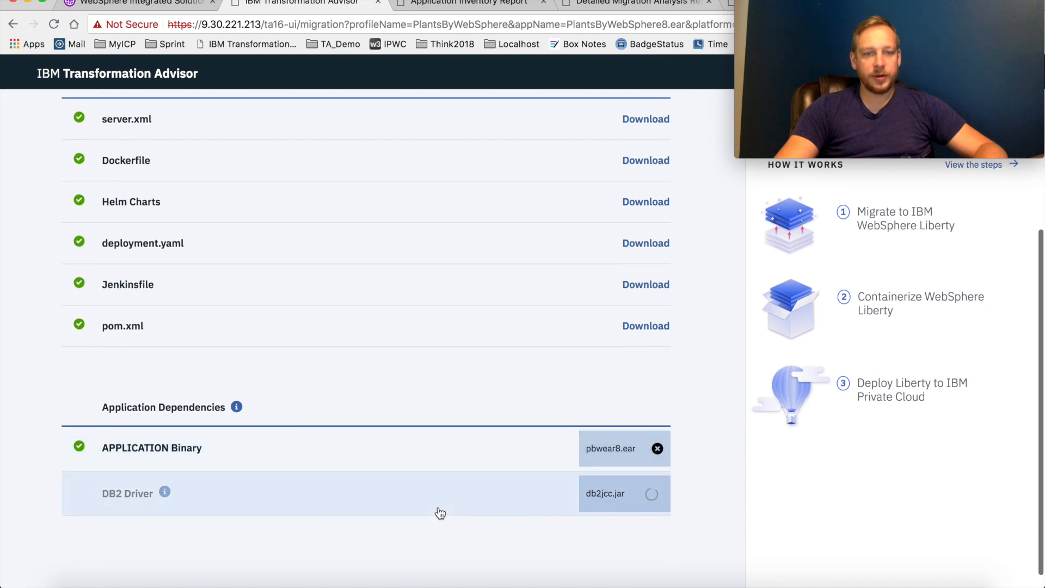
mouse_move(260, 413)
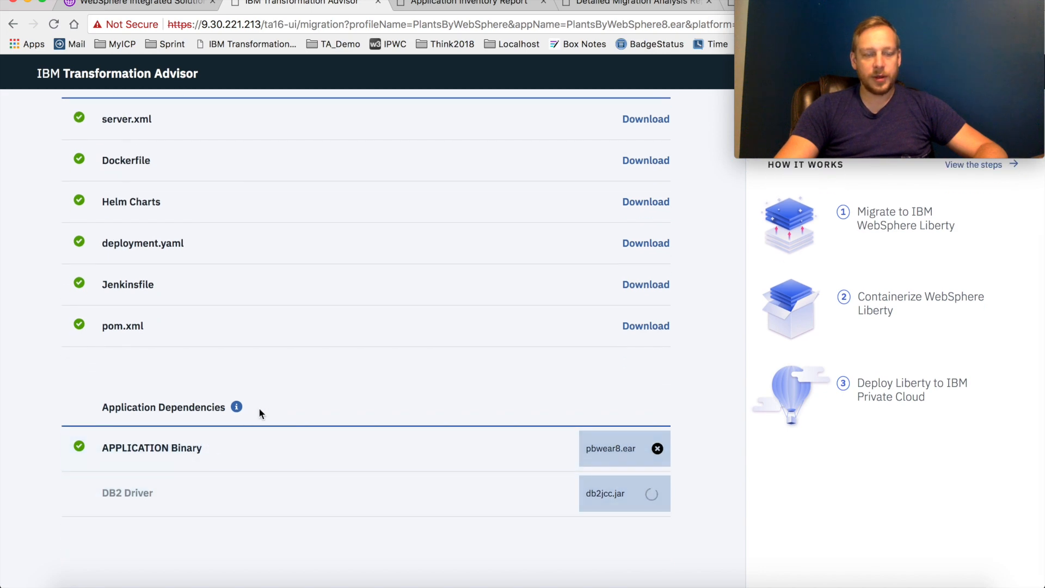
scroll("up", 3)
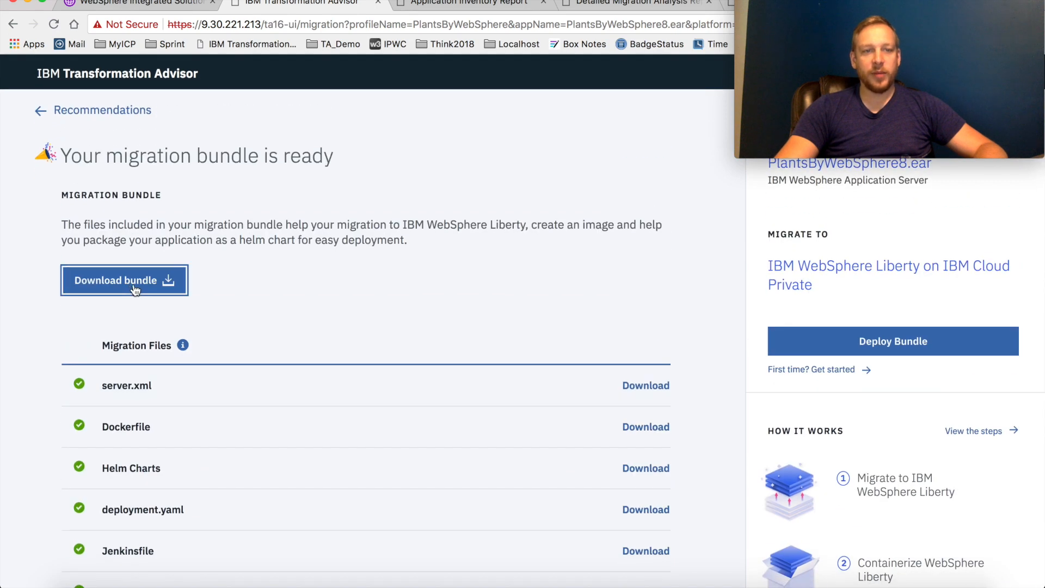
Step: Save the bundle zip to a new TA_Demo/Solution5 folder and open the download
left_click(124, 280)
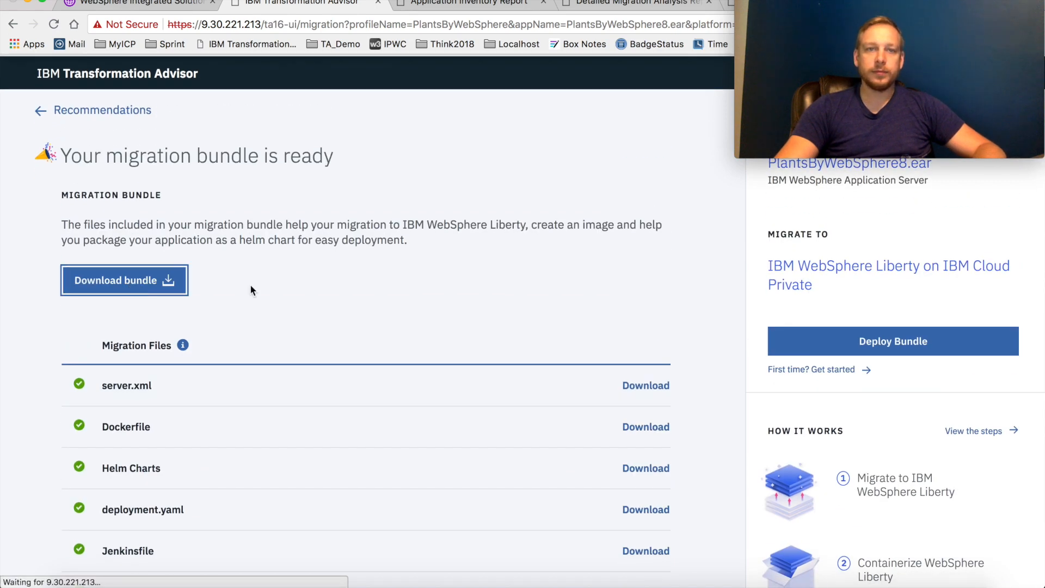
left_click(124, 279)
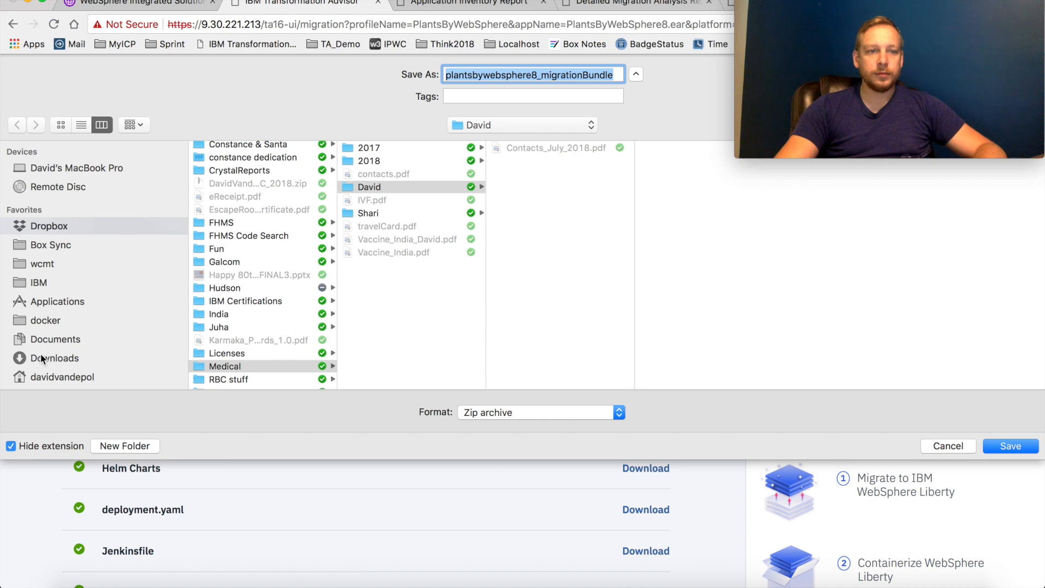
left_click(50, 228)
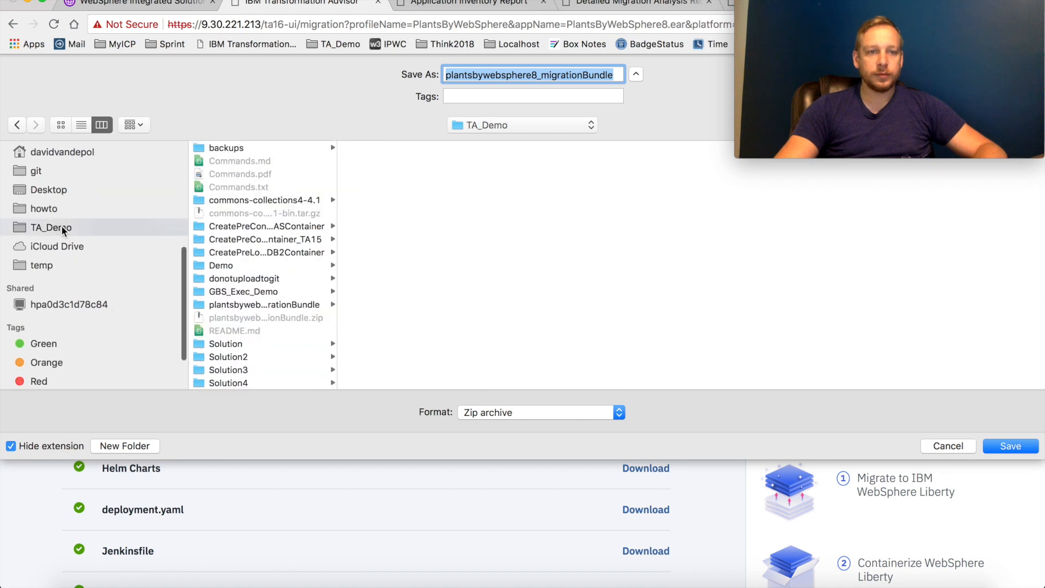
left_click(125, 446)
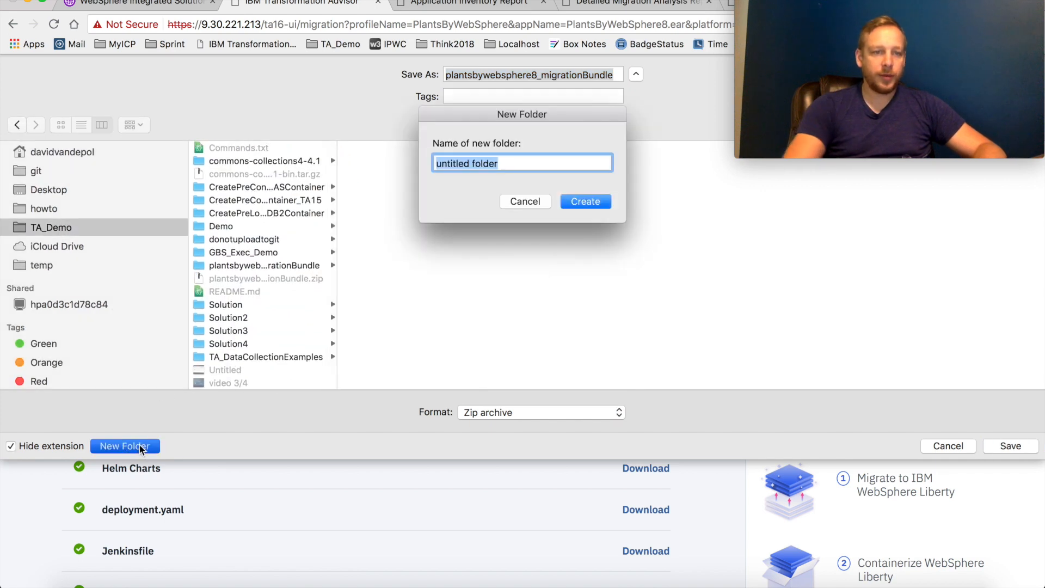
type("Solution")
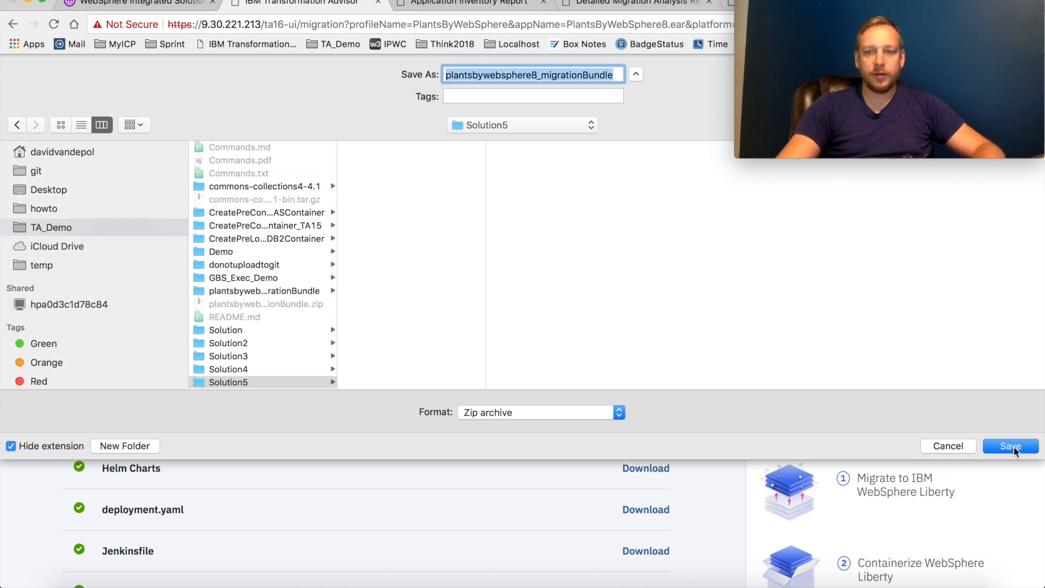
left_click(1009, 446)
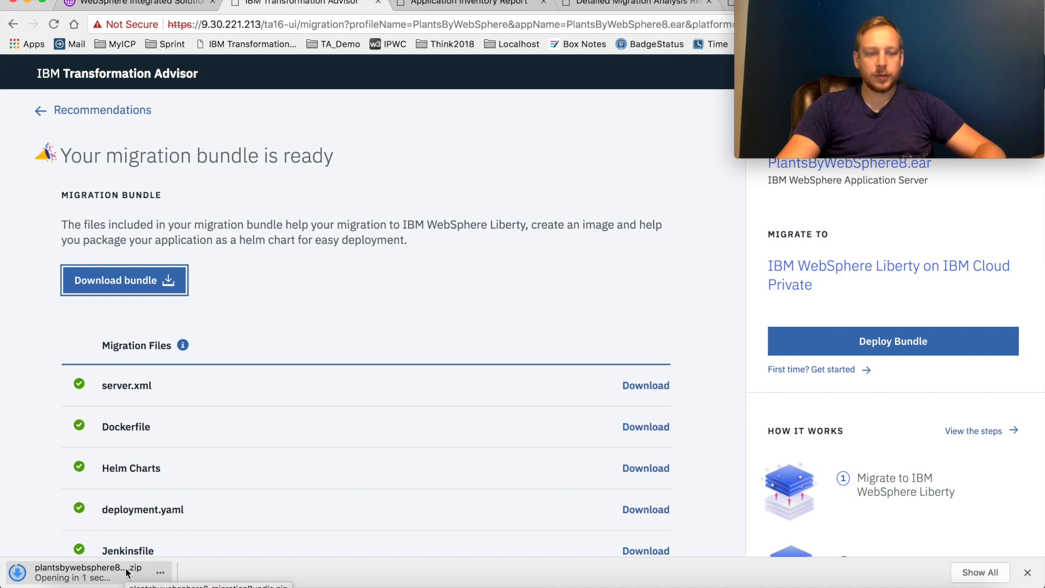
left_click(124, 279)
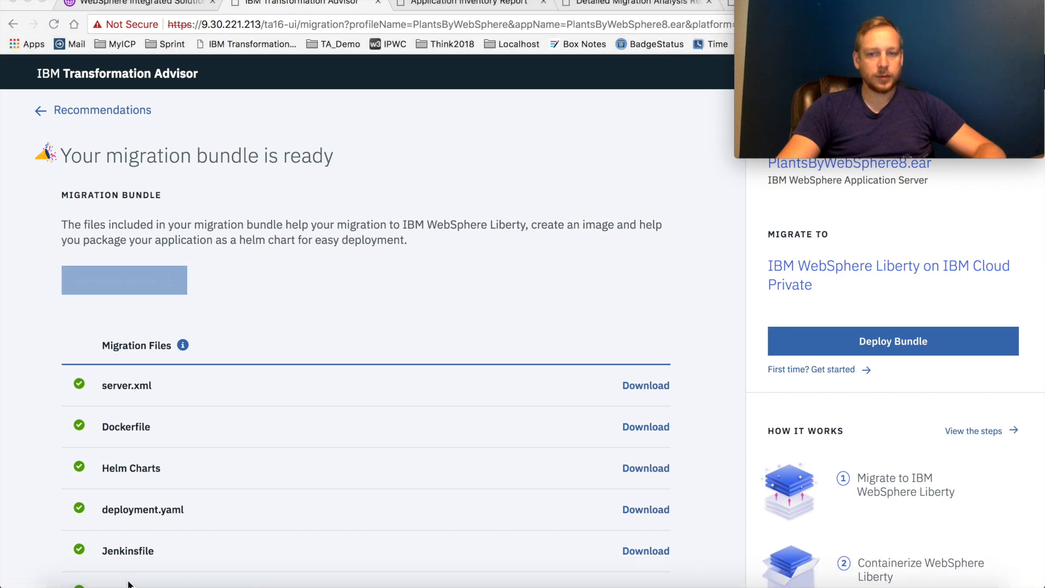
Step: Expand plantsbywebsphere8_migrationBundle in Solution5 and open its server.xml in Atom
left_click(124, 280)
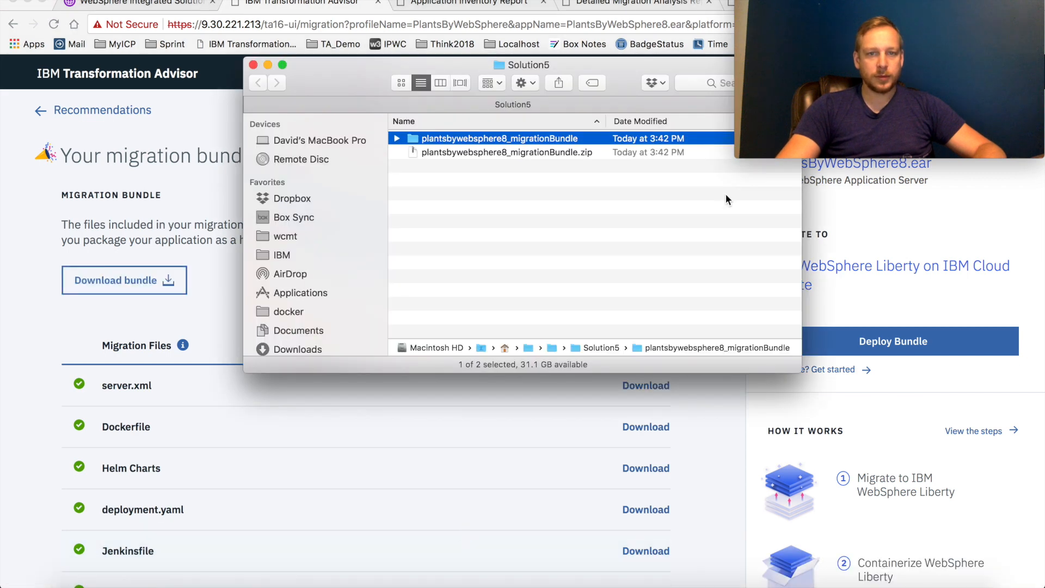
left_click(397, 138)
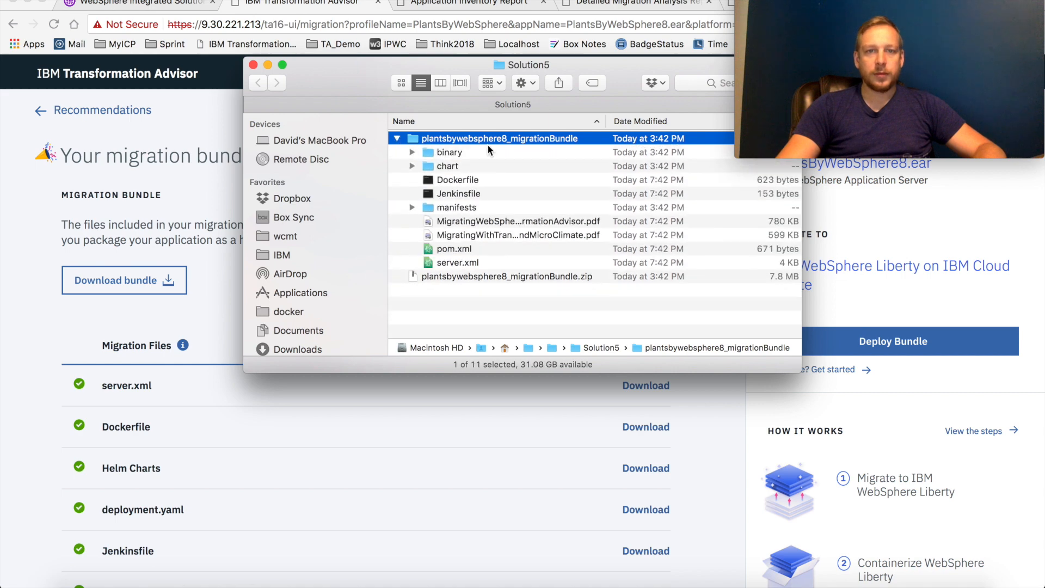
left_click(457, 262)
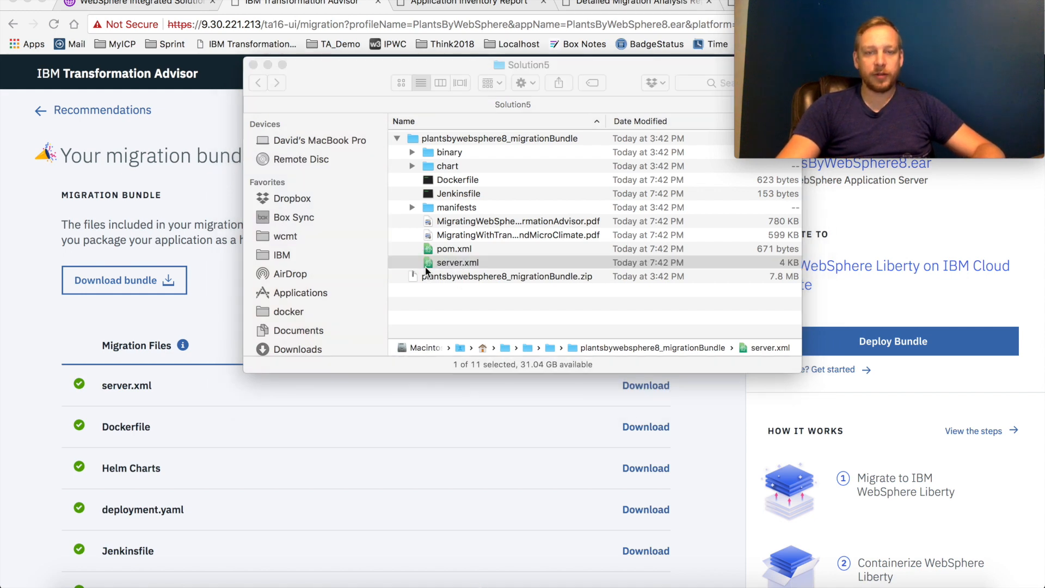
double_click(457, 262)
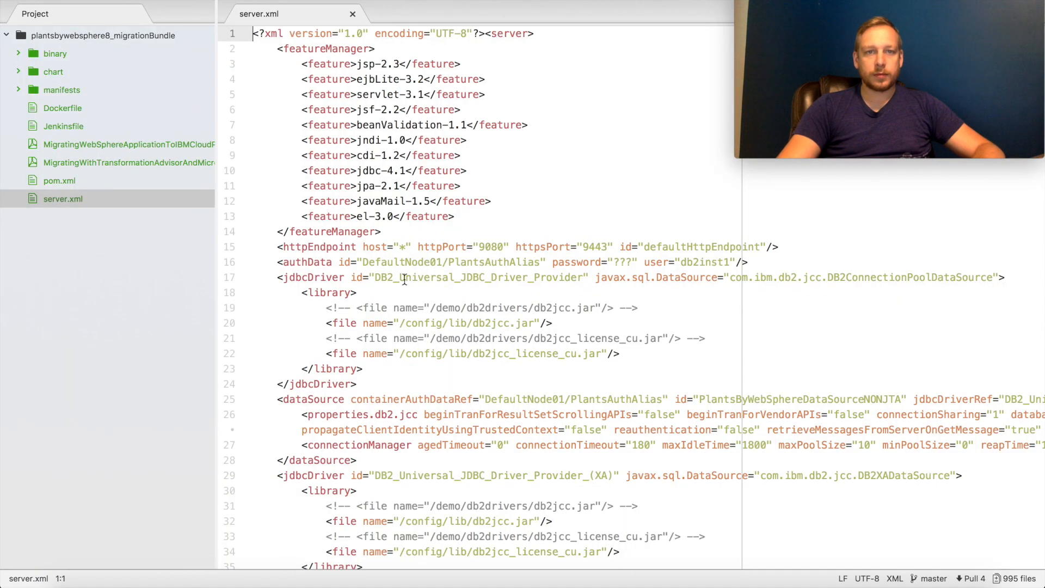
left_click(383, 231)
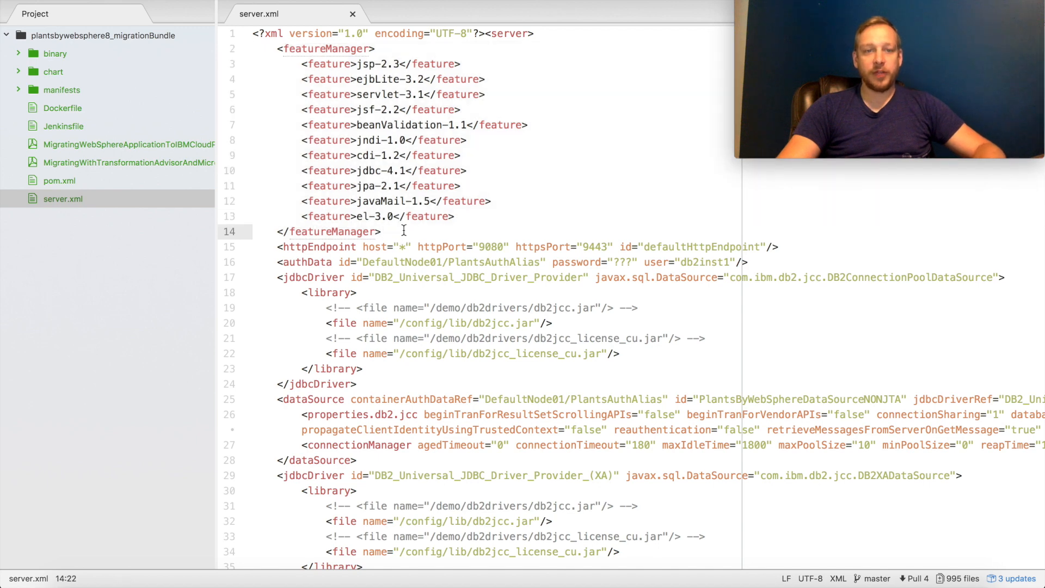
scroll("down", 3)
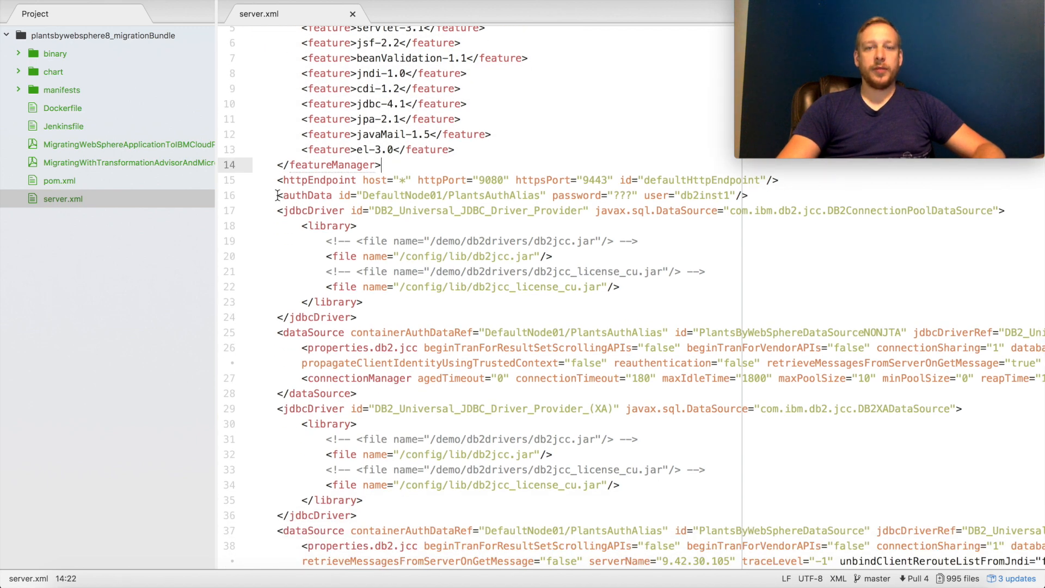
left_click(625, 195)
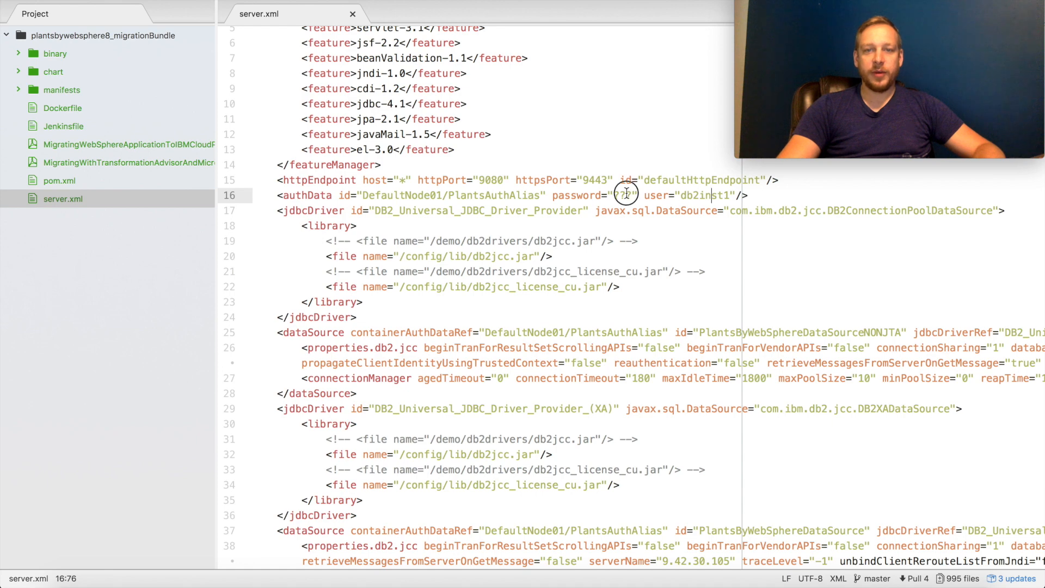
left_click(623, 195)
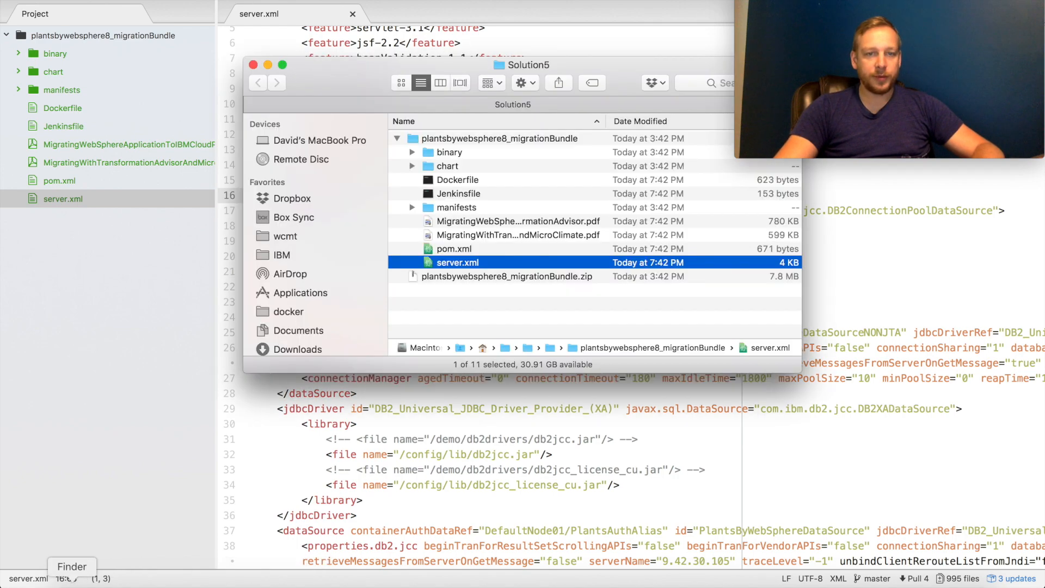
left_click(253, 65)
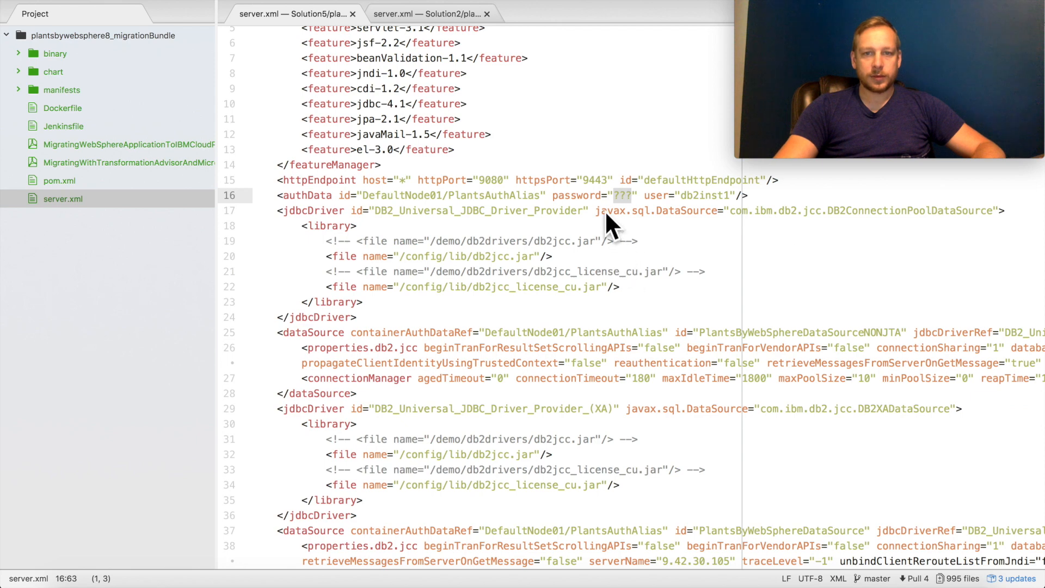
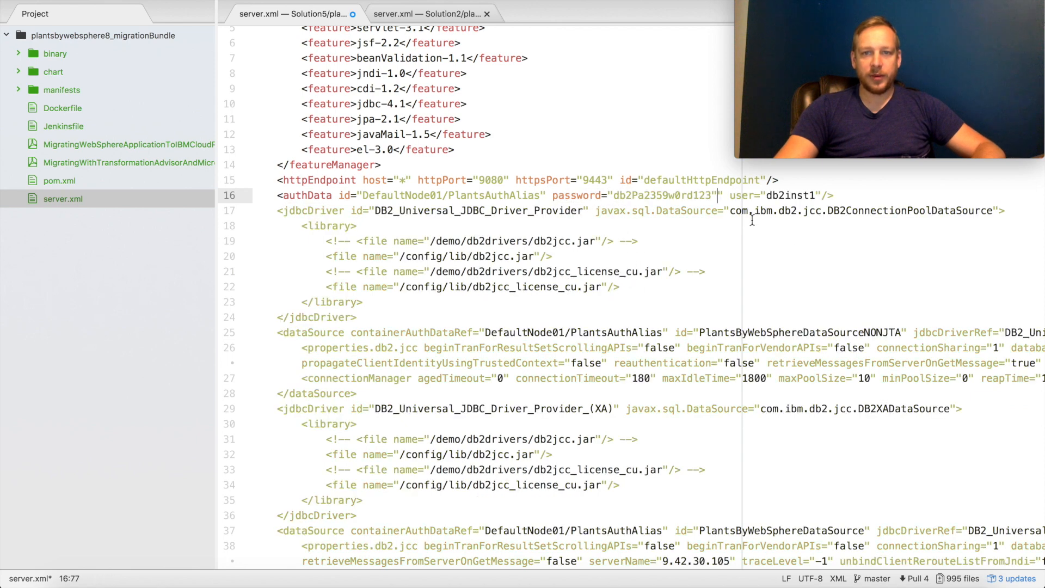
Step: Reuse the password and user attributes in properties.db2.jcc and change jpa-2.1 to jpa-2.0
left_click(806, 196)
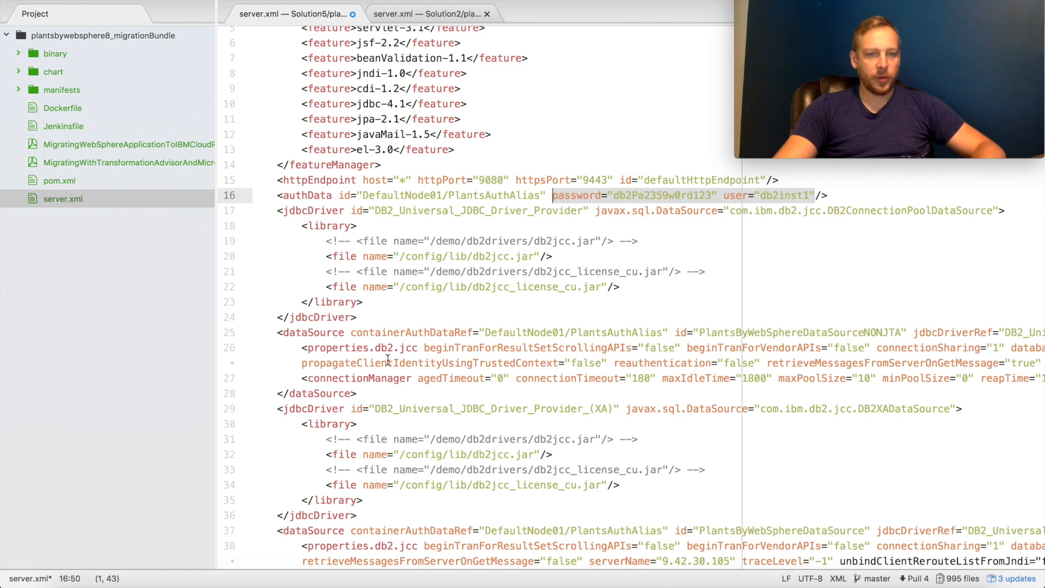
left_click(424, 347)
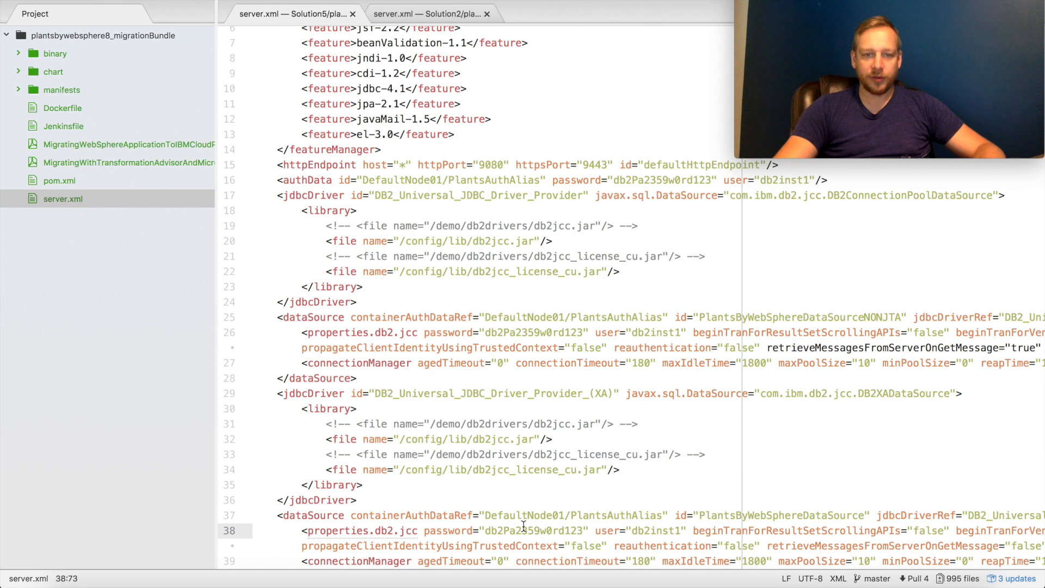
scroll("up", 3)
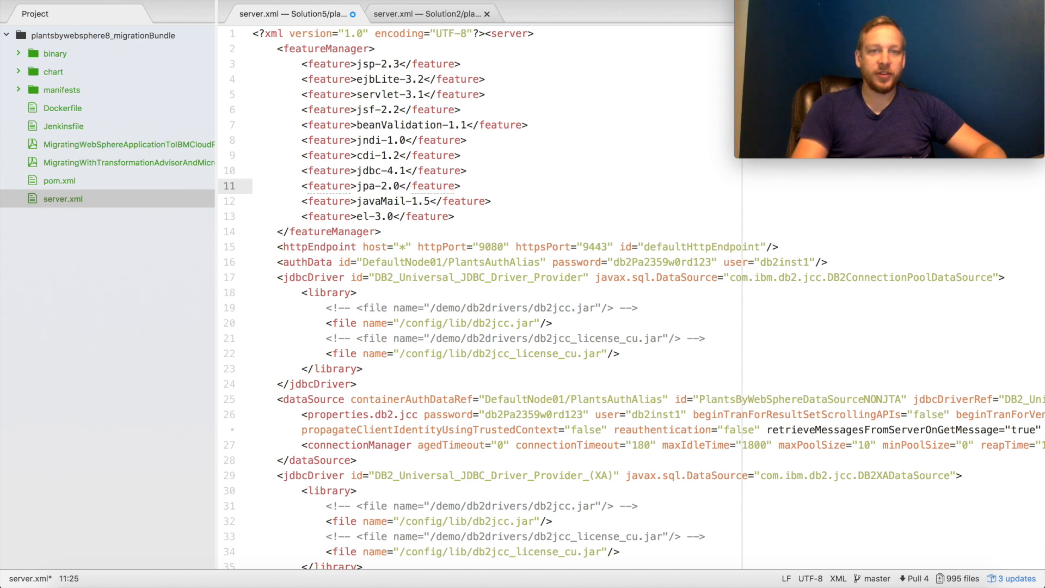
left_click(397, 186)
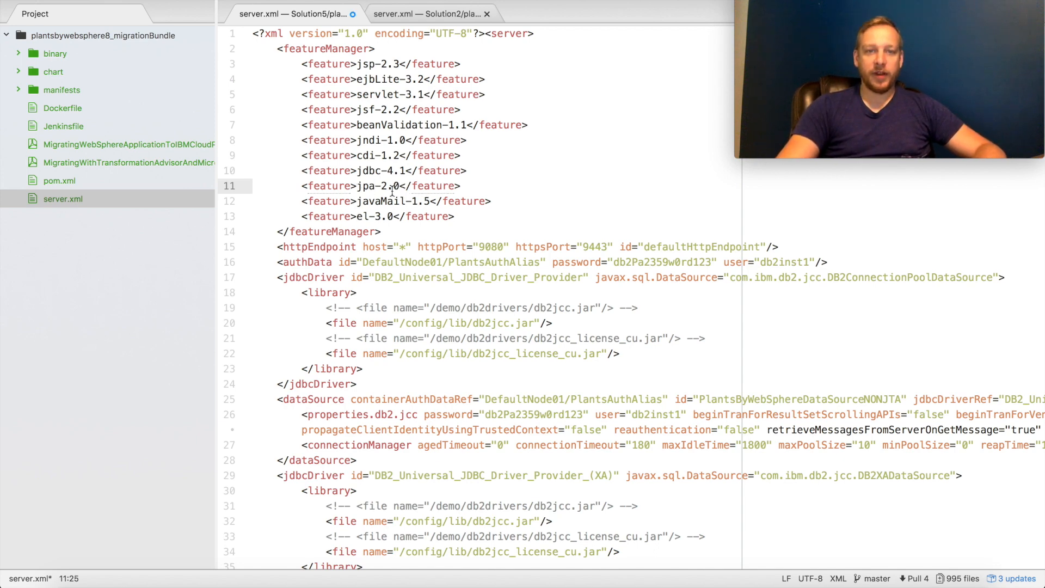
left_click(411, 78)
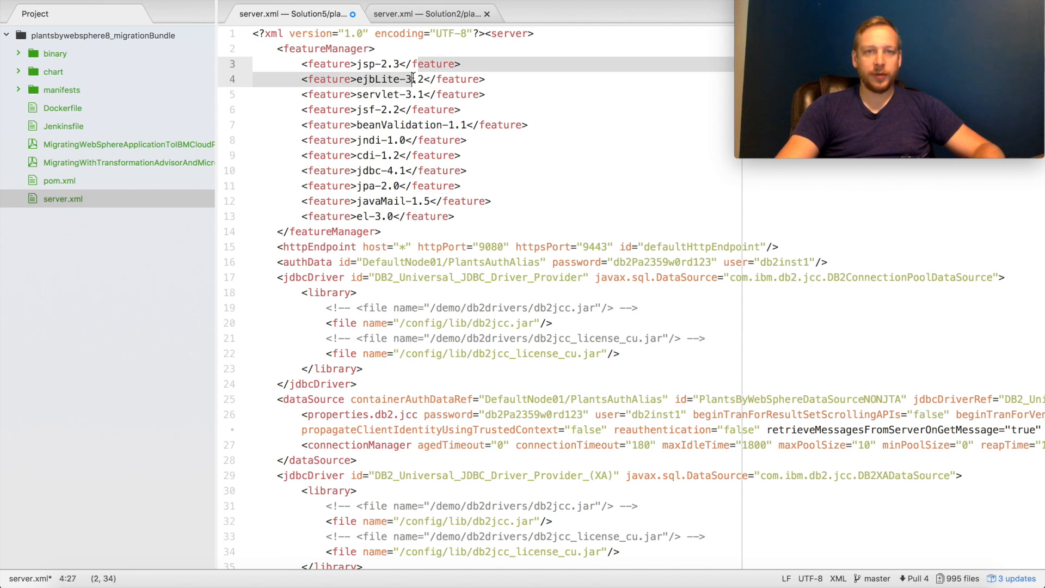
Step: Add transactional="false" to the first dataSource, following Solution2's server.xml
left_click(427, 14)
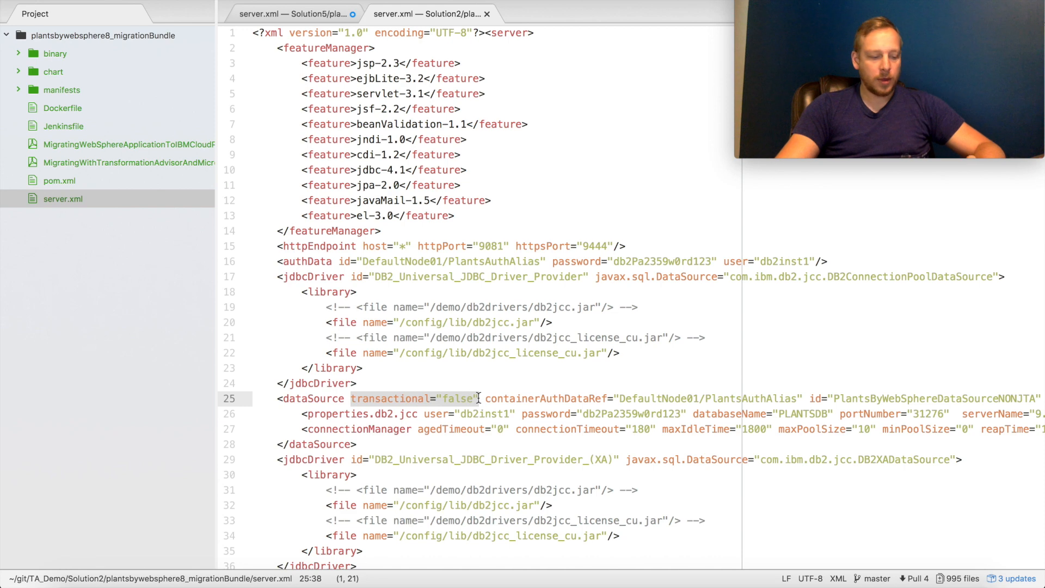
left_click(286, 13)
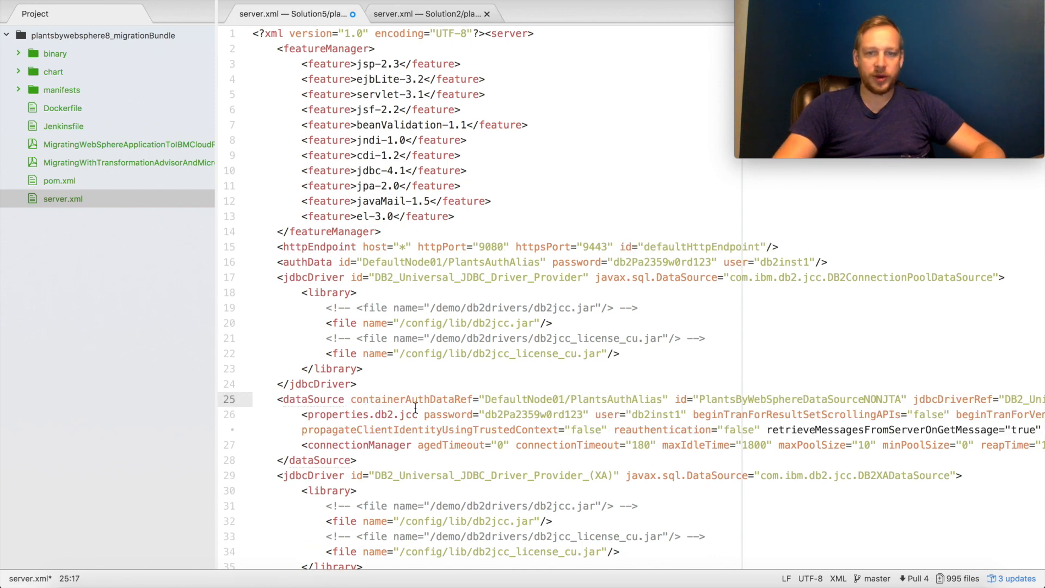
type("transactional=\"false\"")
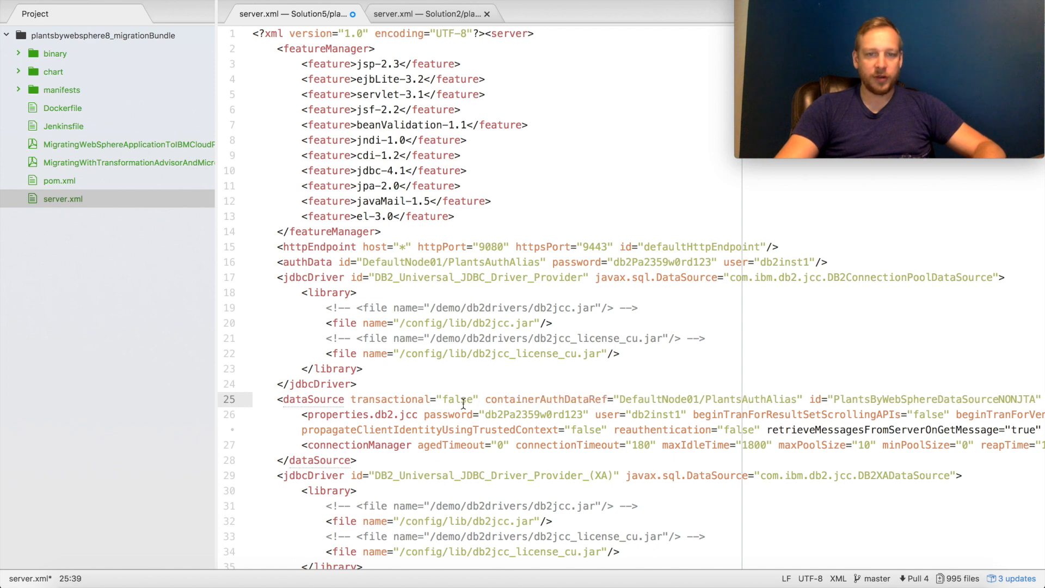
scroll("down", 3)
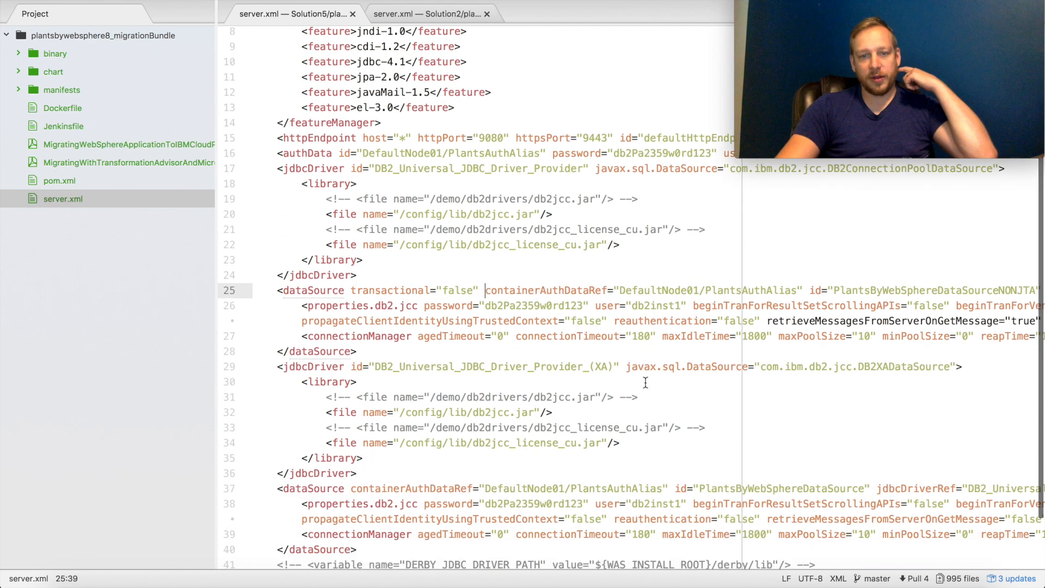
scroll("down", 3)
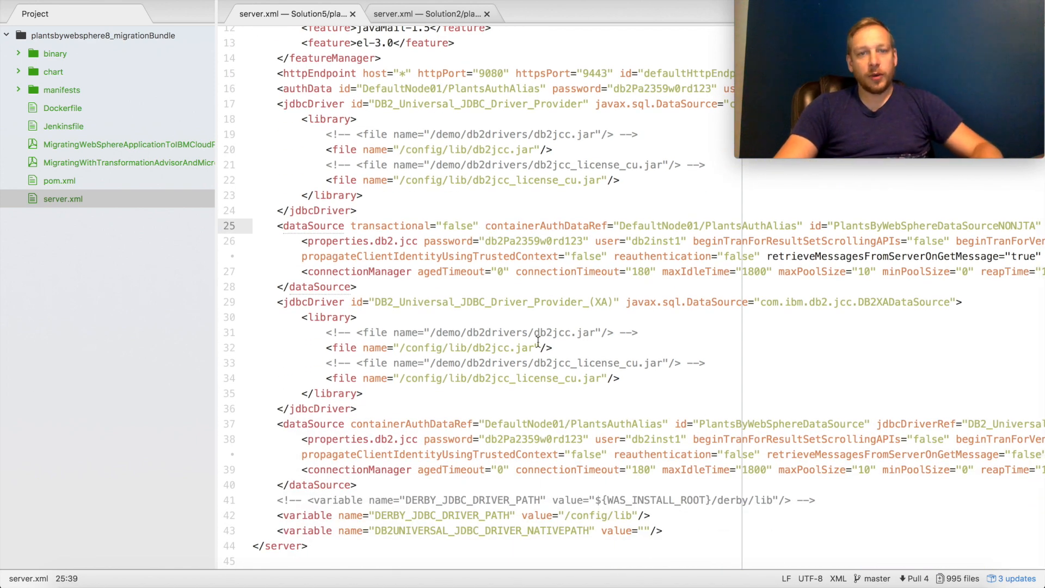
scroll("up", 3)
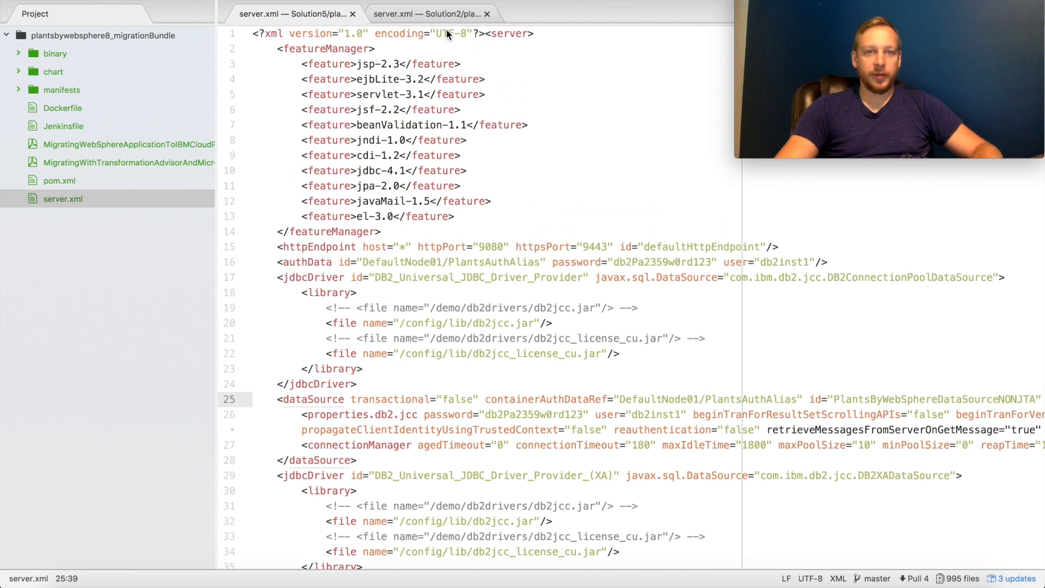
mouse_move(490, 239)
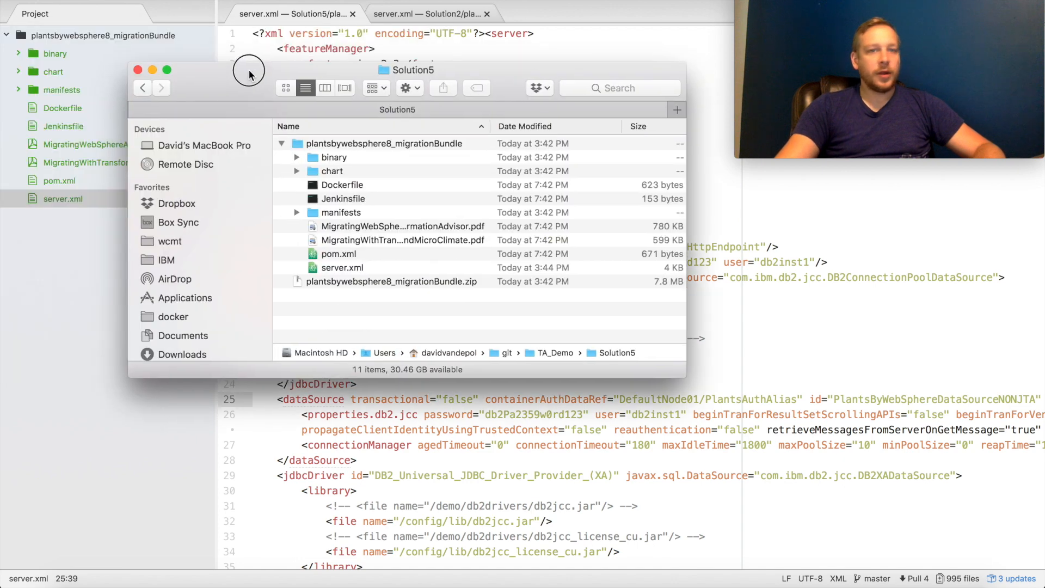
Step: Open the bundle's Dockerfile in Atom, confirming past the security warning
left_click(342, 191)
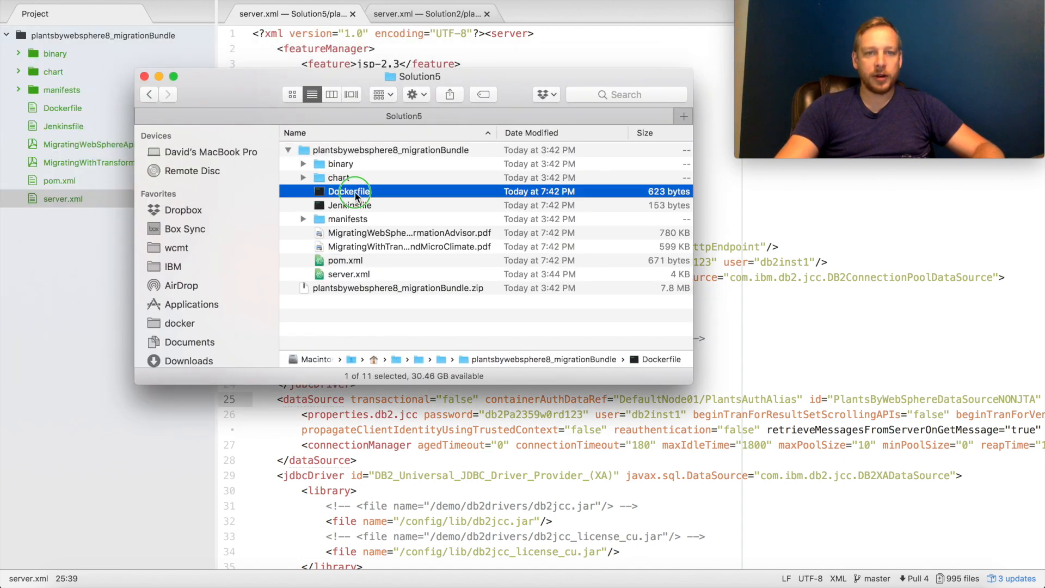
right_click(349, 191)
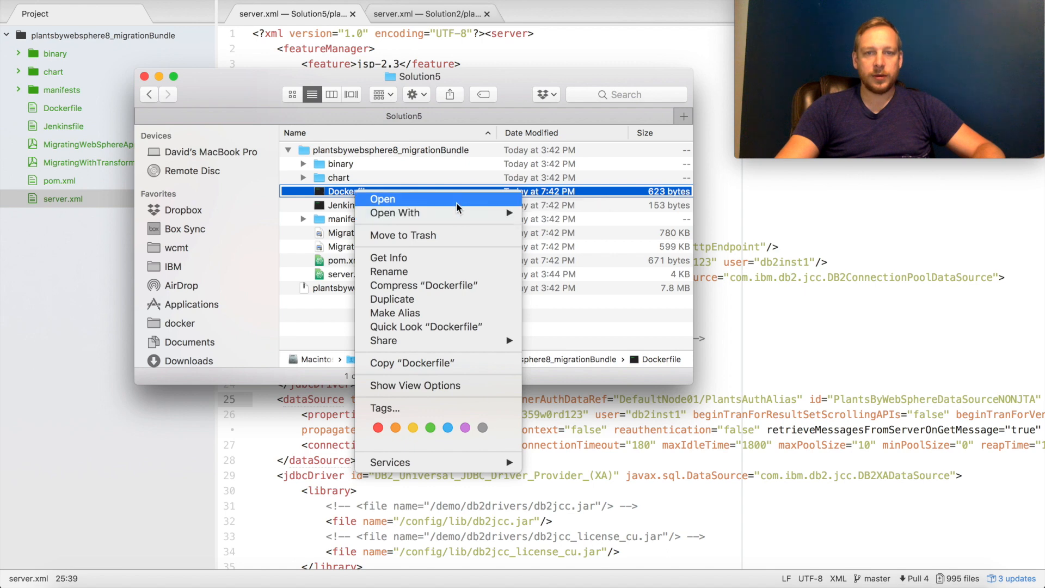
left_click(381, 198)
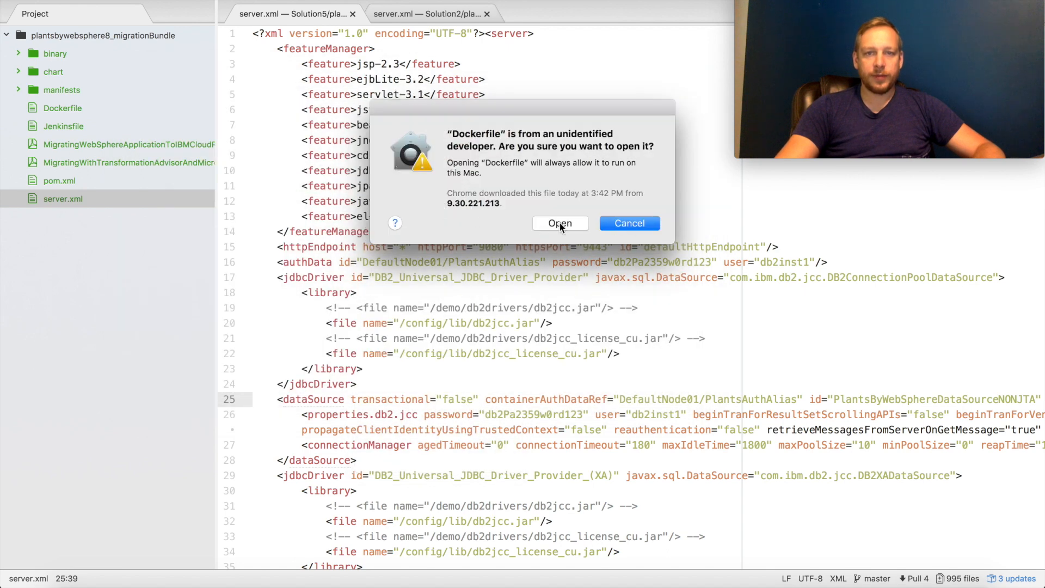
left_click(560, 223)
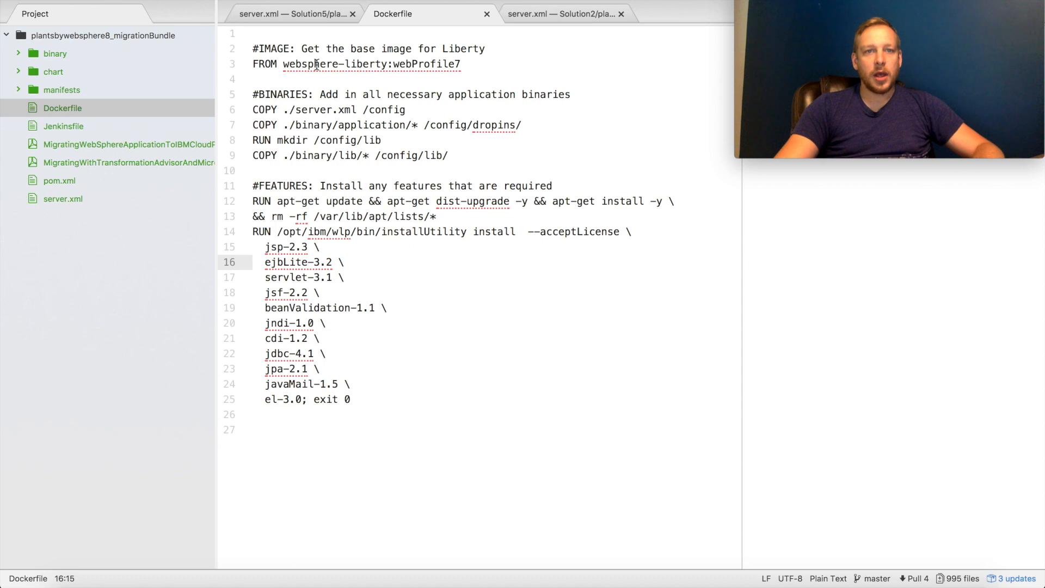
Step: Change the Dockerfile's jpa feature installation from 2.1 to 2.0
left_click(282, 33)
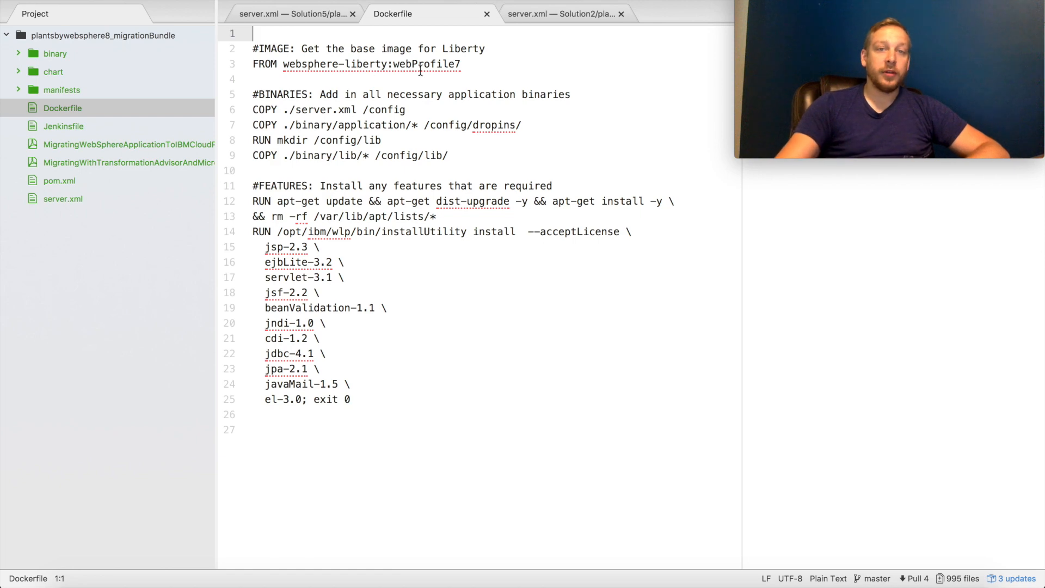
left_click(253, 64)
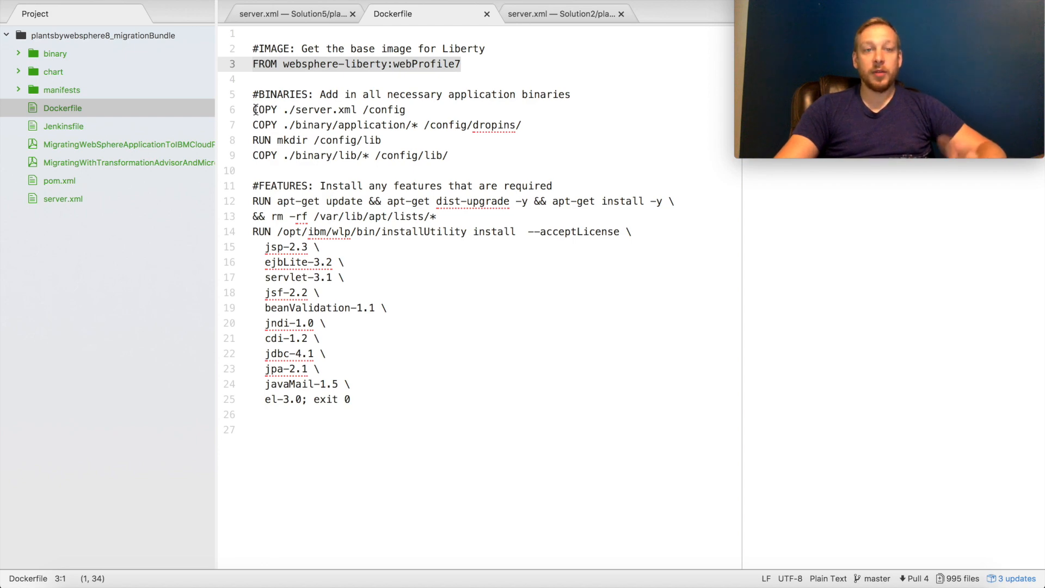
left_click(405, 109)
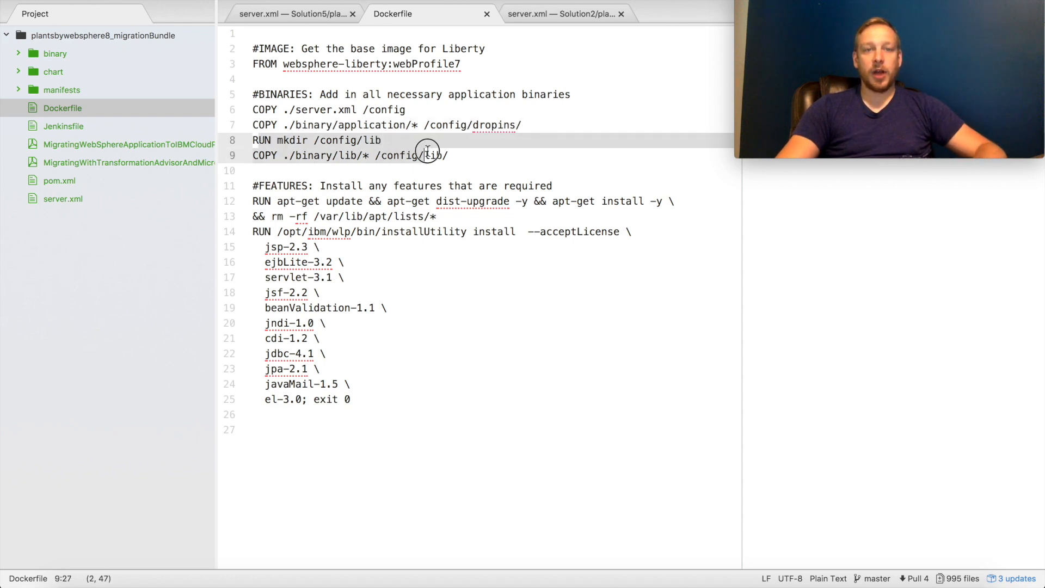
left_click(450, 154)
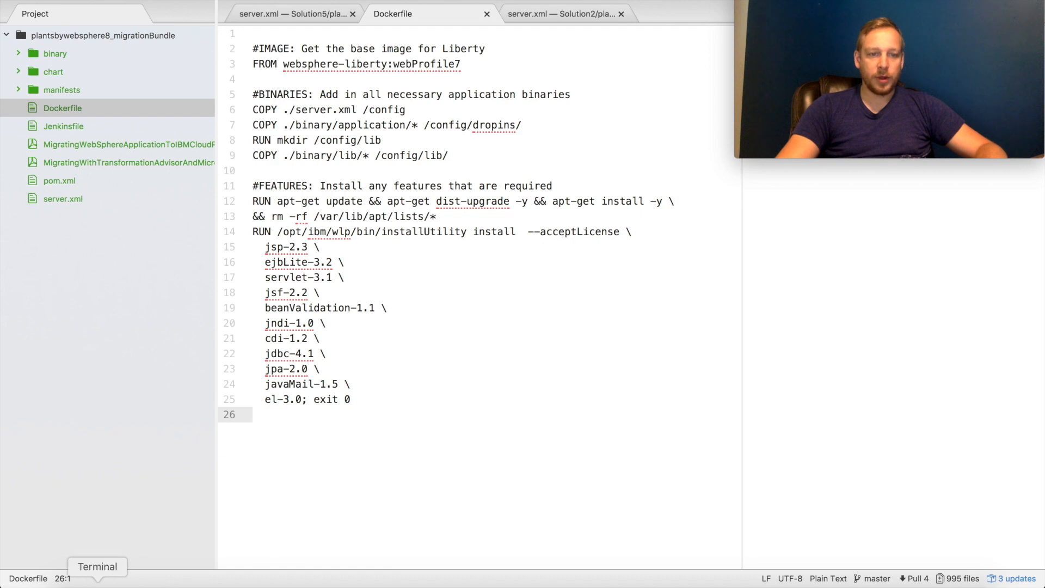
Step: In Terminal, change into the plantsbywebsphere8_migrationBundle folder under TA_Demo/Solution5 and list its files
left_click(97, 567)
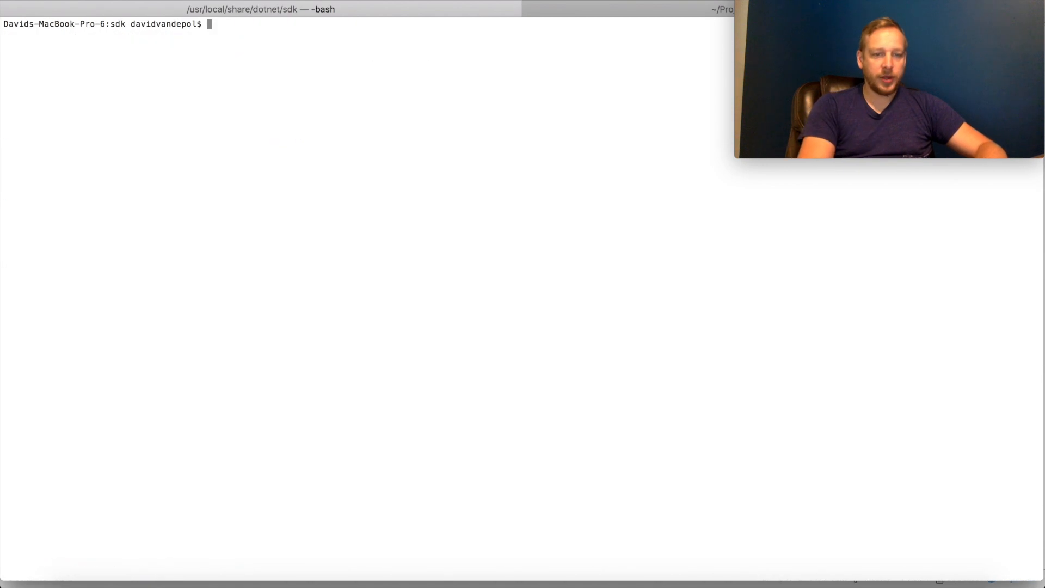
type("pwd")
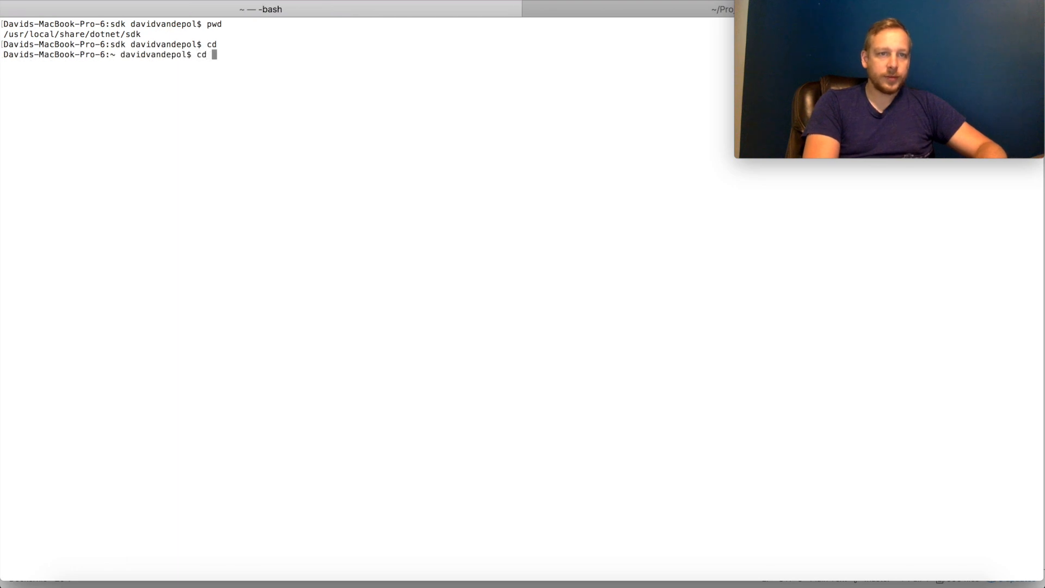
key("Return")
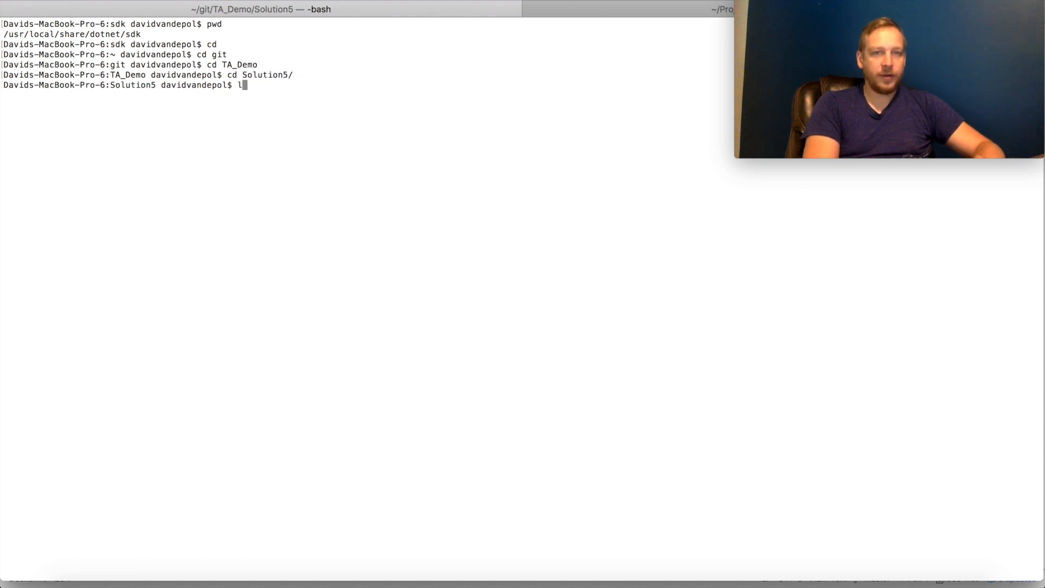
type("cd plantsbywebsphere8_migrationBundle")
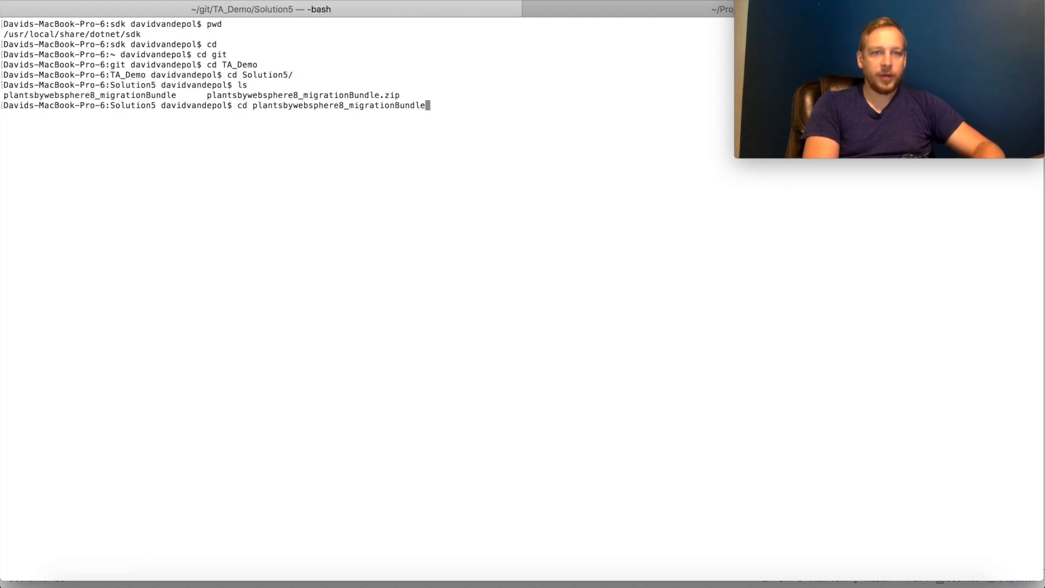
key("Return")
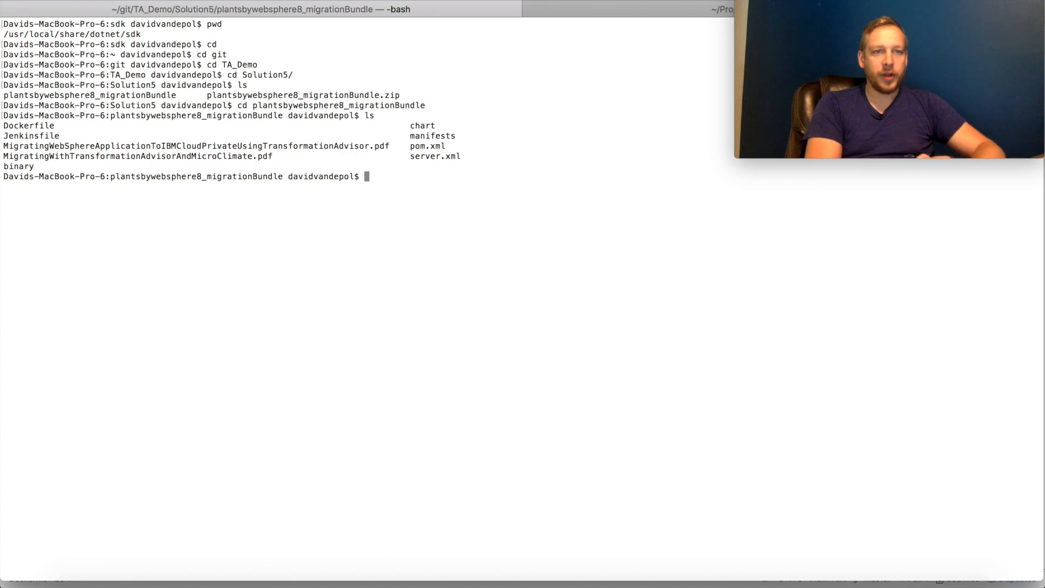
Step: Start typing a docker build command tagging the image plantsbywebsphere_
type("d")
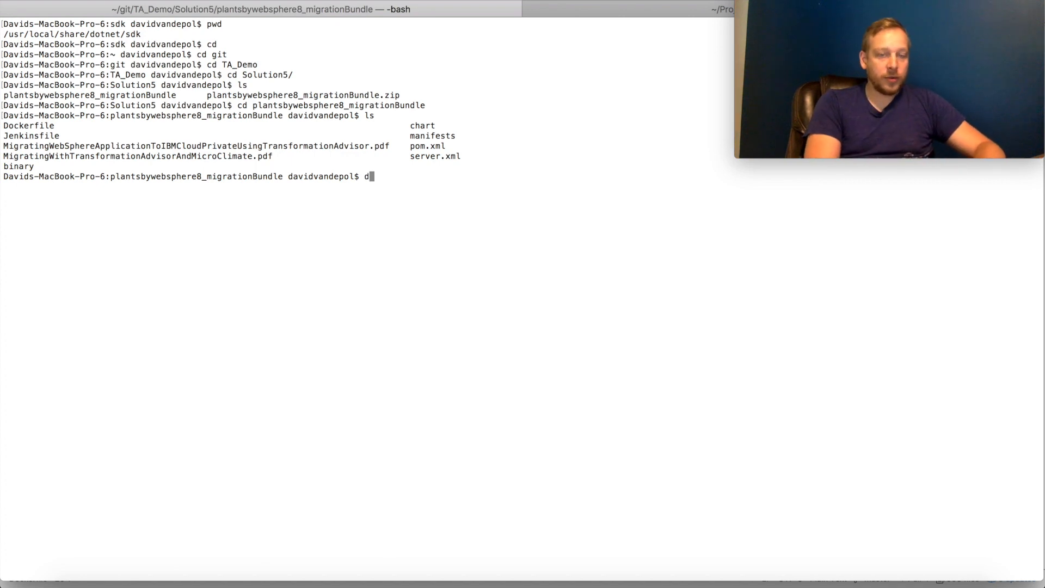
type("ocker build . -t")
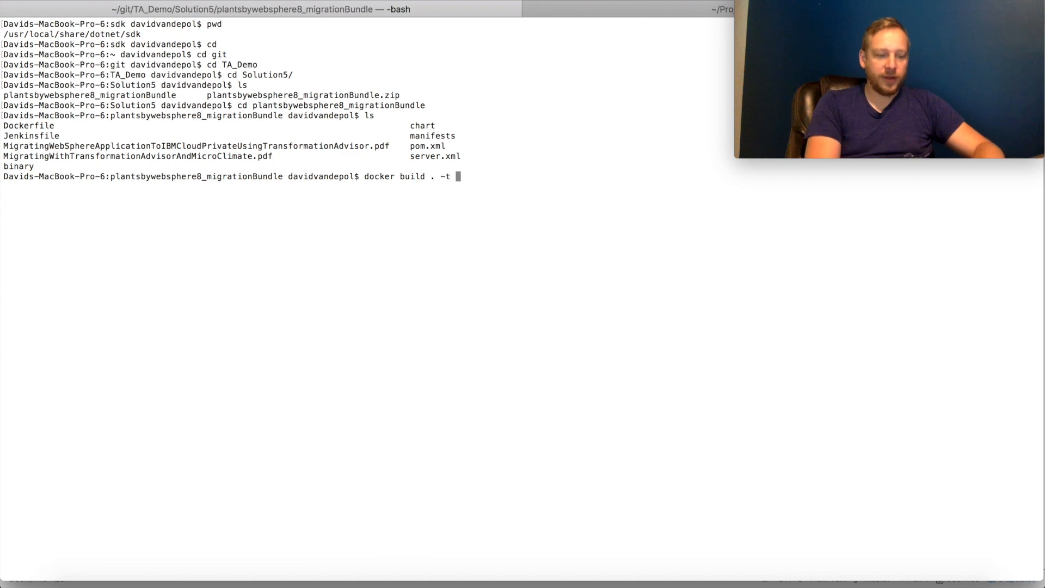
type("plants")
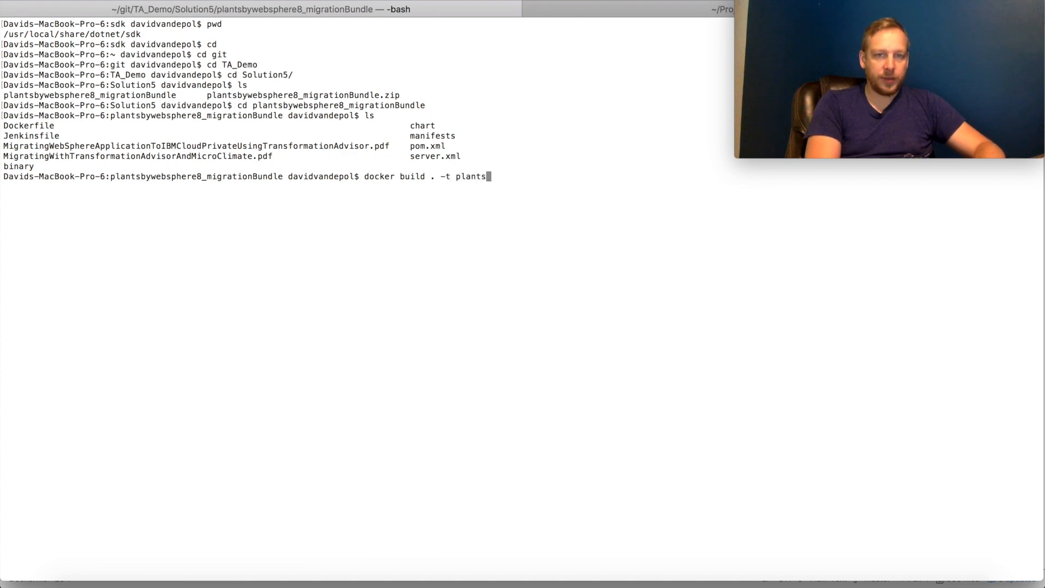
type("bywebsphere_")
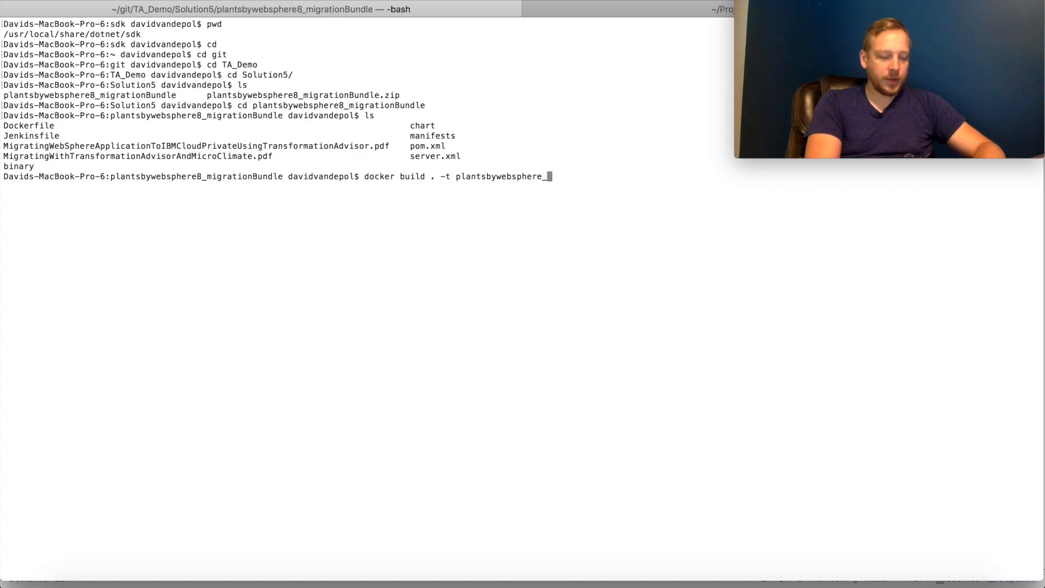
Step: Run docker build . -t plantsbywebsphere_demo and scroll the output until the image is successfully tagged
key("Return")
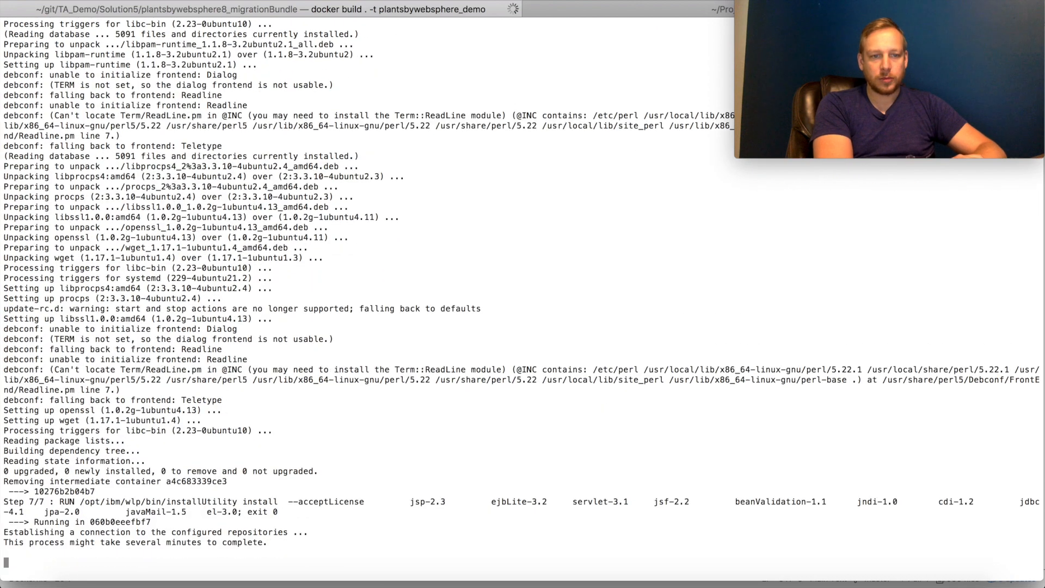
scroll("down", 3)
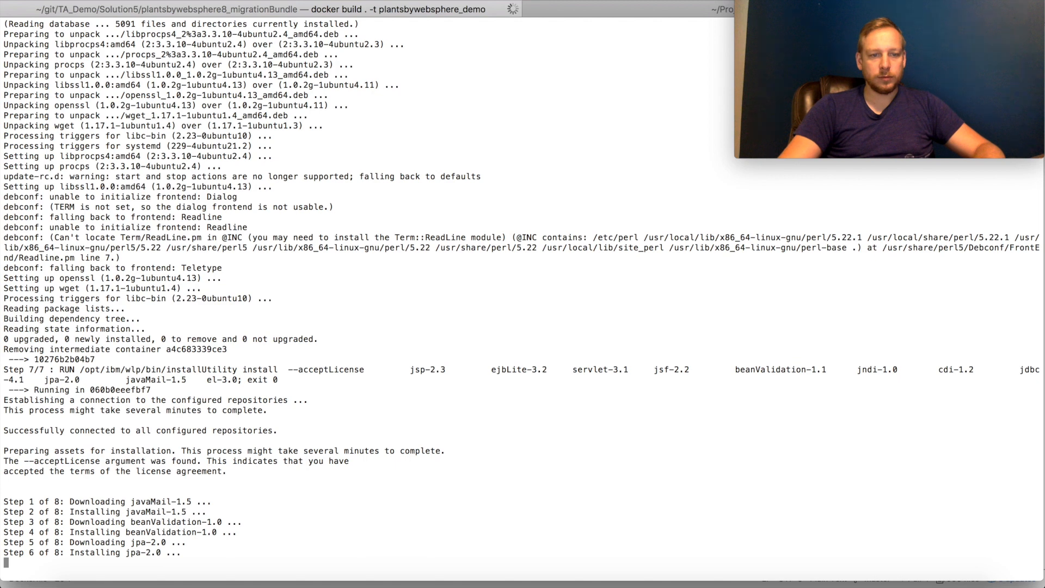
scroll("down", 3)
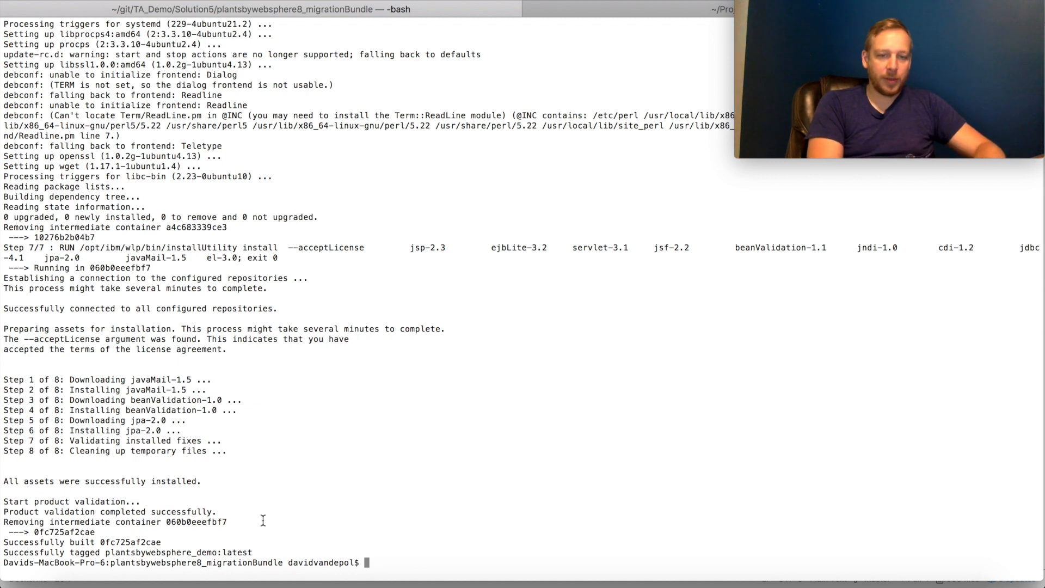
type("docker")
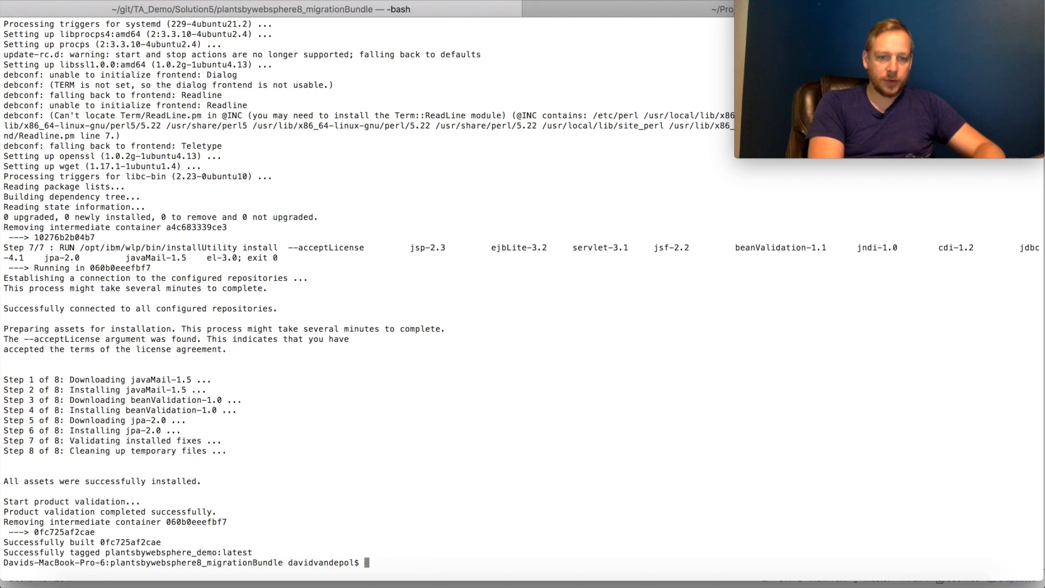
Step: Run the demo image with docker run -p 9081:9080 and a container name, watching Liberty's defaultServer start
type("docker run")
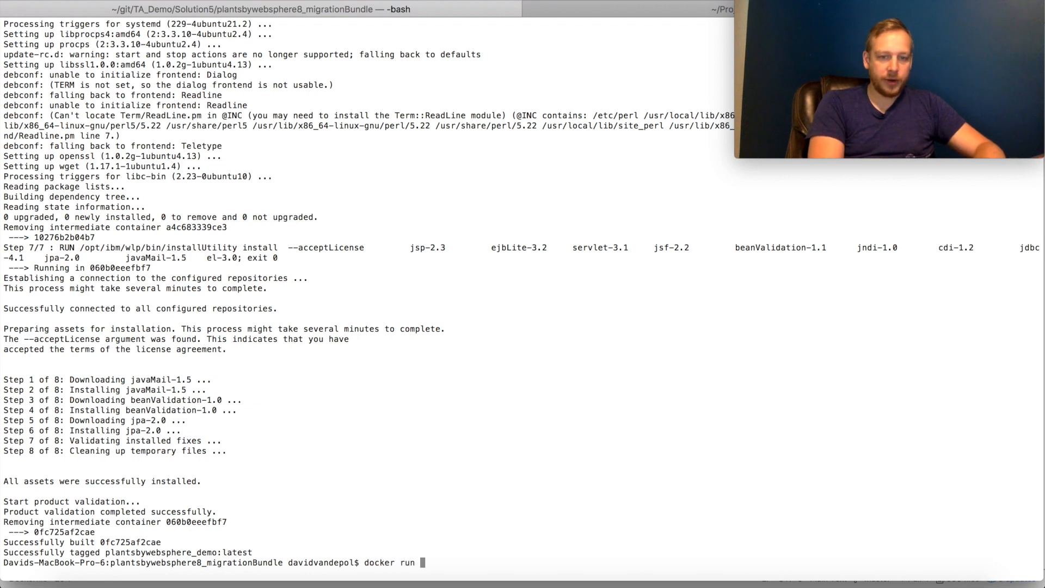
type("-p90")
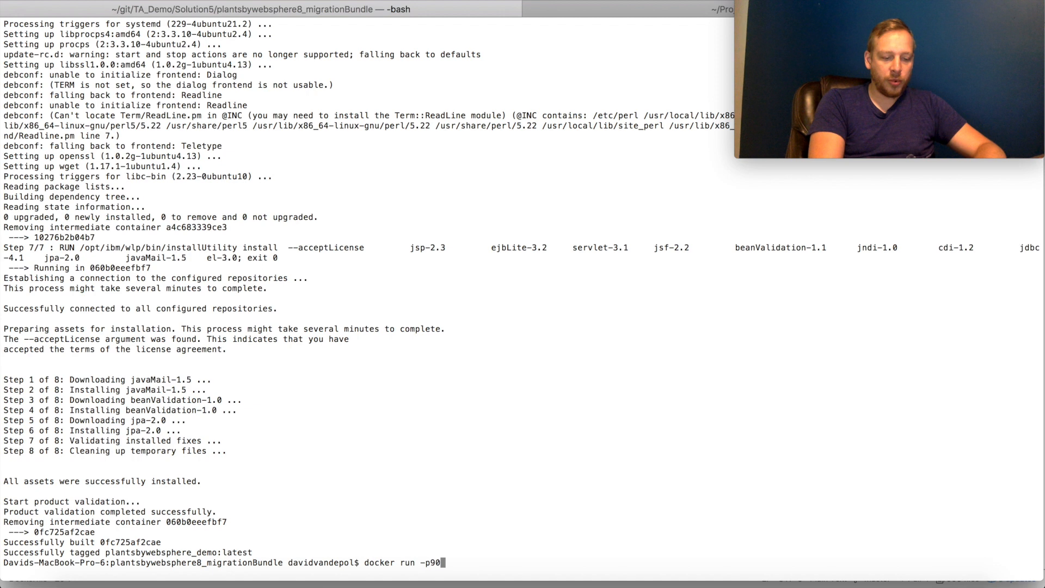
type("8")
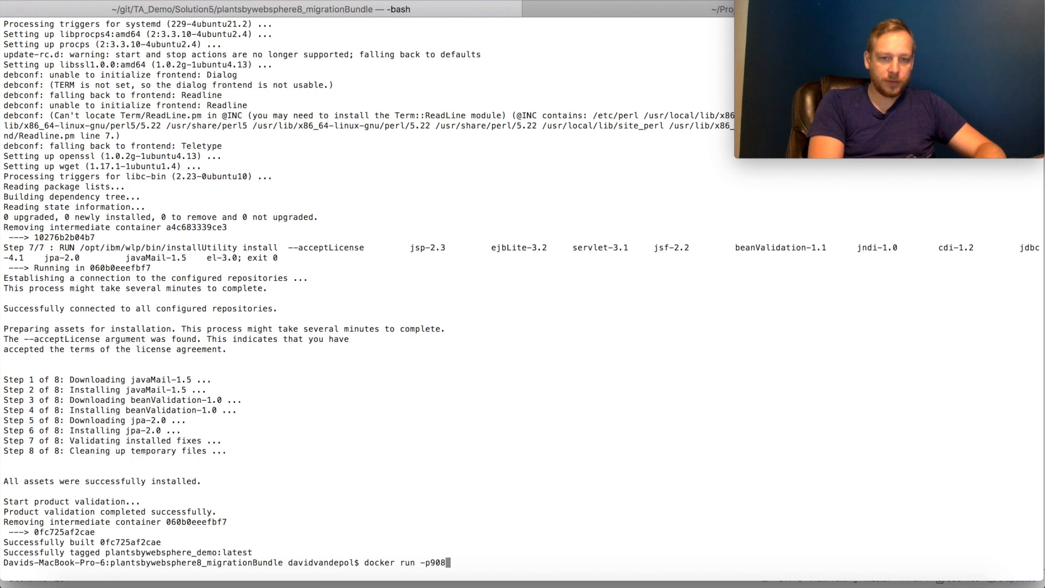
type("1:")
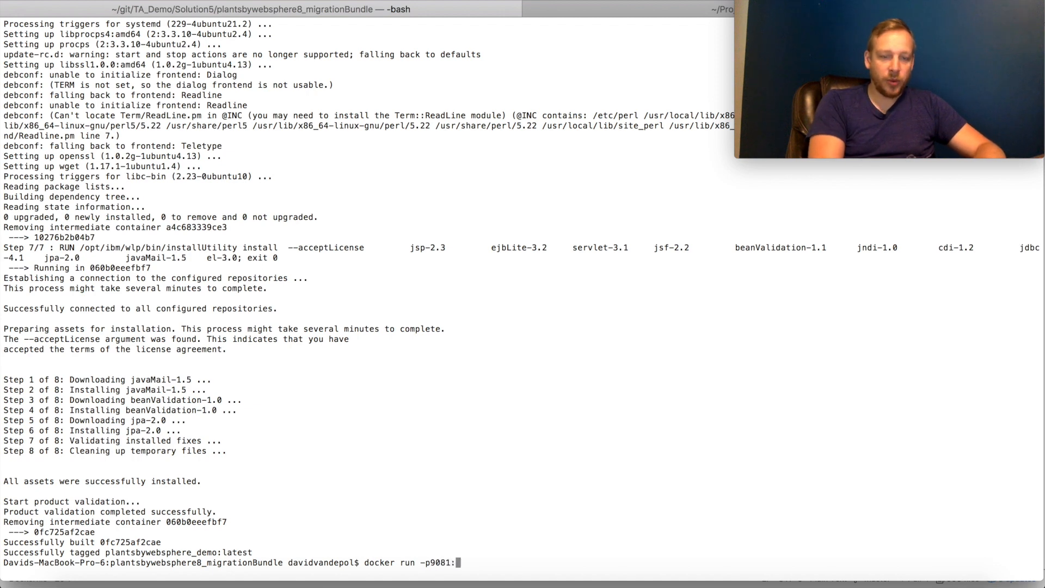
type("9080")
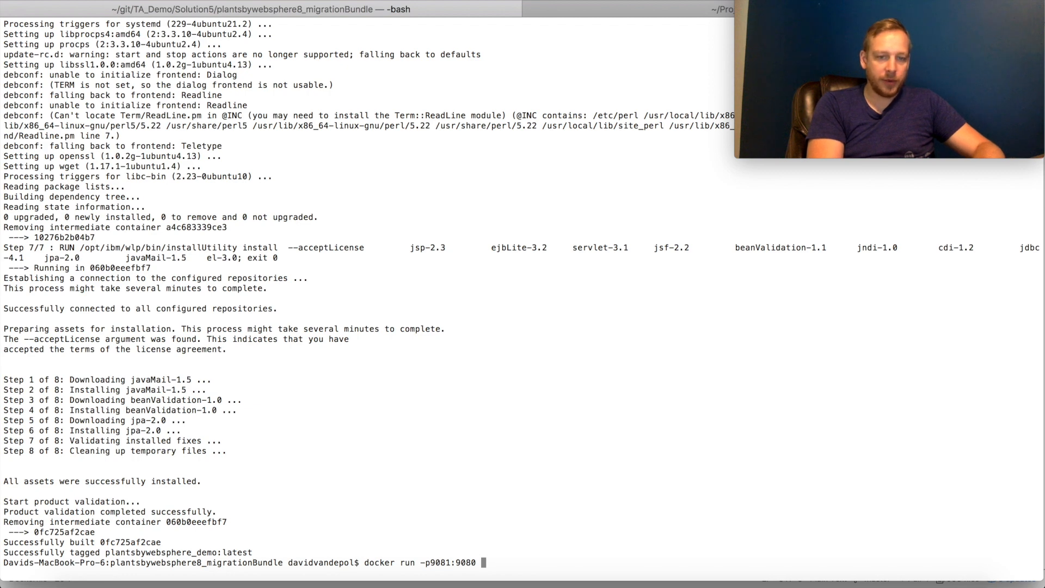
type("-")
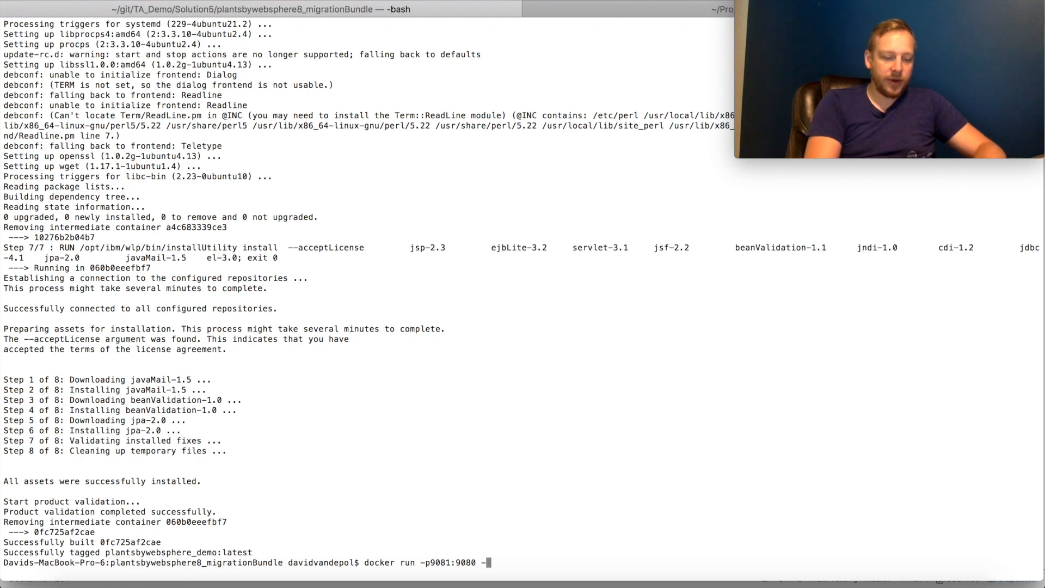
type("--name plantyb")
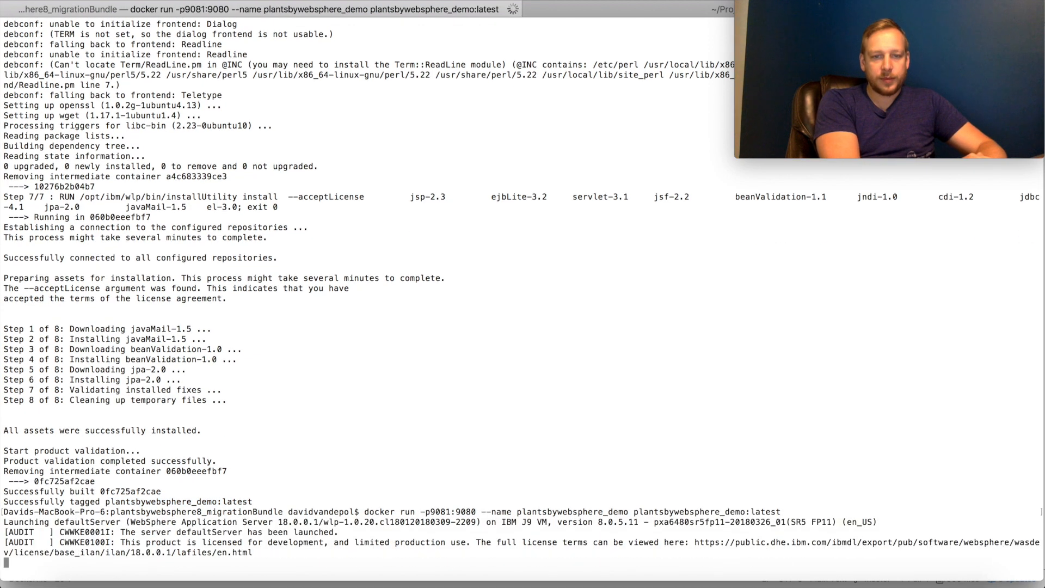
scroll("down", 3)
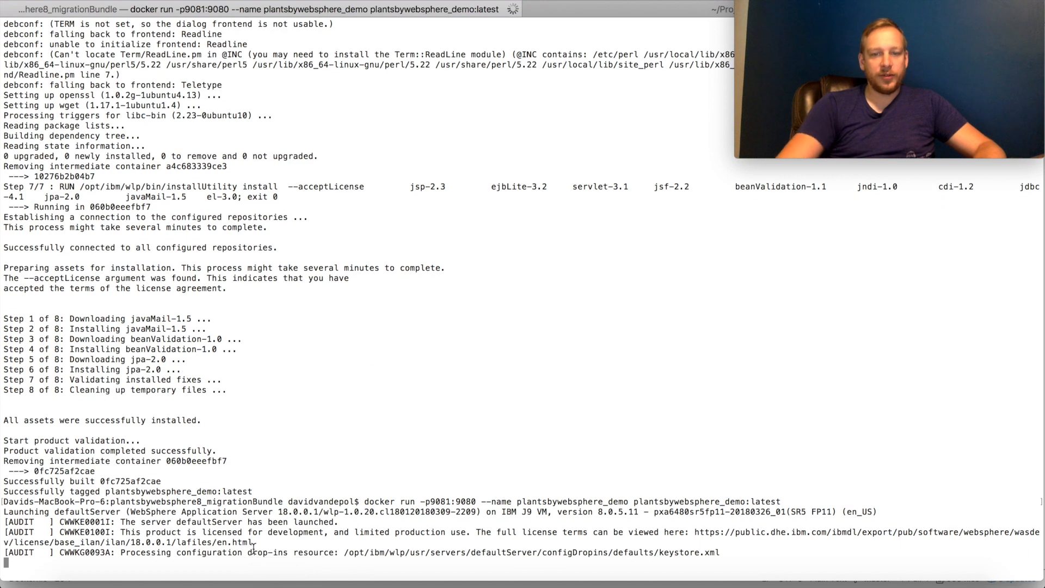
mouse_move(270, 542)
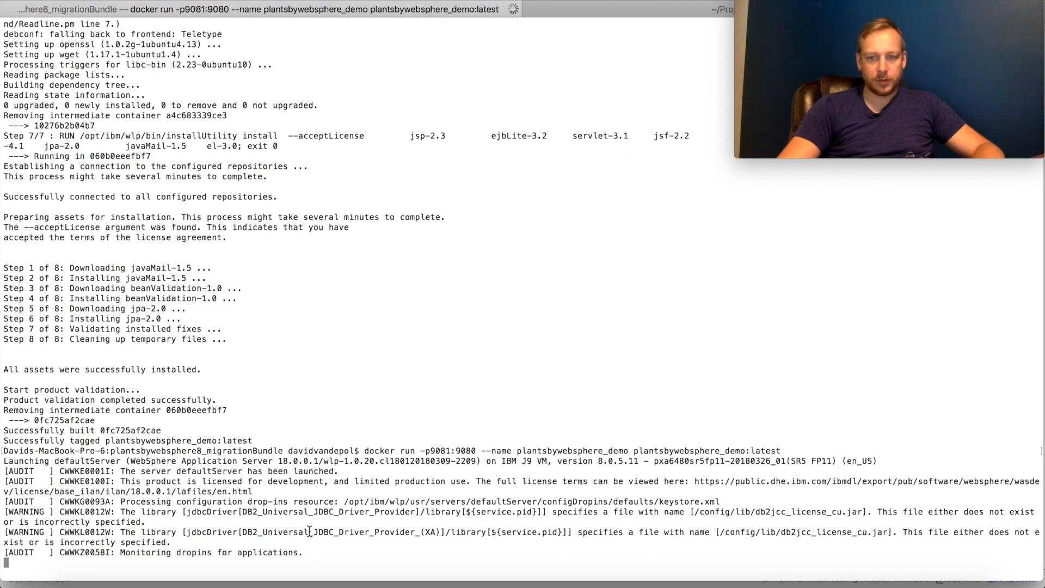
scroll("down", 3)
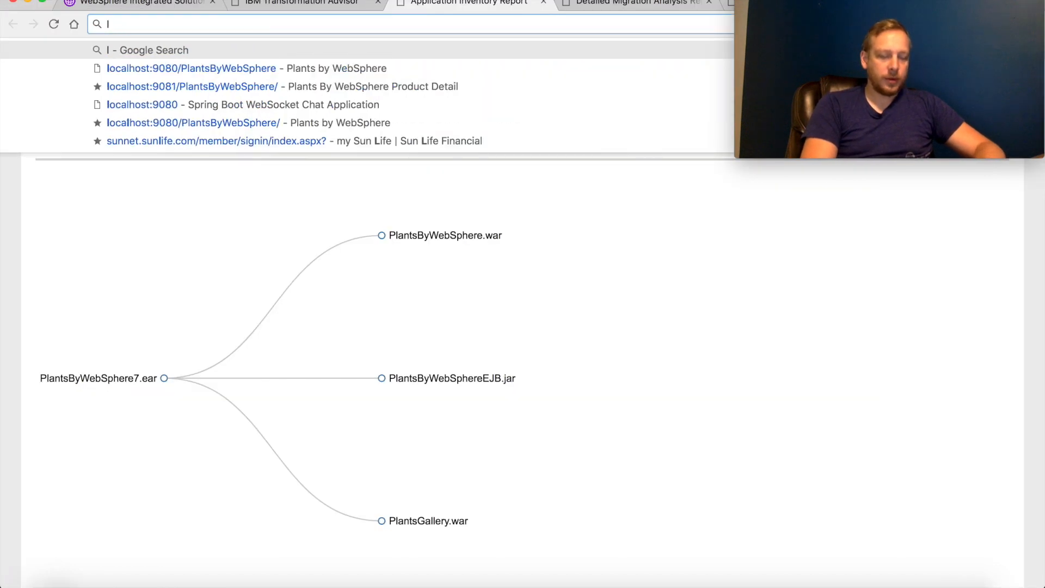
Step: Load localhost:9081/PlantsByWebSphere/promo.jsf in Chrome, then go back to the Transformation Advisor tab
type("localhost:908")
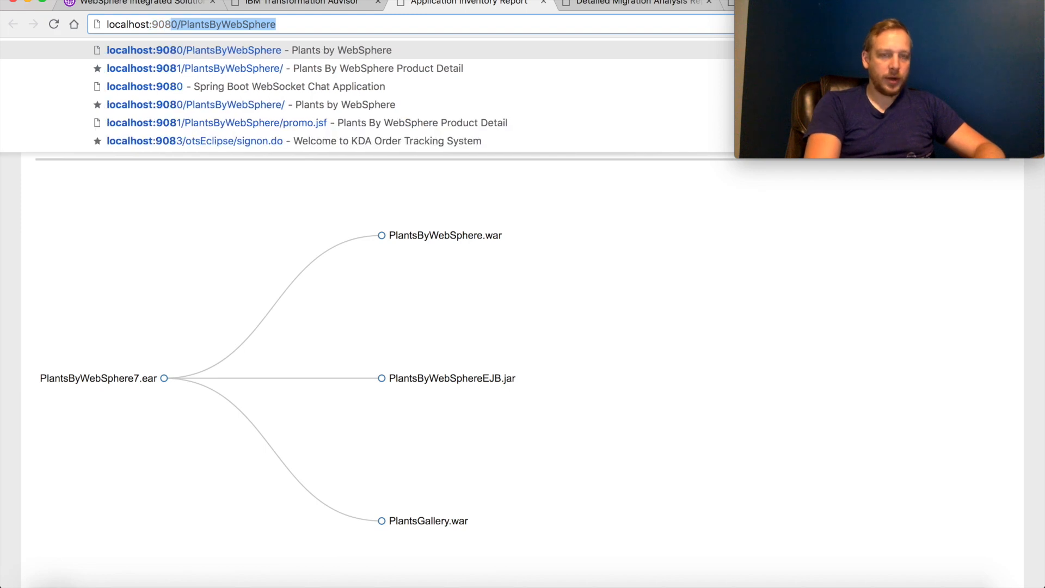
left_click(196, 68)
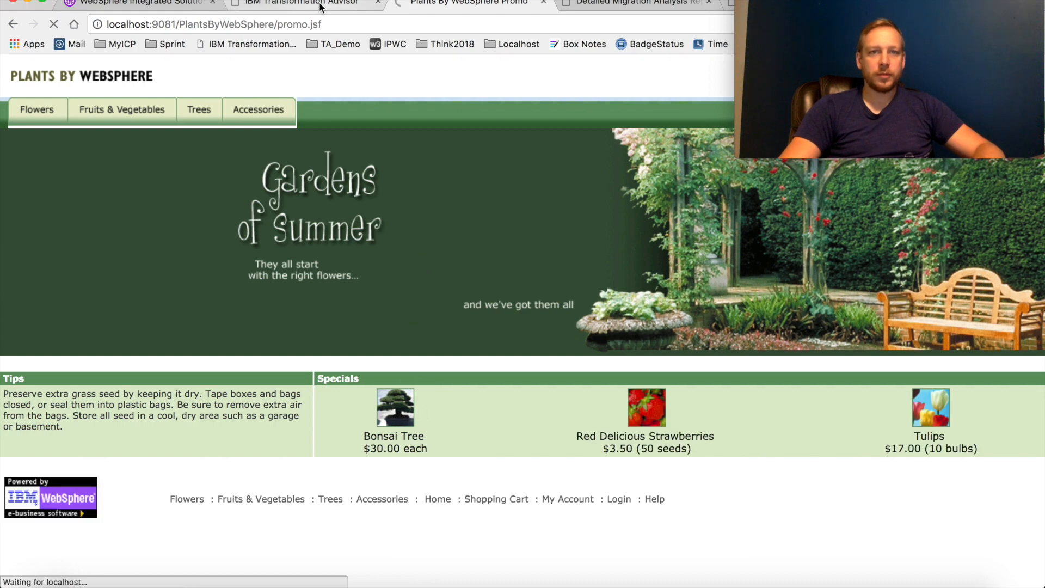
left_click(300, 3)
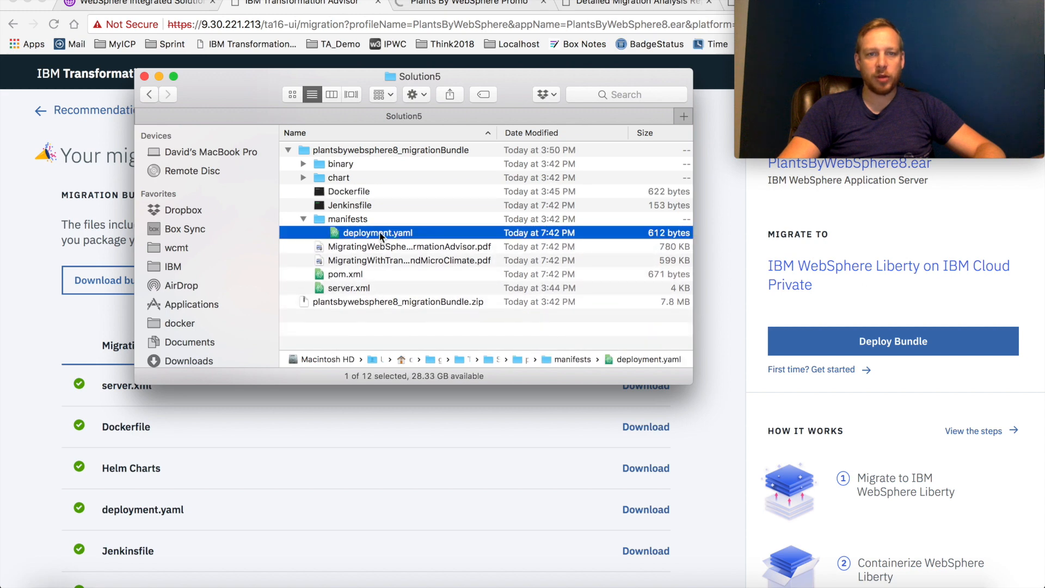
Step: Open deployment.yaml in Atom to review the NodePort service, then open a Terminal tab in the bundle folder
double_click(377, 232)
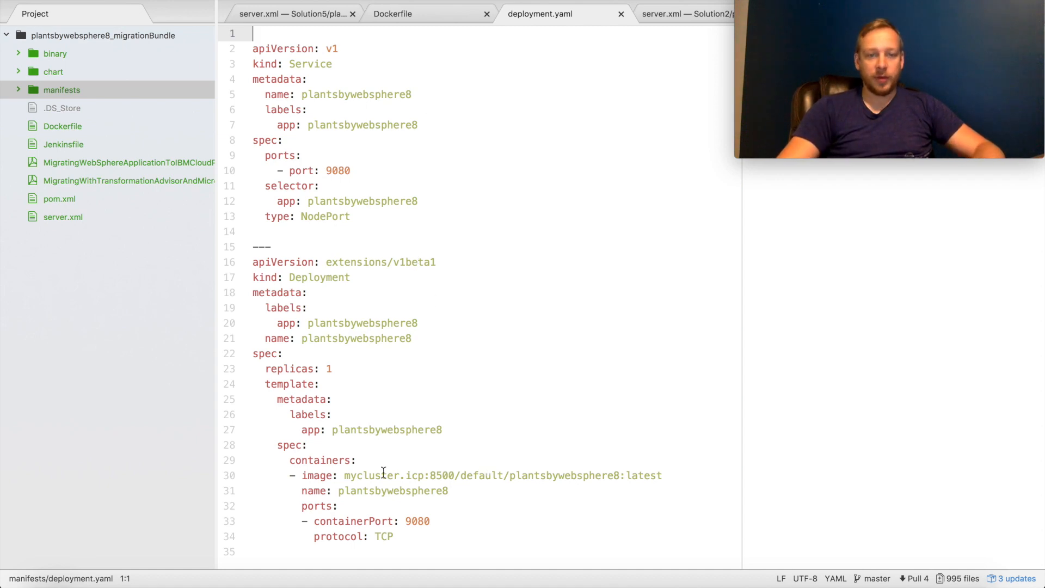
left_click(344, 475)
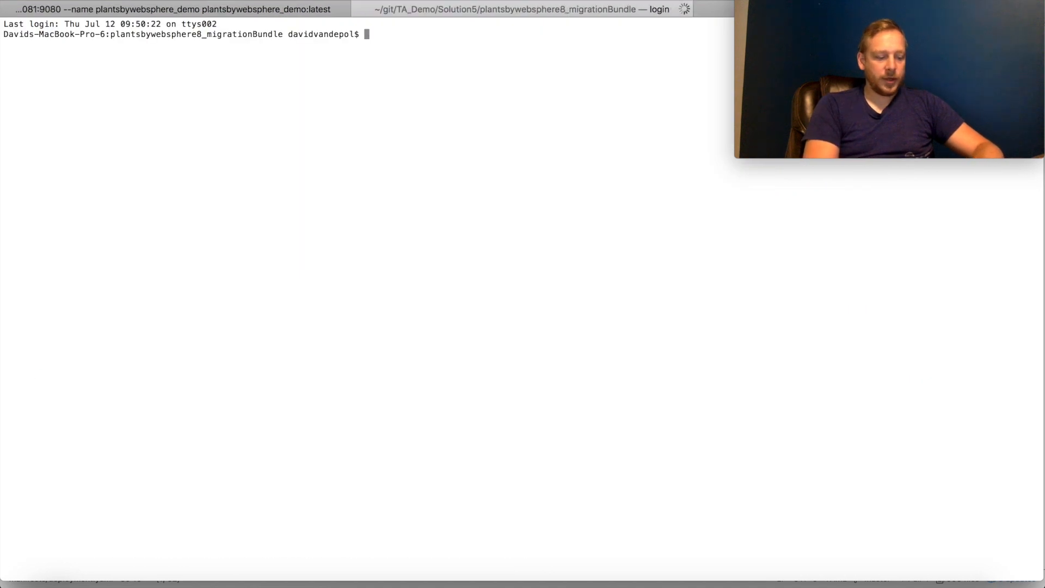
Step: Run docker images, copy the plantsbywebsphere_demo name, and tag it mycluster.icp:8500/default/plantsbywebsphere8:latest
type("dock")
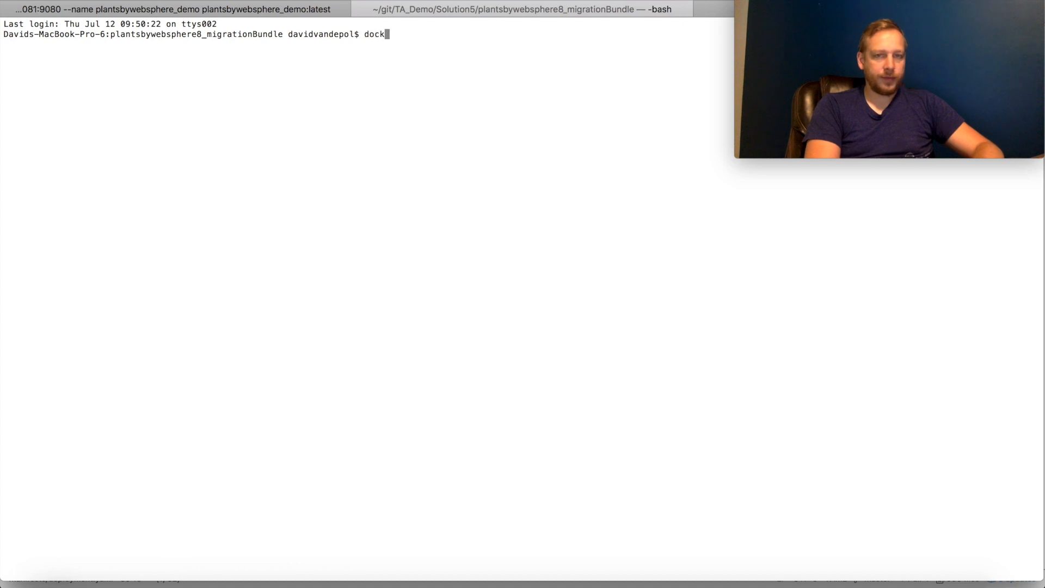
type("er t")
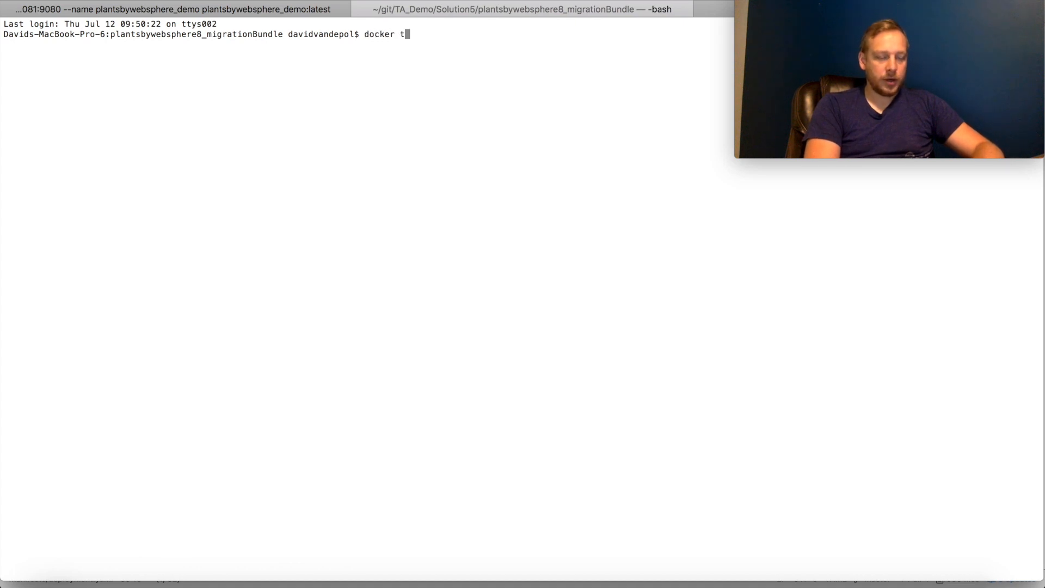
type("ima")
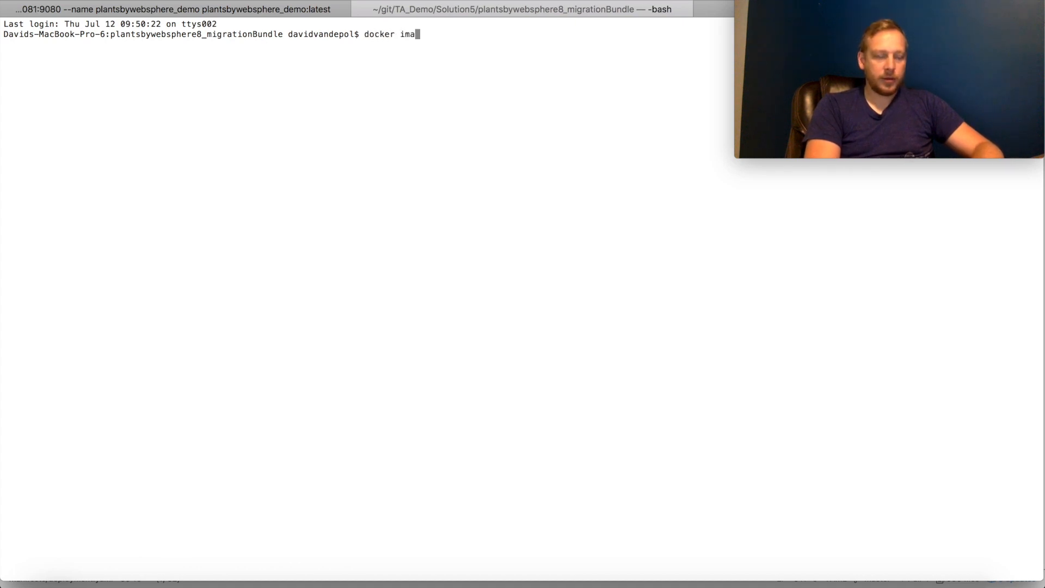
key("Return")
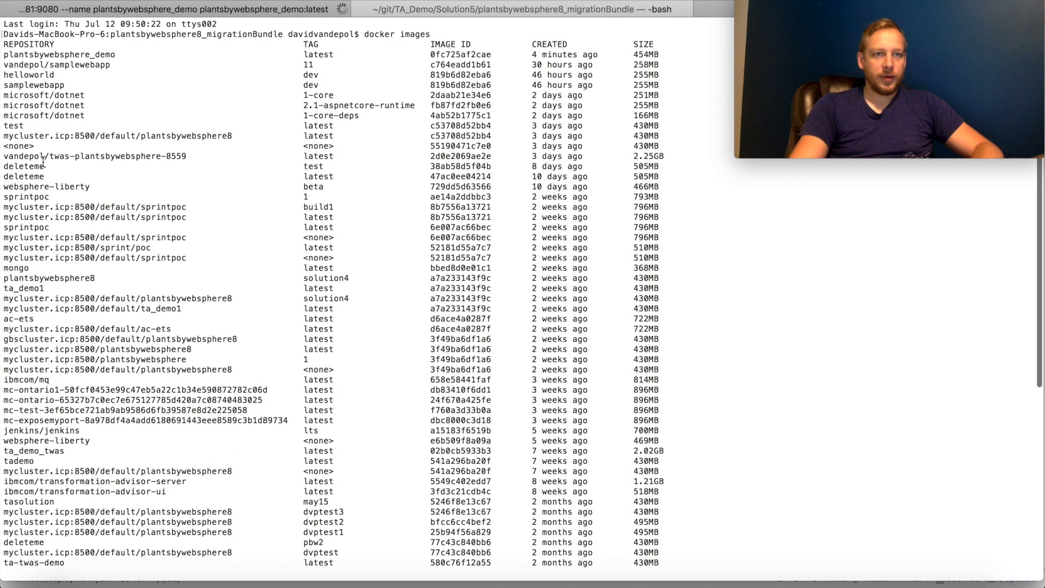
double_click(58, 54)
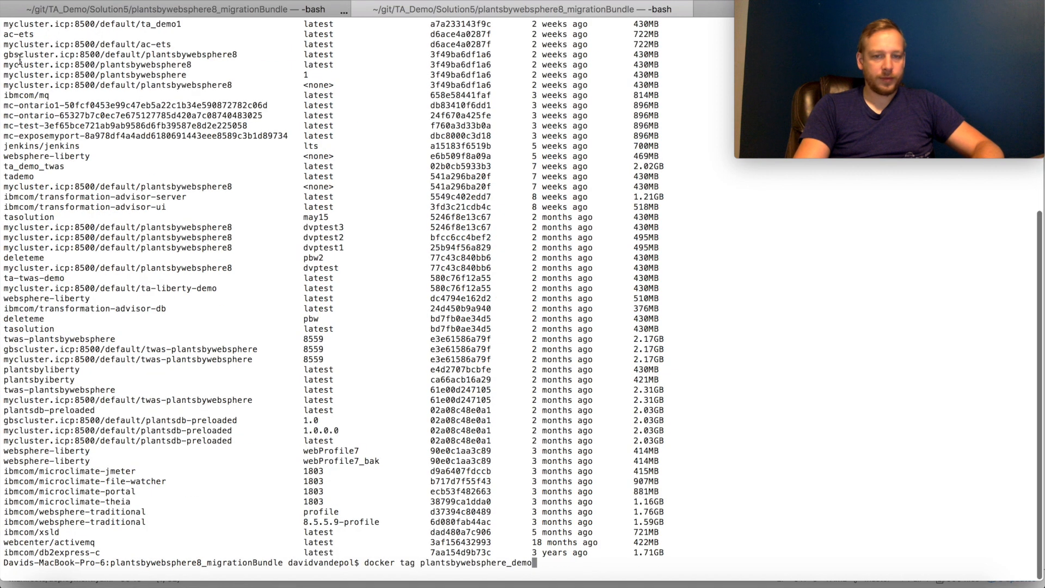
type(":latest mycluster.icp:8500/default/plantsbywebsphere8:latest")
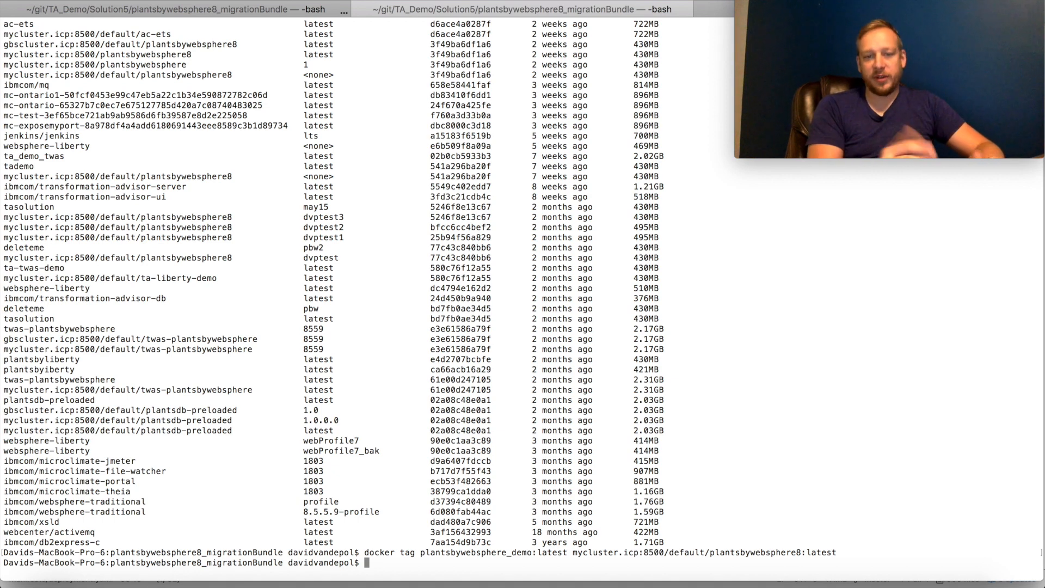
Step: Log in to the mycluster.icp:8500 Docker registry with username and password
type("docker login myc")
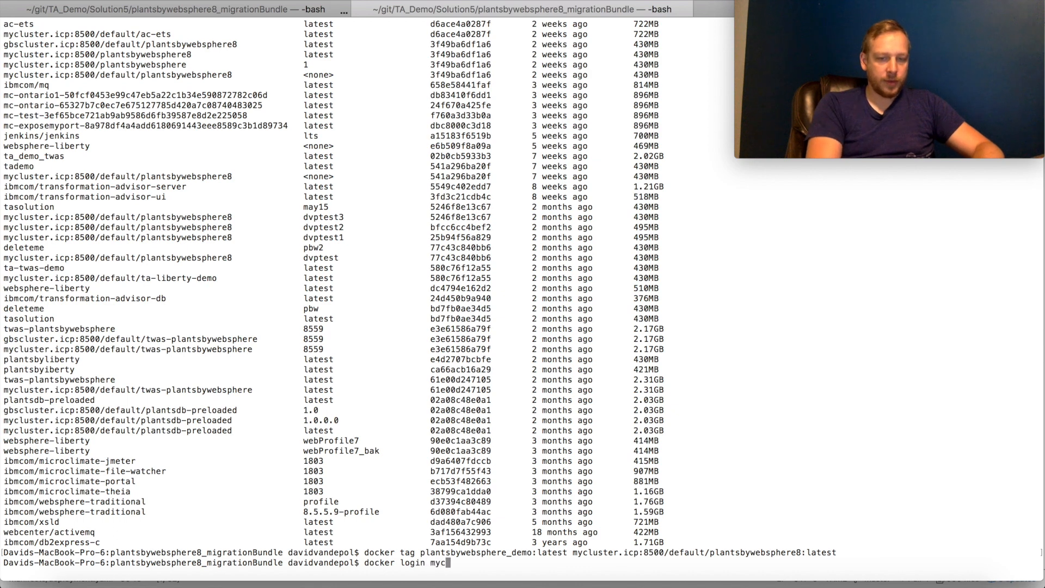
type("luster.icp")
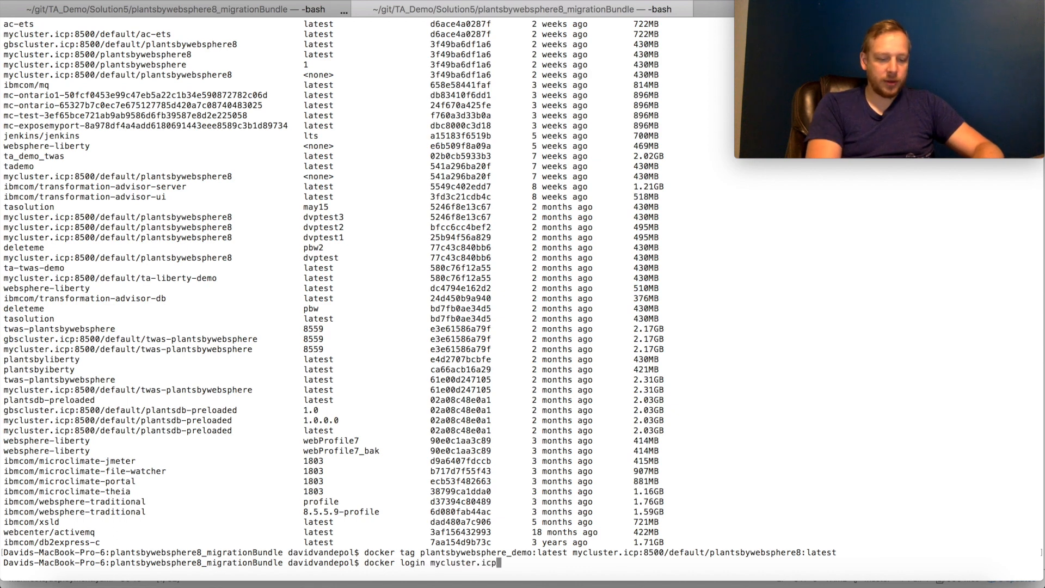
key("Return")
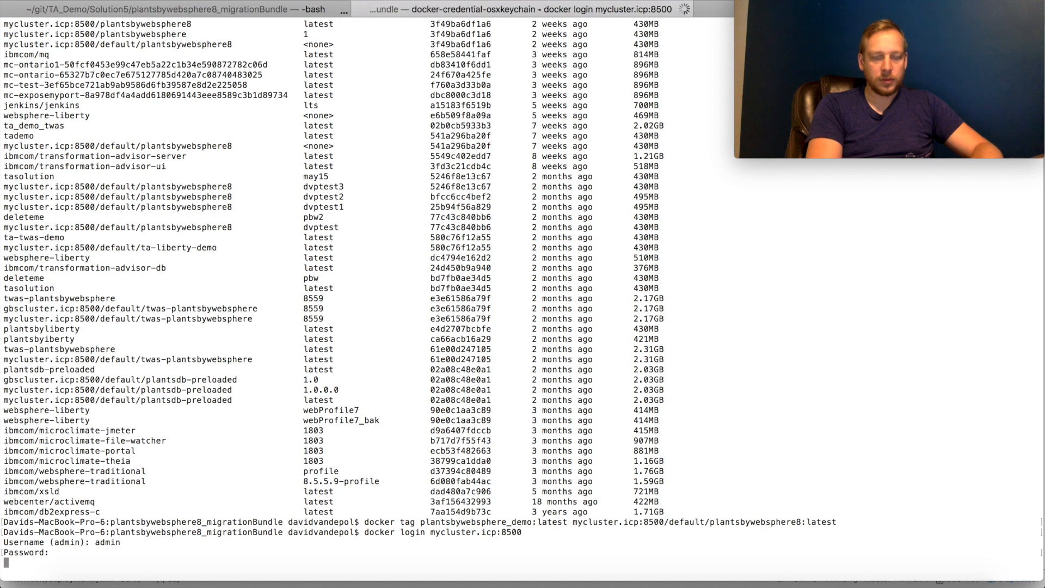
key("Return")
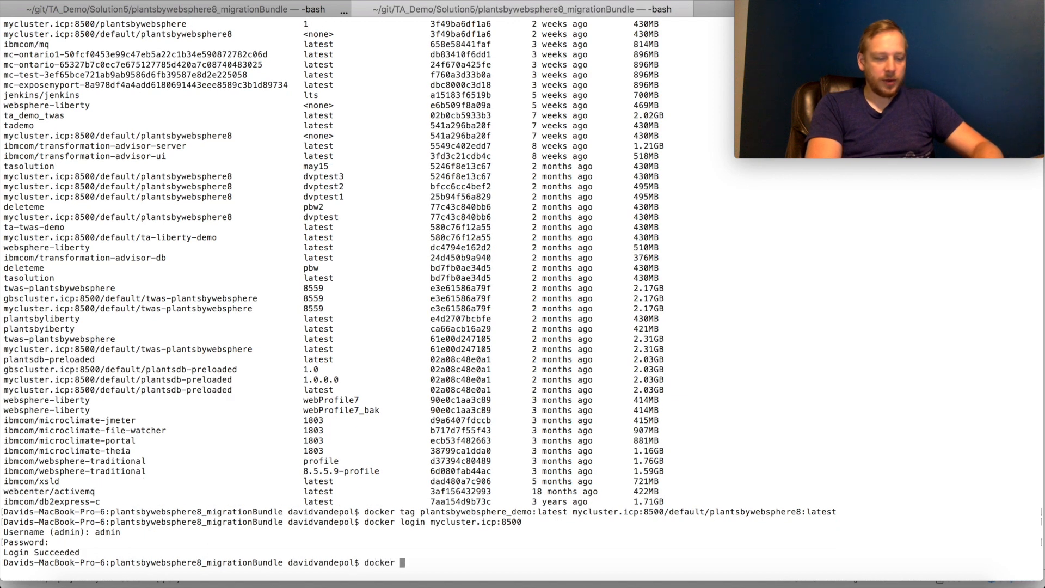
Step: Push mycluster.icp:8500/default/plantsbywebsphere8:latest to the cluster registry
type("push")
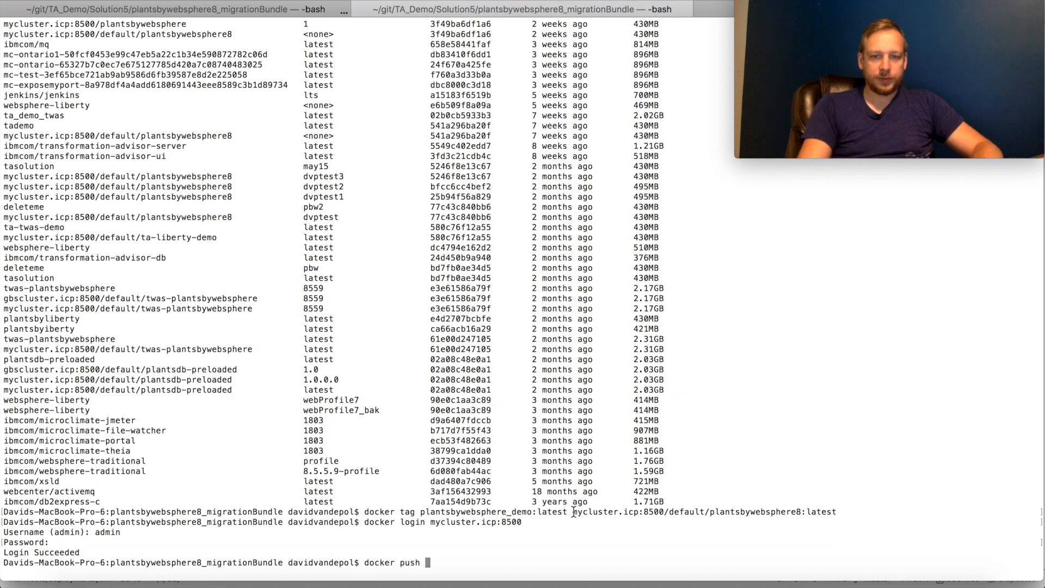
type("mycluster.icp:8500/default/plantsbywebsphere8:latest")
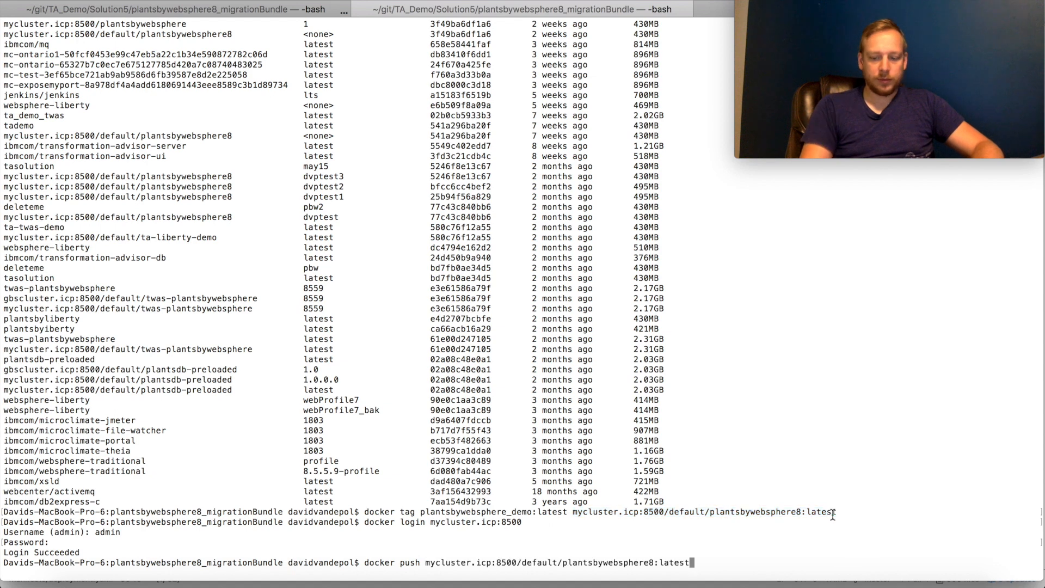
key("Return")
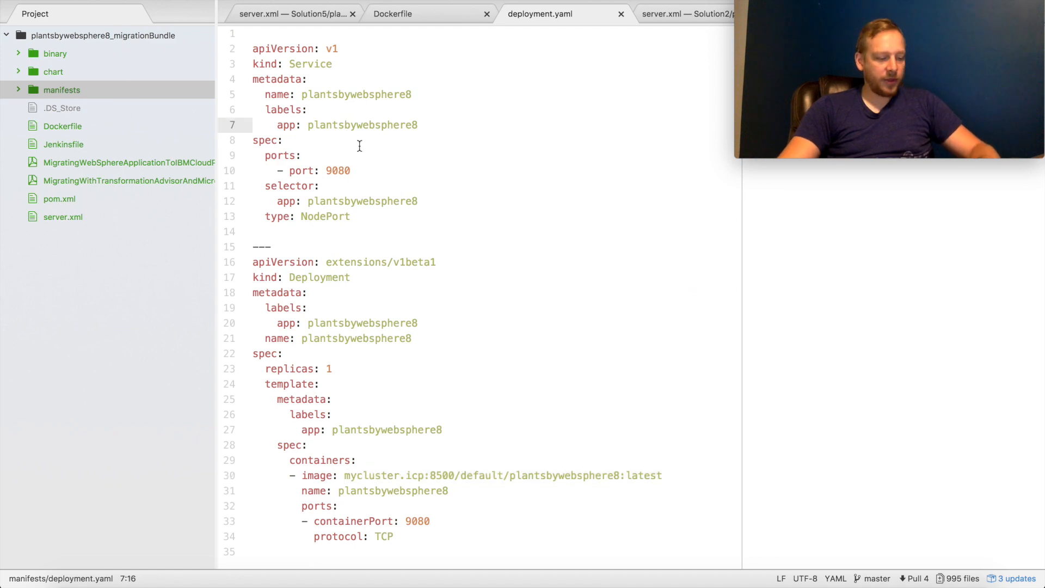
mouse_move(360, 154)
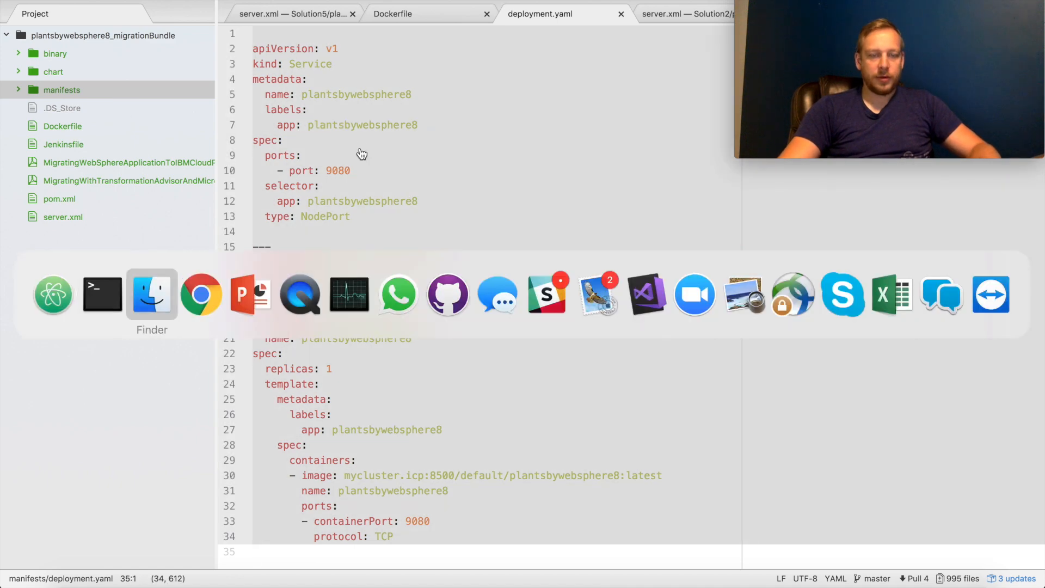
Step: Switch to Chrome and show the MyICP bookmarks folder of IBM Cloud Private links
left_click(201, 294)
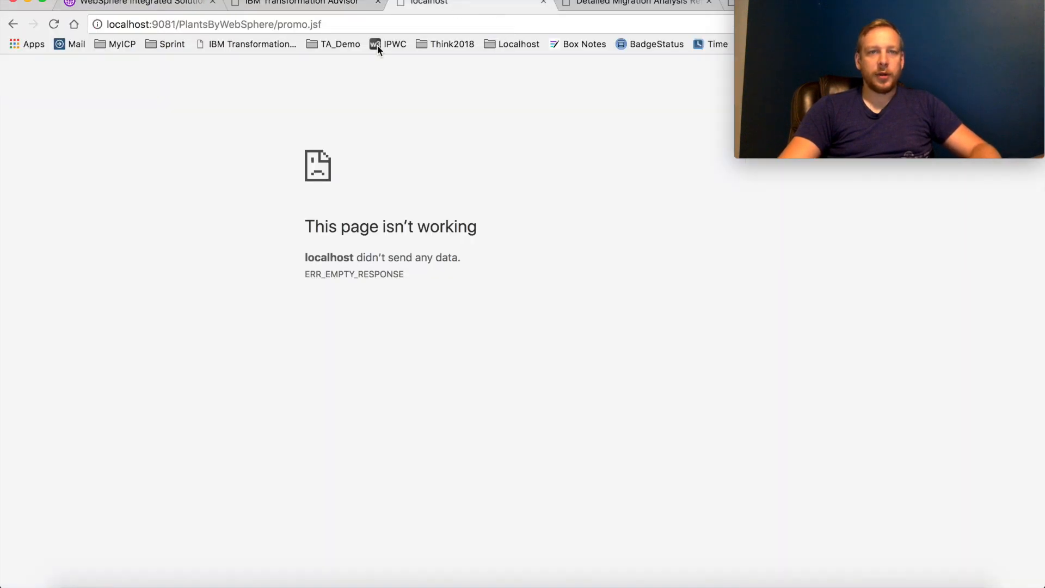
left_click(121, 44)
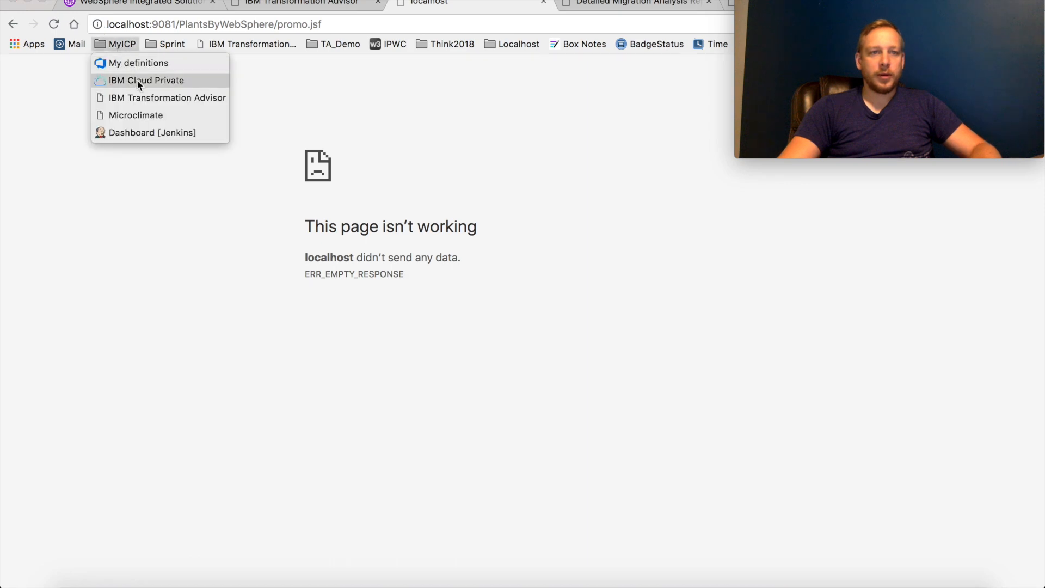
Step: Open the IBM Cloud Private bookmark and log in with the admin credentials
left_click(145, 80)
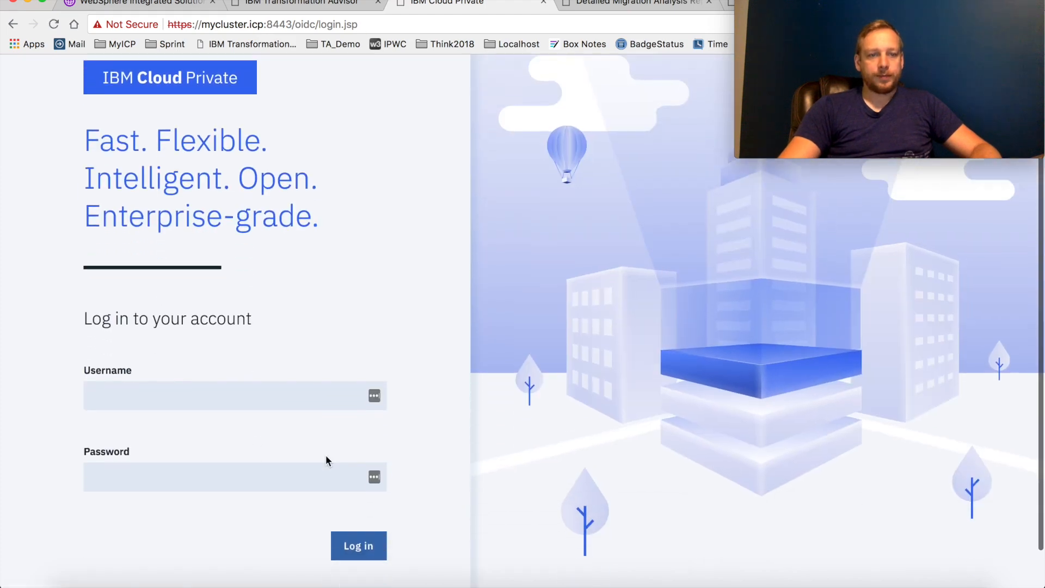
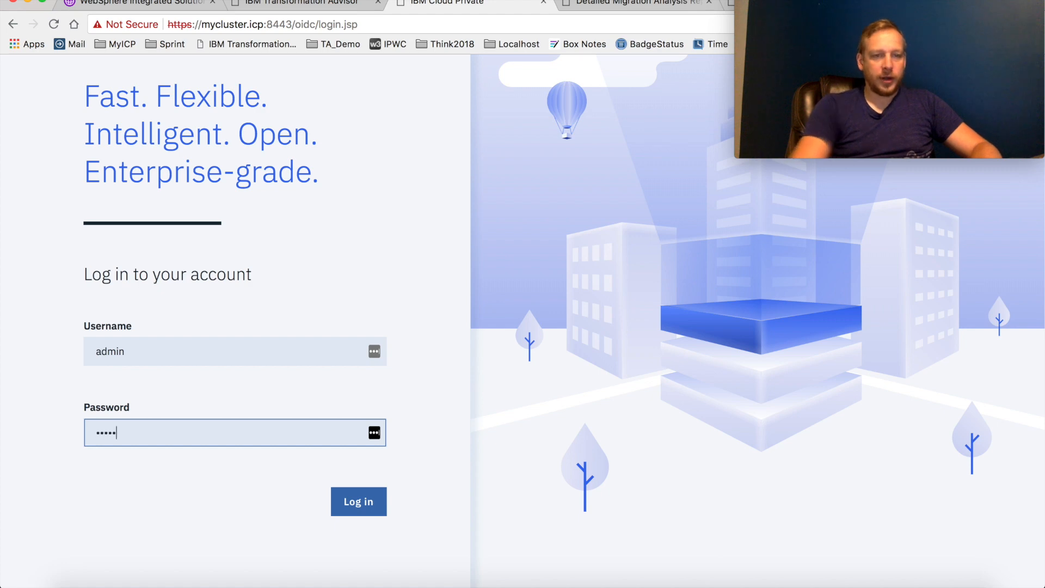
left_click(358, 501)
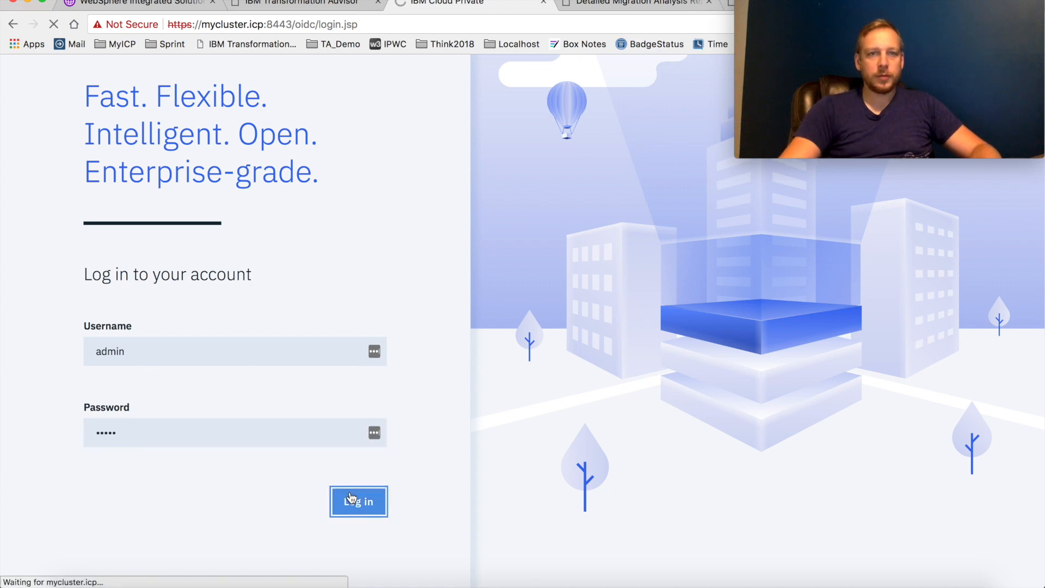
left_click(359, 501)
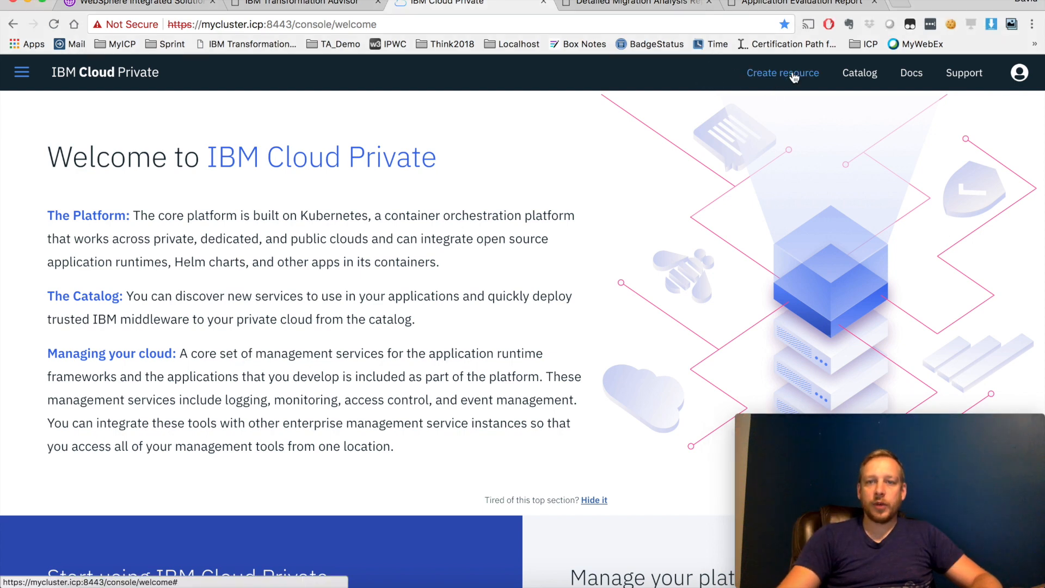
Step: Create a resource from the pasted deployment.yaml, adding the plantsbywebsphere8 Service and Deployment
left_click(781, 72)
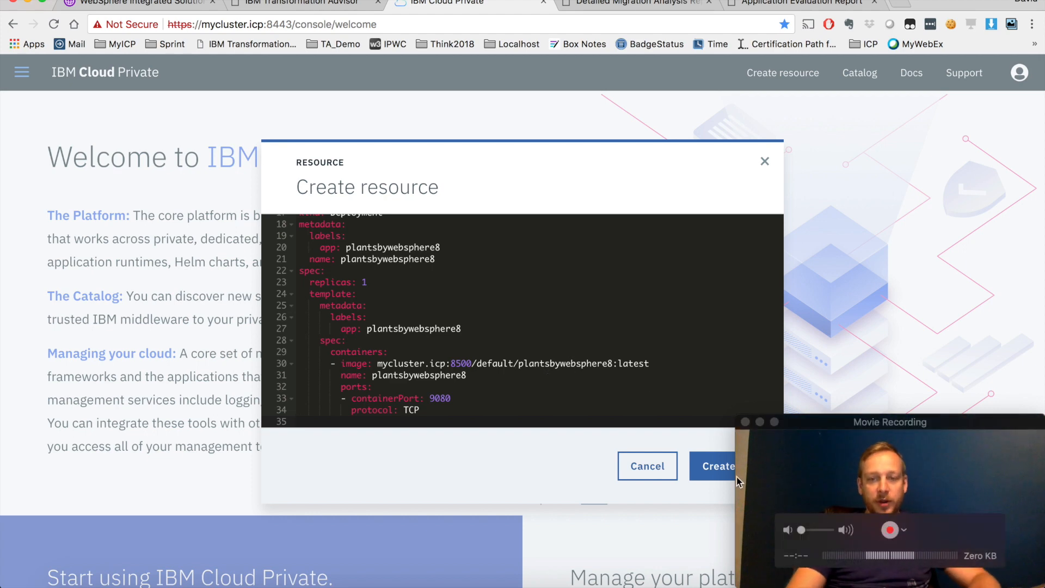
left_click(717, 465)
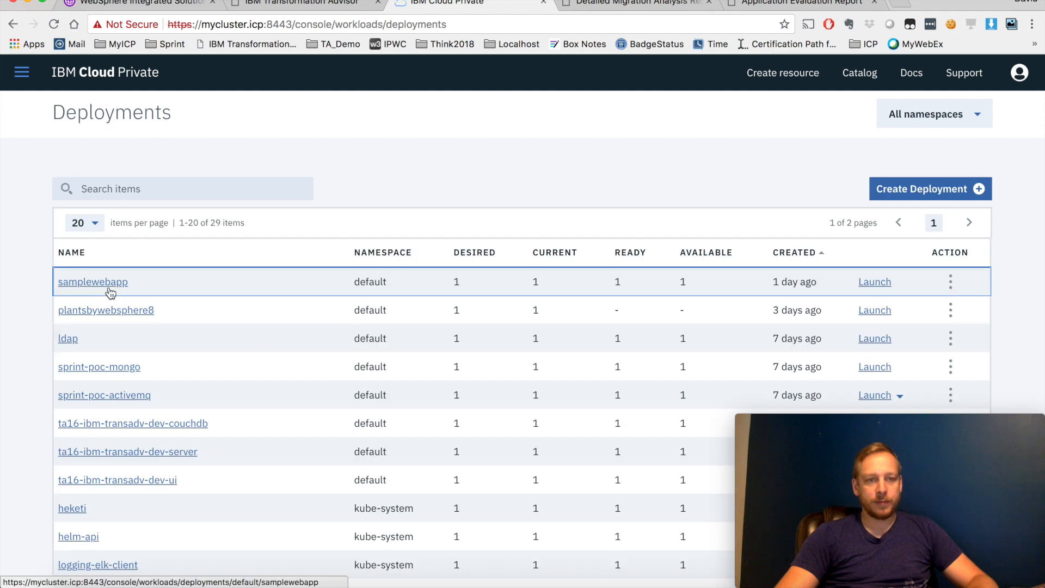
mouse_move(588, 290)
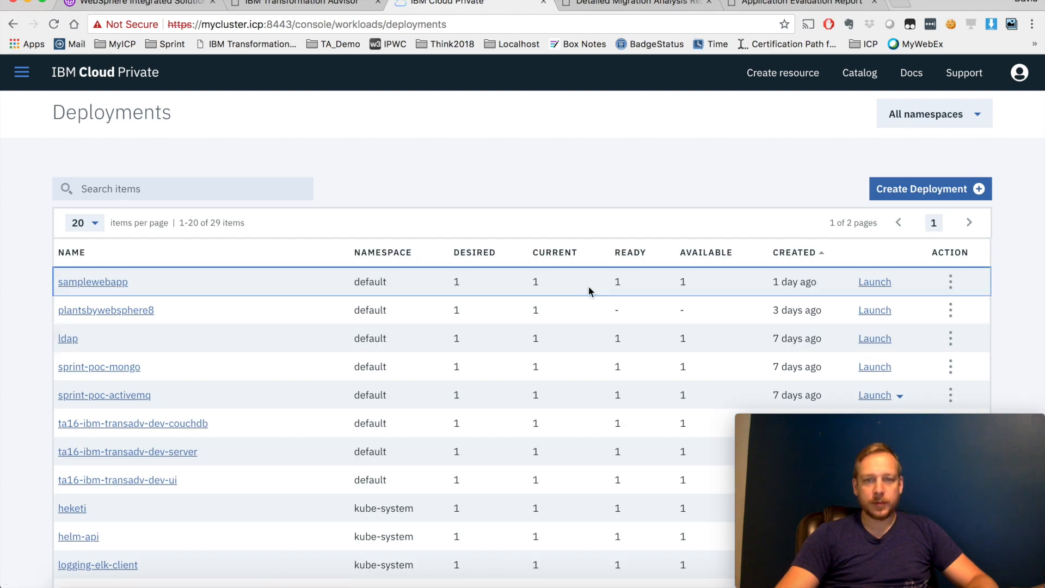
Step: Open the plantsbywebsphere8 pod and review its Pulled, Created and Started events
left_click(105, 309)
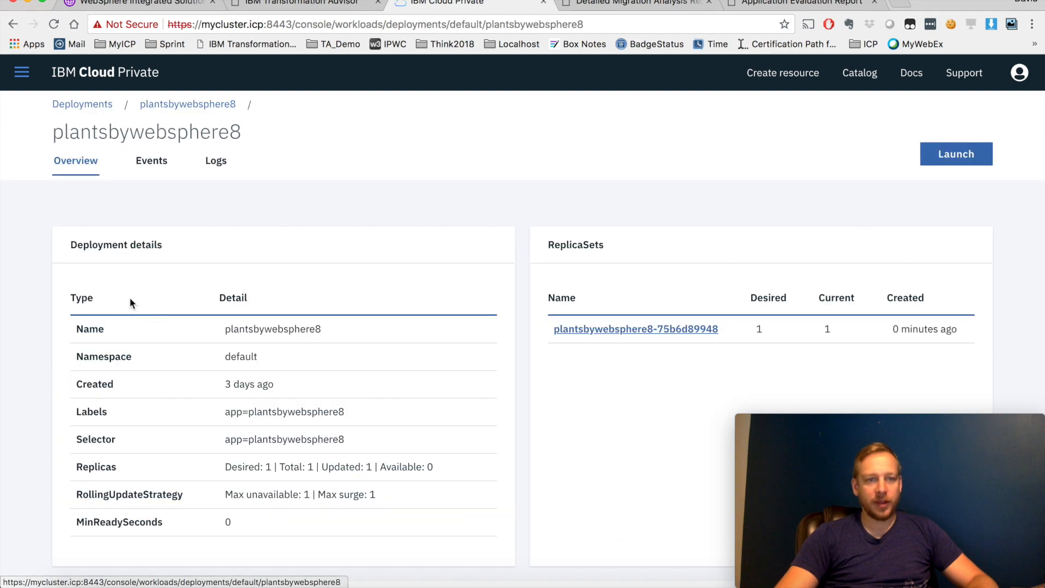
scroll("down", 3)
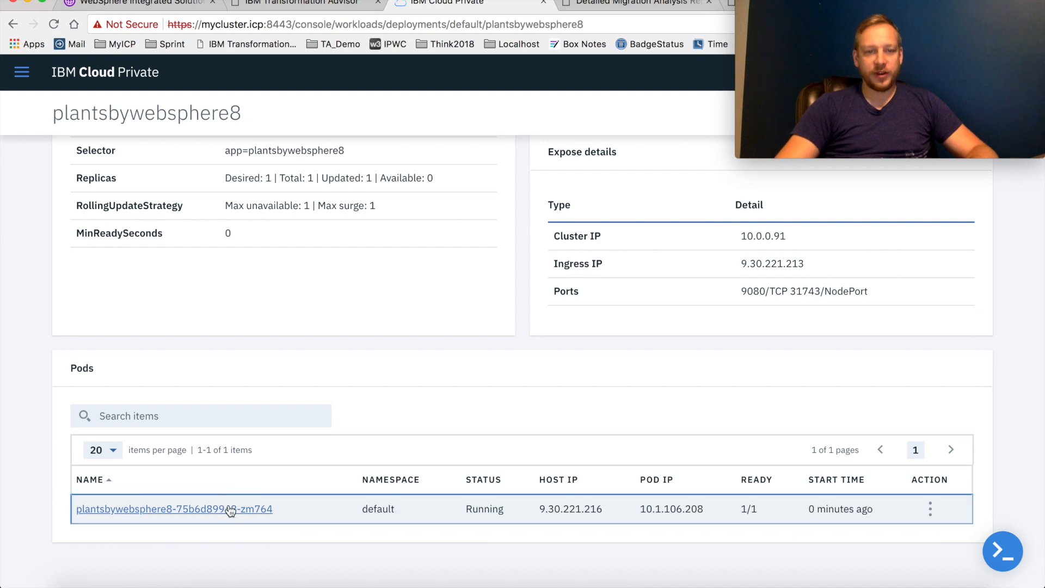
left_click(174, 509)
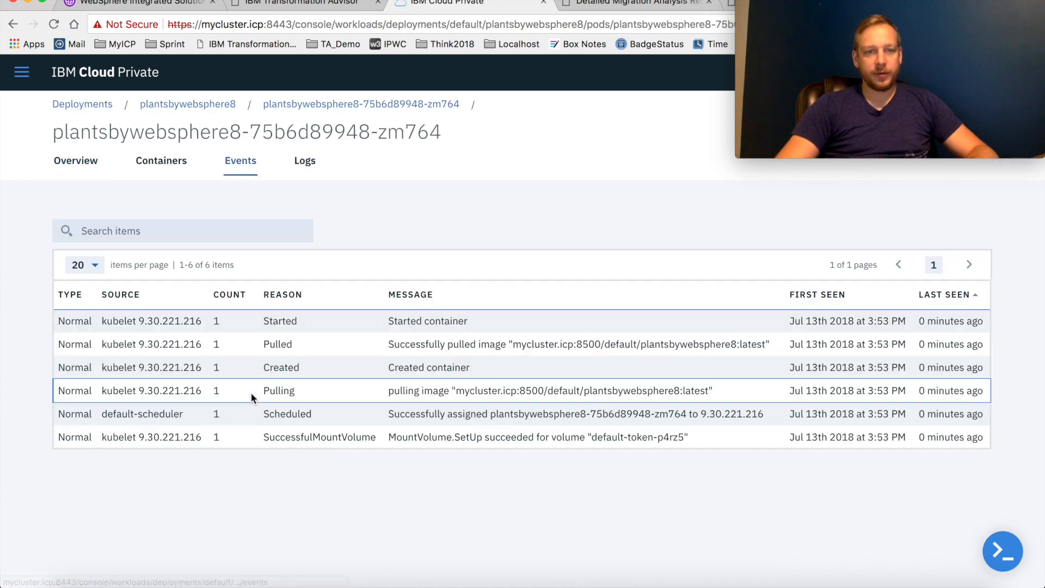
mouse_move(496, 367)
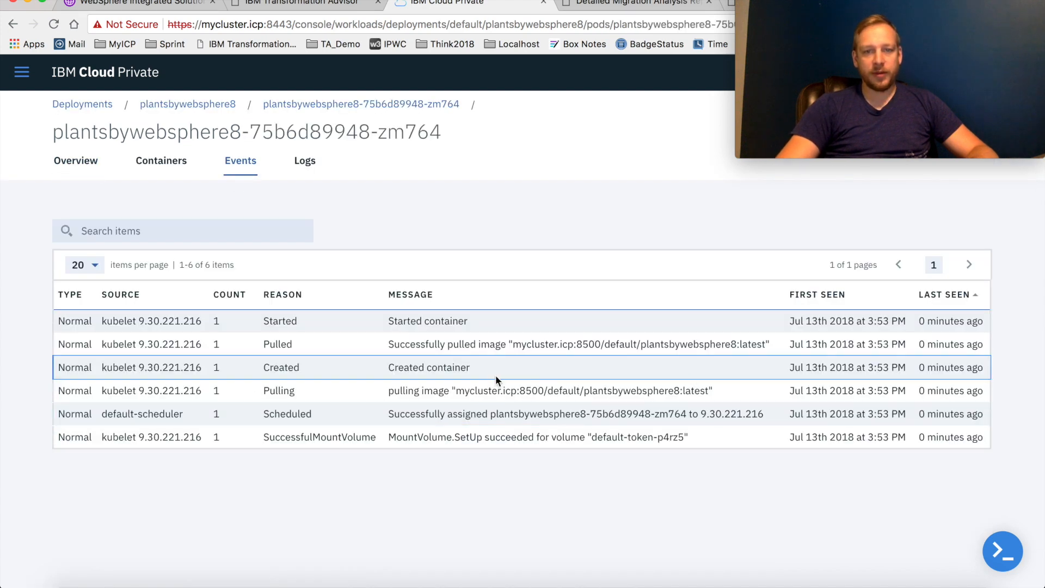
mouse_move(331, 191)
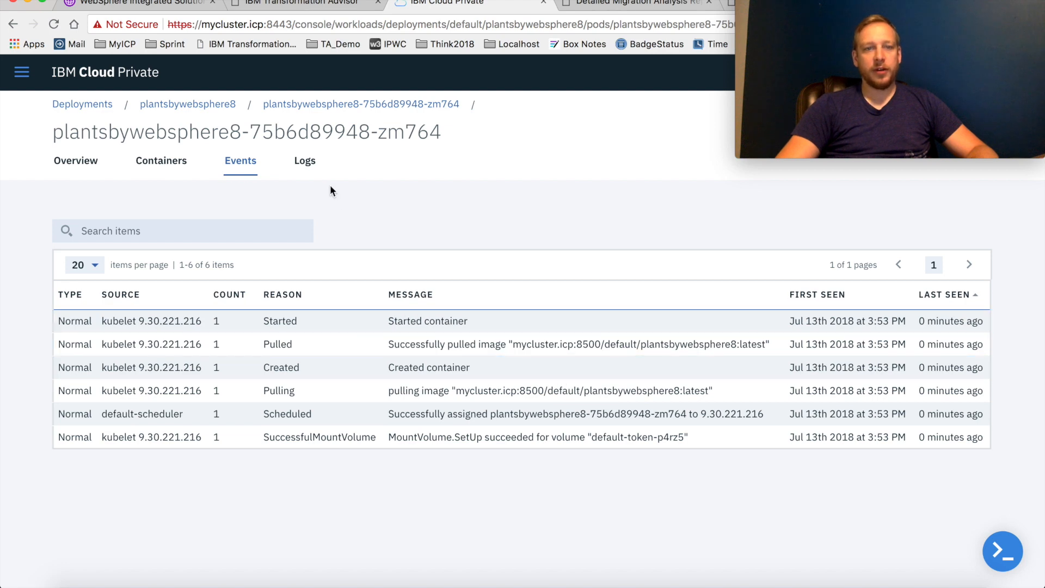
Step: Show the plantsbywebsphere8 pod's Logs with the Liberty defaultServer startup output
left_click(303, 160)
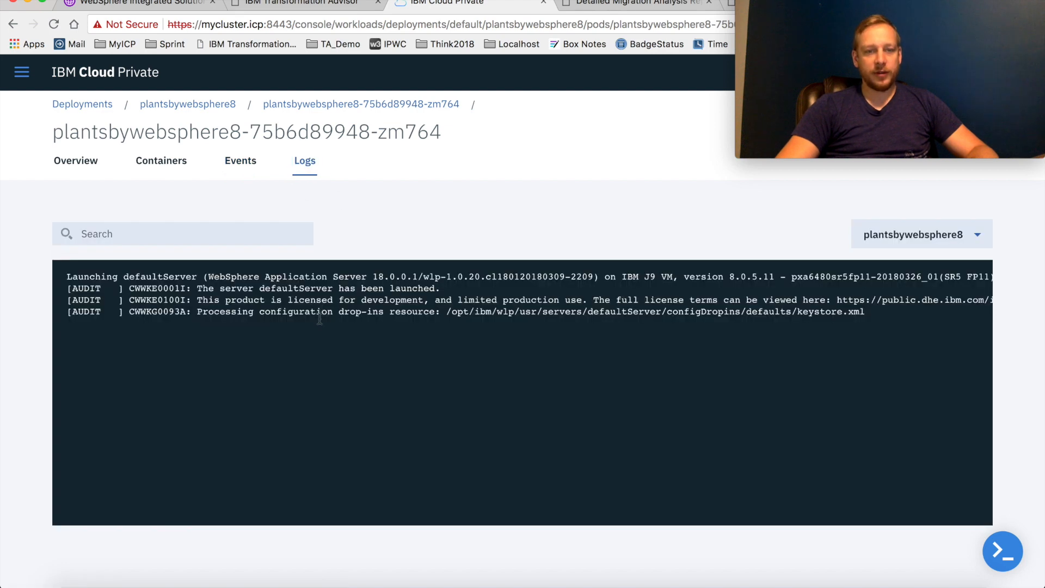
mouse_move(333, 442)
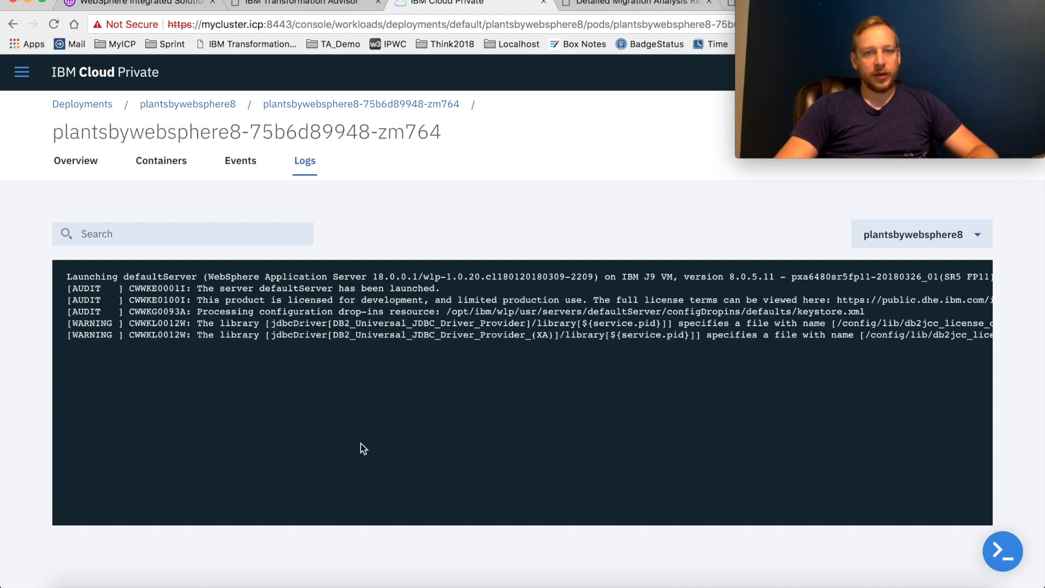
mouse_move(373, 371)
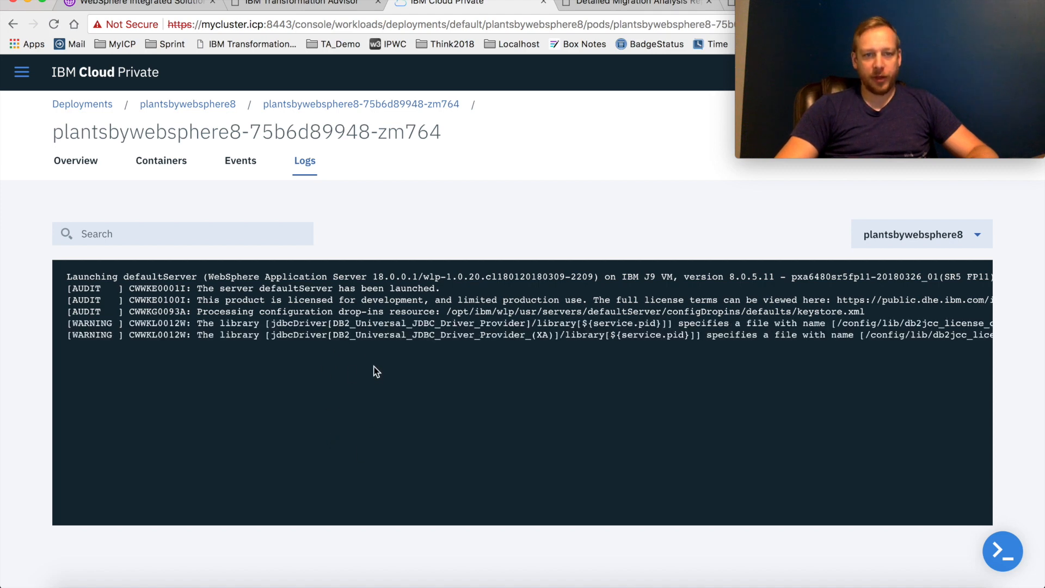
mouse_move(175, 120)
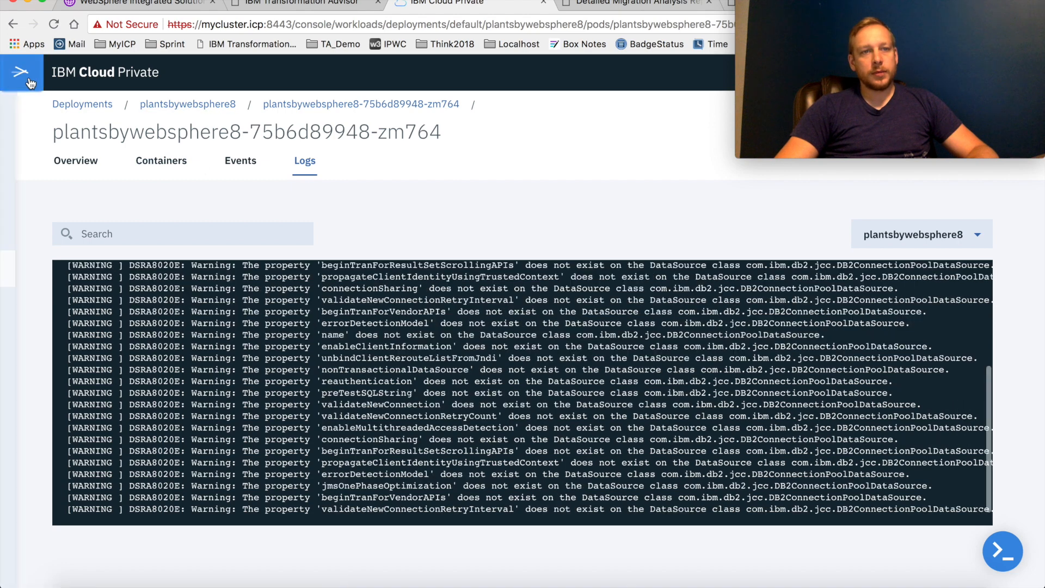
Step: Open the plantsbywebsphere8 service under Network Access > Services and select port 9080 (node port 31743)
left_click(22, 72)
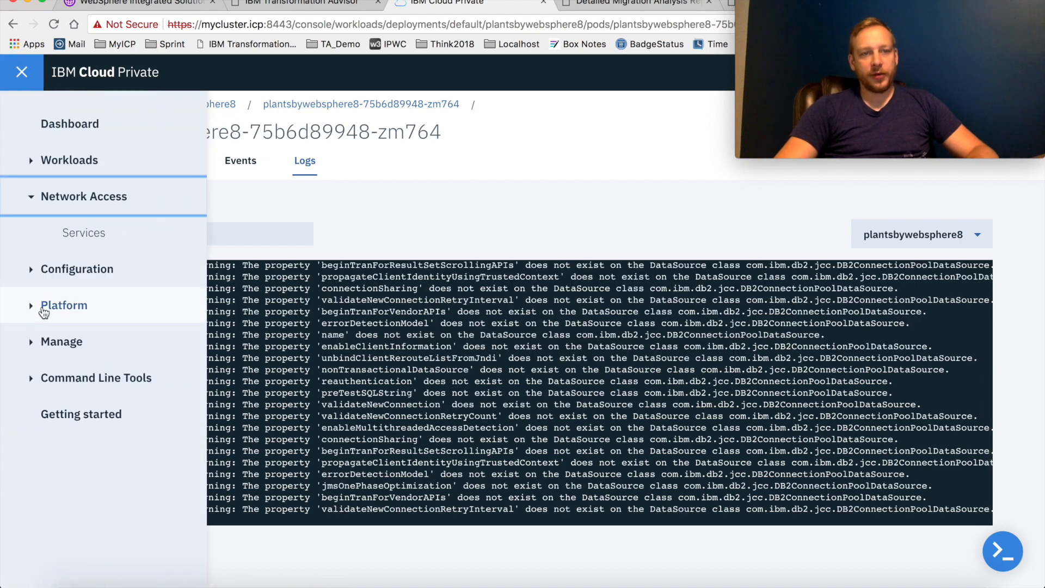
left_click(83, 232)
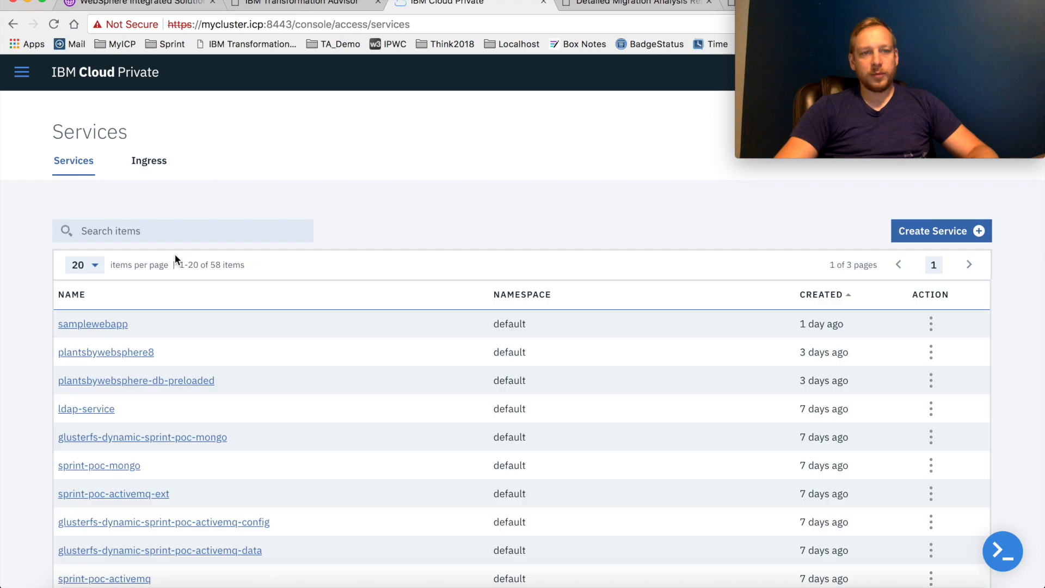
left_click(104, 352)
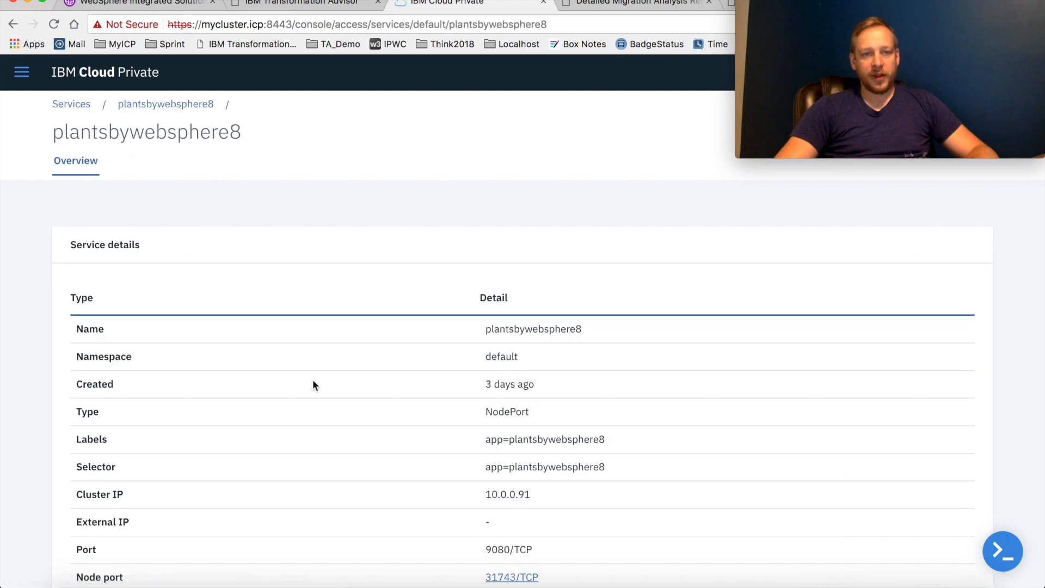
scroll("down", 3)
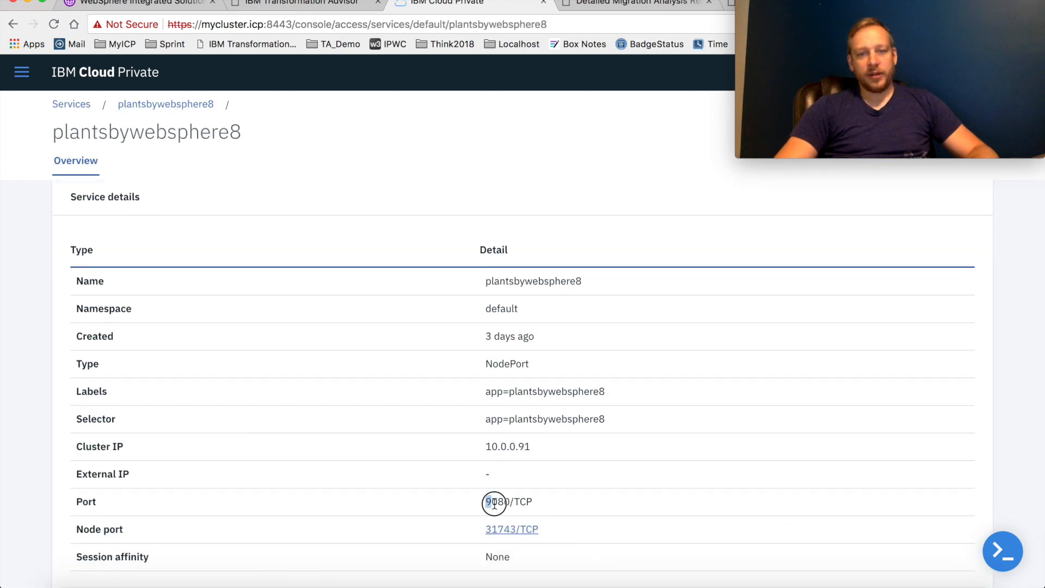
double_click(494, 501)
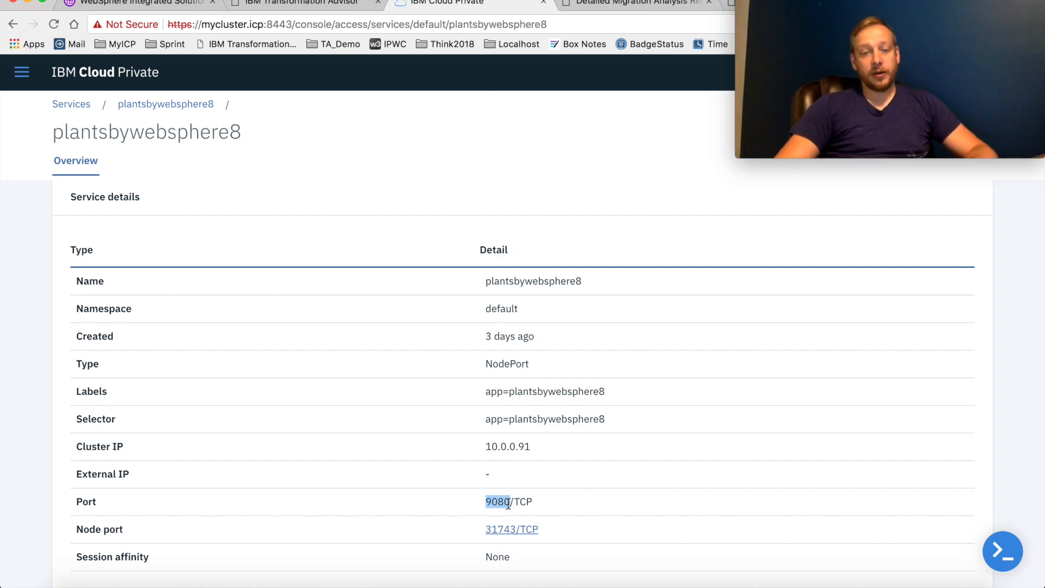
mouse_move(511, 528)
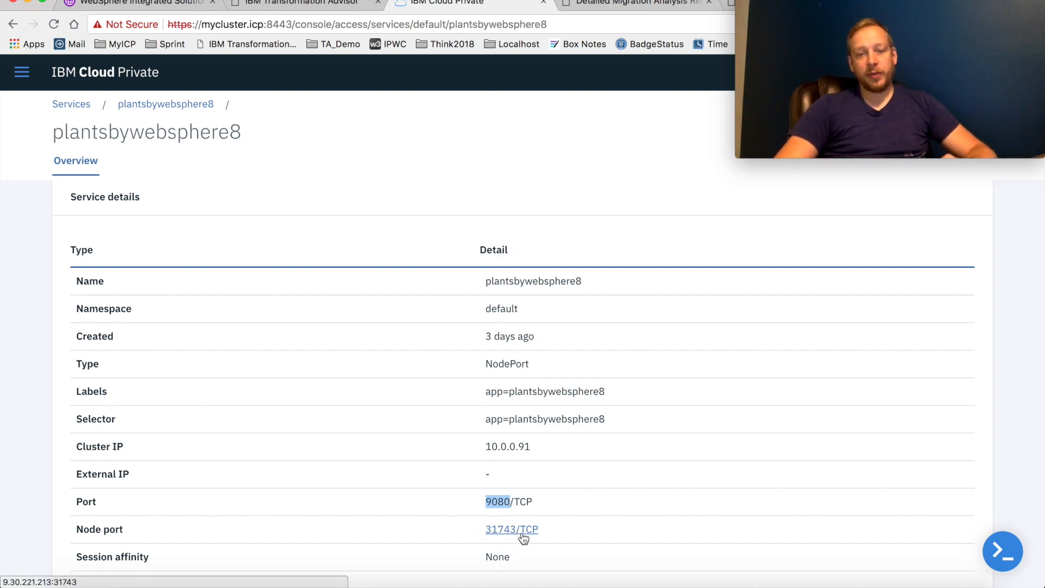
mouse_move(513, 536)
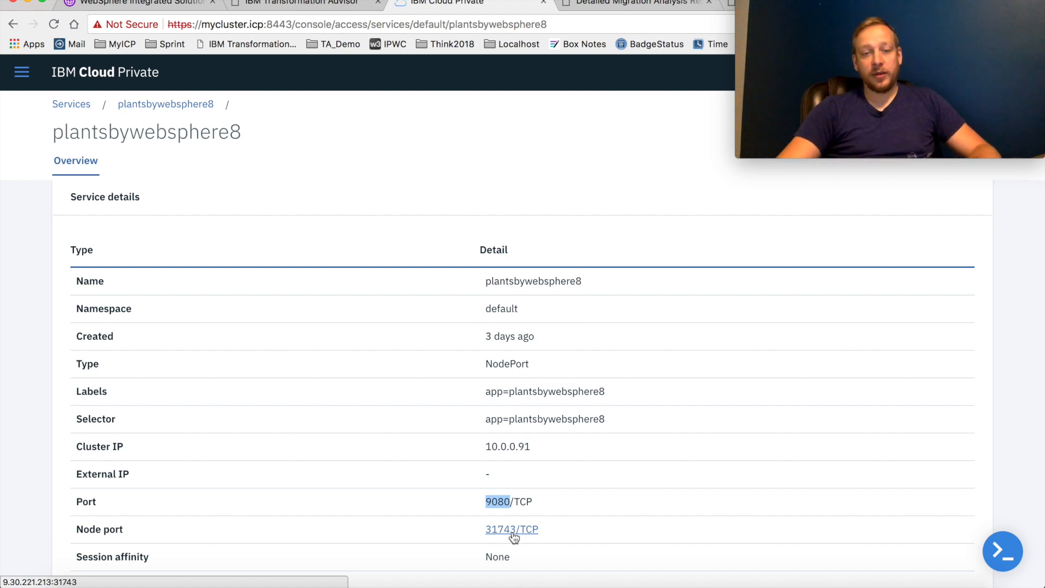
mouse_move(487, 536)
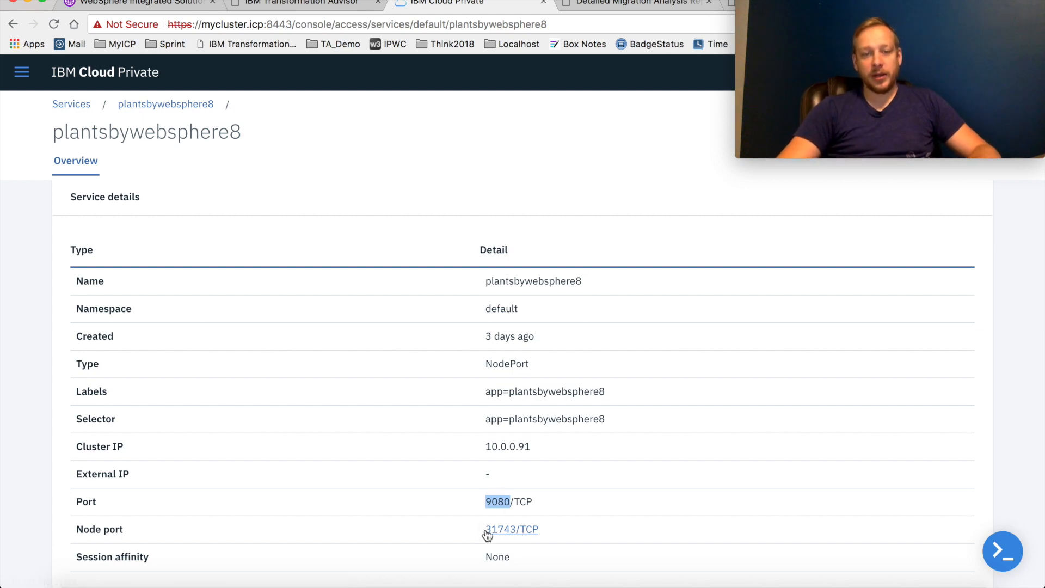
mouse_move(511, 529)
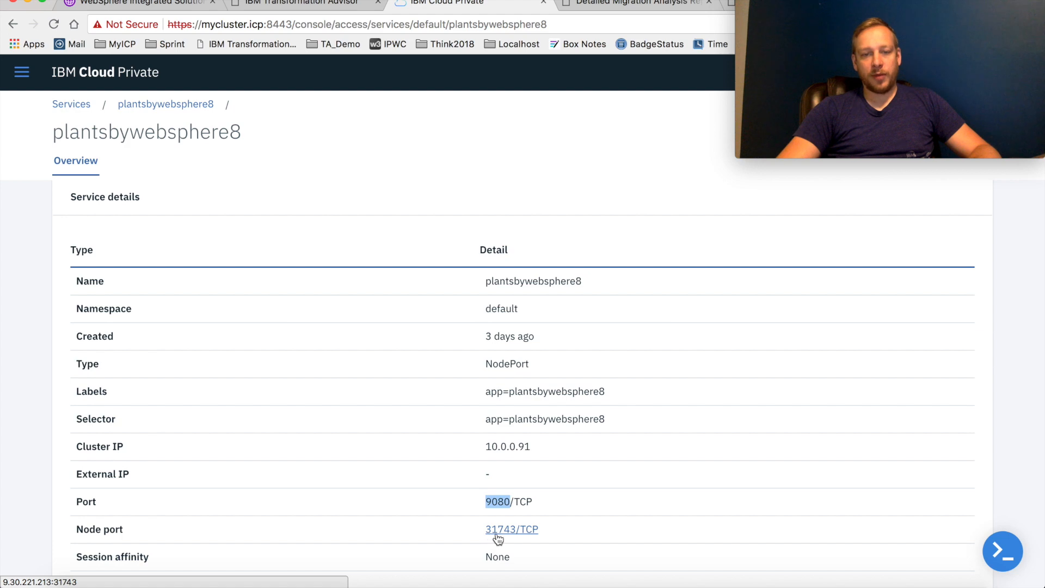
mouse_move(501, 541)
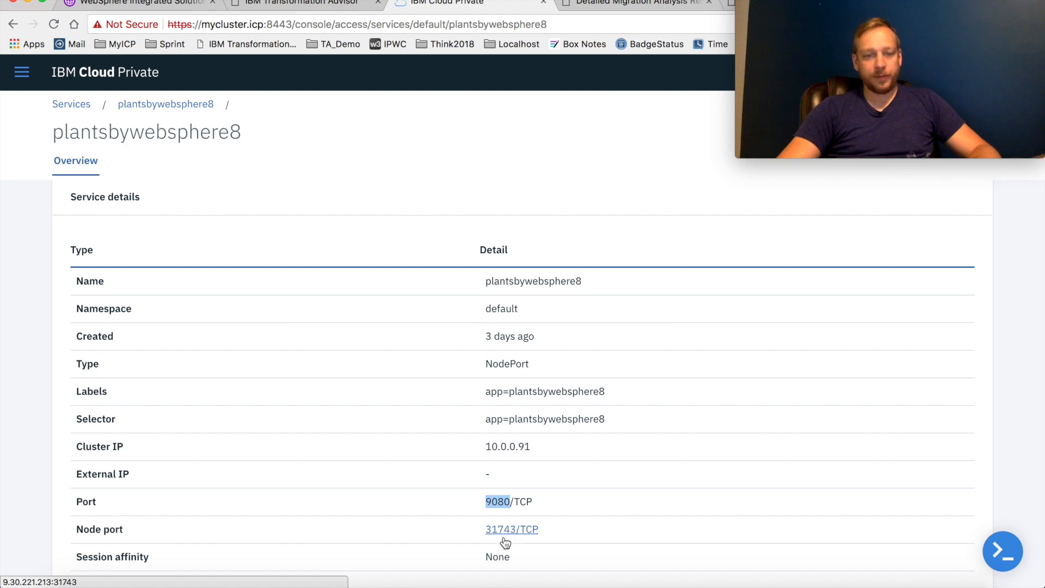
Step: Open node port 31743 and load /PlantsByWebSphere, correcting the typed address
left_click(511, 529)
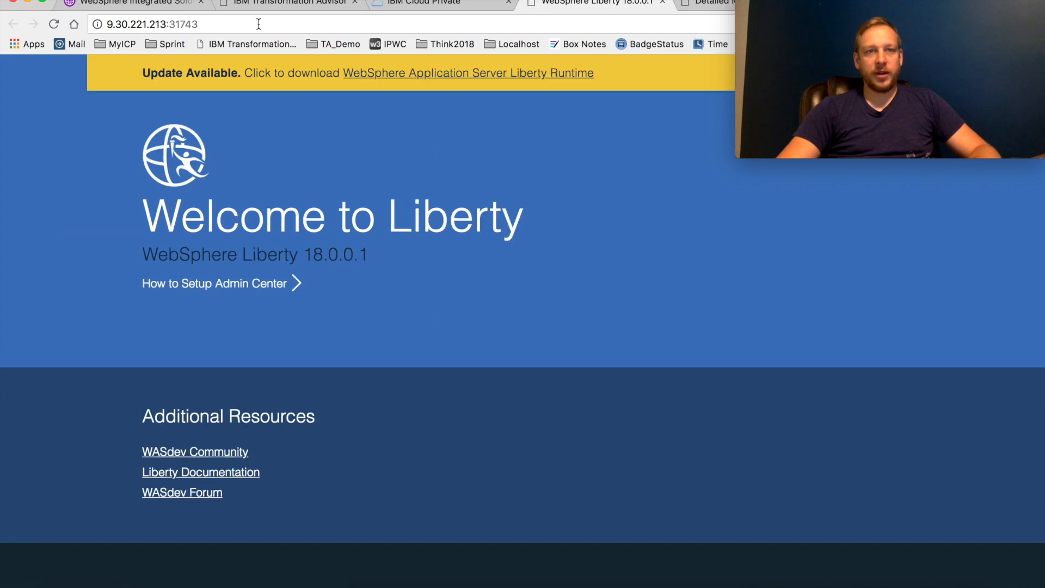
left_click(167, 24)
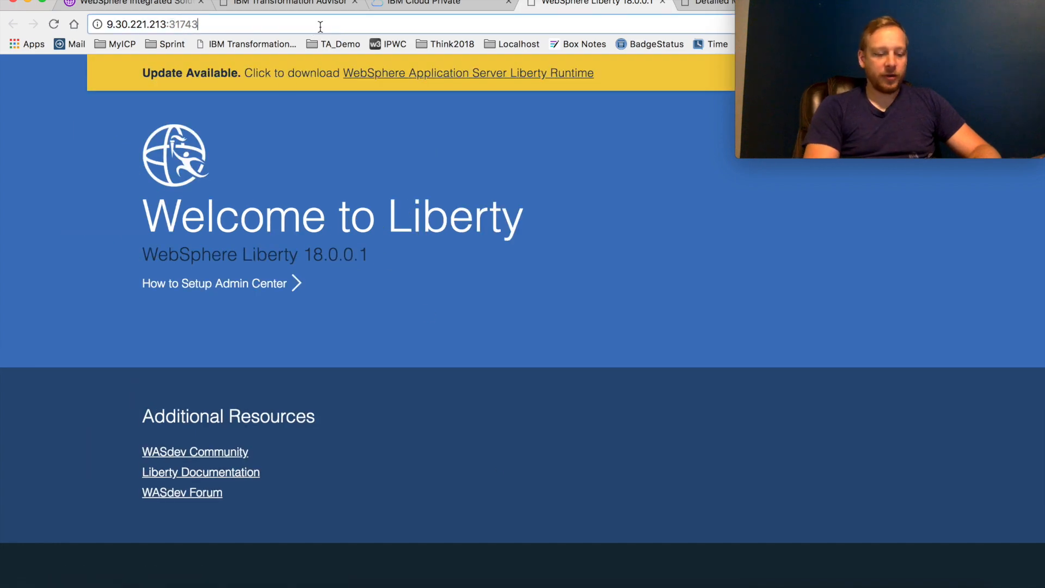
type("/Plant")
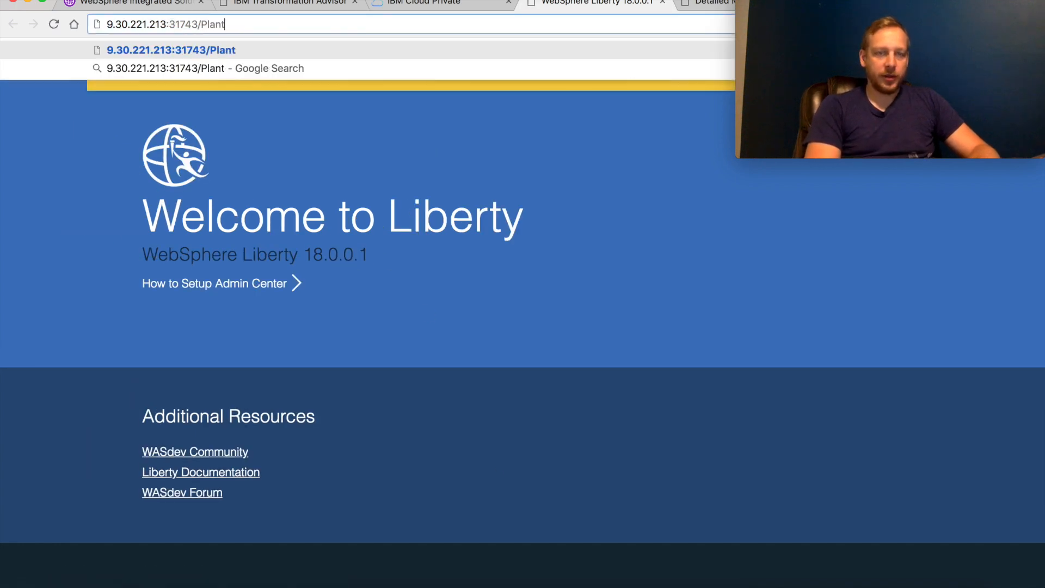
type("sByWeb")
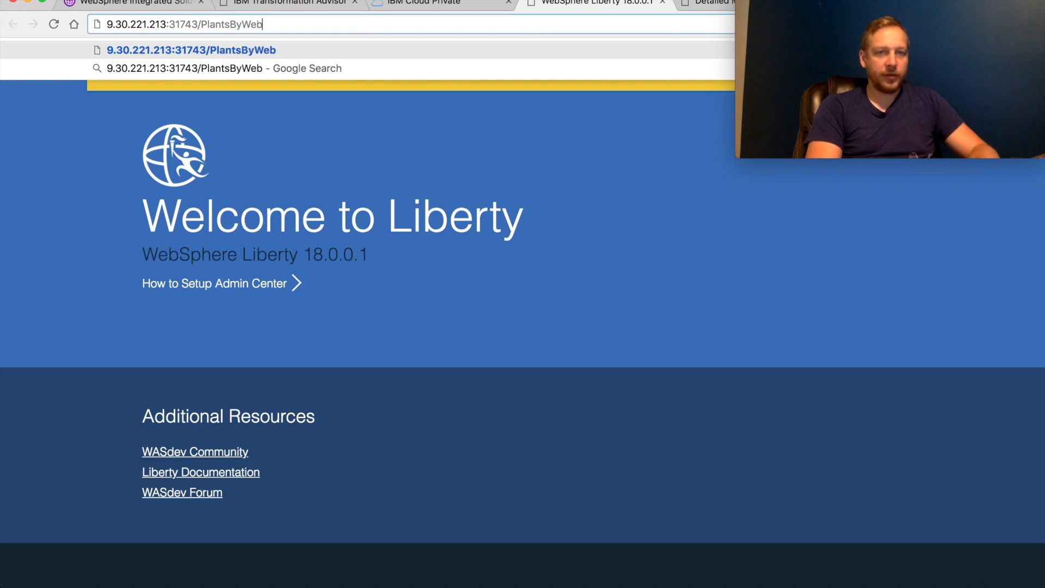
type("Spphere")
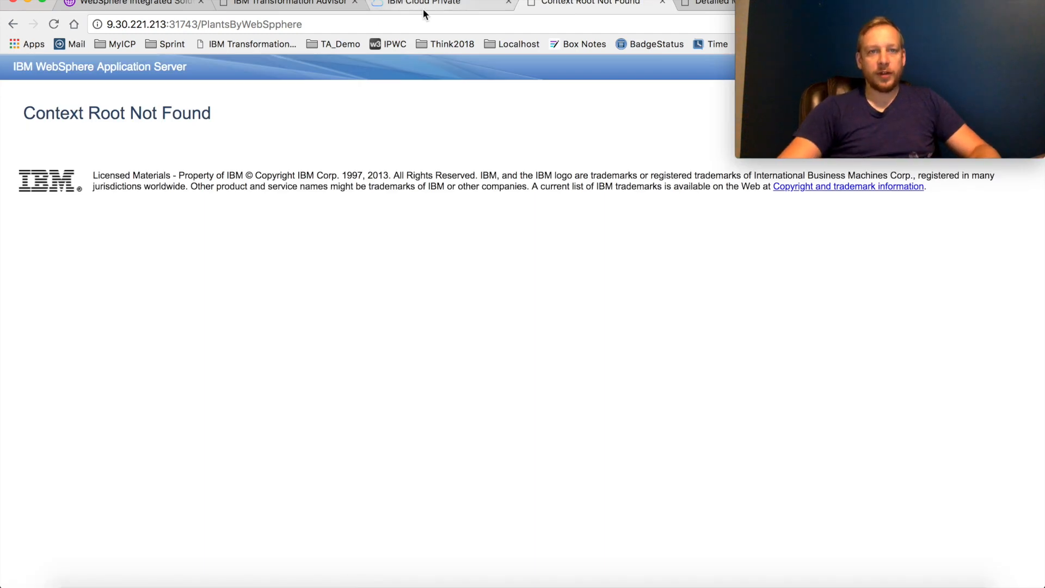
left_click(200, 24)
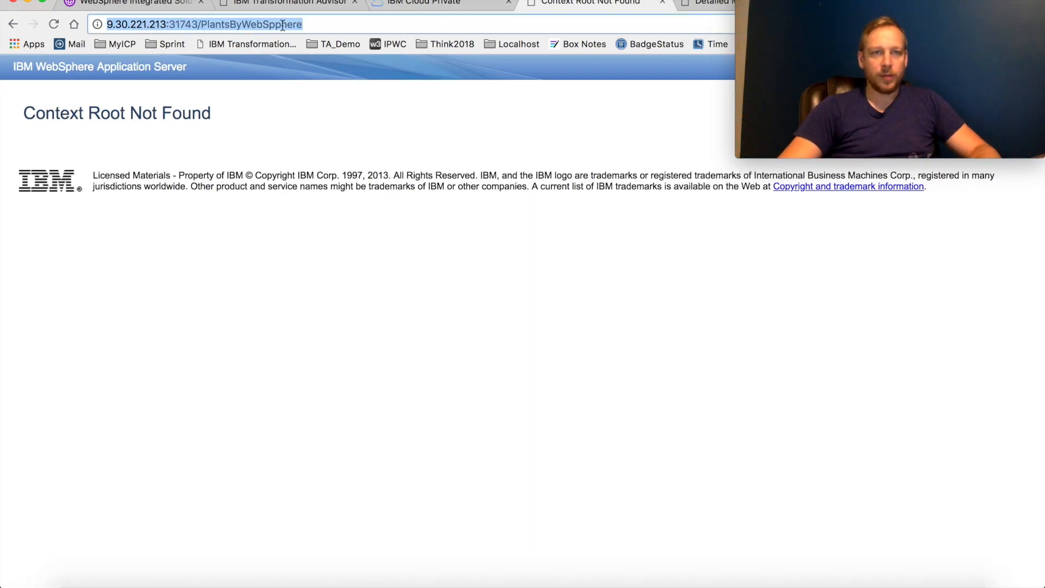
key("Return")
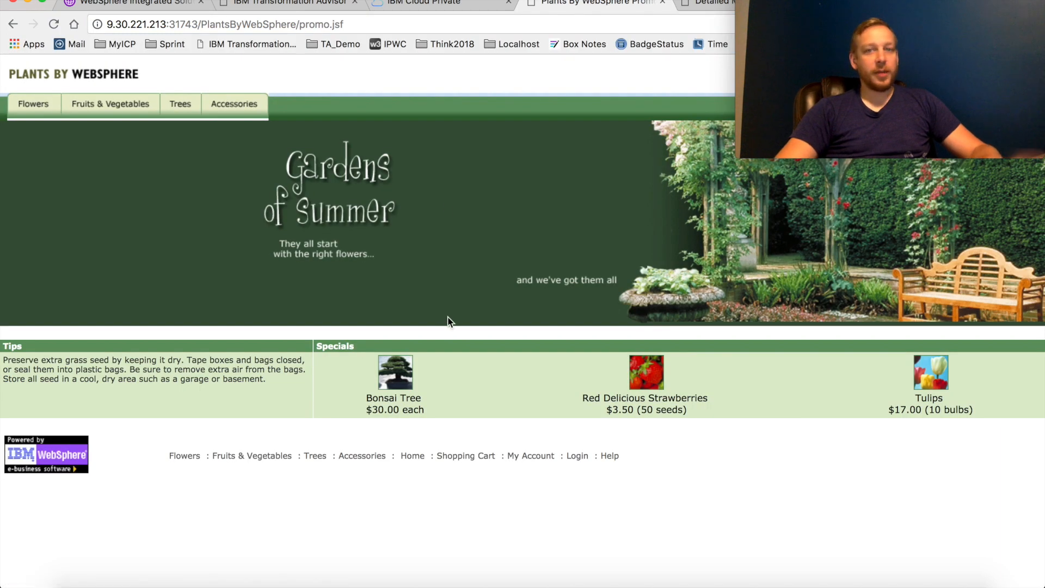
mouse_move(455, 224)
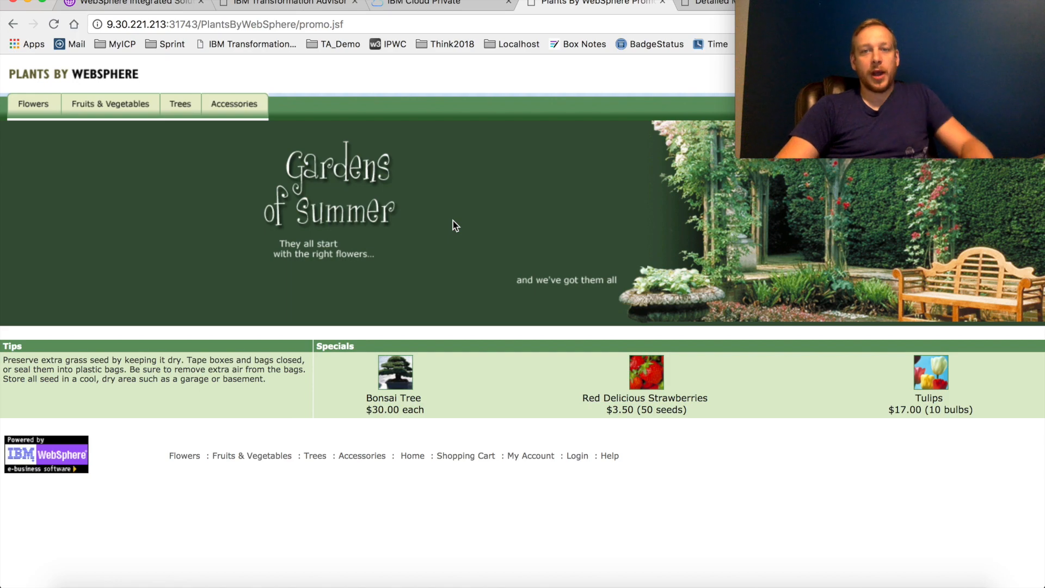
mouse_move(464, 240)
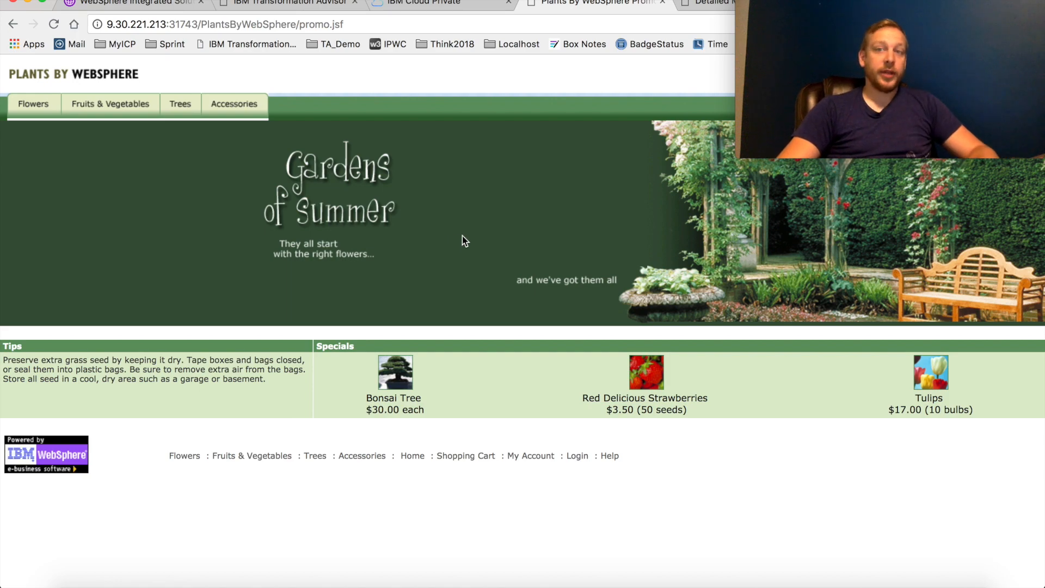